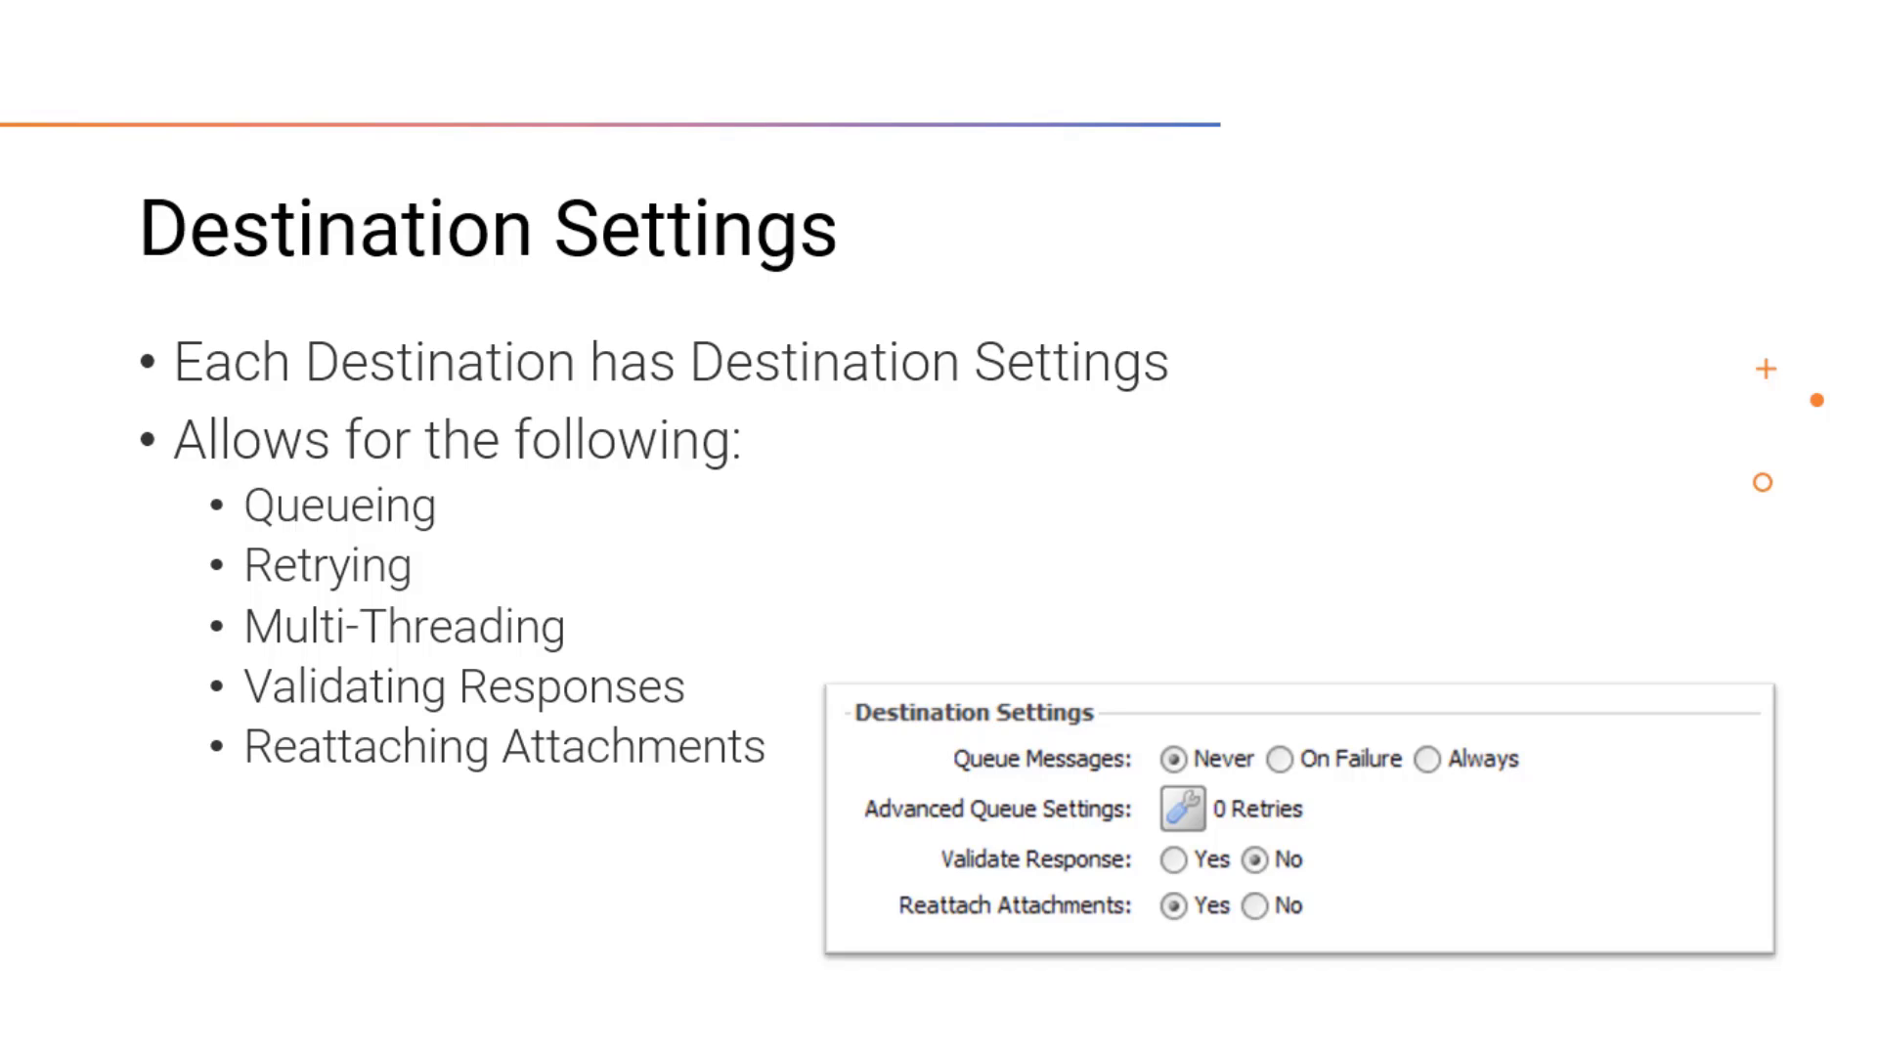
- Open Destination 1's Advanced Queue Settings, showing a retry count of 0
{"action": "left_click", "coordinate": [1179, 347]}
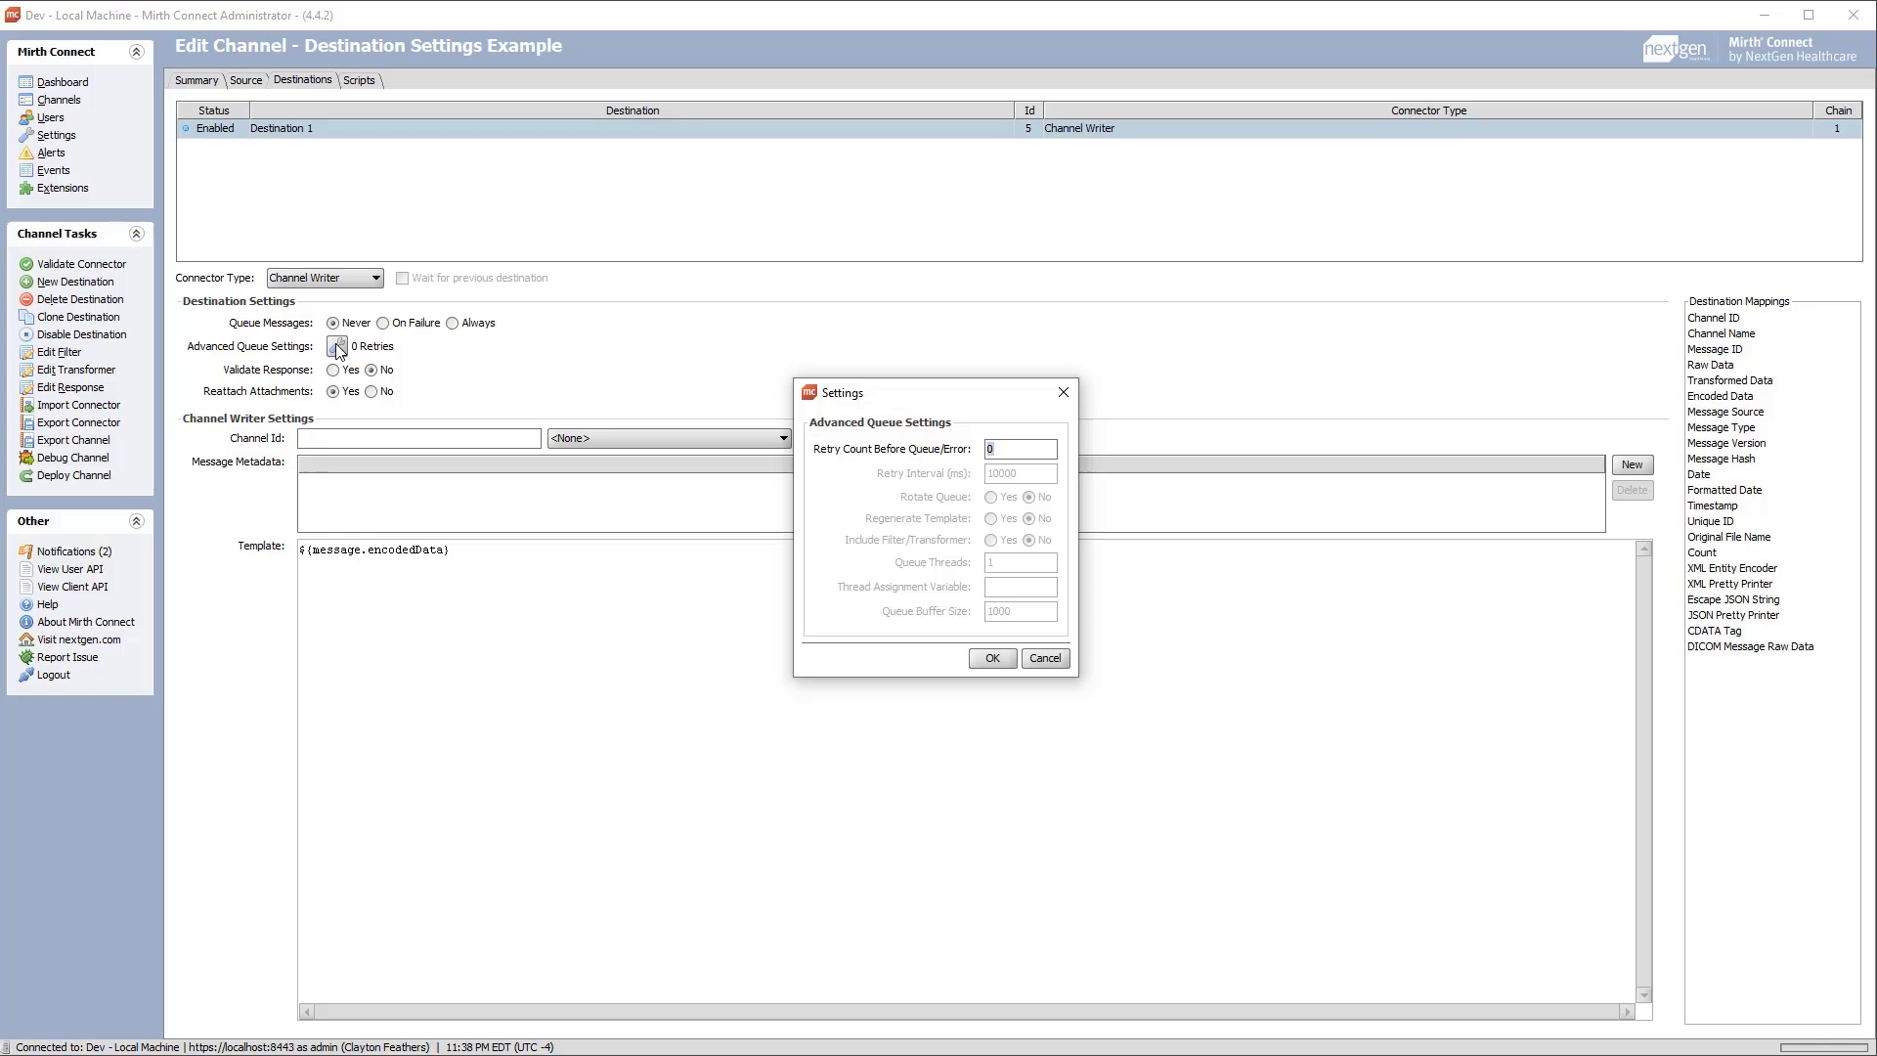
- Close the Advanced Queue Settings dialog, returning to Destination 1's settings
{"action": "left_click", "coordinate": [991, 657]}
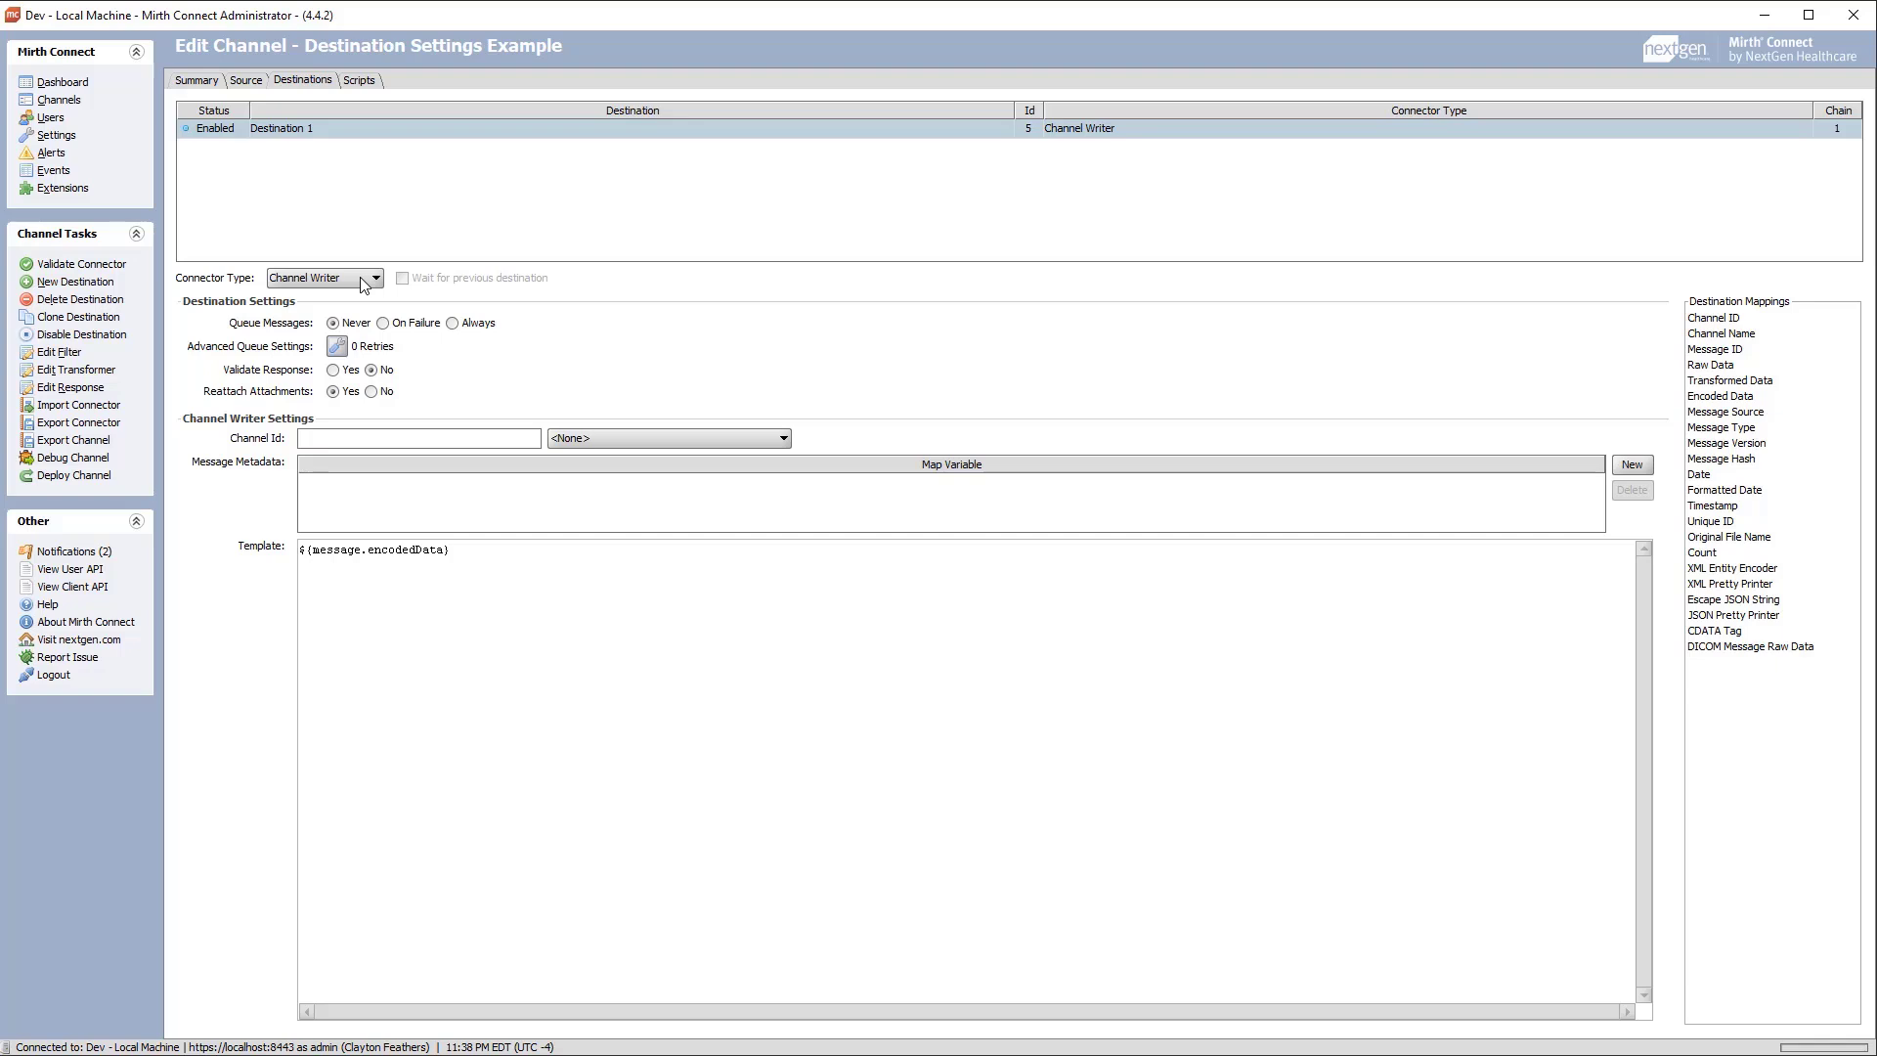
- Make Destination 1 a TCP Sender on port 9999 and test the failing connection
{"action": "left_click", "coordinate": [376, 277]}
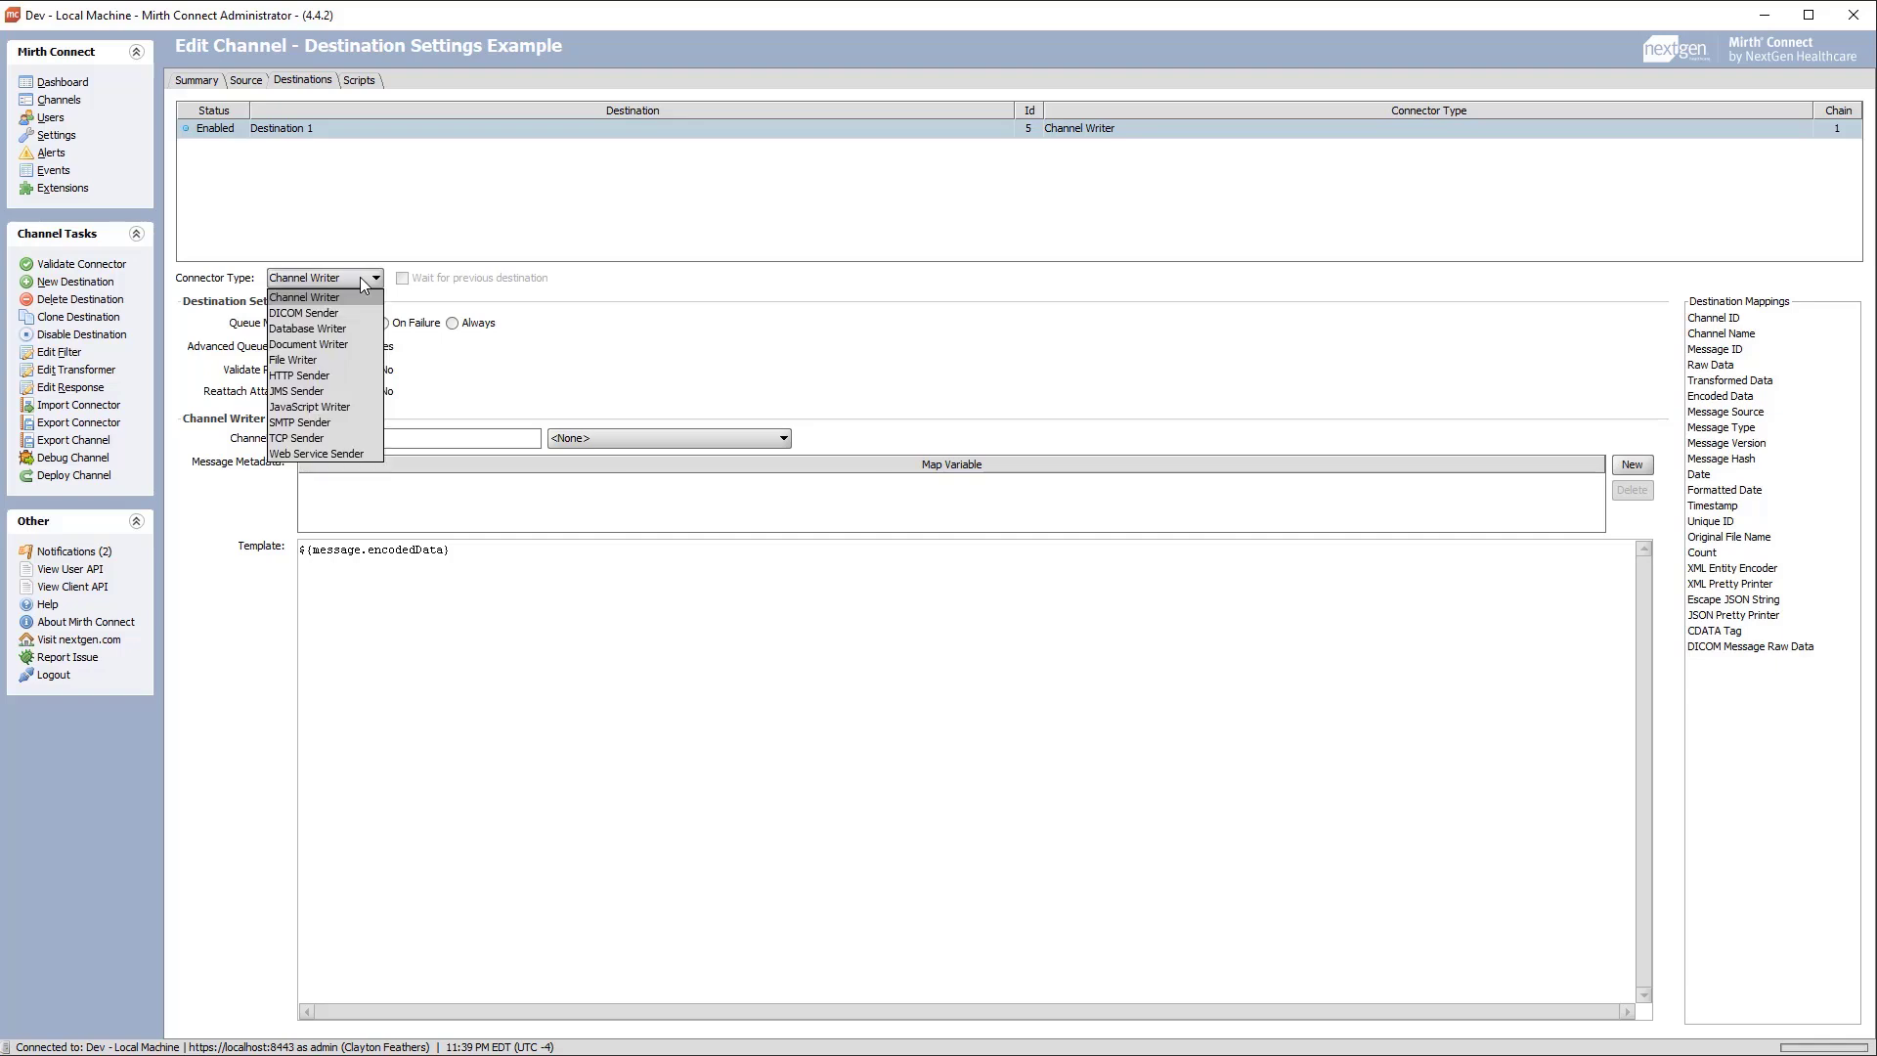
{"action": "mouse_move", "coordinate": [298, 438]}
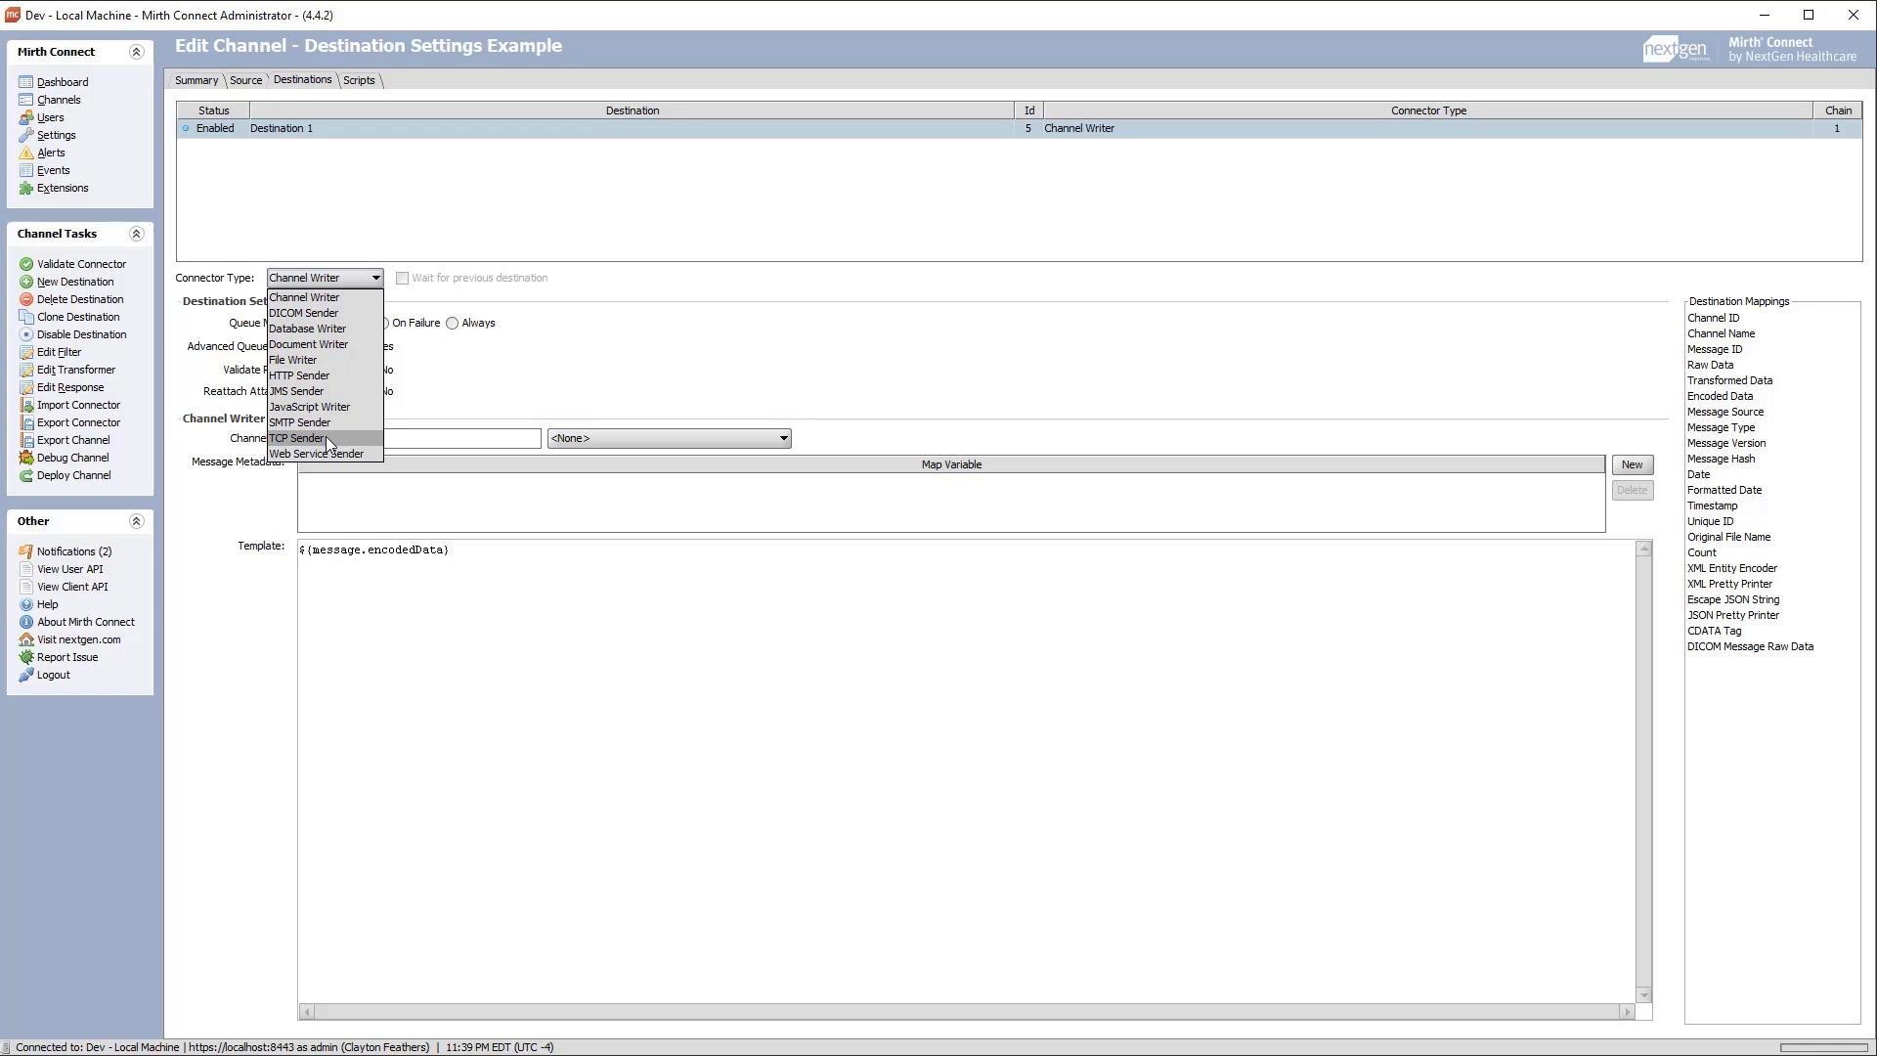
{"action": "left_click", "coordinate": [297, 437]}
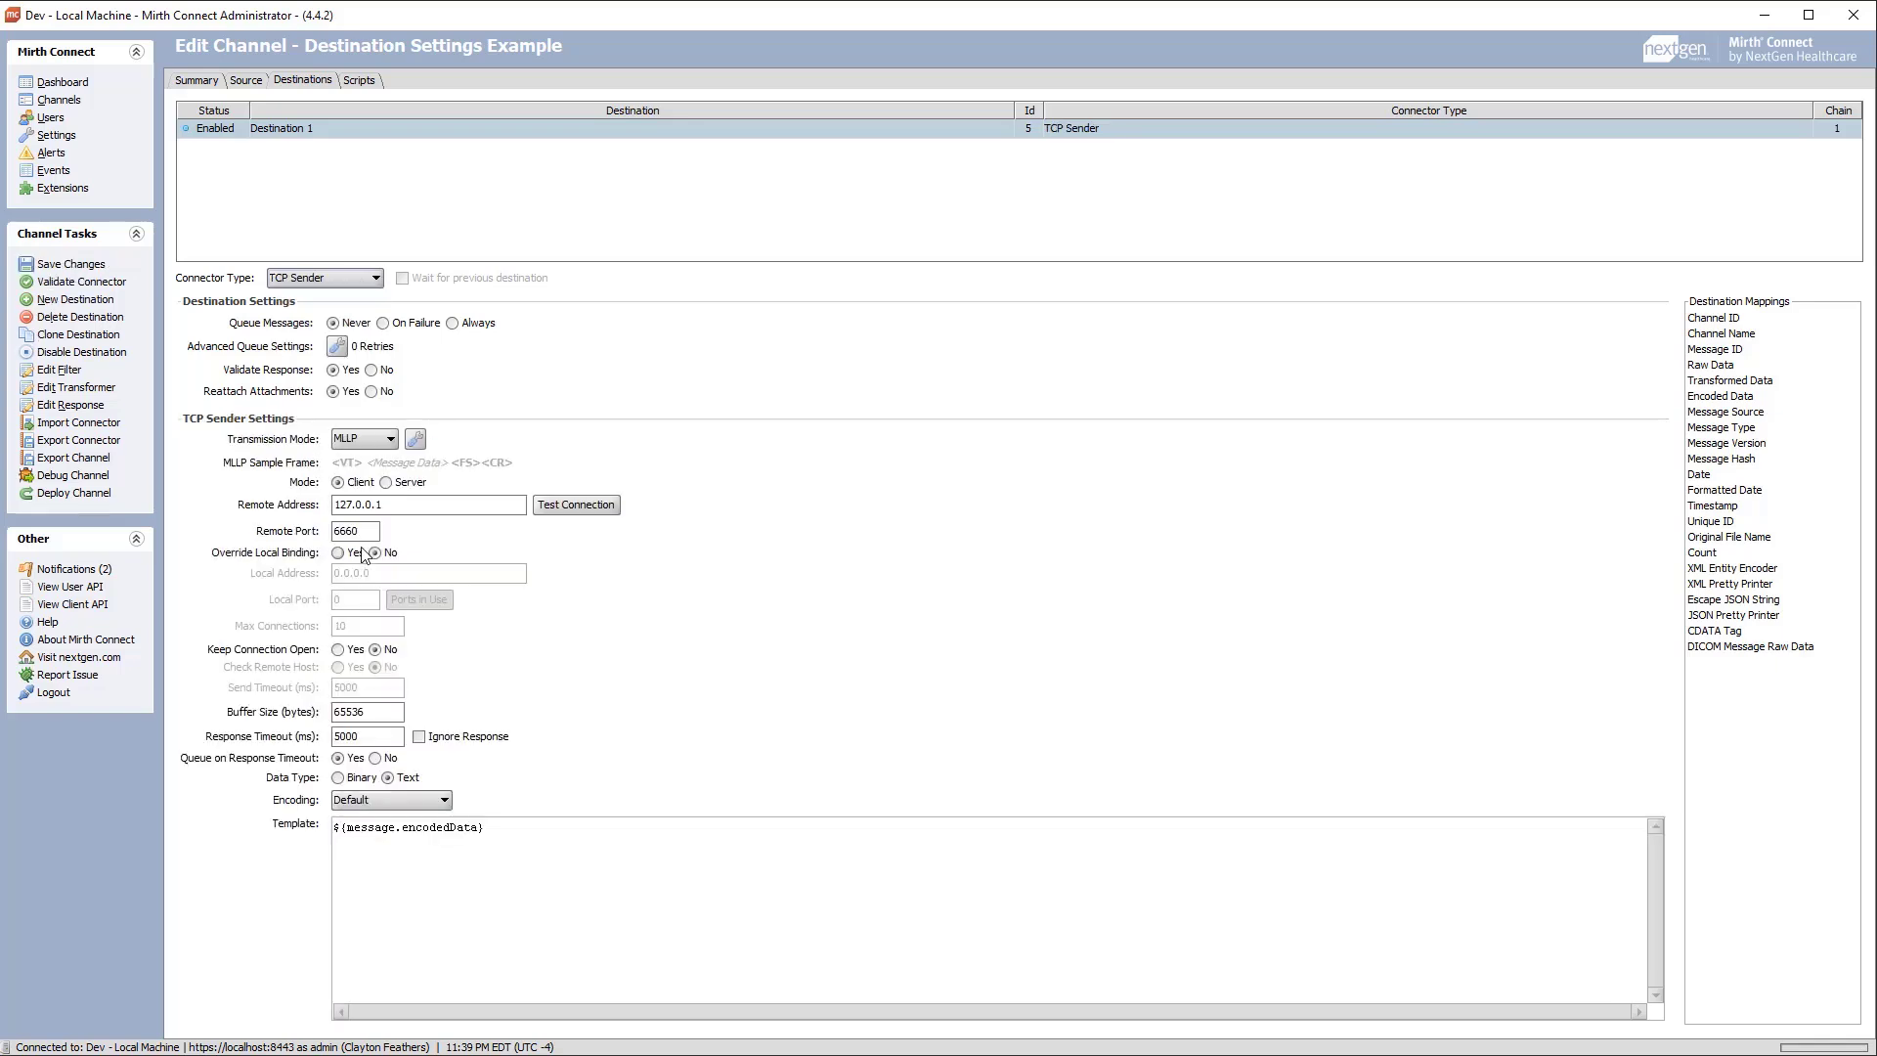
{"action": "type", "text": "9999"}
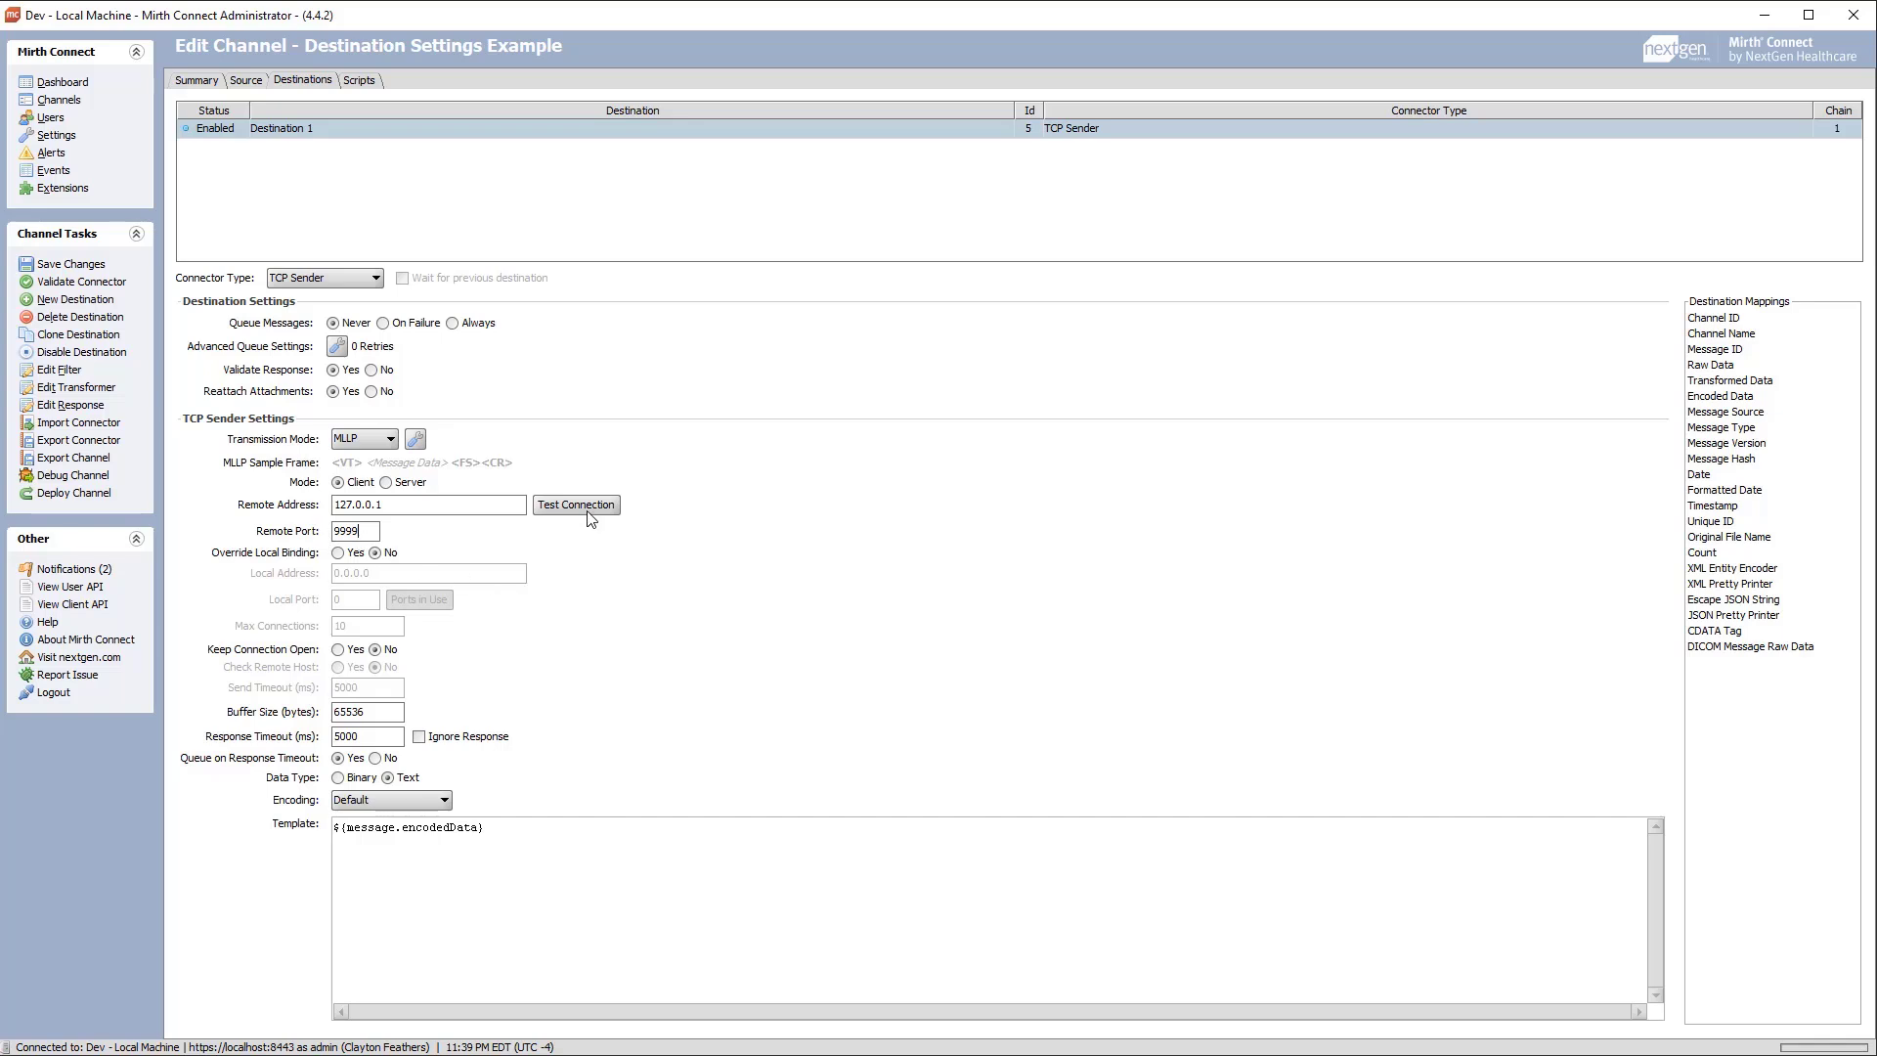
{"action": "left_click", "coordinate": [576, 504]}
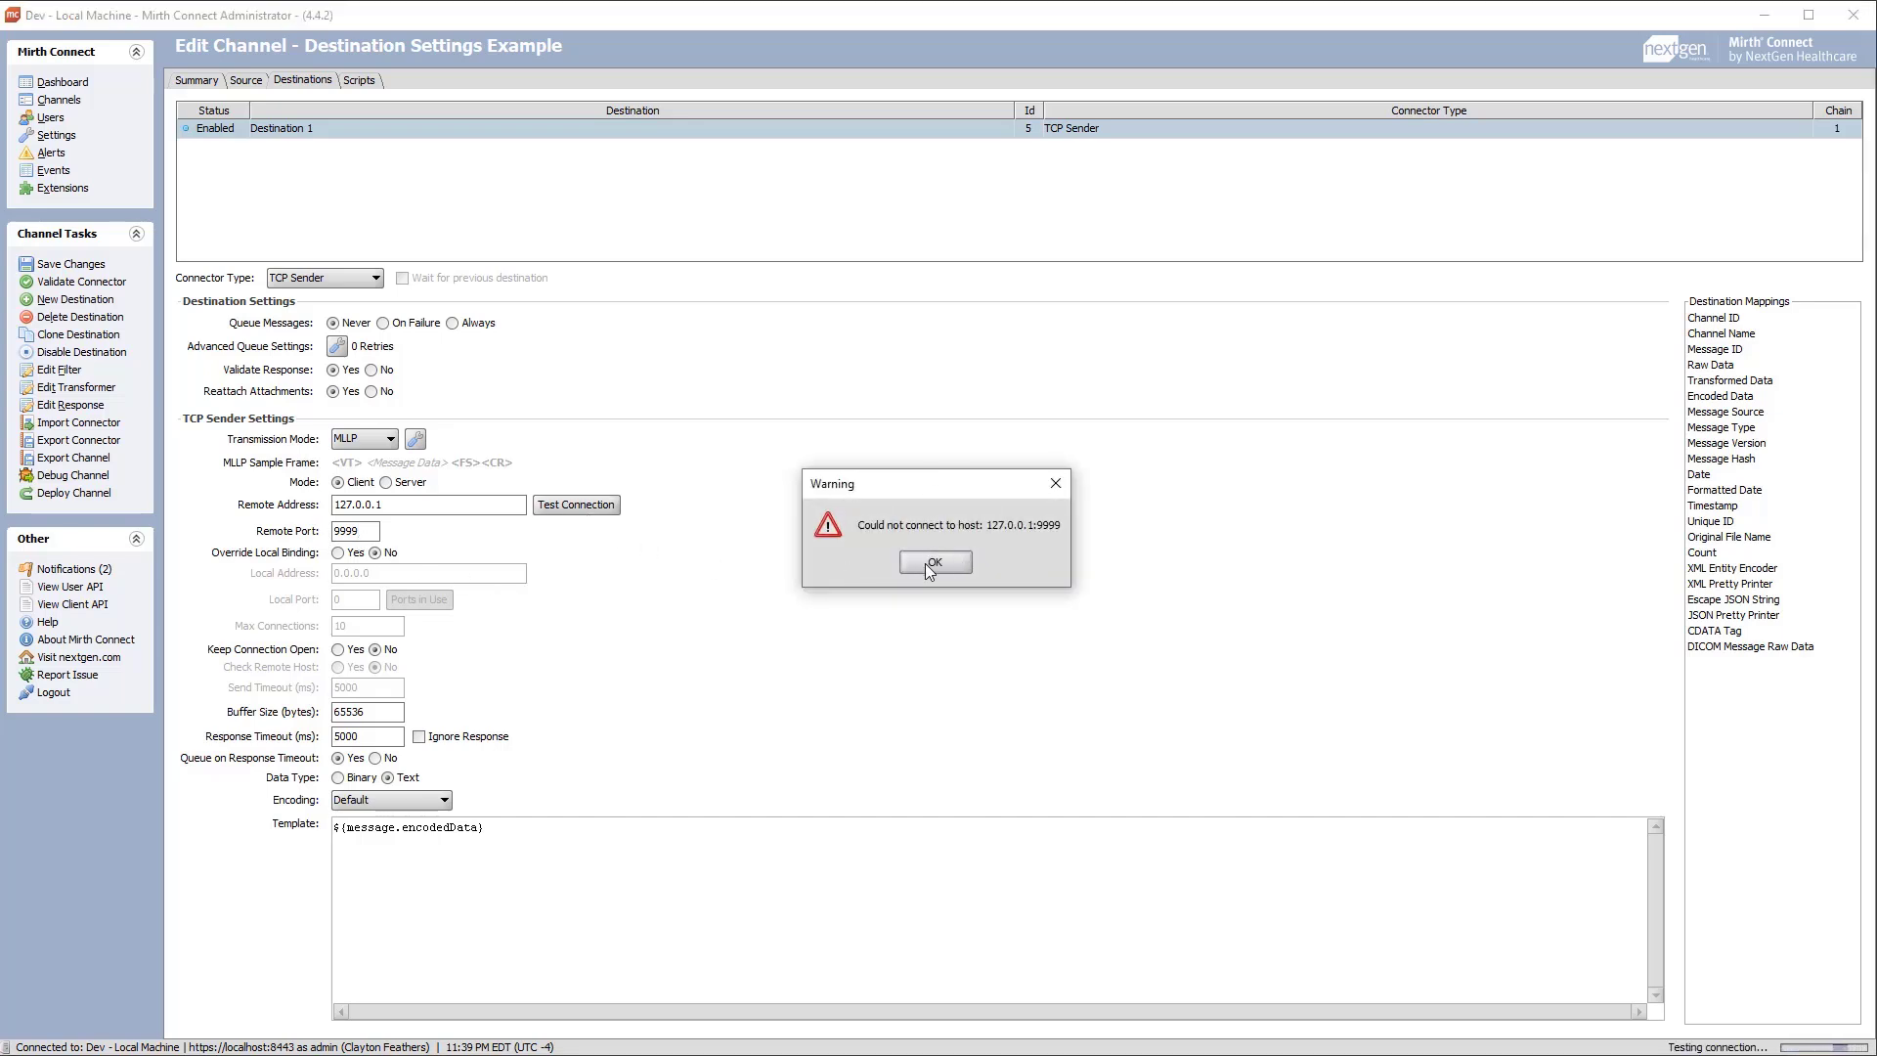
{"action": "left_click", "coordinate": [935, 561]}
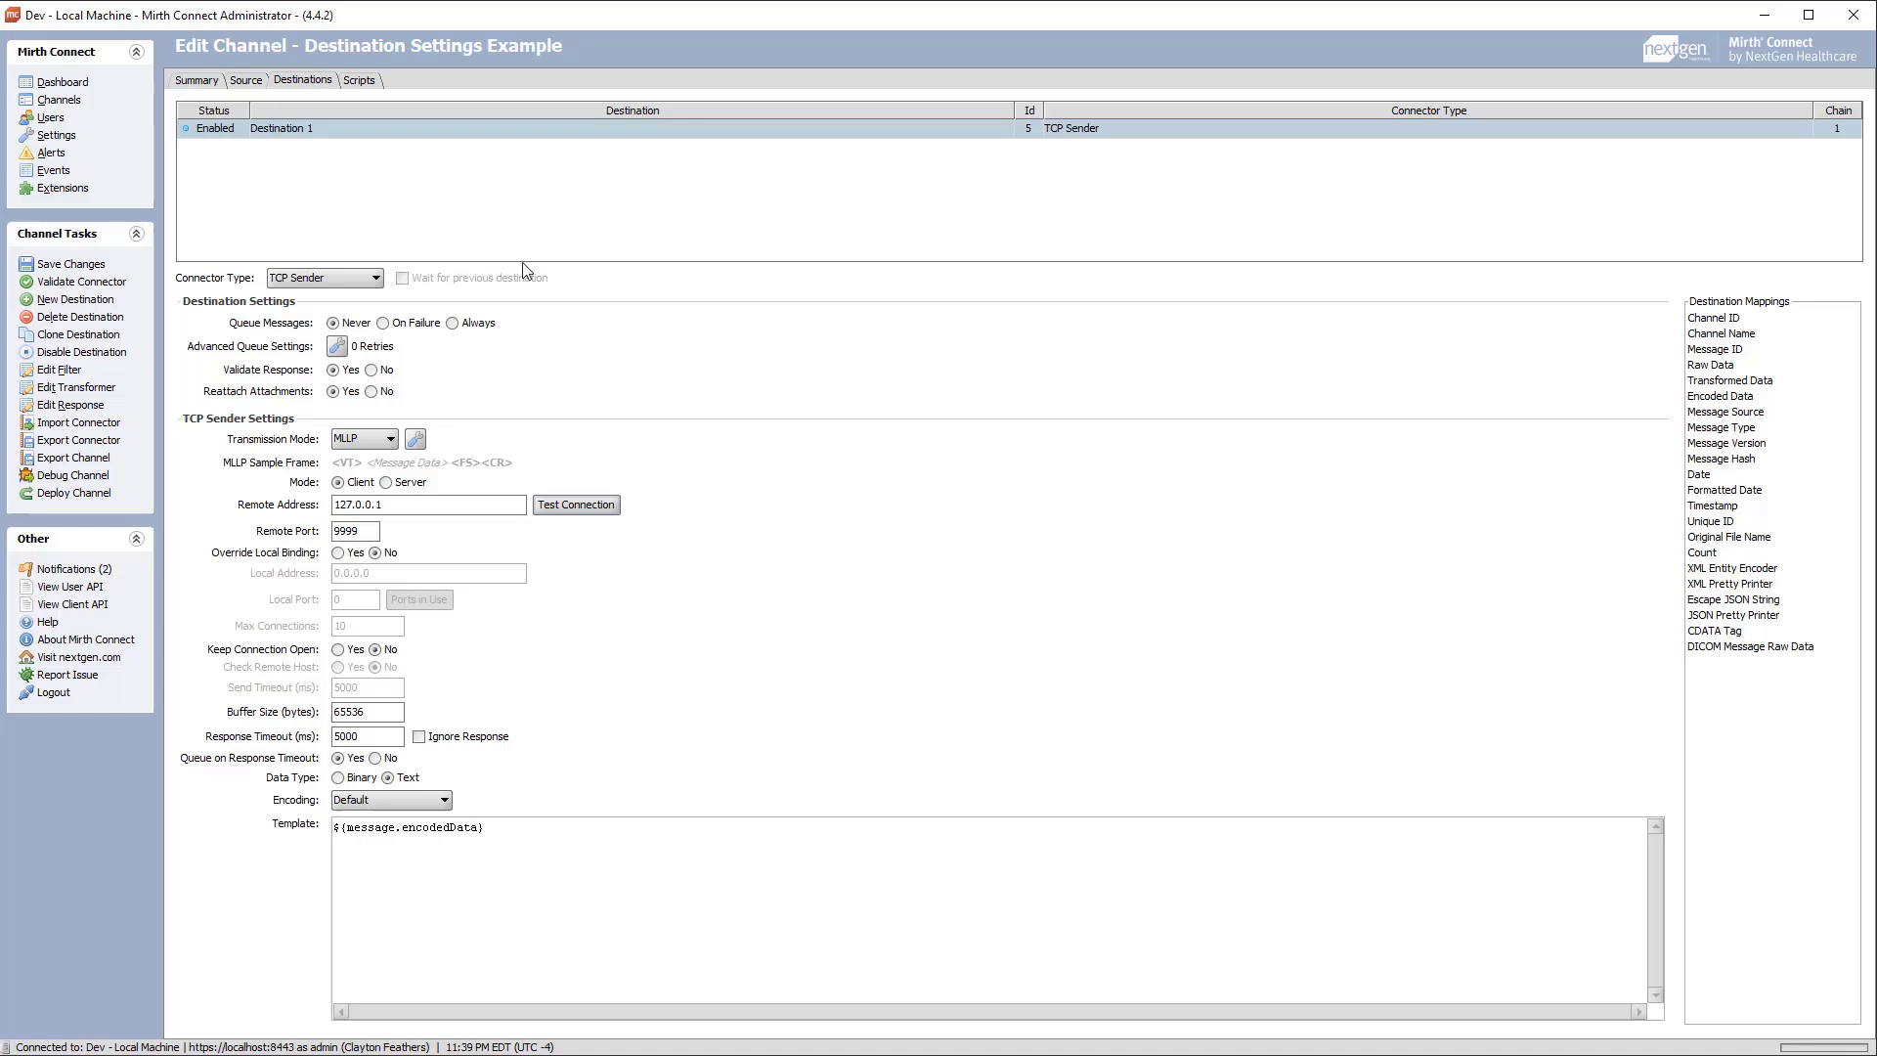
- Rename the destination 'Never', then clone it twice into 'On Failure' and 'Always'
{"action": "double_click", "coordinate": [280, 129]}
{"action": "type", "text": "Never"}
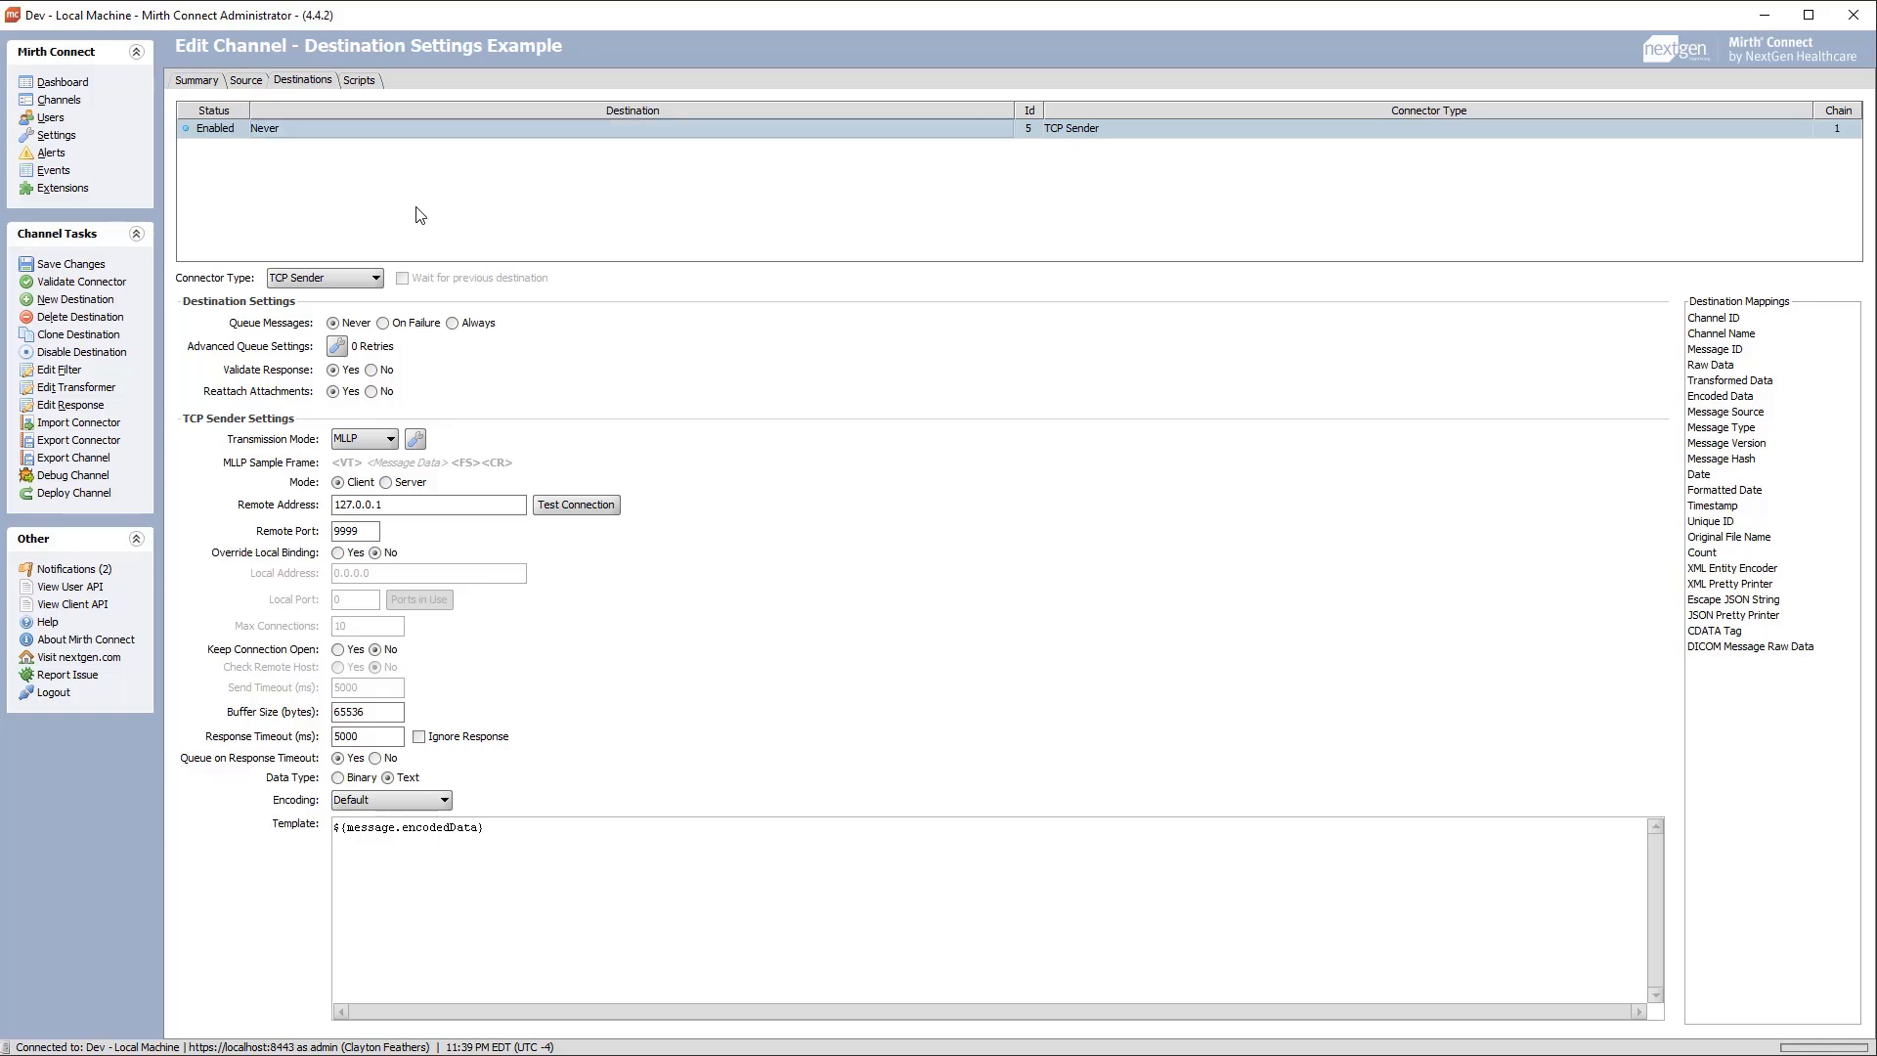
{"action": "left_click", "coordinate": [79, 335]}
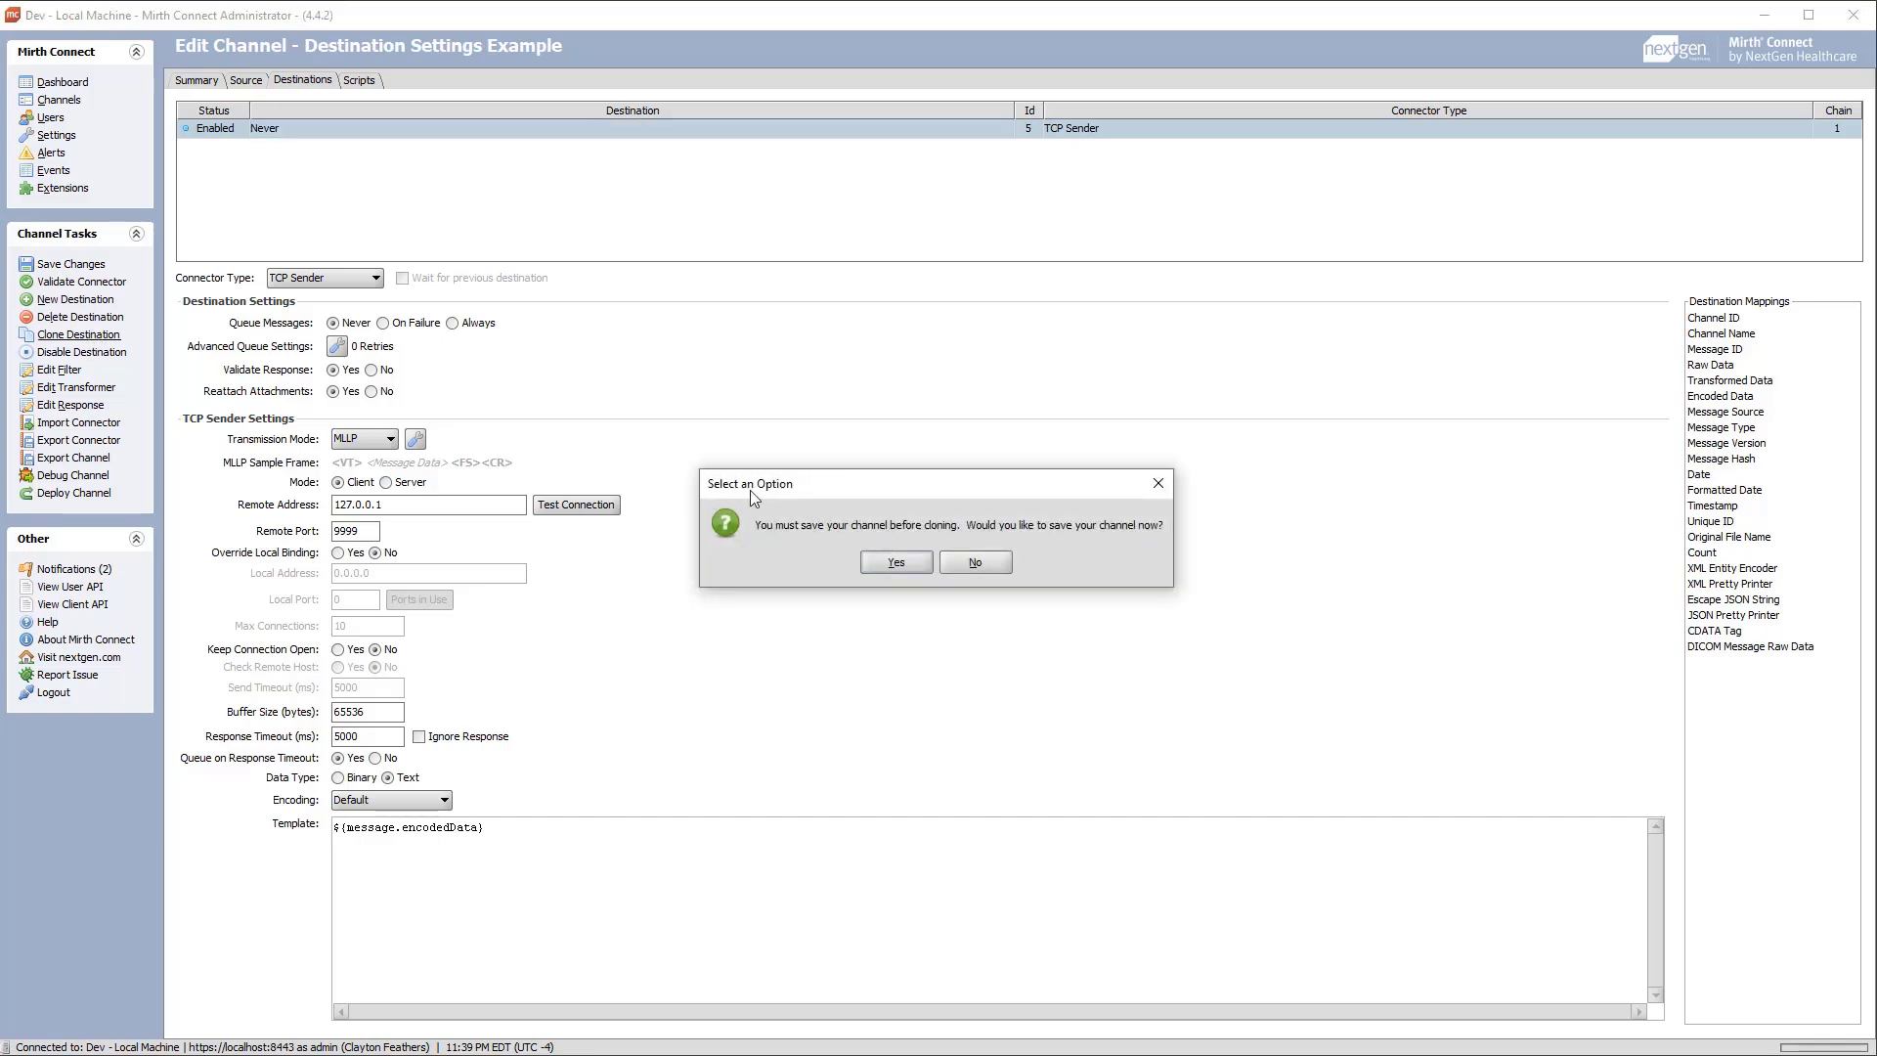
{"action": "left_click", "coordinate": [895, 561]}
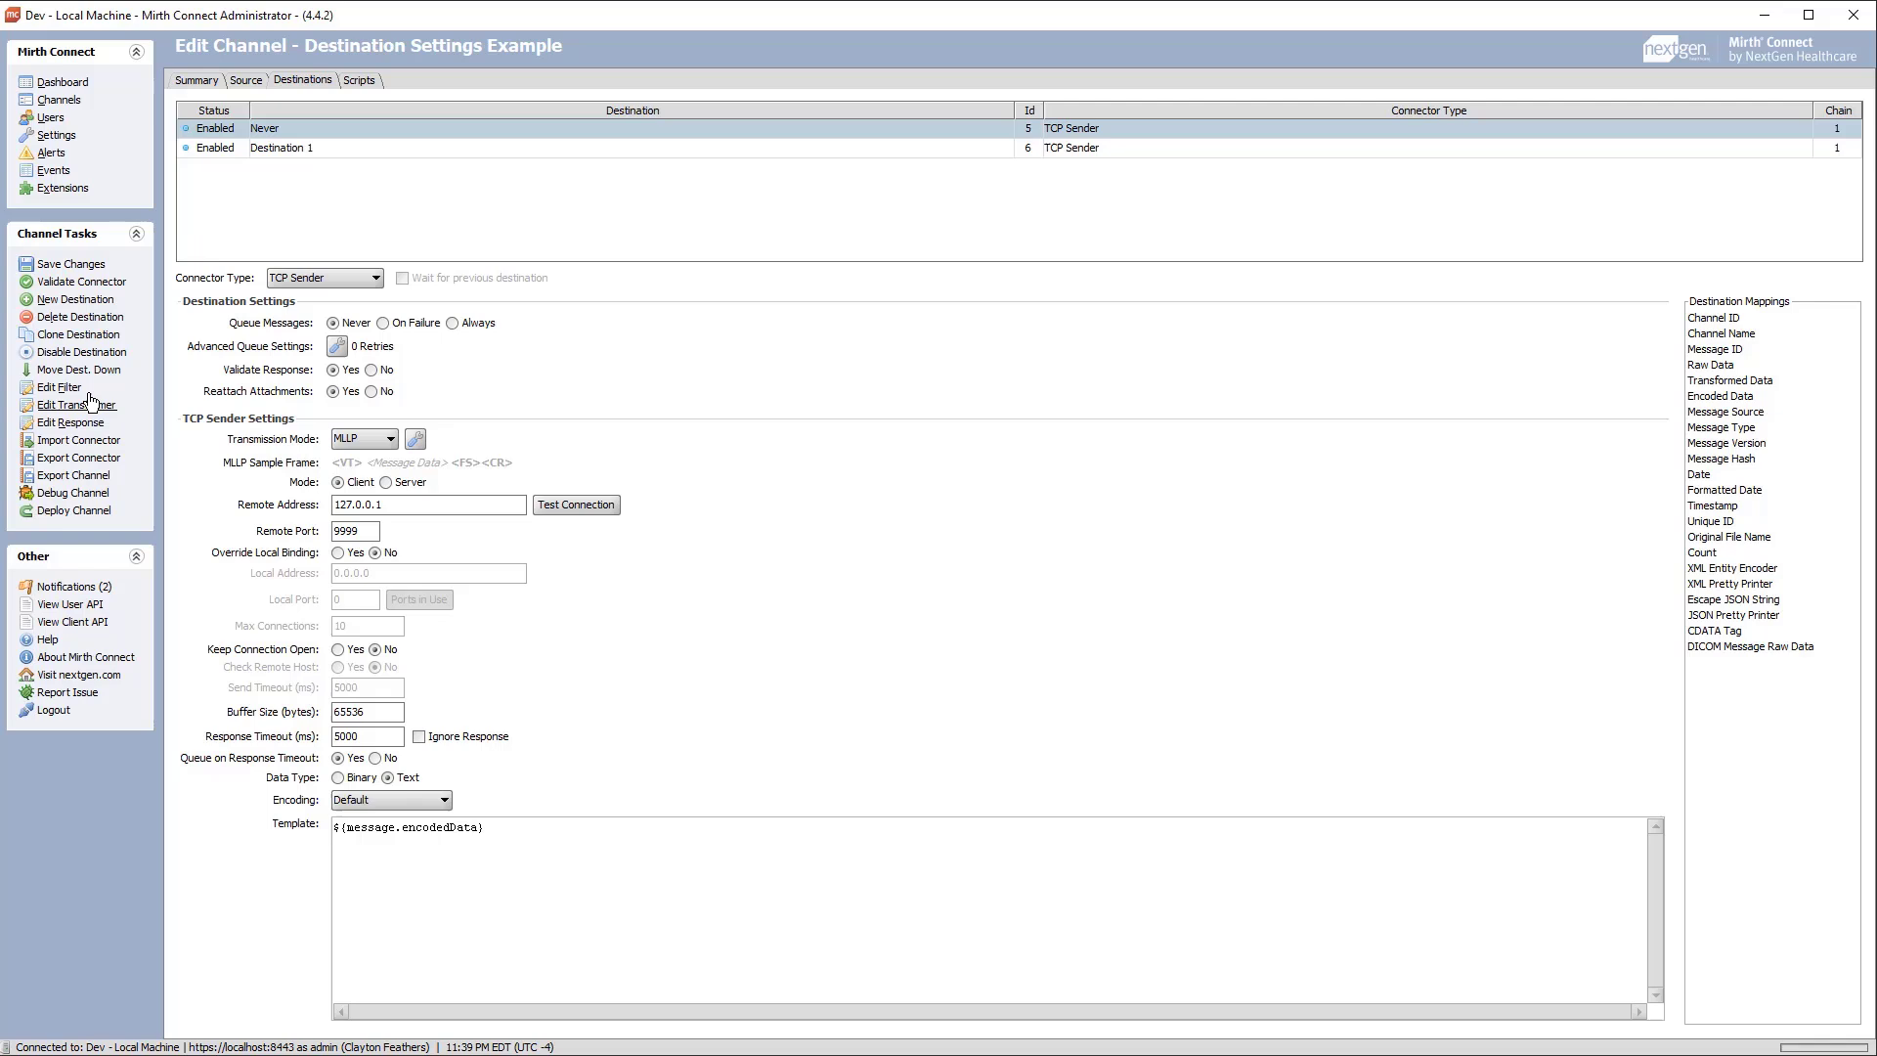
{"action": "left_click", "coordinate": [79, 334]}
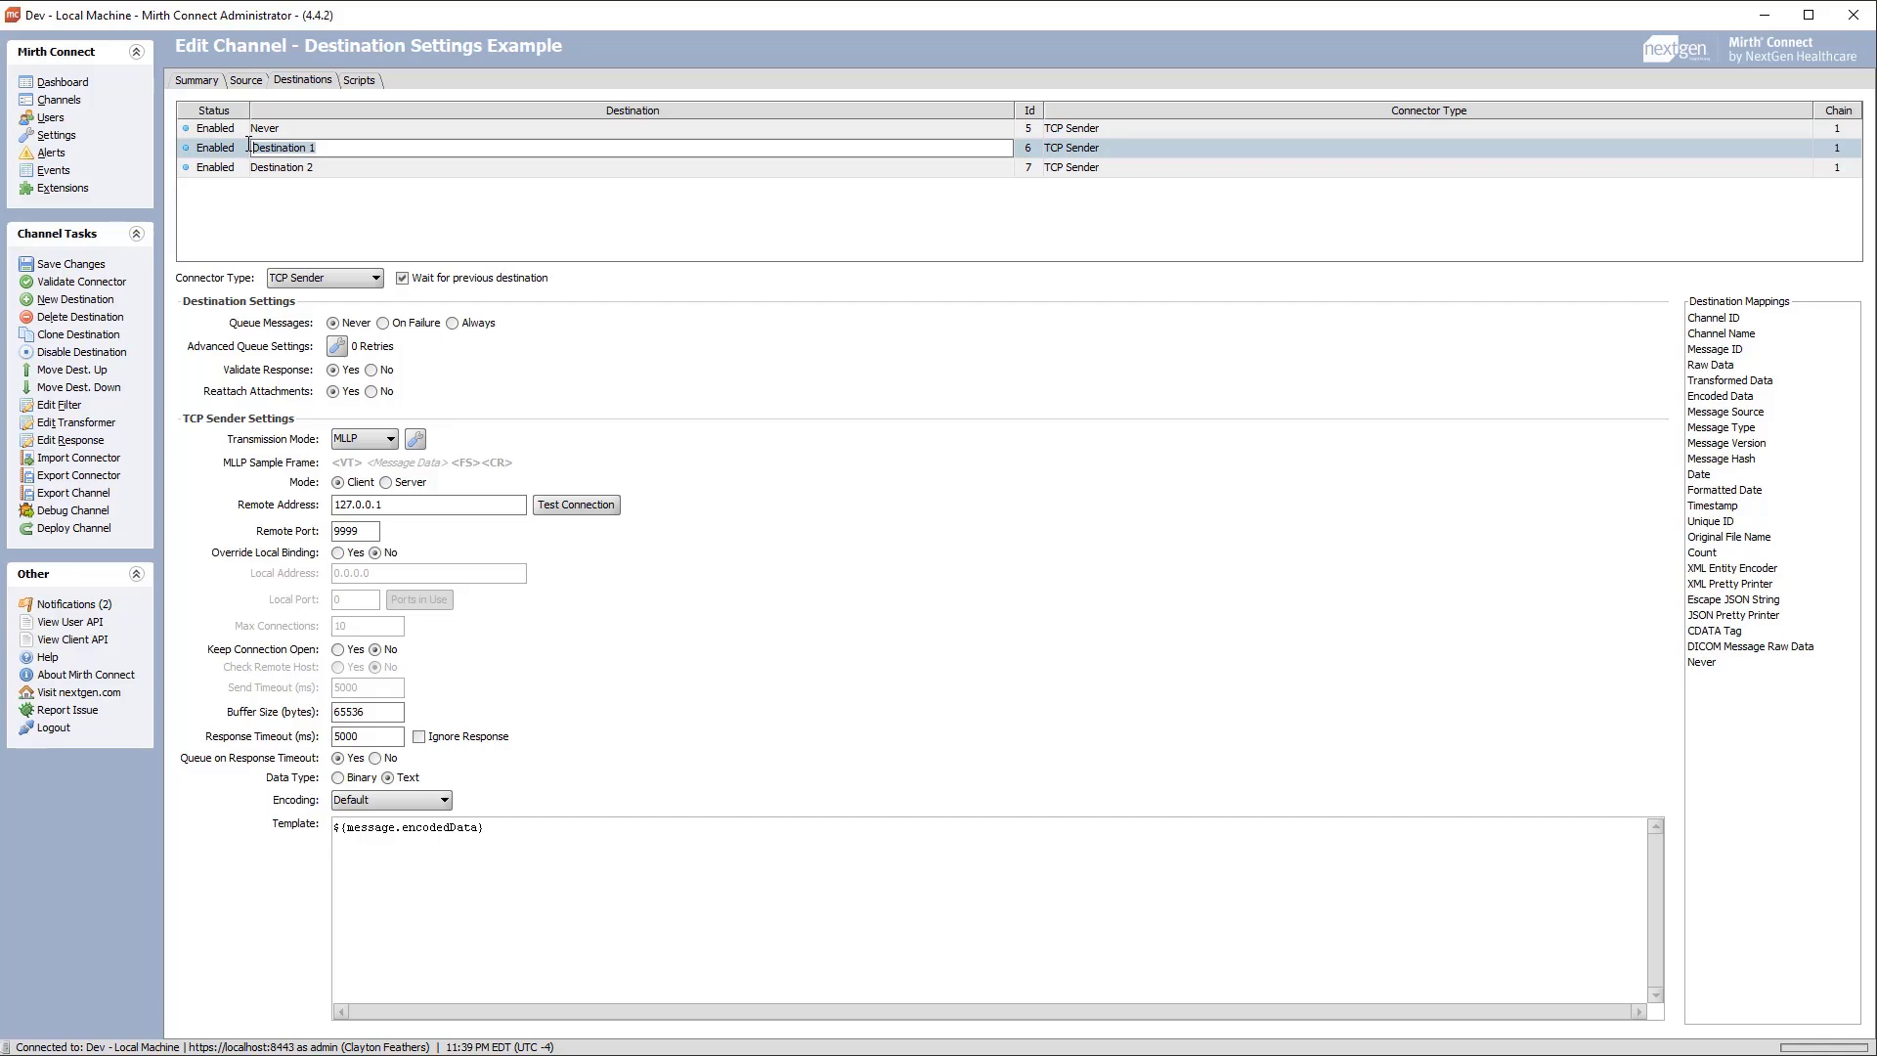
{"action": "type", "text": "On failure"}
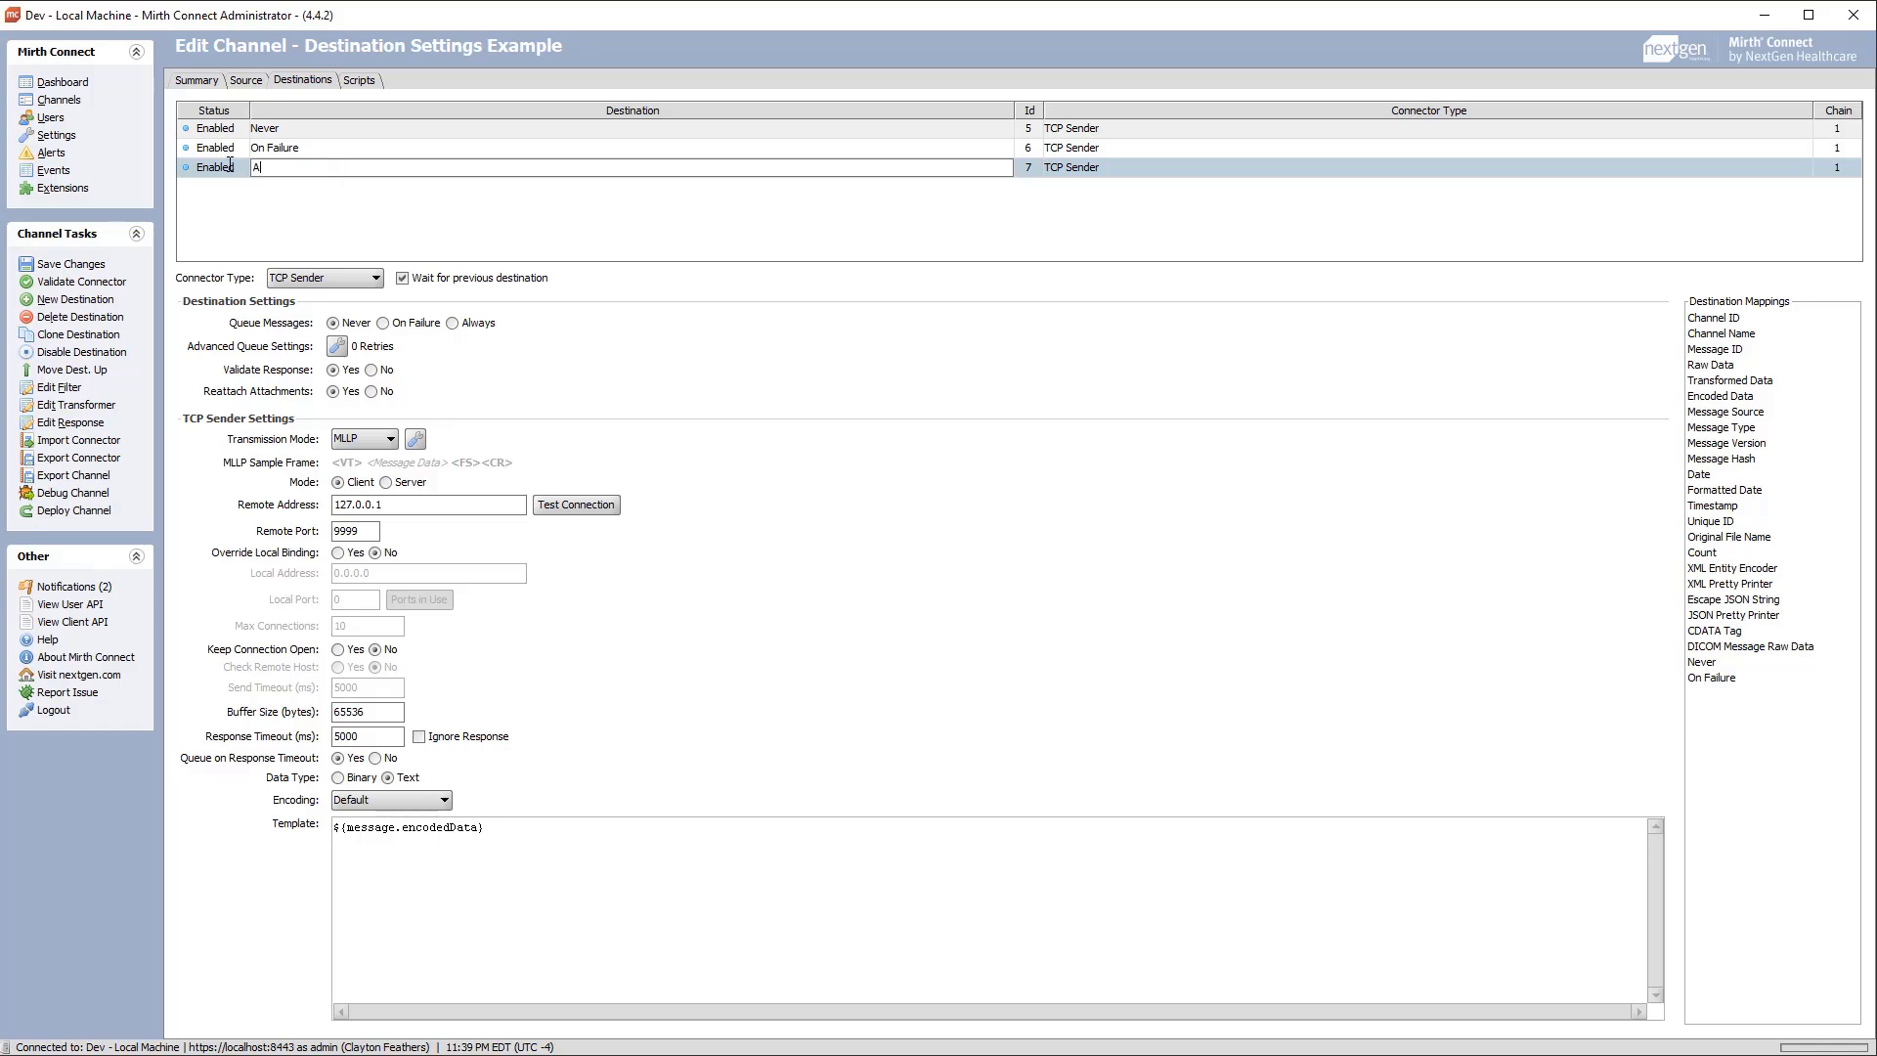
{"action": "type", "text": "lways"}
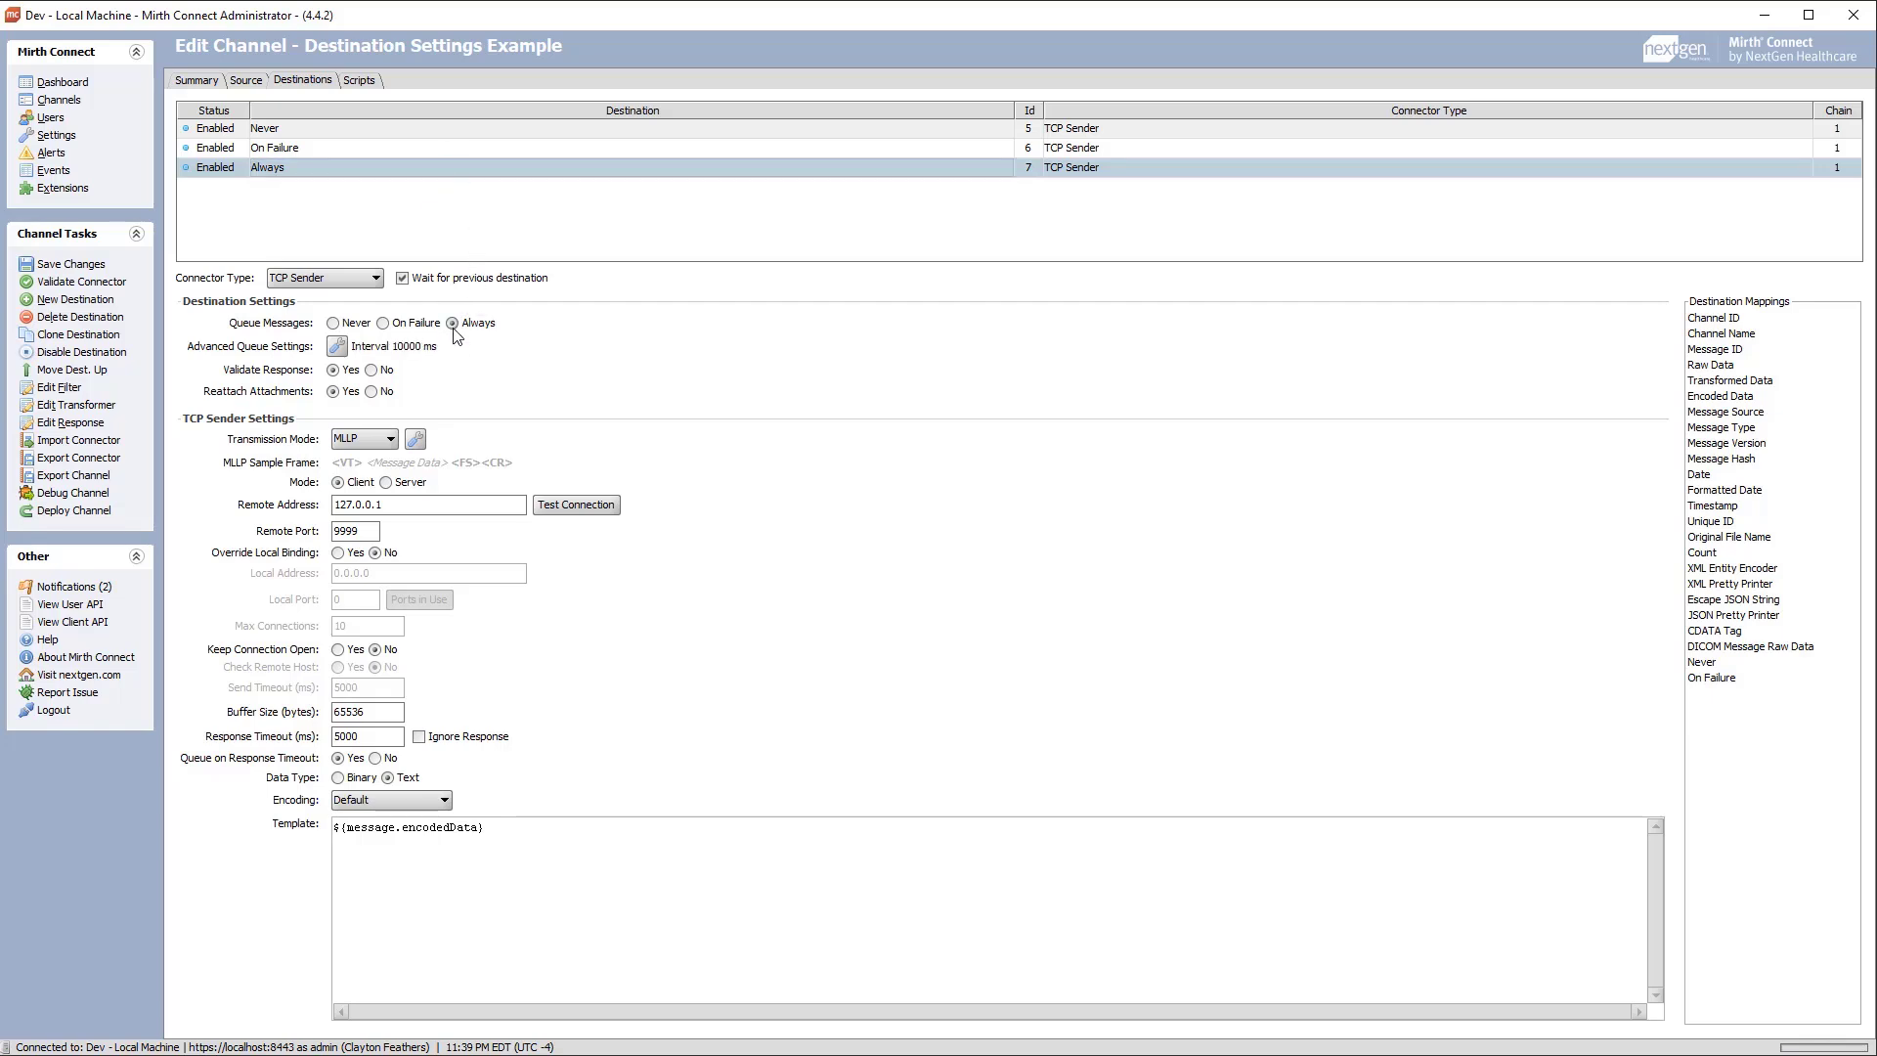
{"action": "mouse_move", "coordinate": [454, 324]}
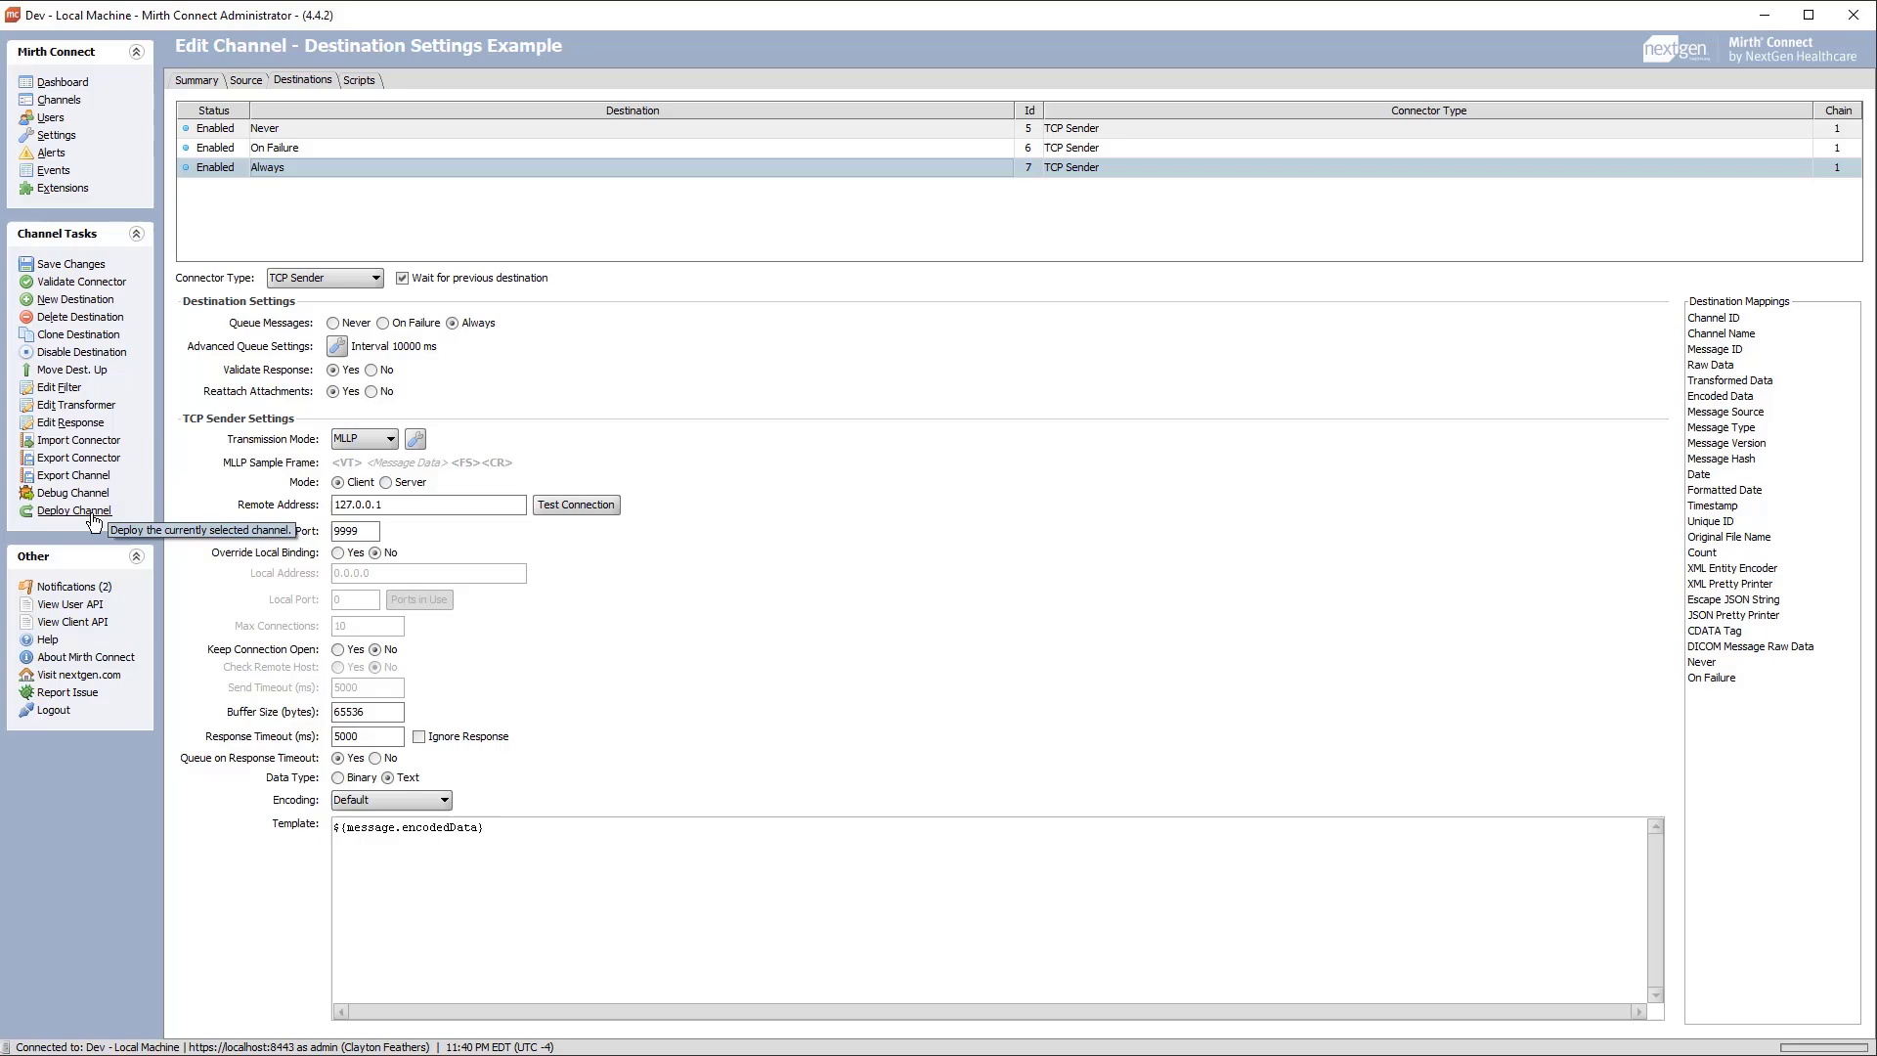
- Deploy the channel, send a sample HL7 ADT message, and search its processed messages
{"action": "left_click", "coordinate": [71, 510]}
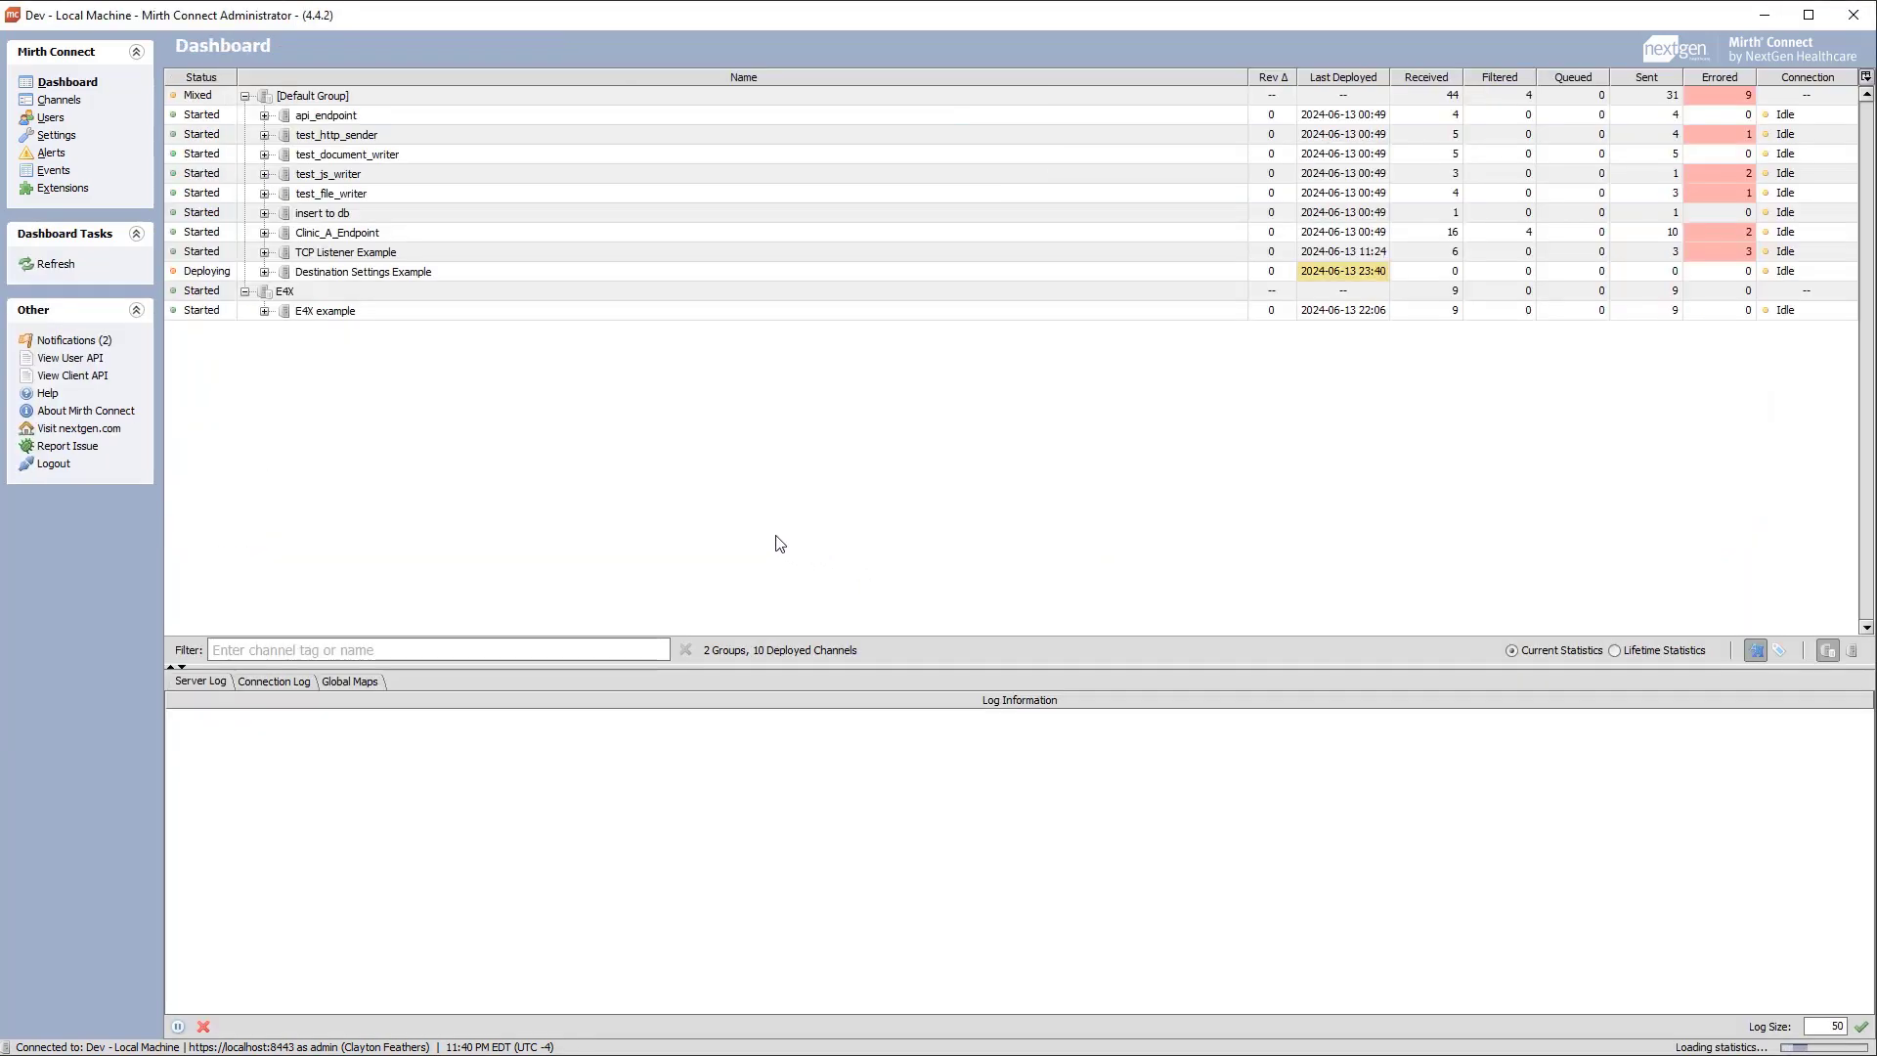
{"action": "left_click", "coordinate": [363, 270]}
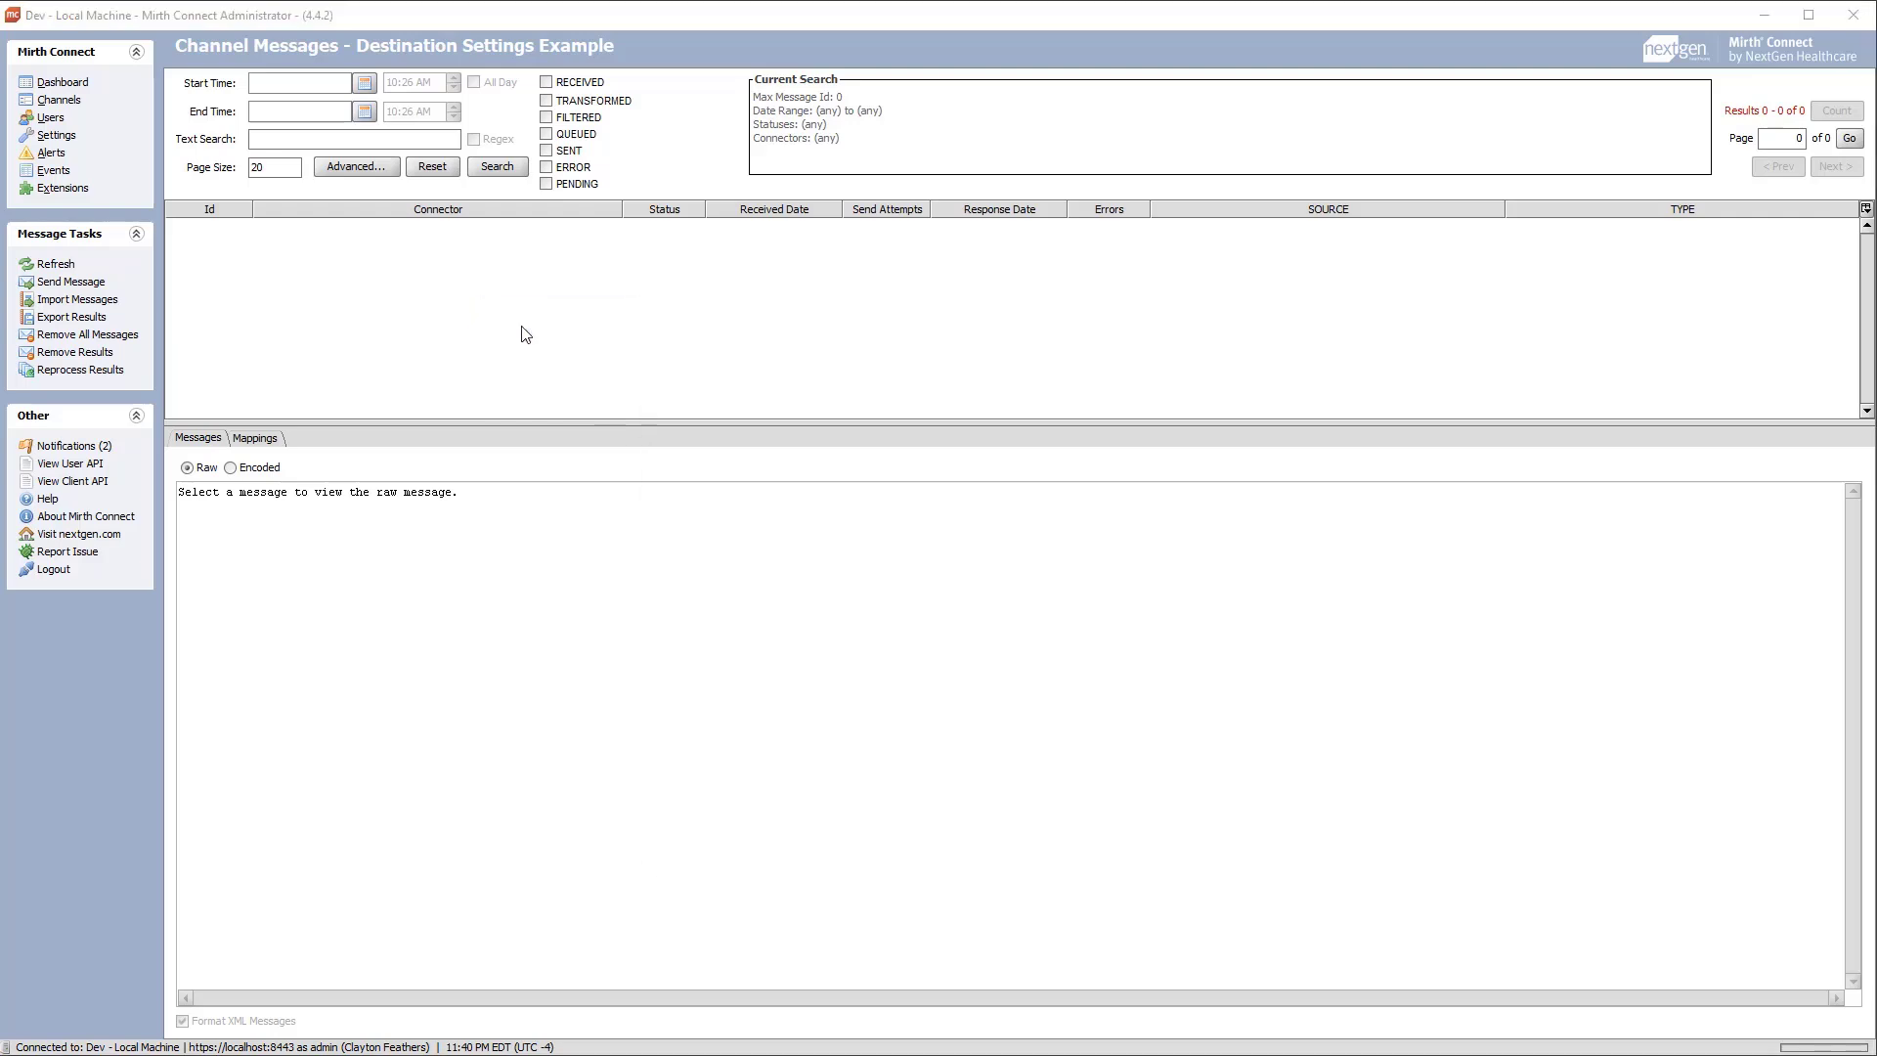
{"action": "left_click", "coordinate": [69, 282]}
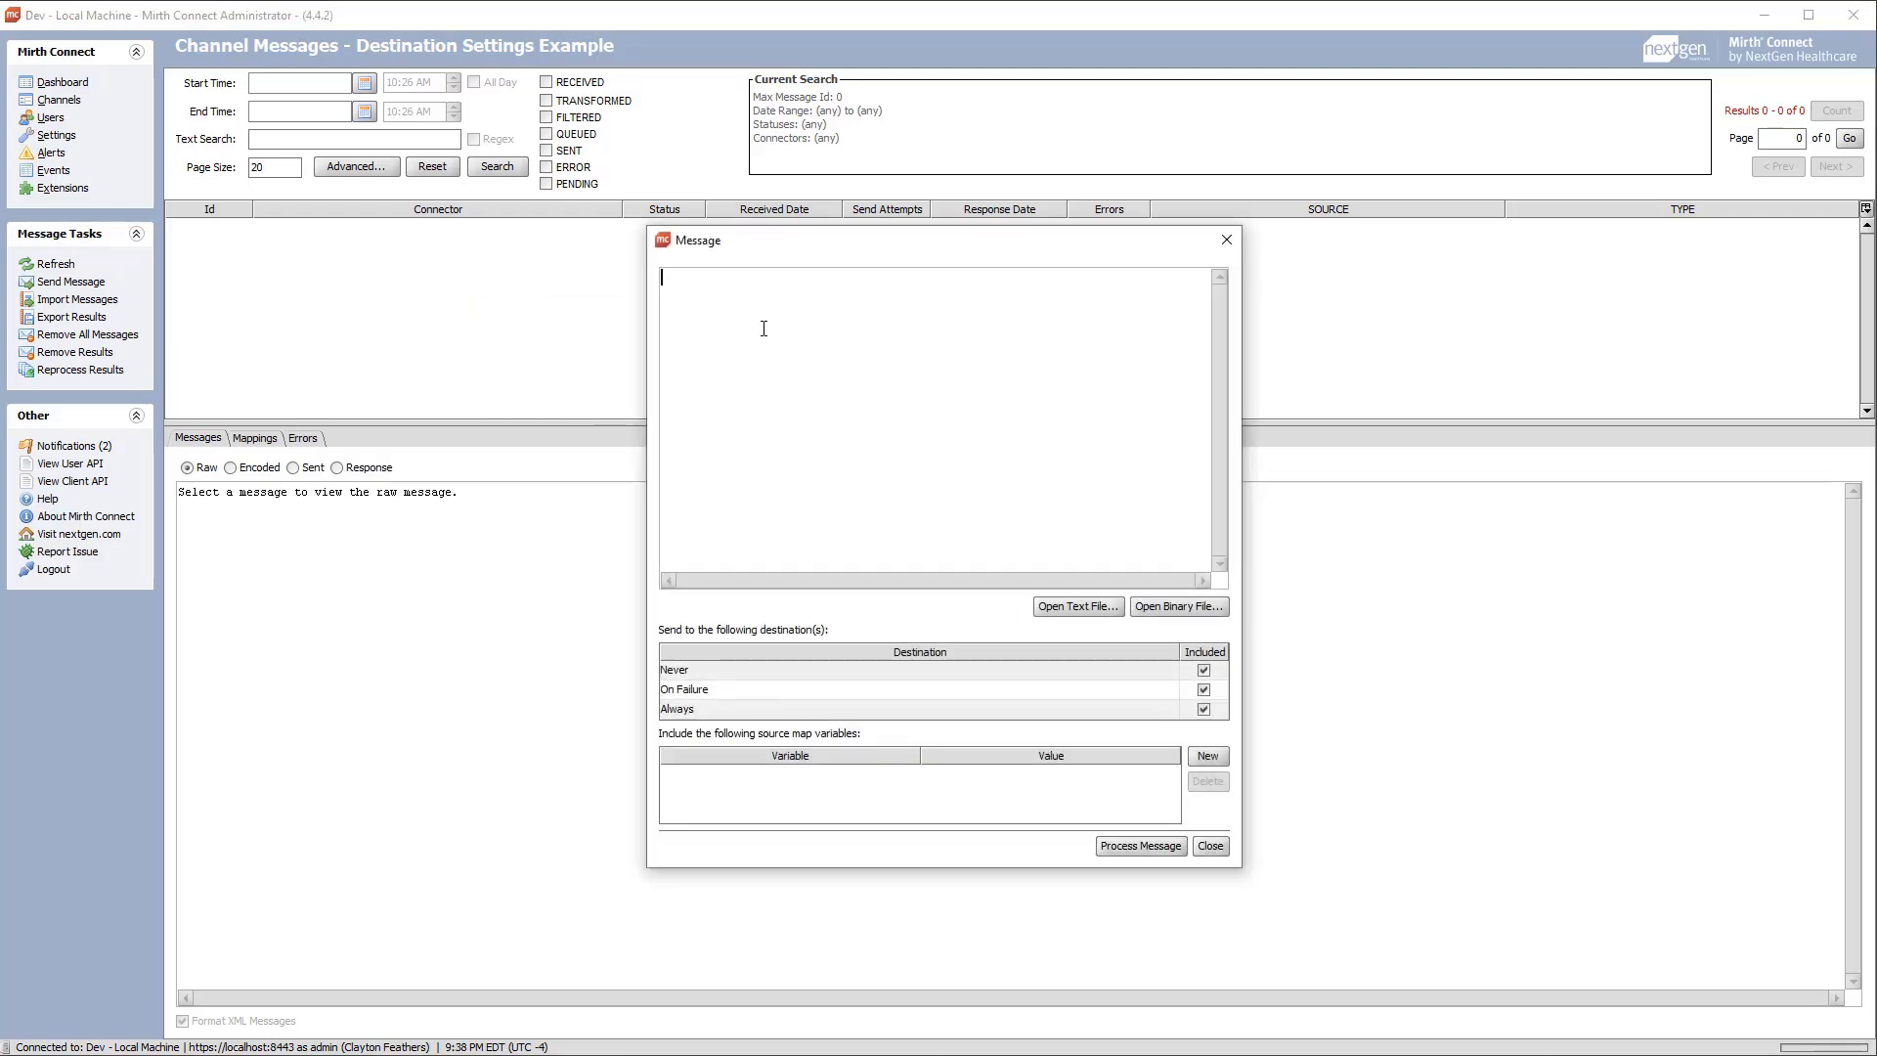
{"action": "left_click", "coordinate": [1073, 606]}
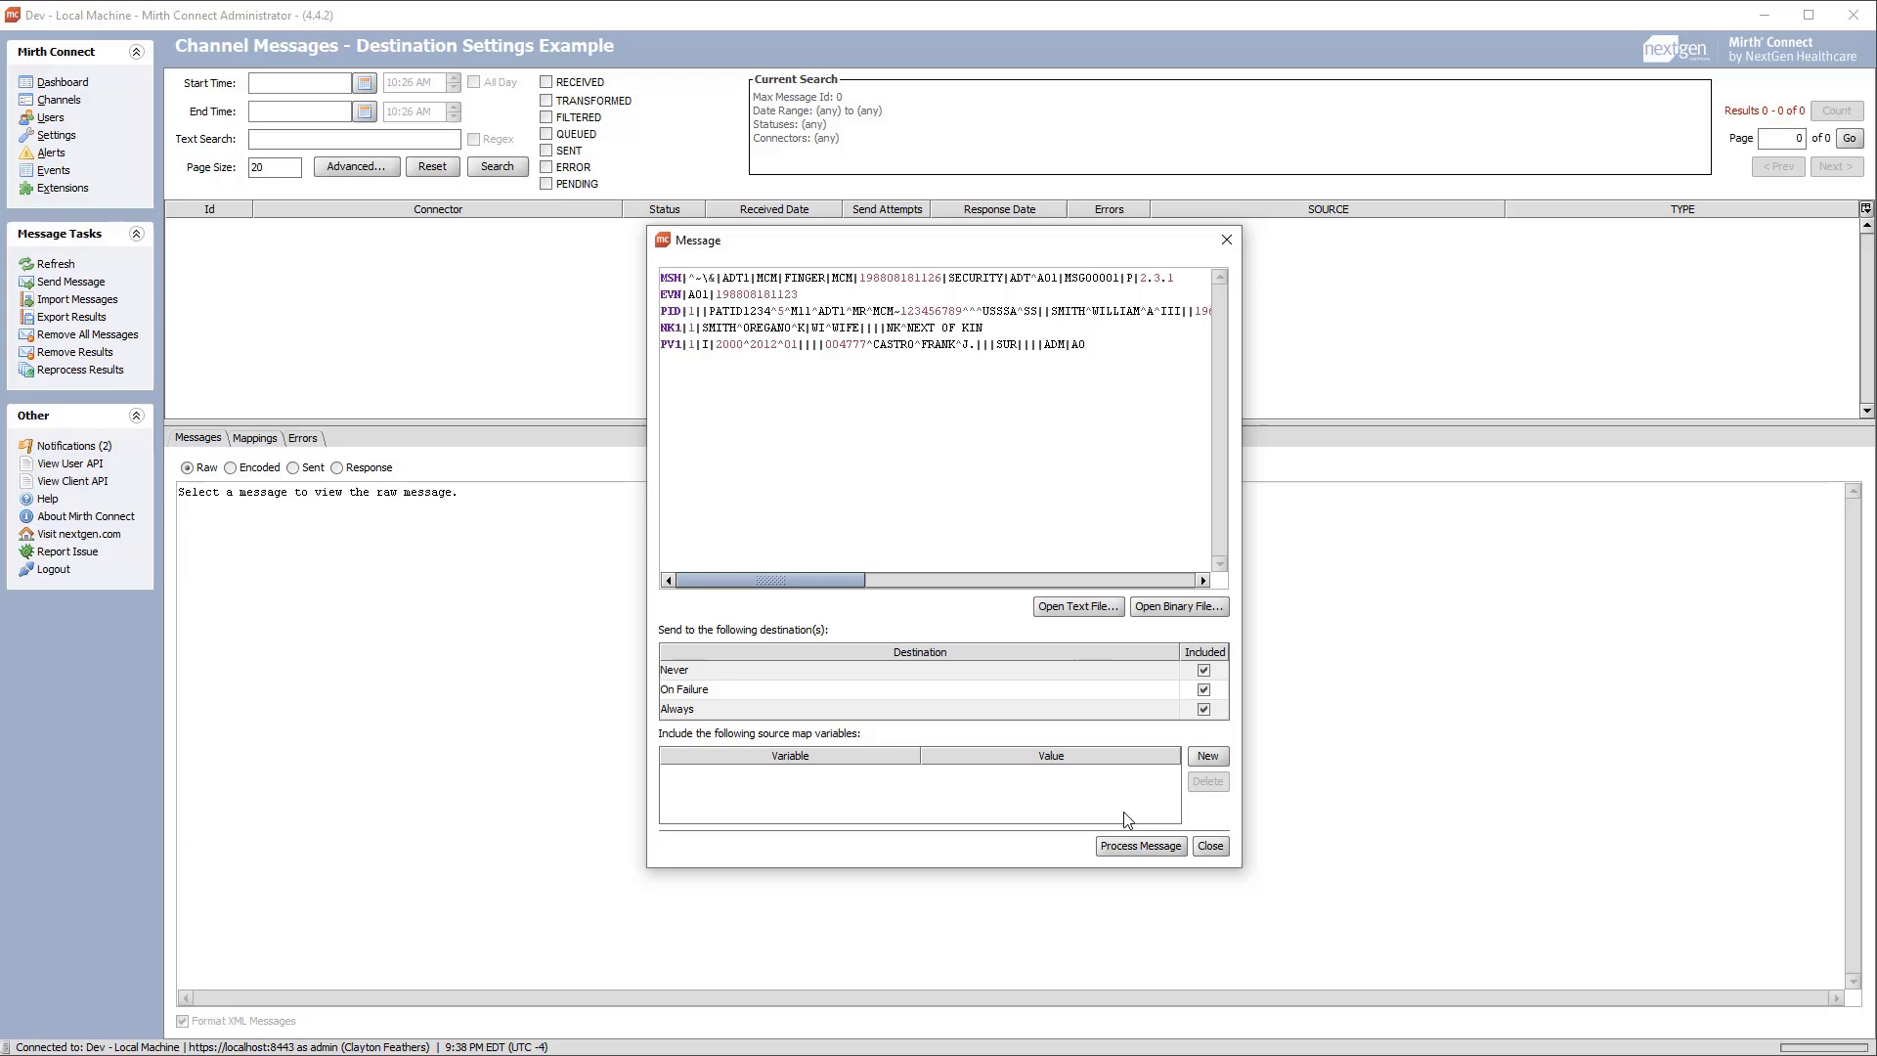
{"action": "left_click", "coordinate": [1209, 845]}
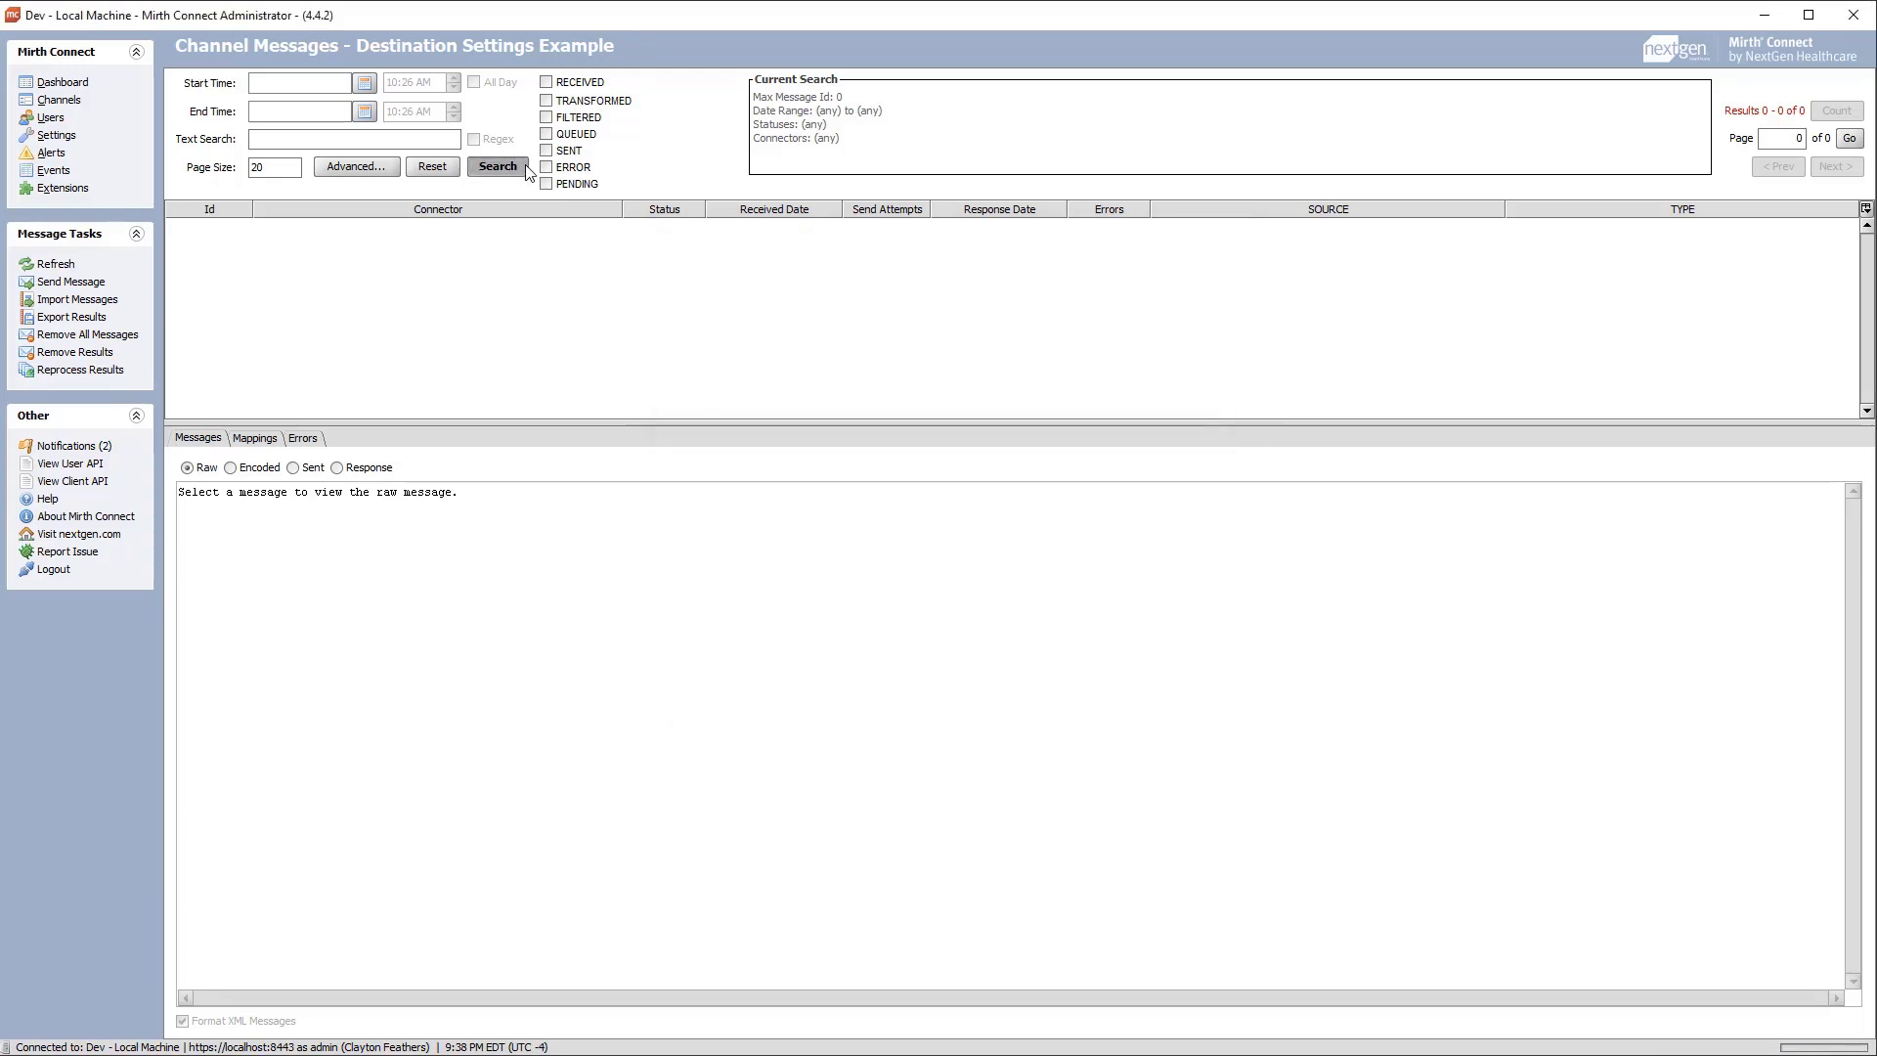
{"action": "left_click", "coordinate": [497, 166]}
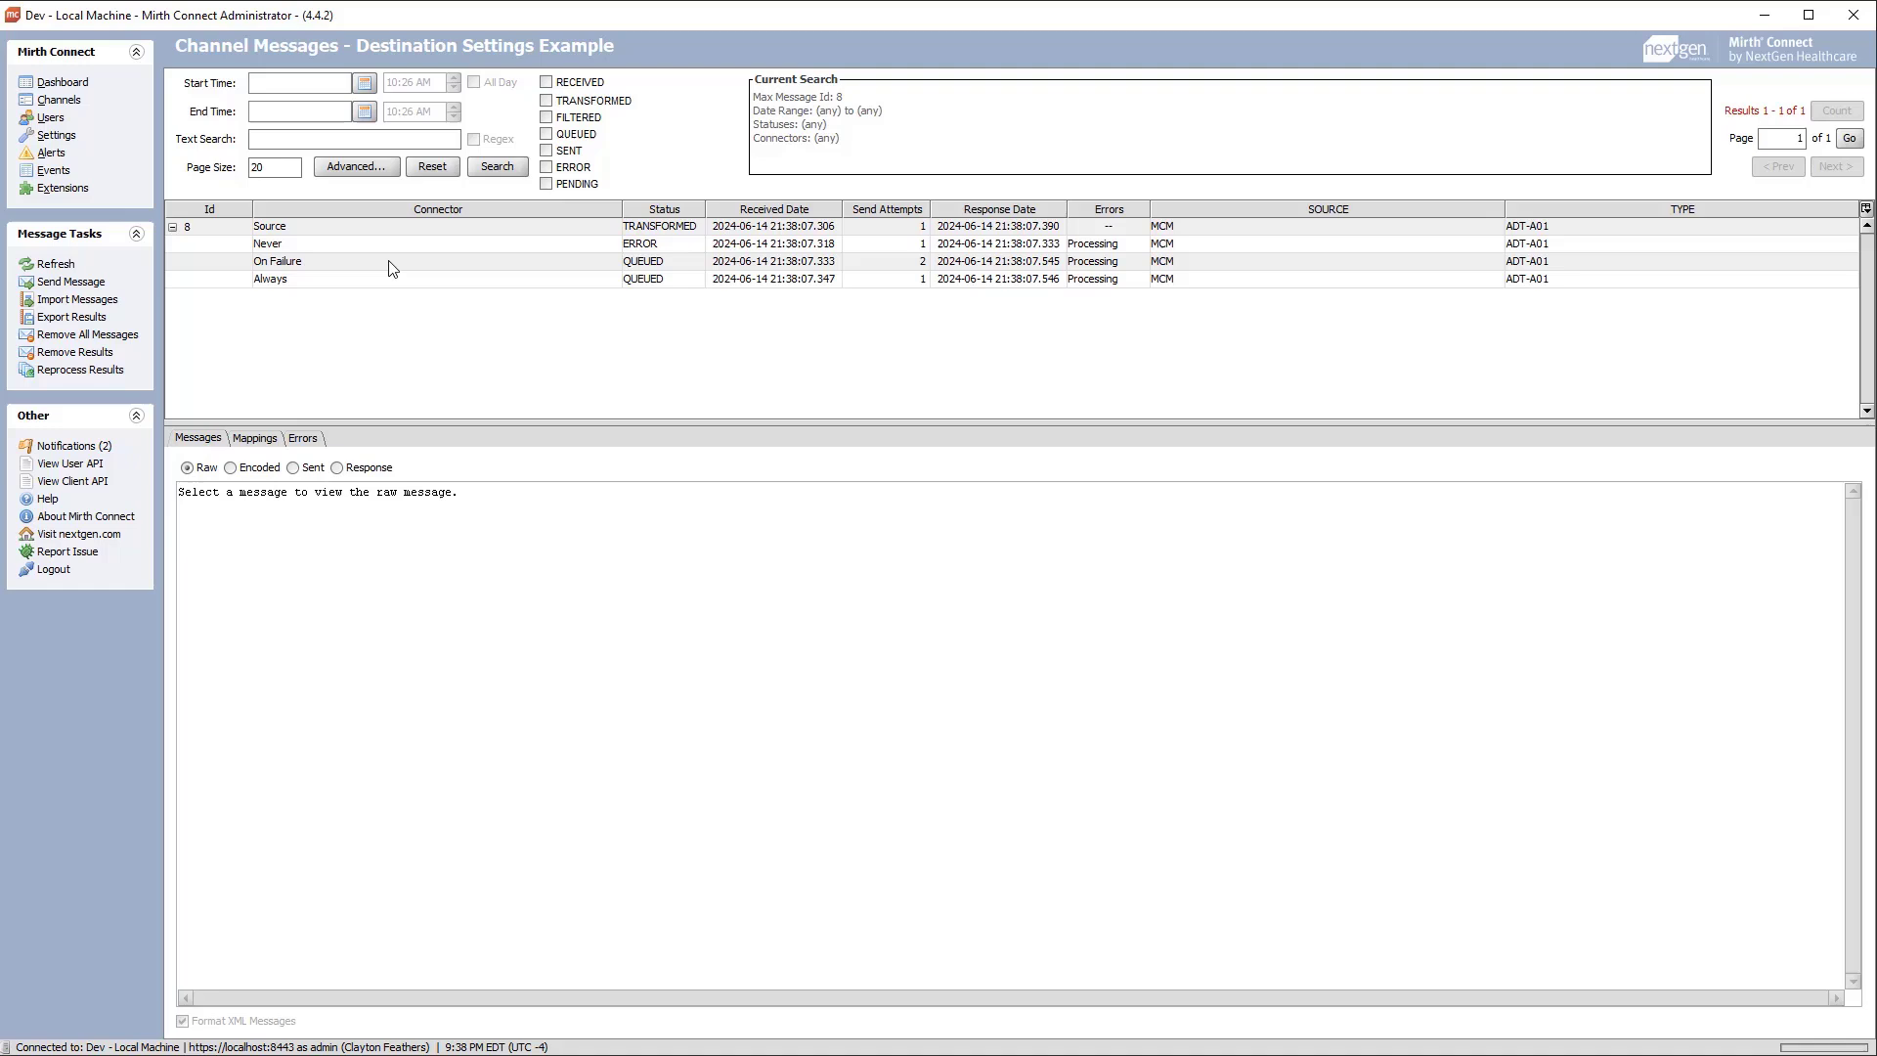
{"action": "mouse_move", "coordinate": [798, 223]}
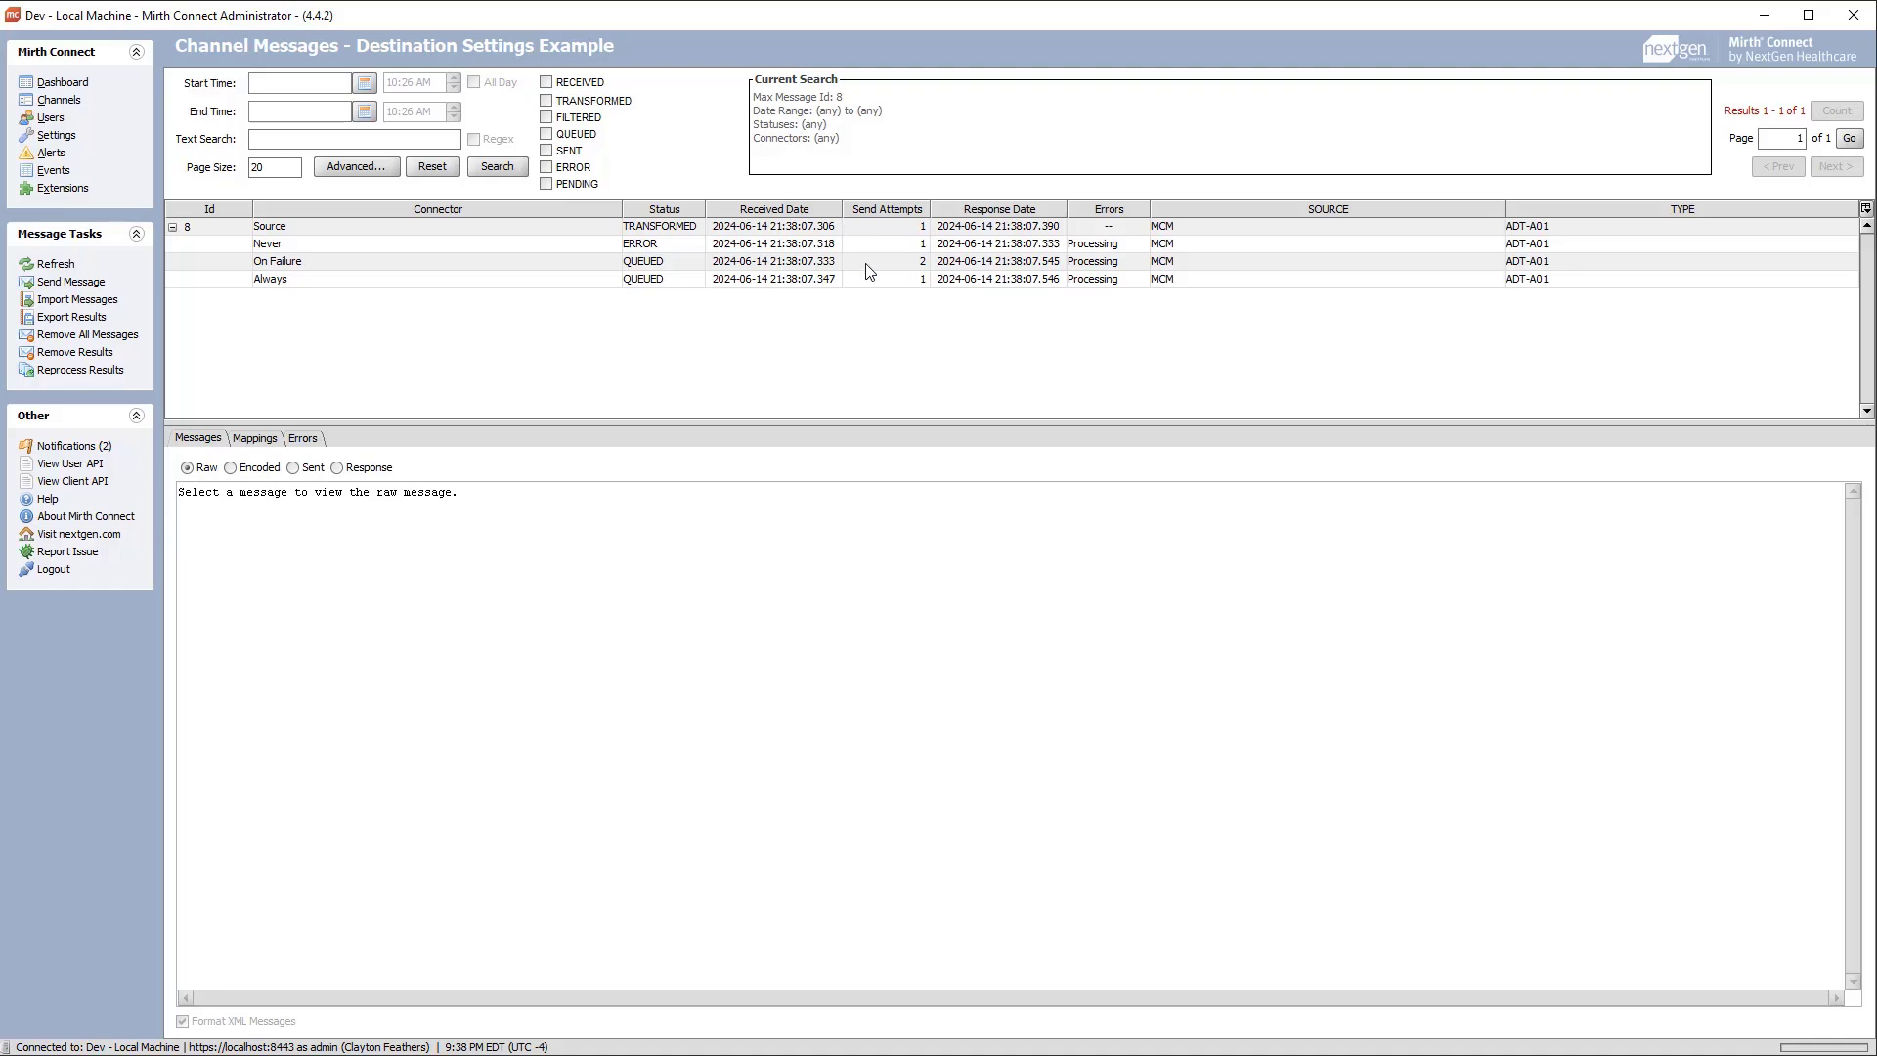
{"action": "mouse_move", "coordinate": [644, 288]}
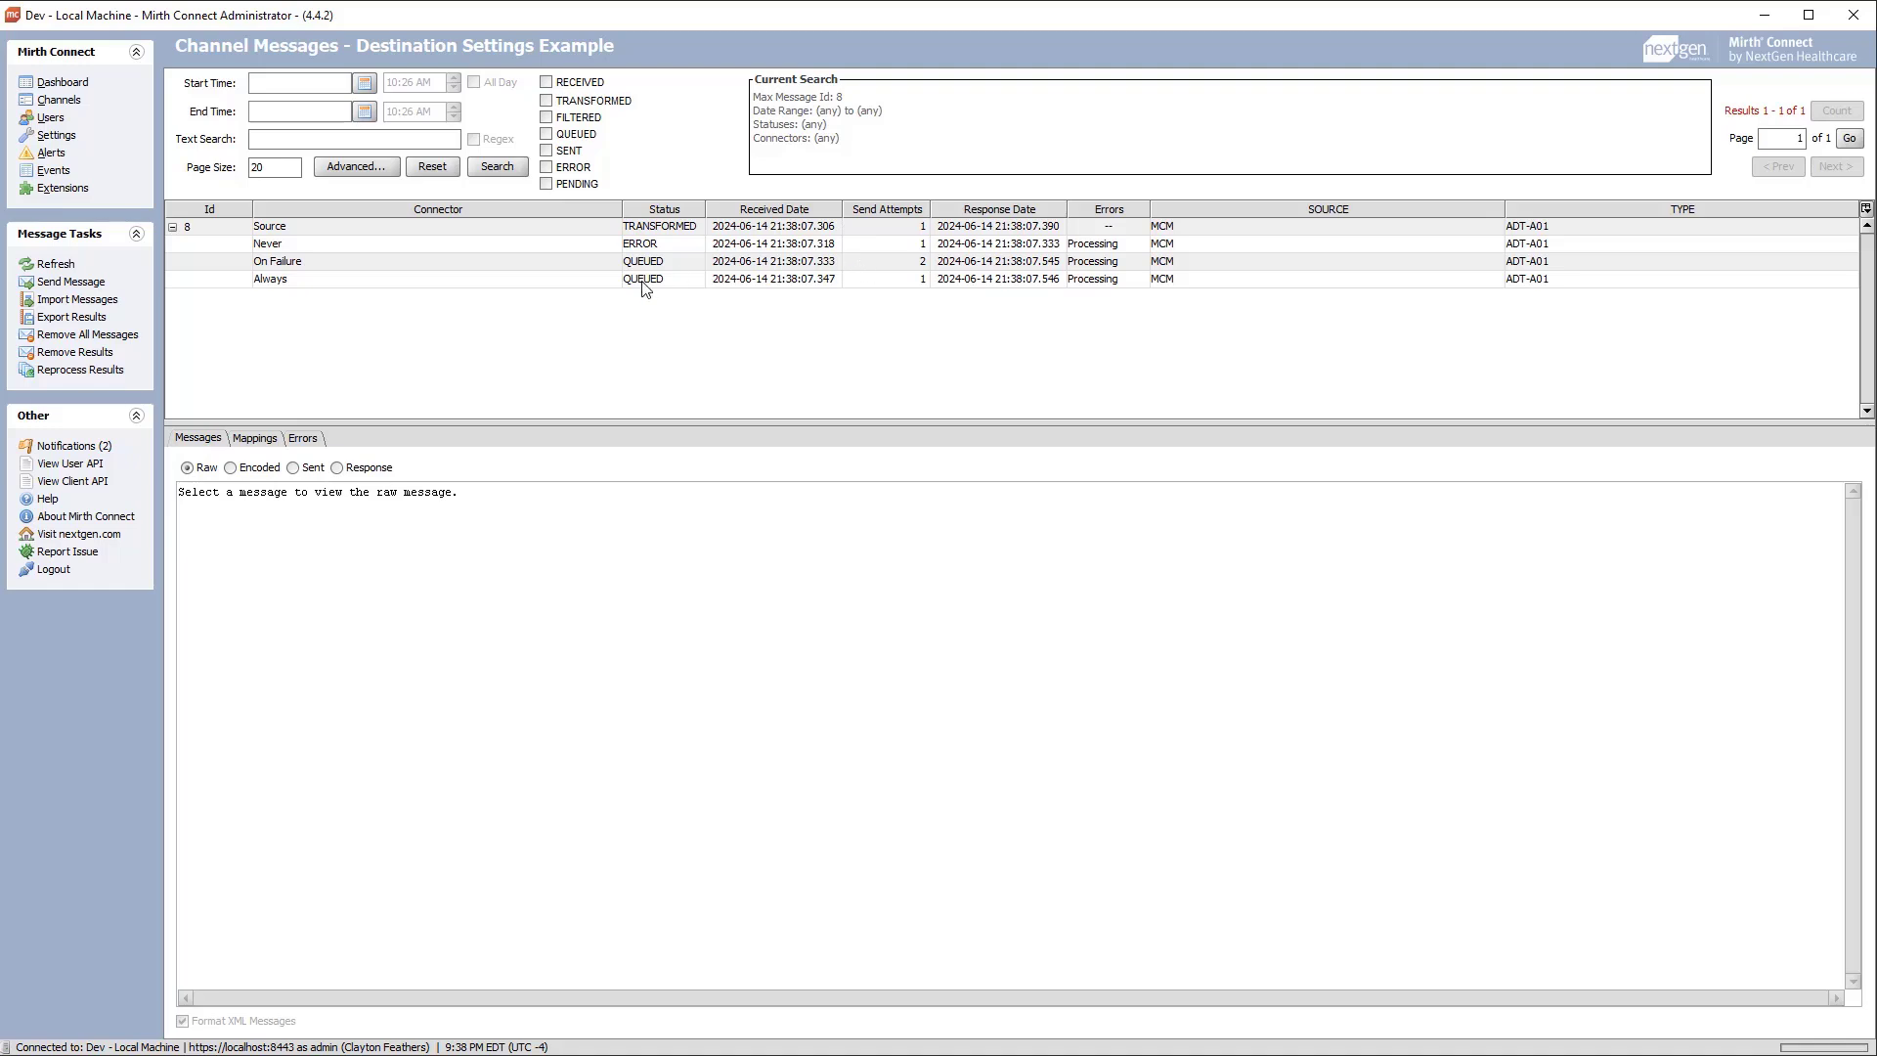
{"action": "mouse_move", "coordinate": [693, 287]}
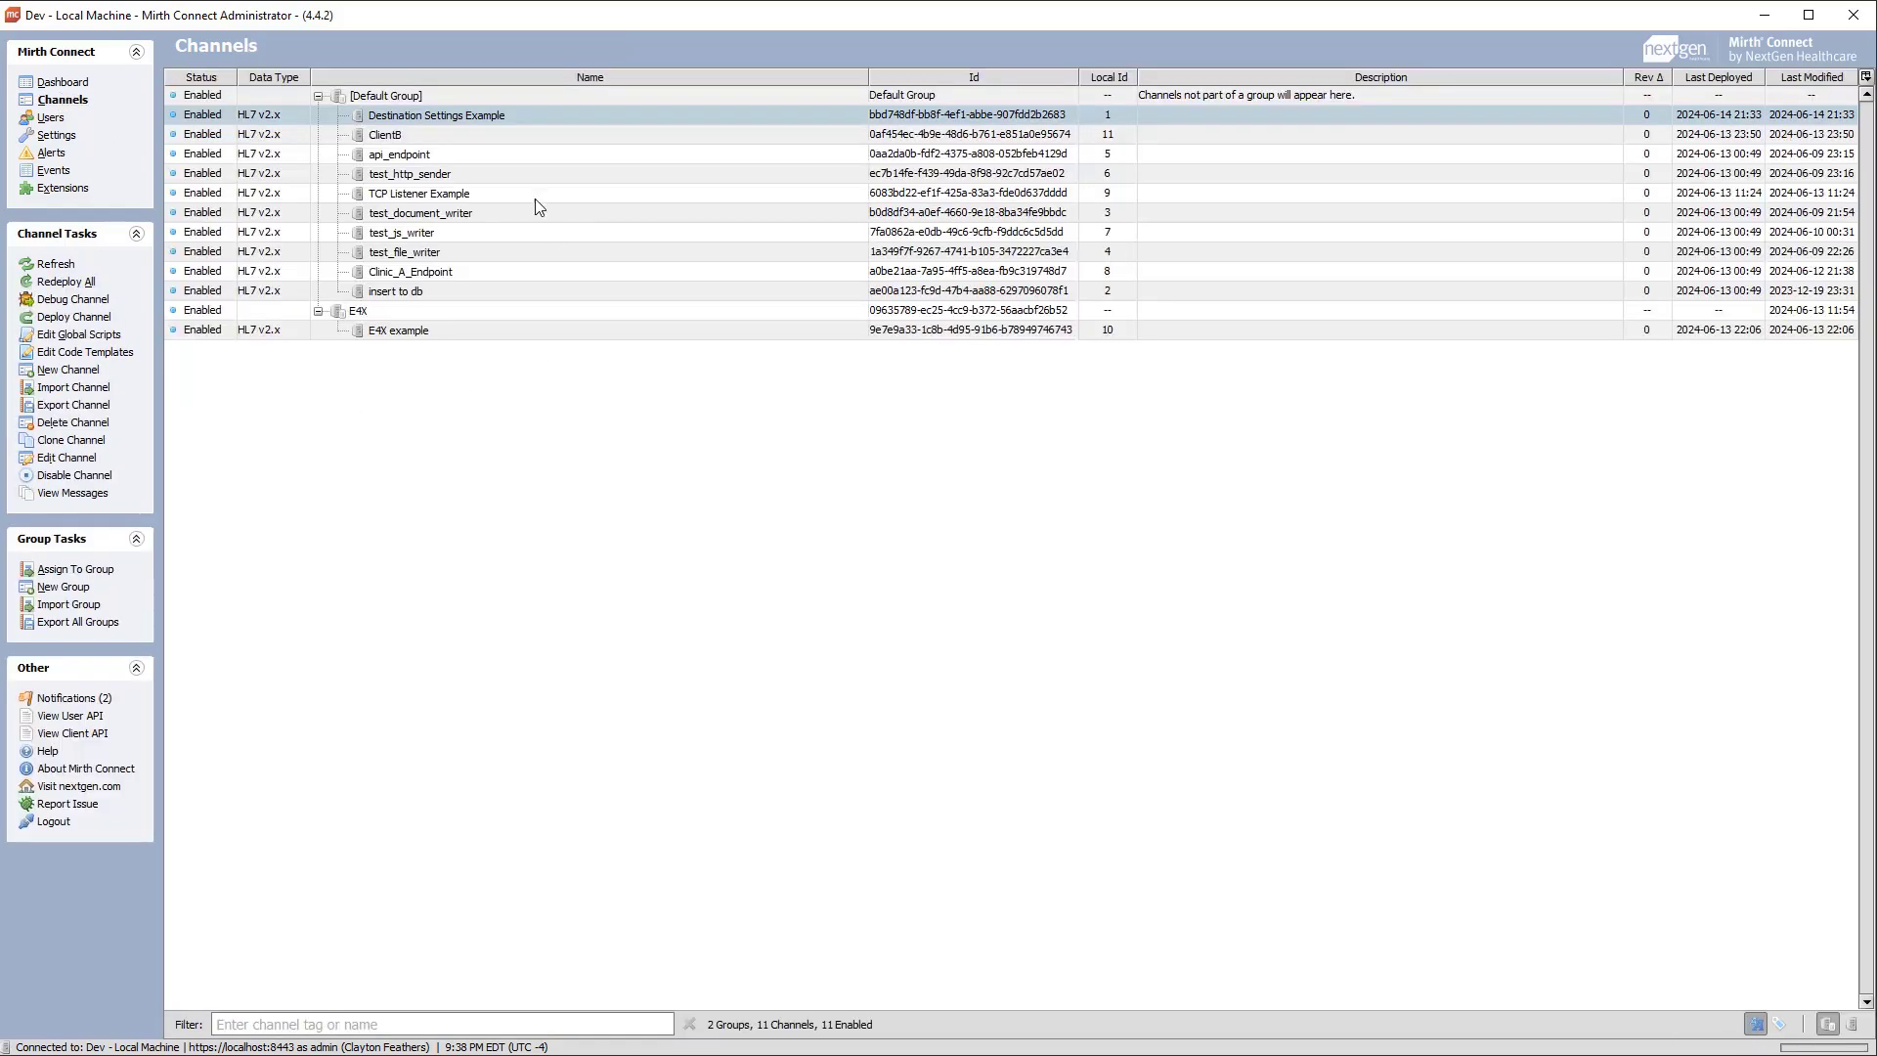
{"action": "double_click", "coordinate": [436, 116]}
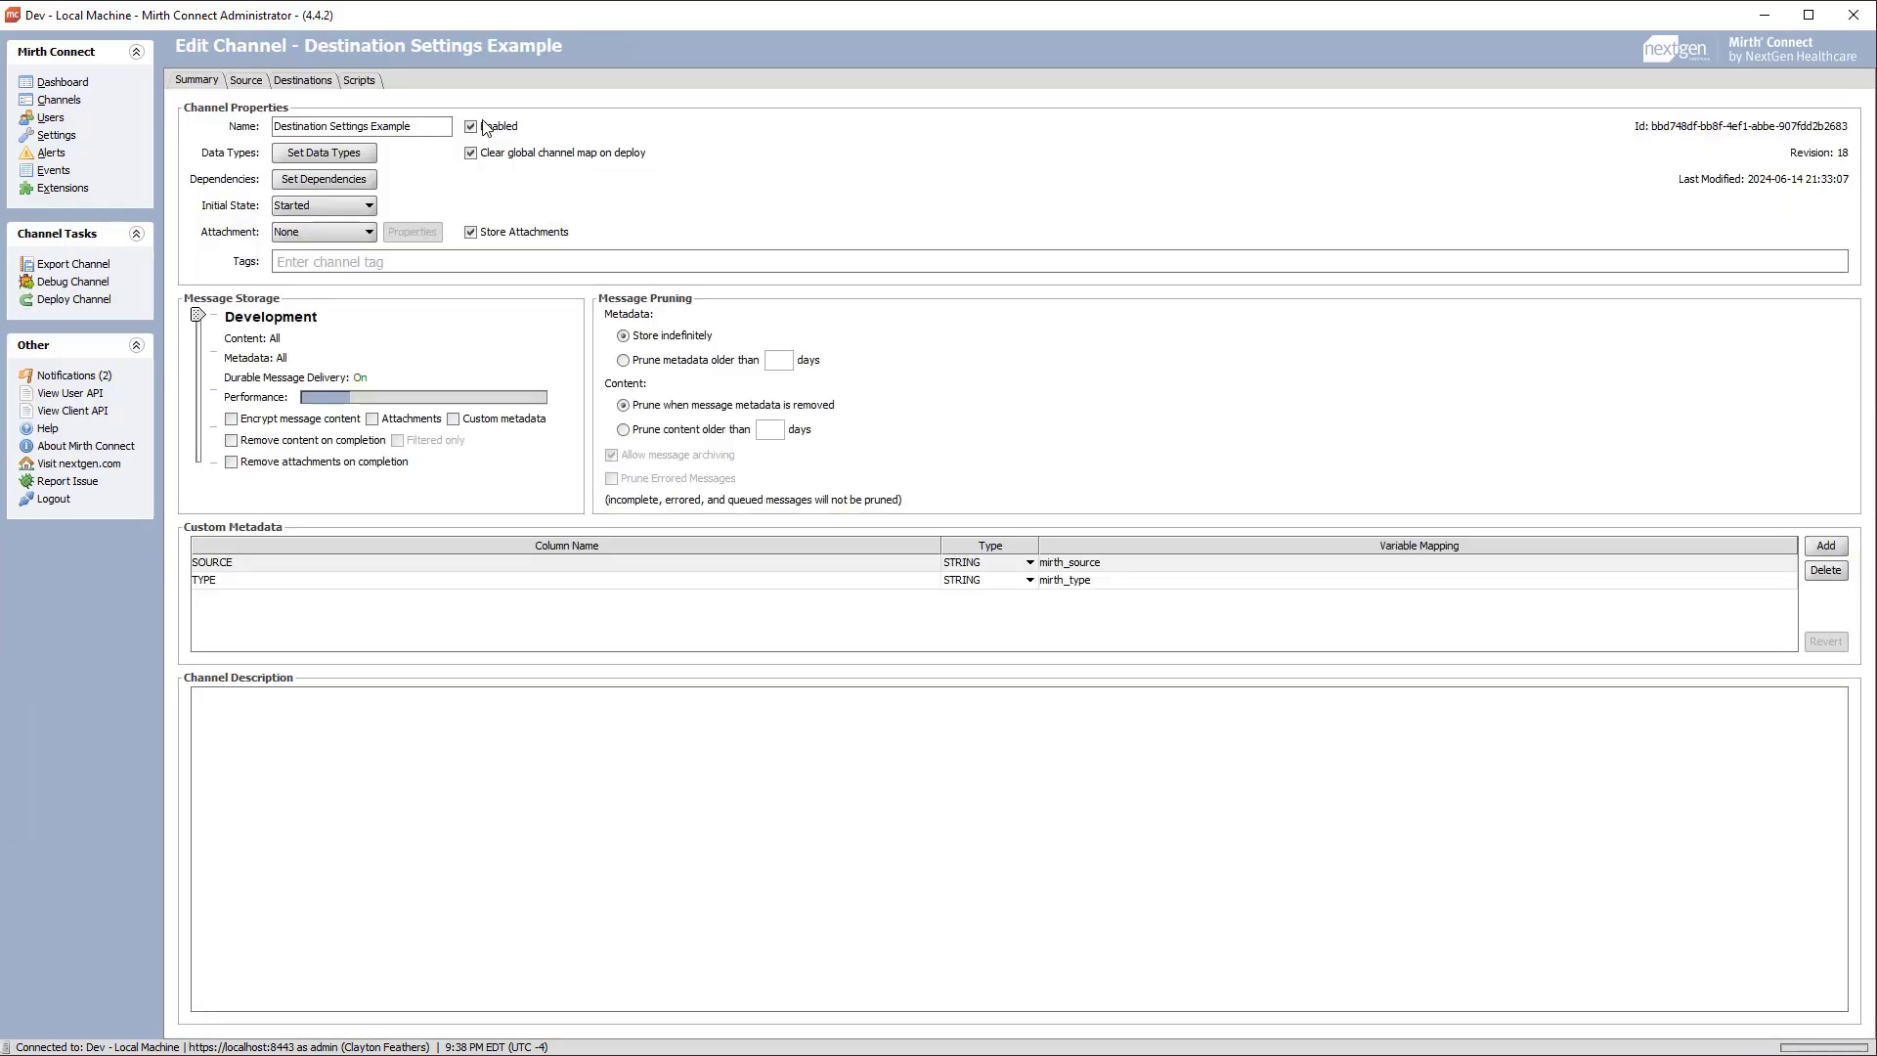
{"action": "left_click", "coordinate": [302, 80]}
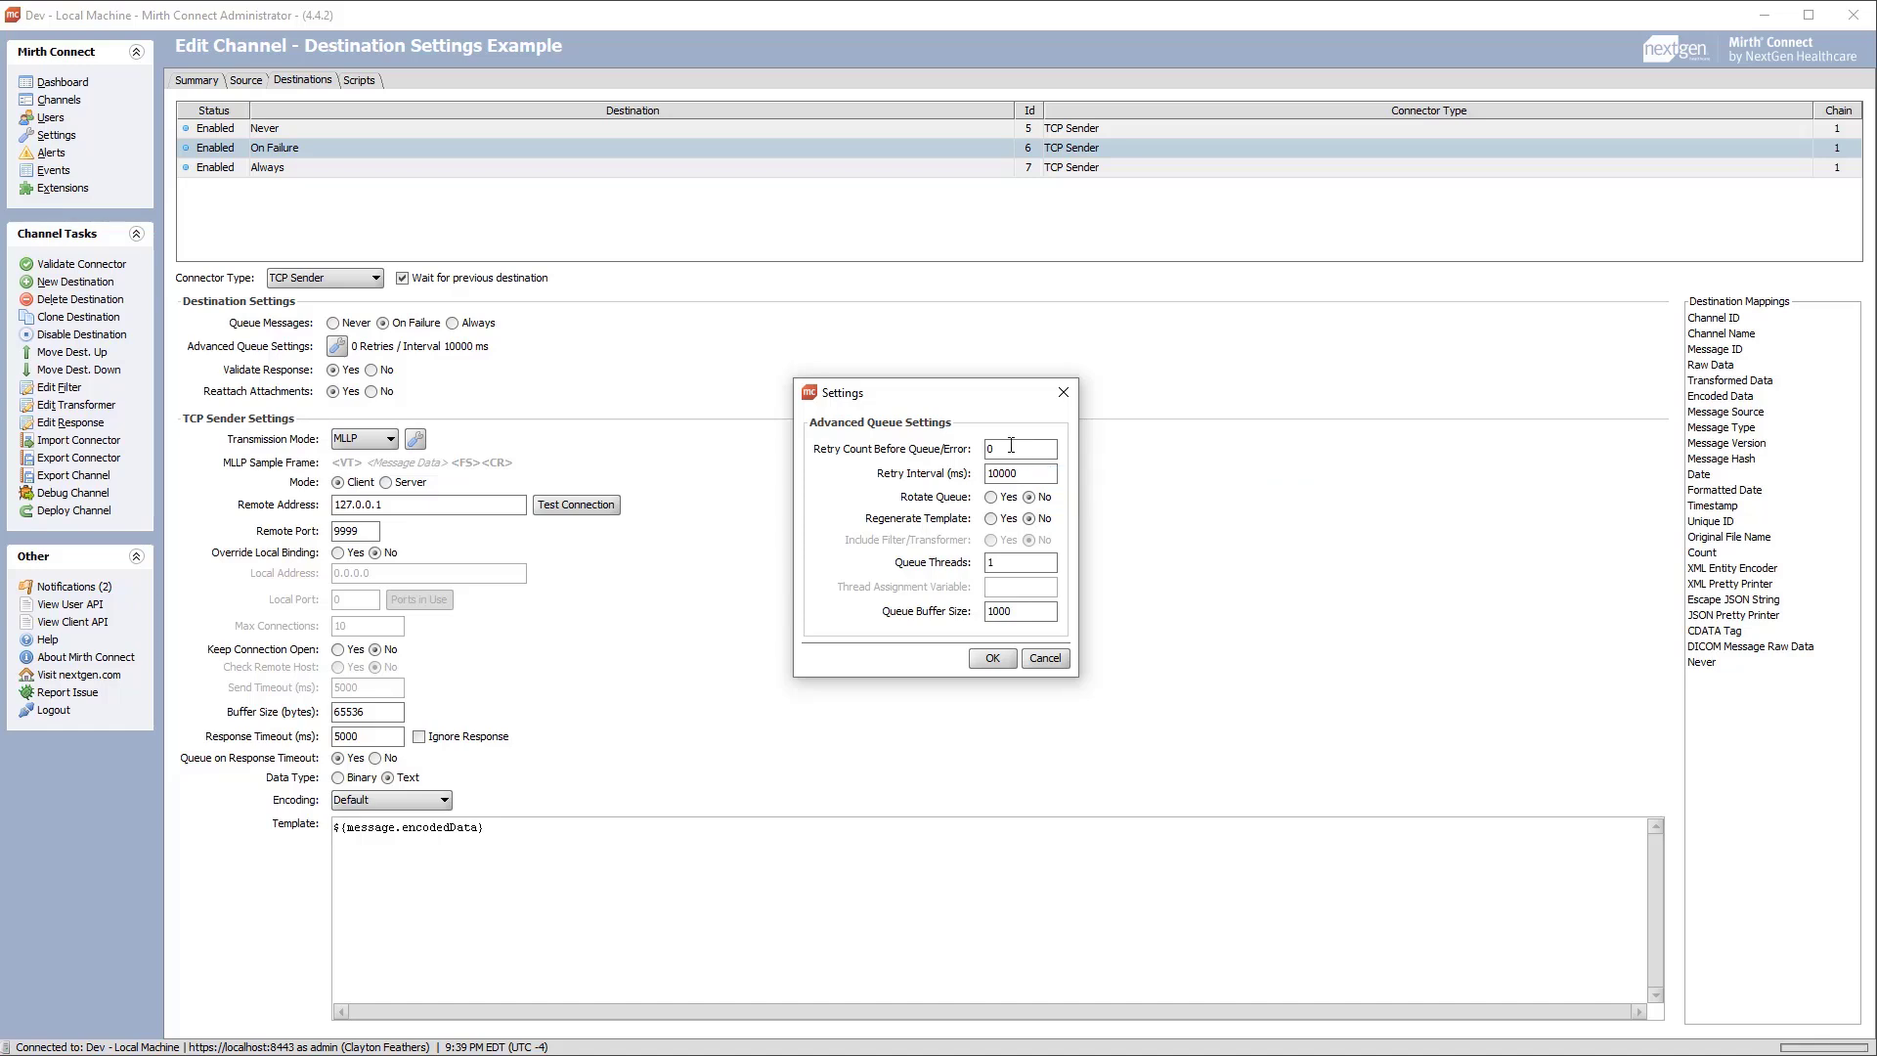
{"action": "mouse_move", "coordinate": [1015, 448]}
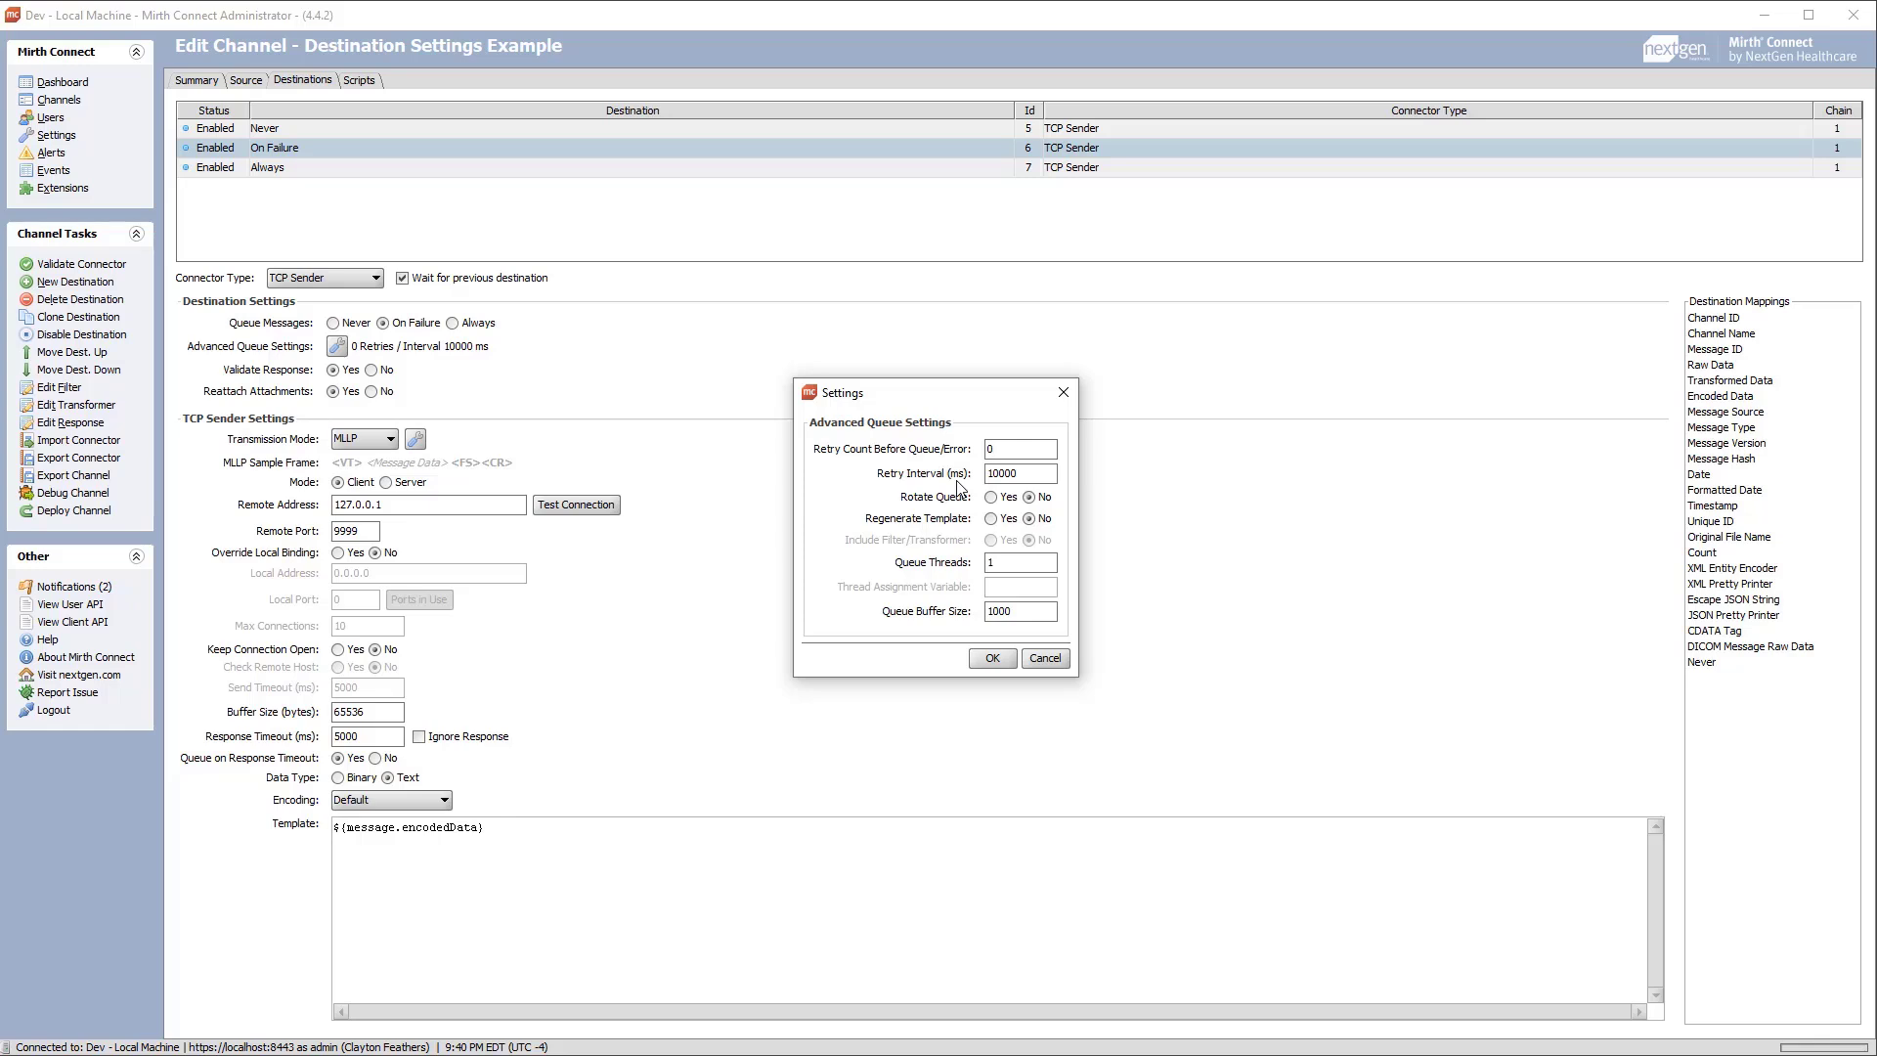
- Set On Failure's retry interval to 1000 ms and retry count to 2
{"action": "left_click", "coordinate": [1019, 448]}
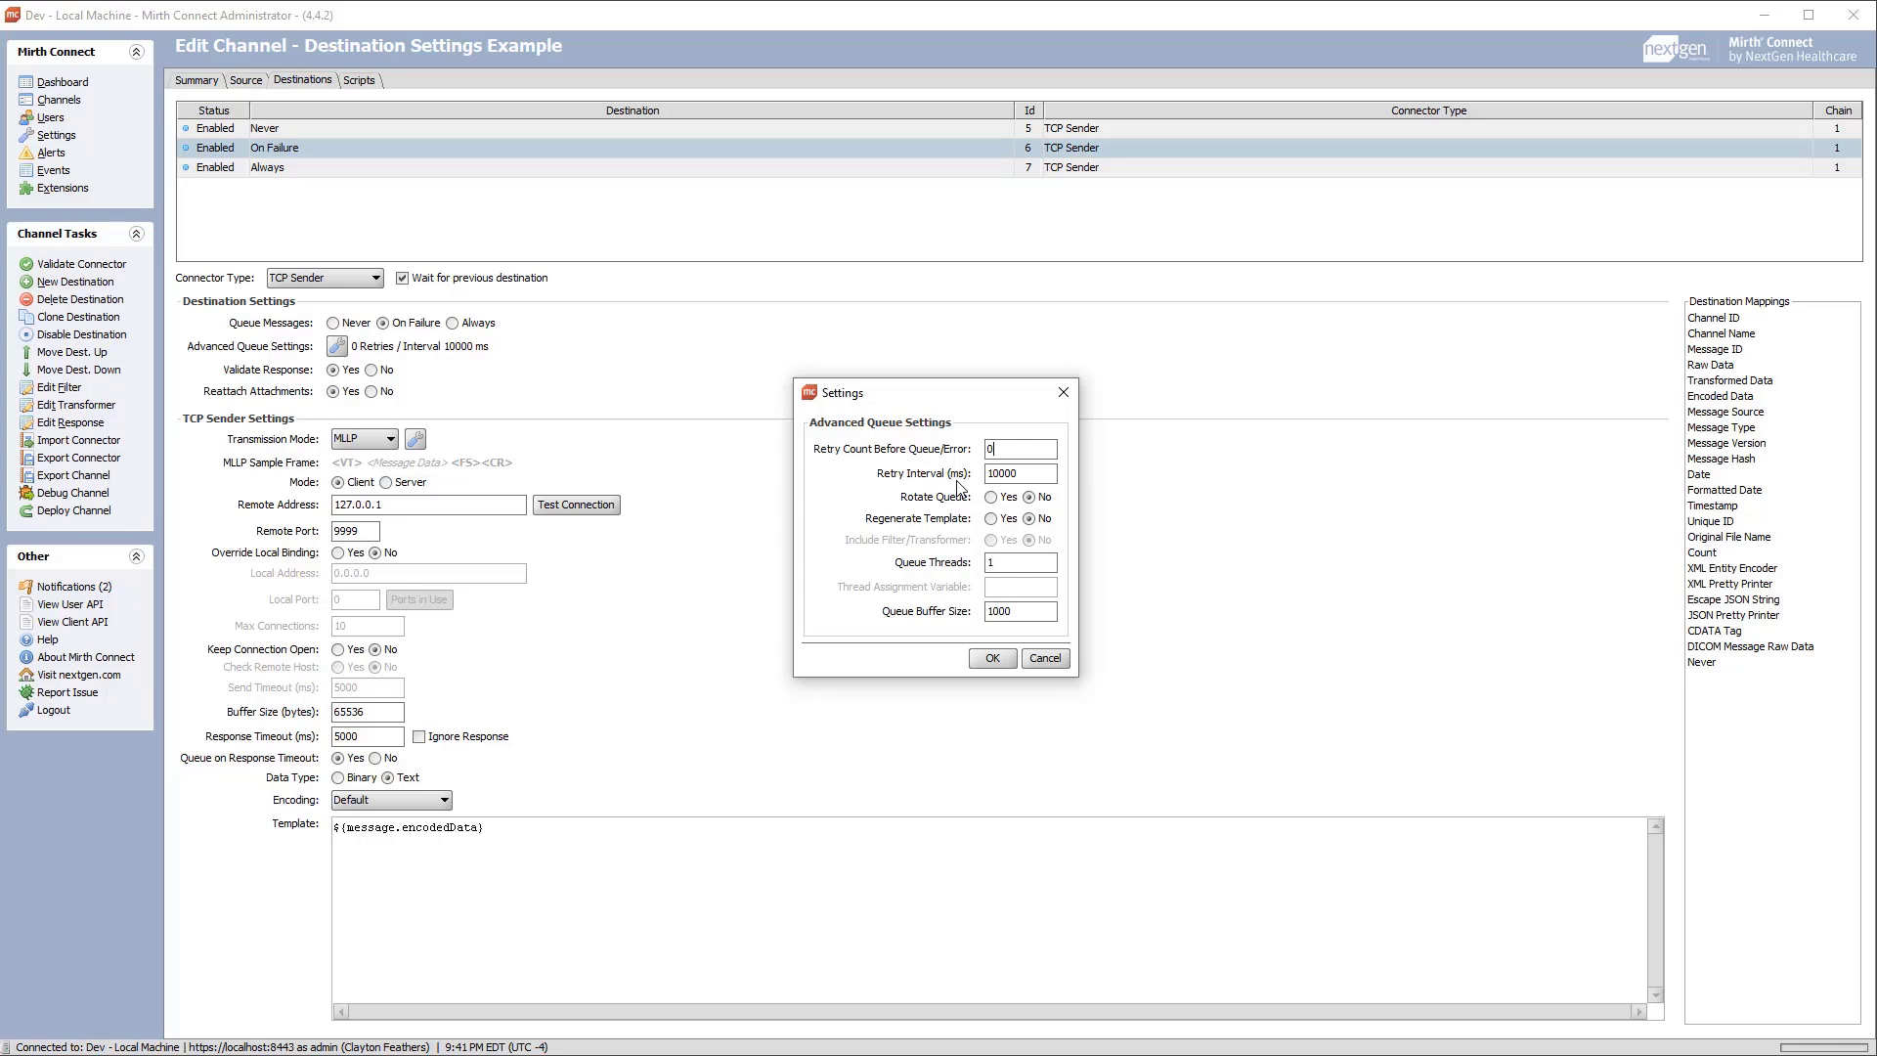
{"action": "left_click", "coordinate": [1019, 473]}
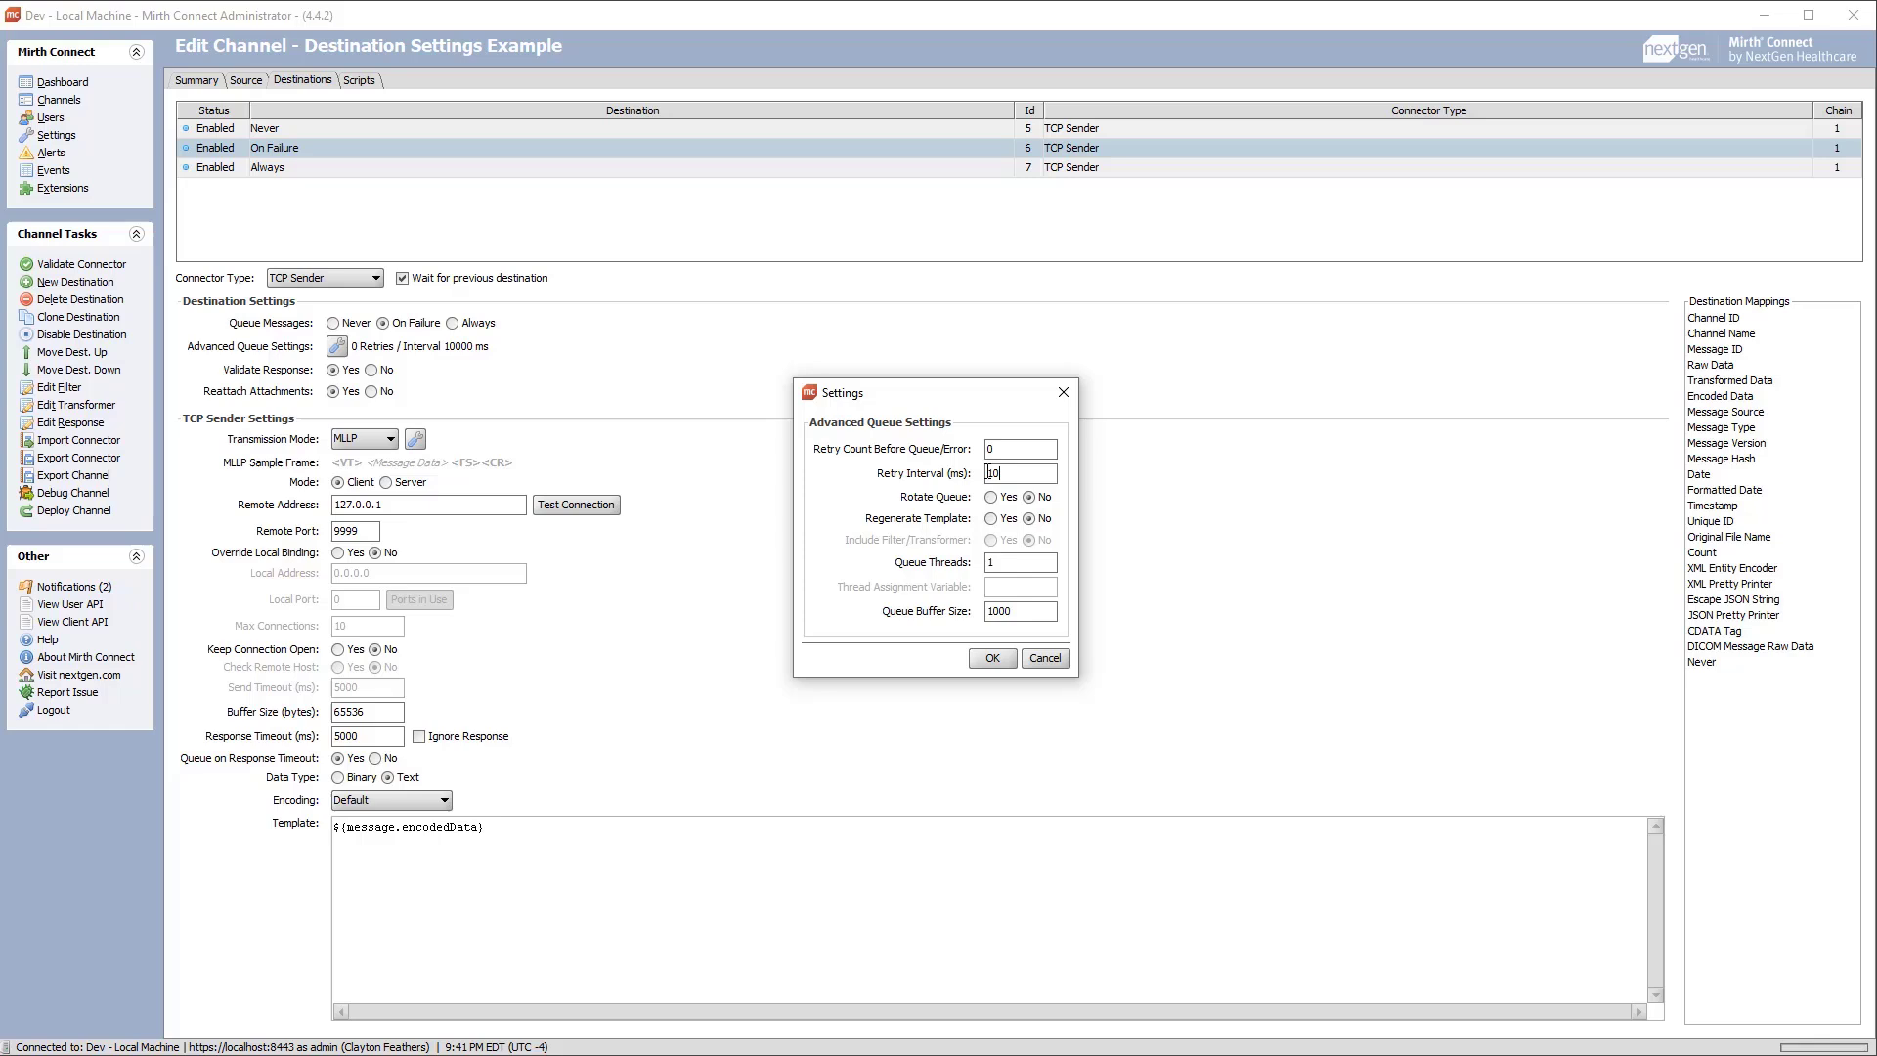
{"action": "type", "text": "1000"}
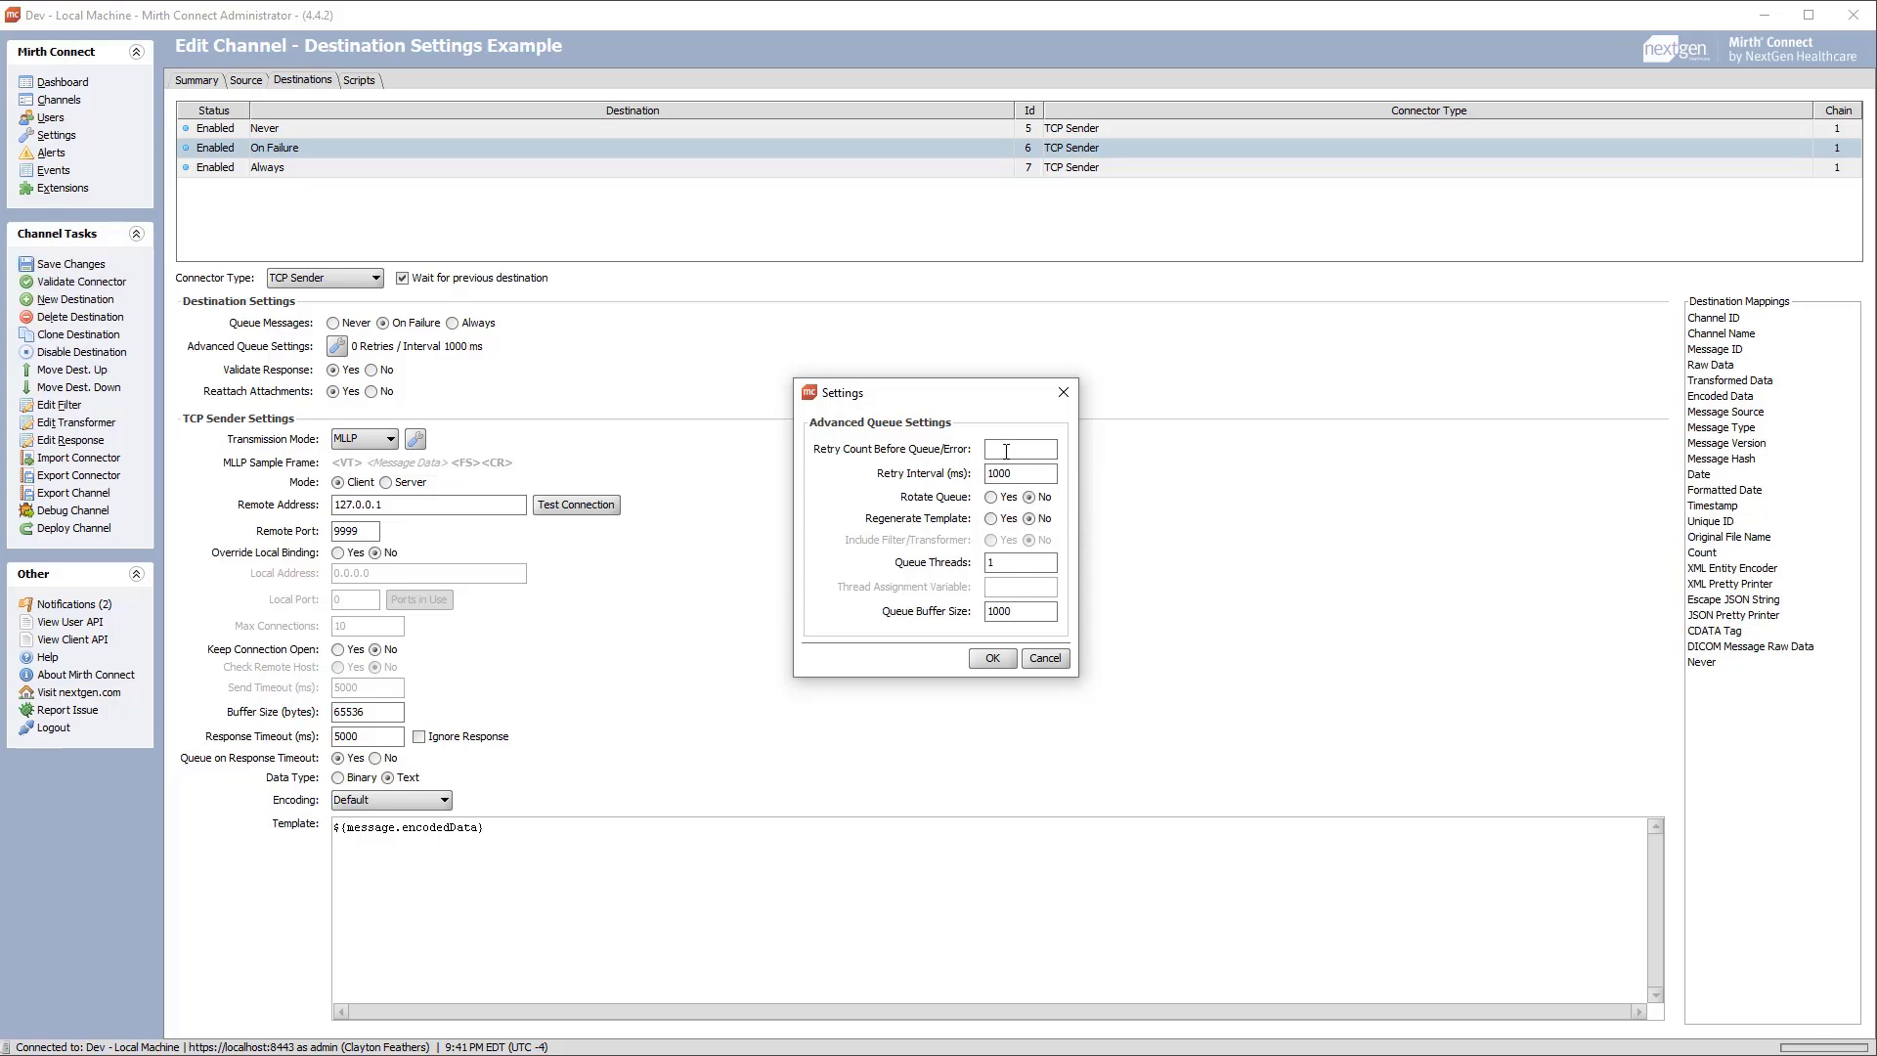
{"action": "type", "text": "2"}
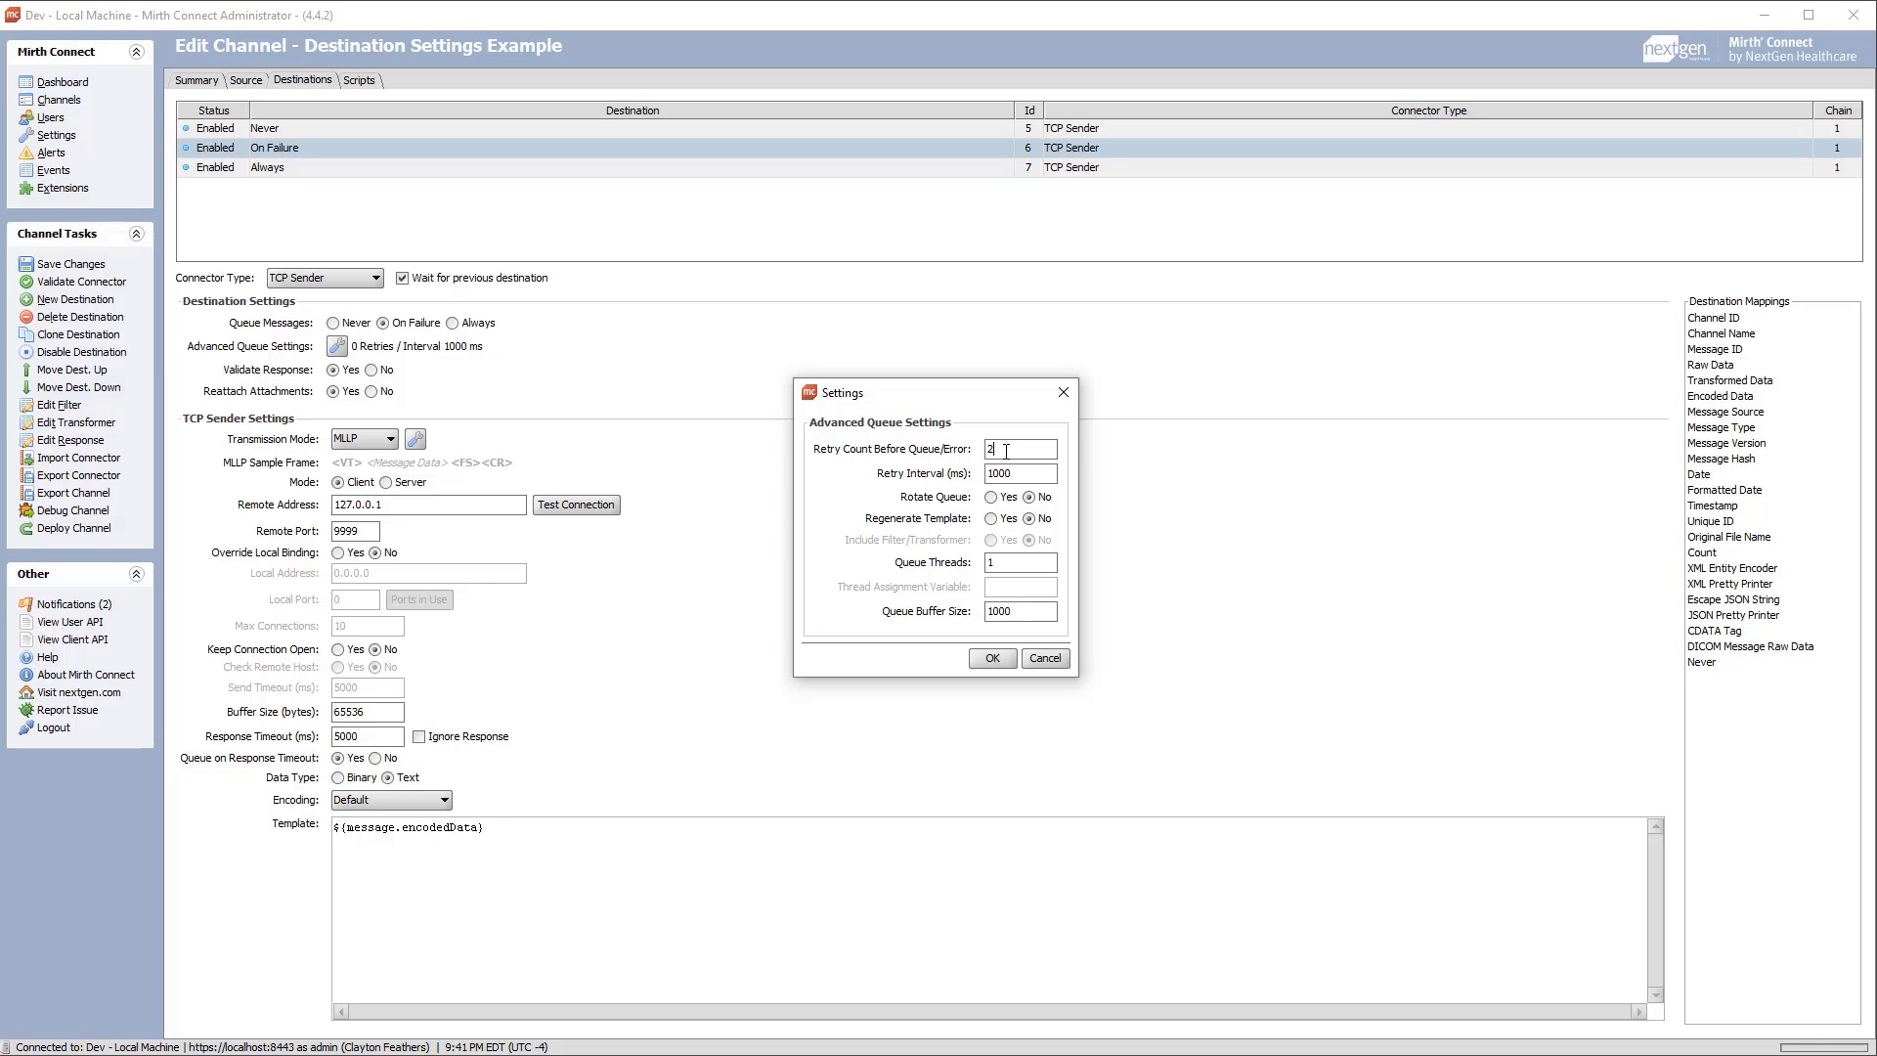
{"action": "left_click", "coordinate": [990, 658]}
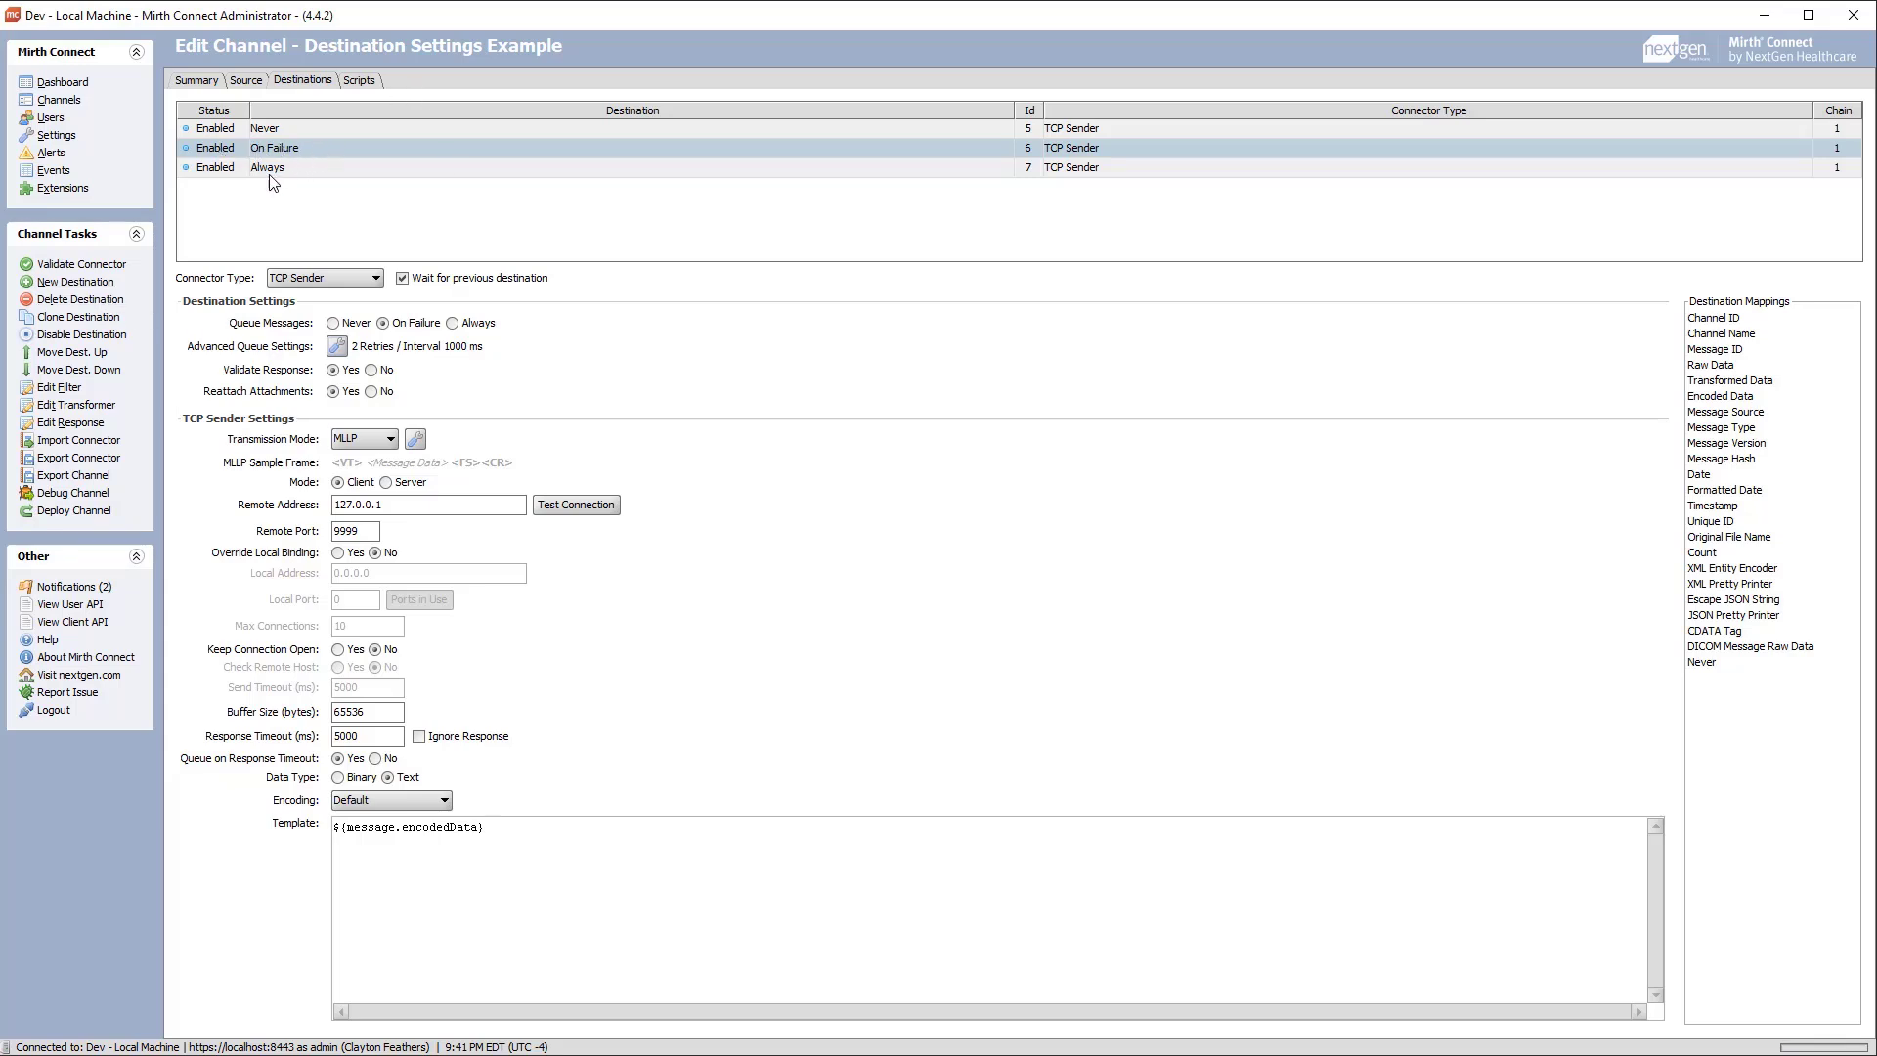
- Redeploy the Destination Settings Example channel, stop it, and remove all its messages
{"action": "left_click", "coordinate": [74, 510]}
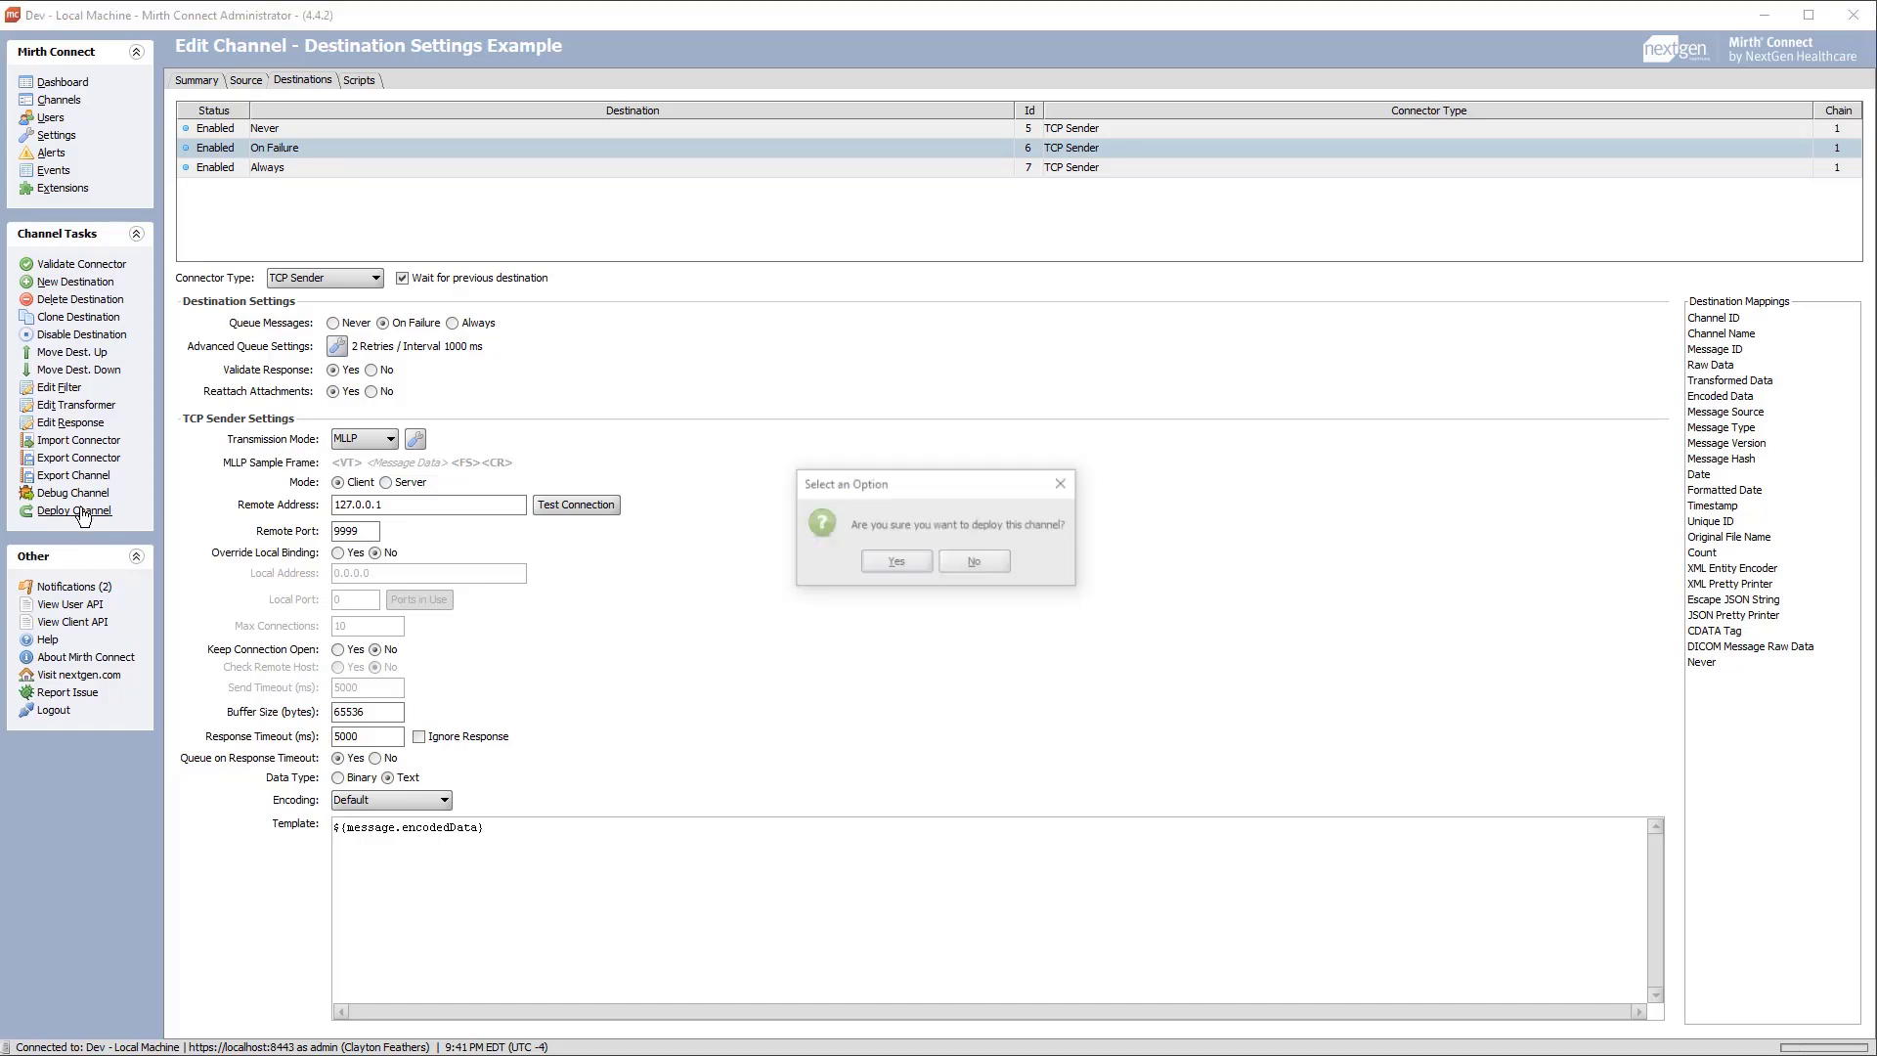
{"action": "left_click", "coordinate": [892, 560]}
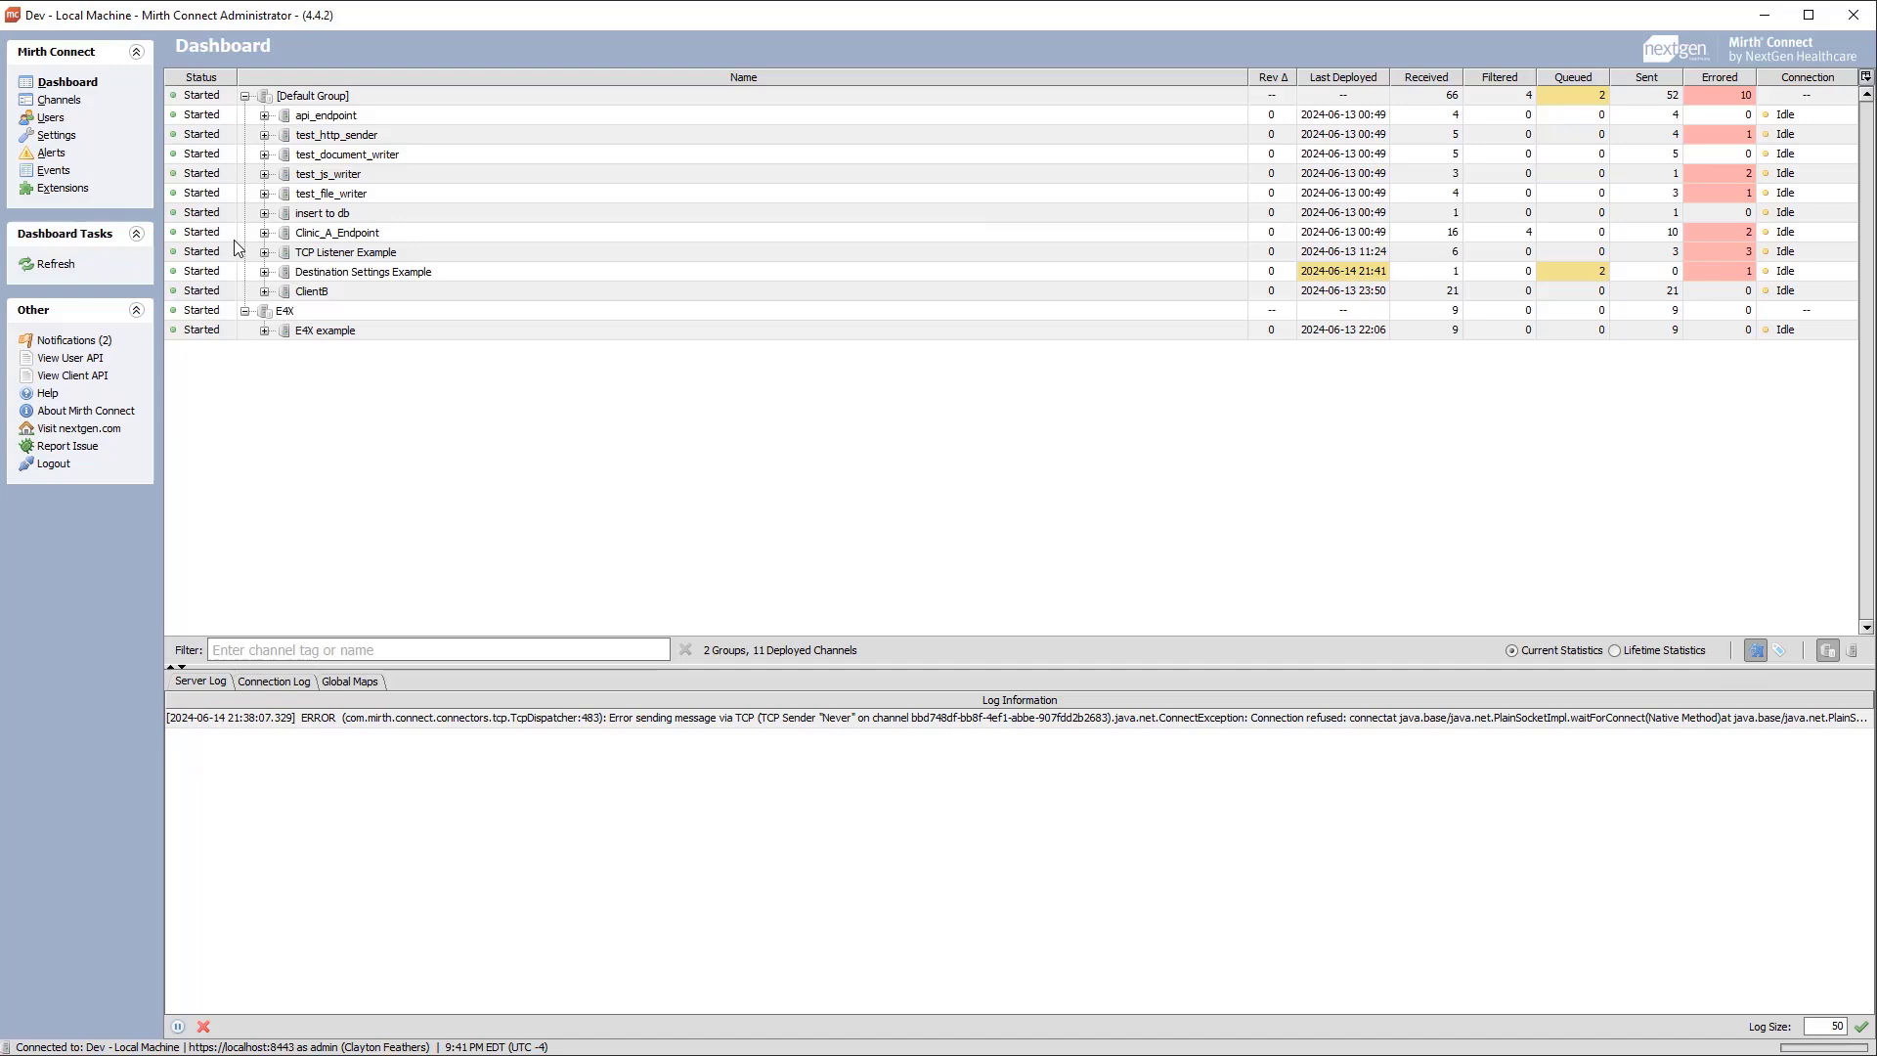
{"action": "left_click", "coordinate": [362, 271]}
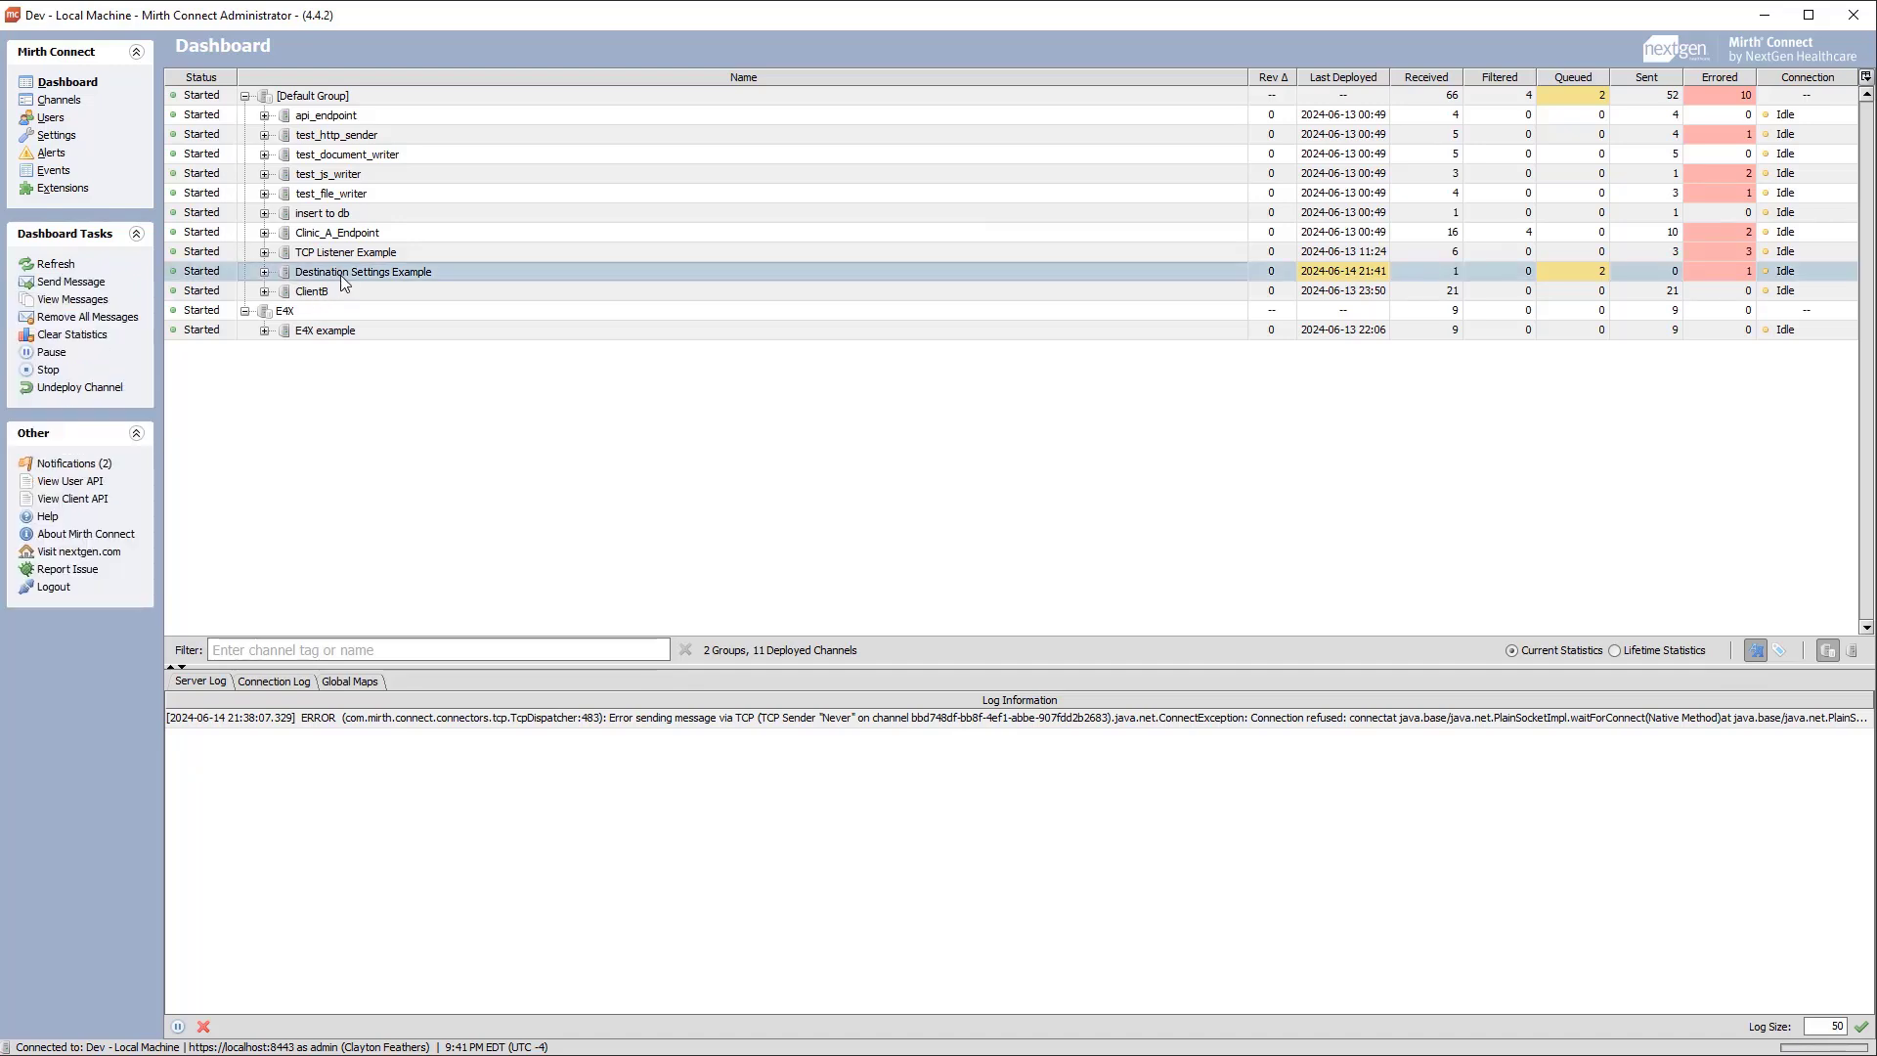
{"action": "left_click", "coordinate": [48, 368]}
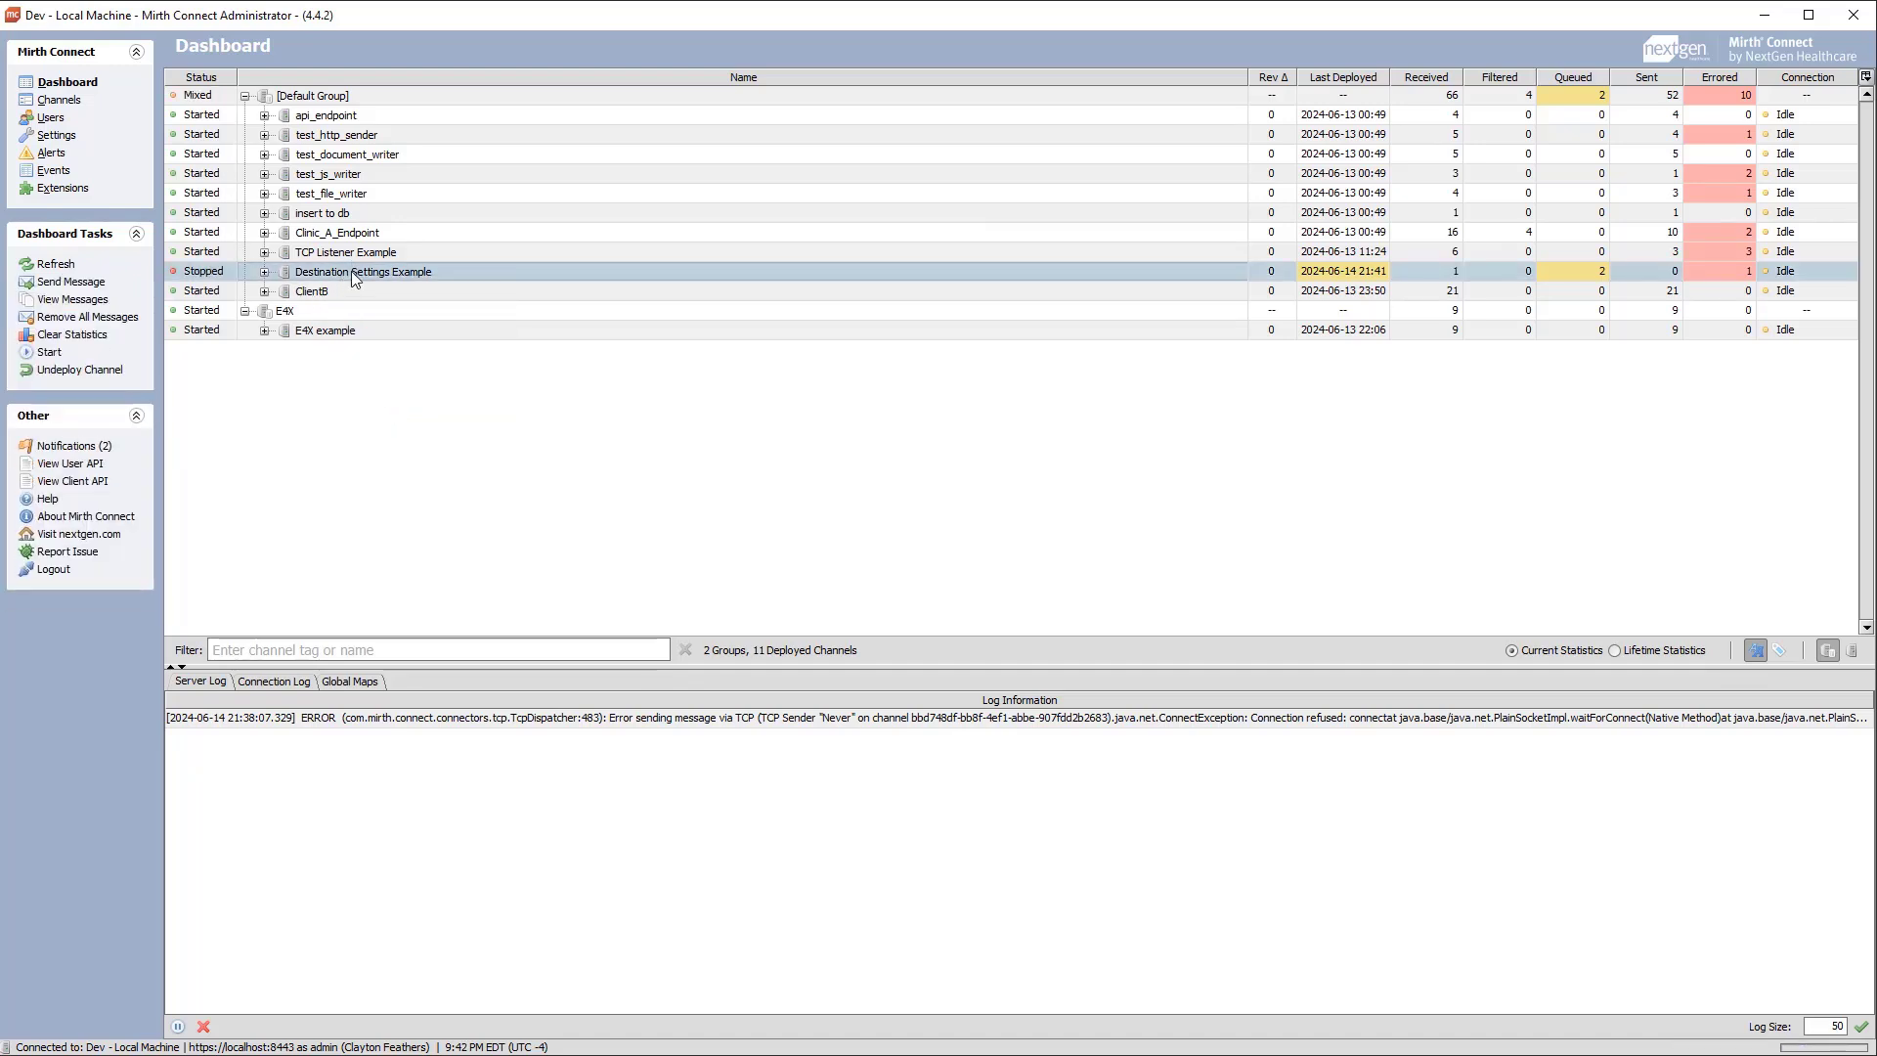
{"action": "left_click", "coordinate": [87, 316]}
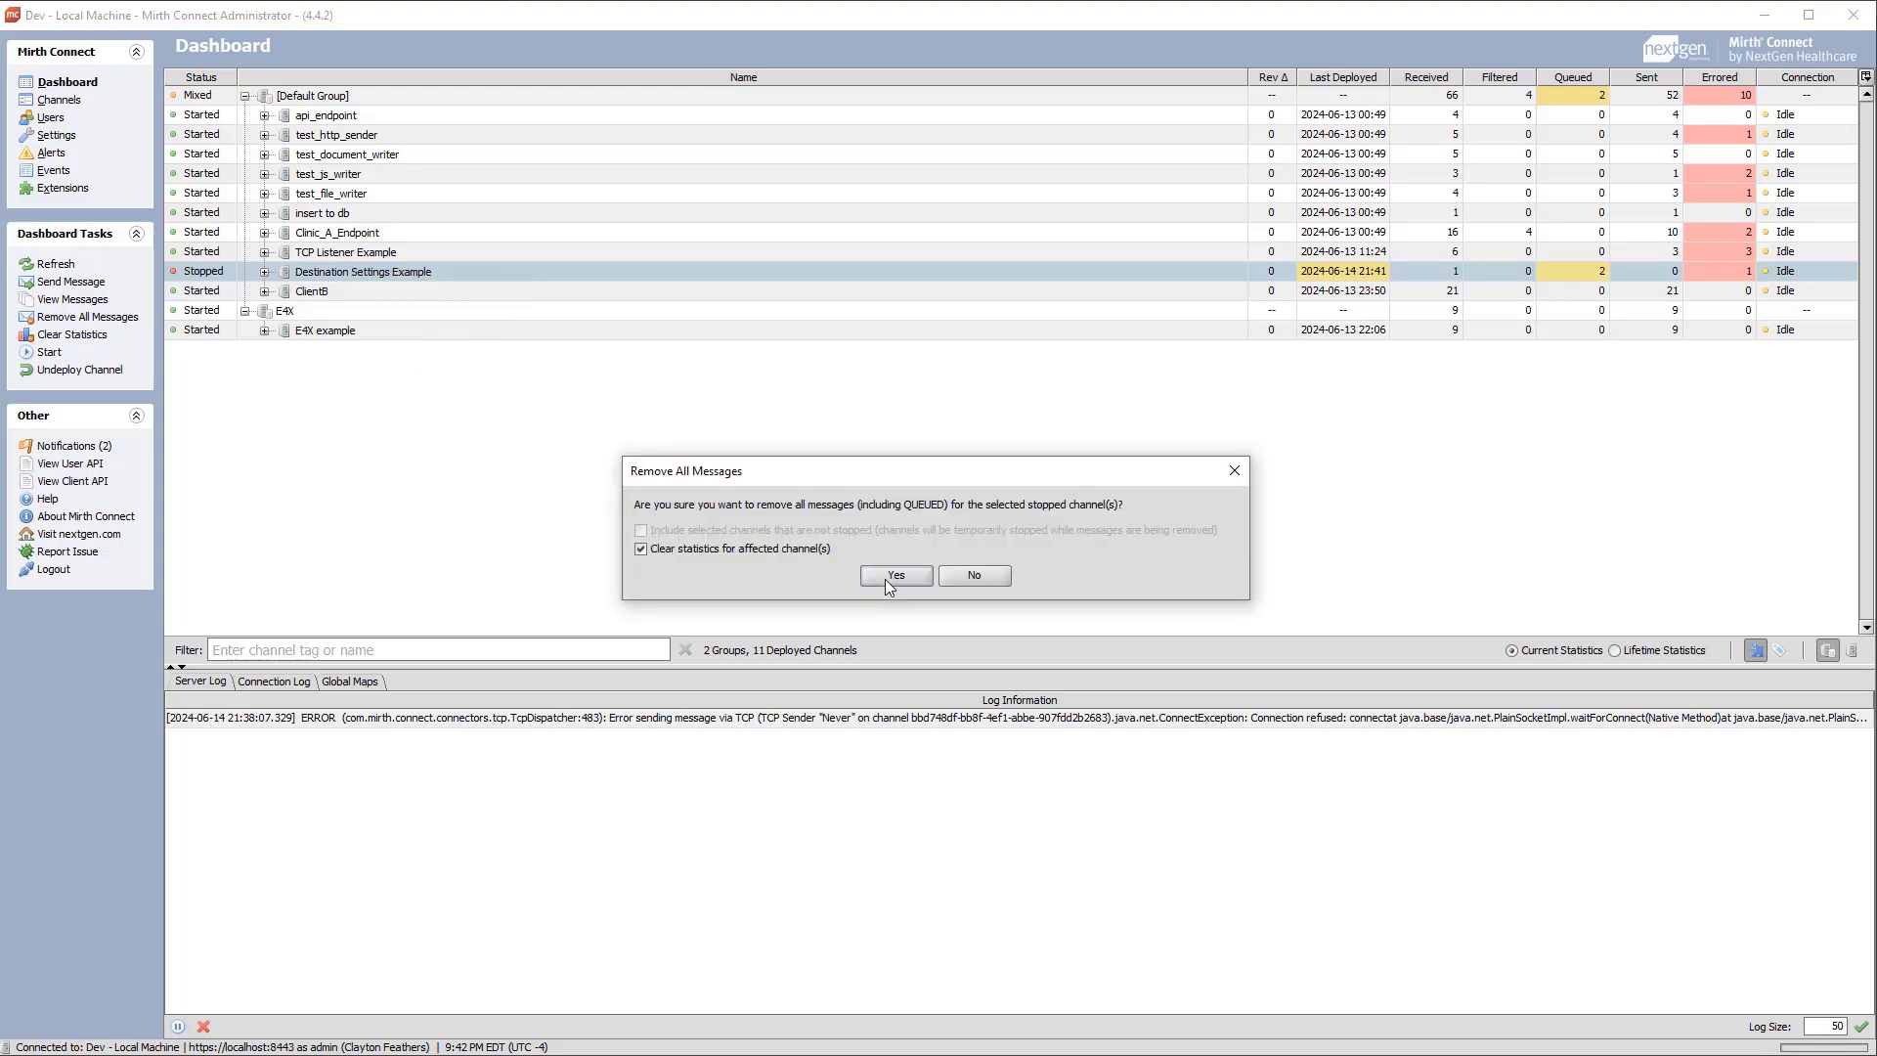
{"action": "left_click", "coordinate": [895, 576]}
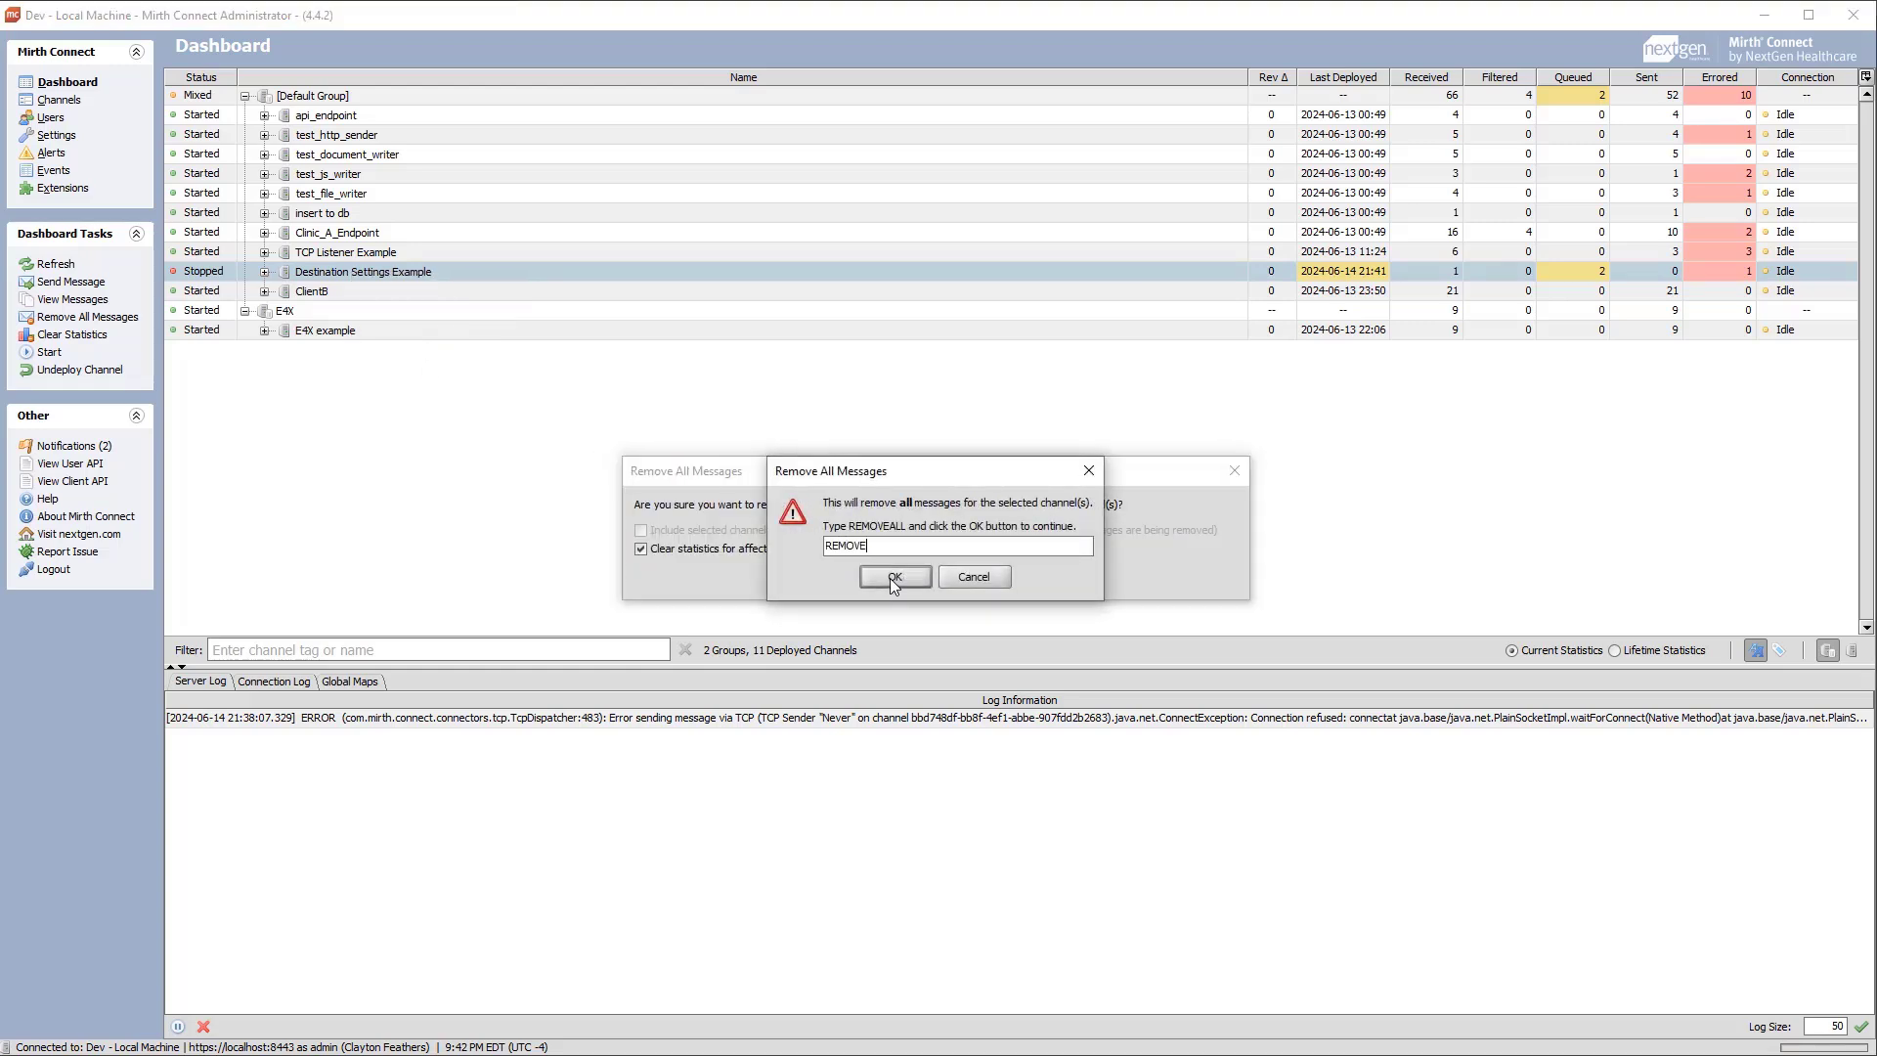
{"action": "left_click", "coordinate": [894, 575]}
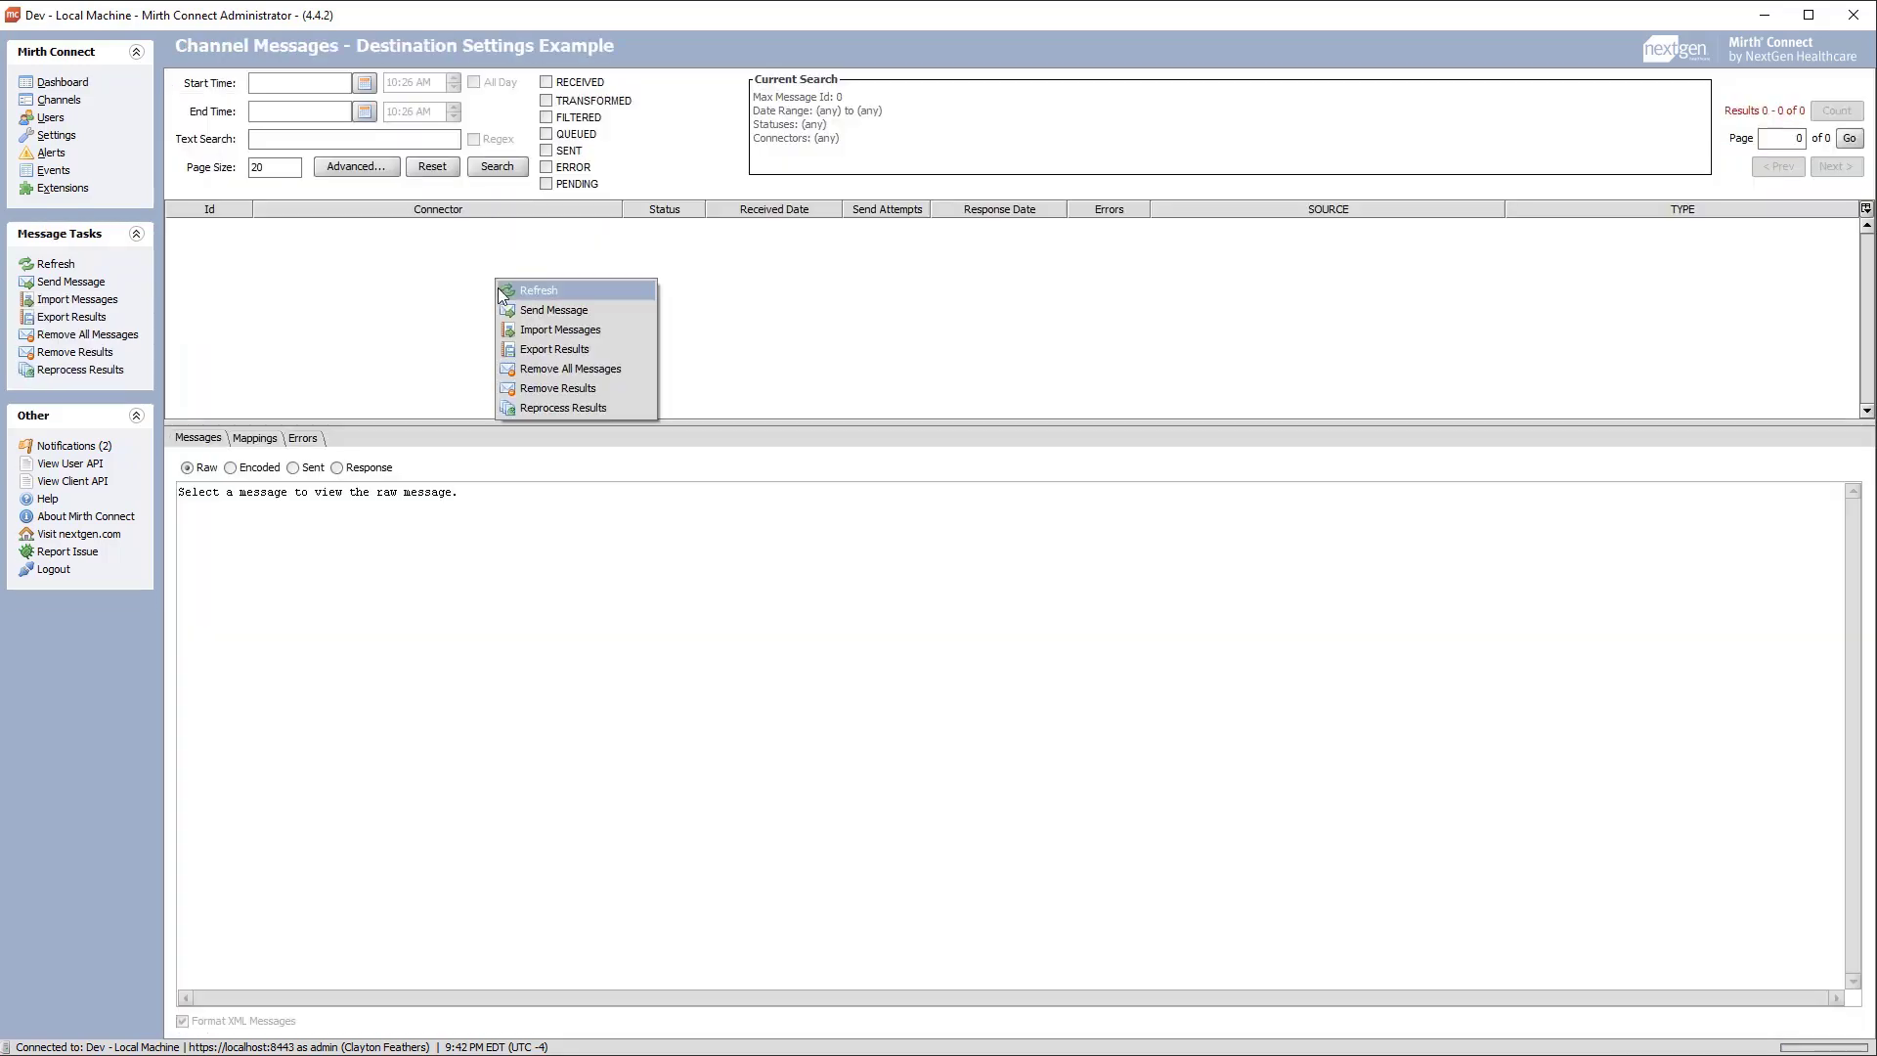
- Send the sample ADT-A01 message through the channel from the message list
{"action": "left_click", "coordinate": [551, 310]}
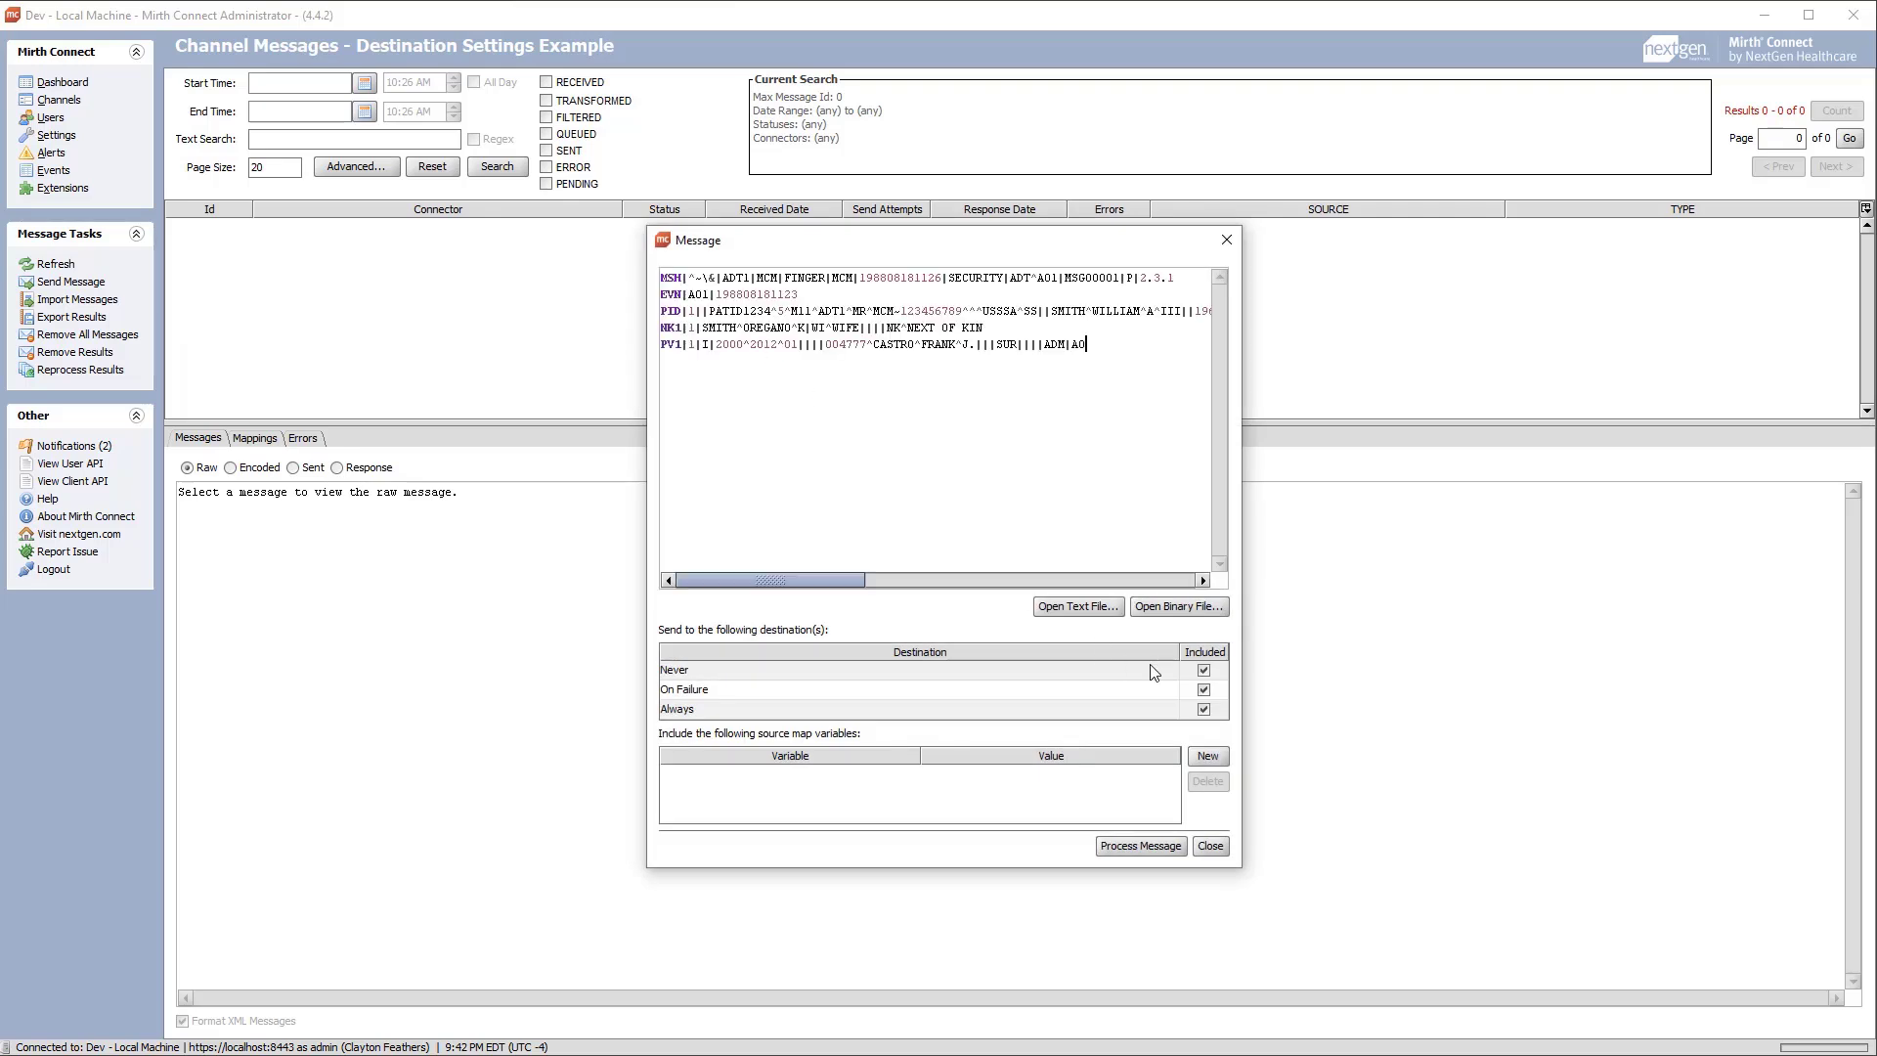
{"action": "left_click", "coordinate": [1138, 845]}
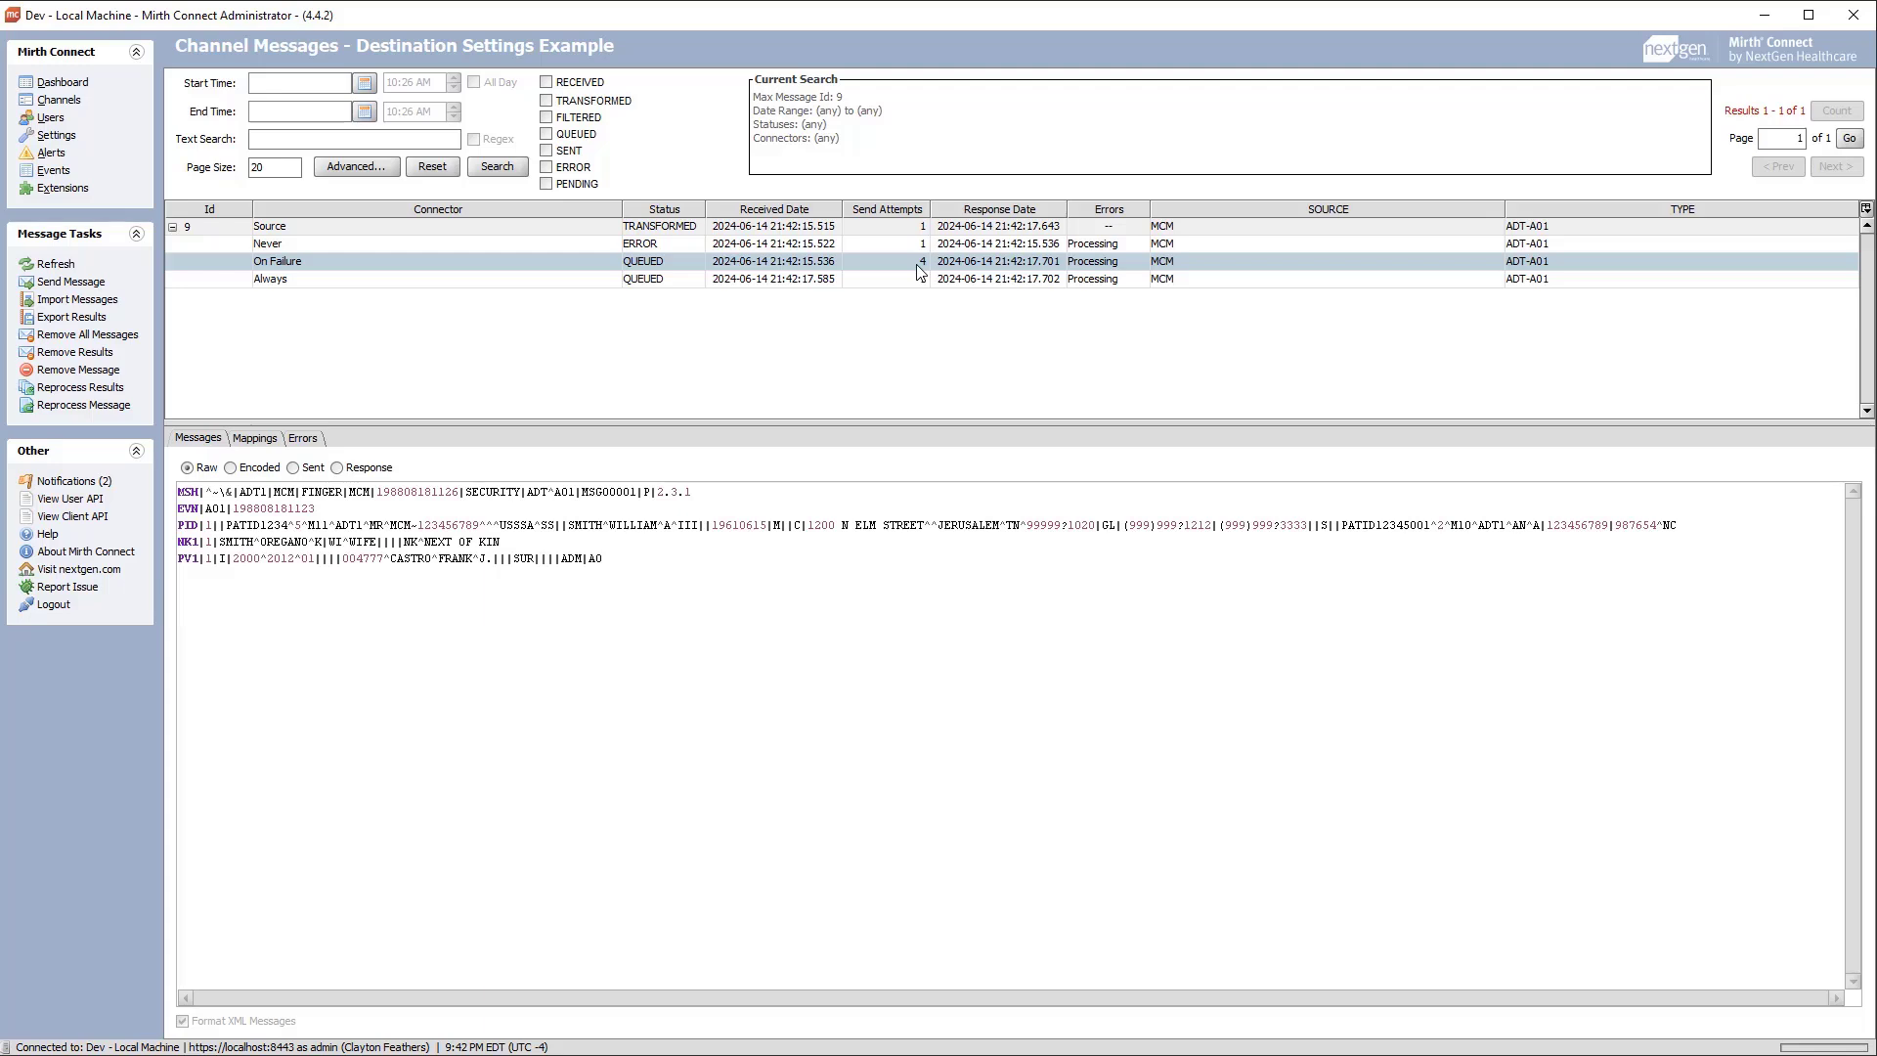
- Refresh the message results repeatedly to watch On Failure's send attempts, then go to Channels
{"action": "left_click", "coordinate": [496, 166]}
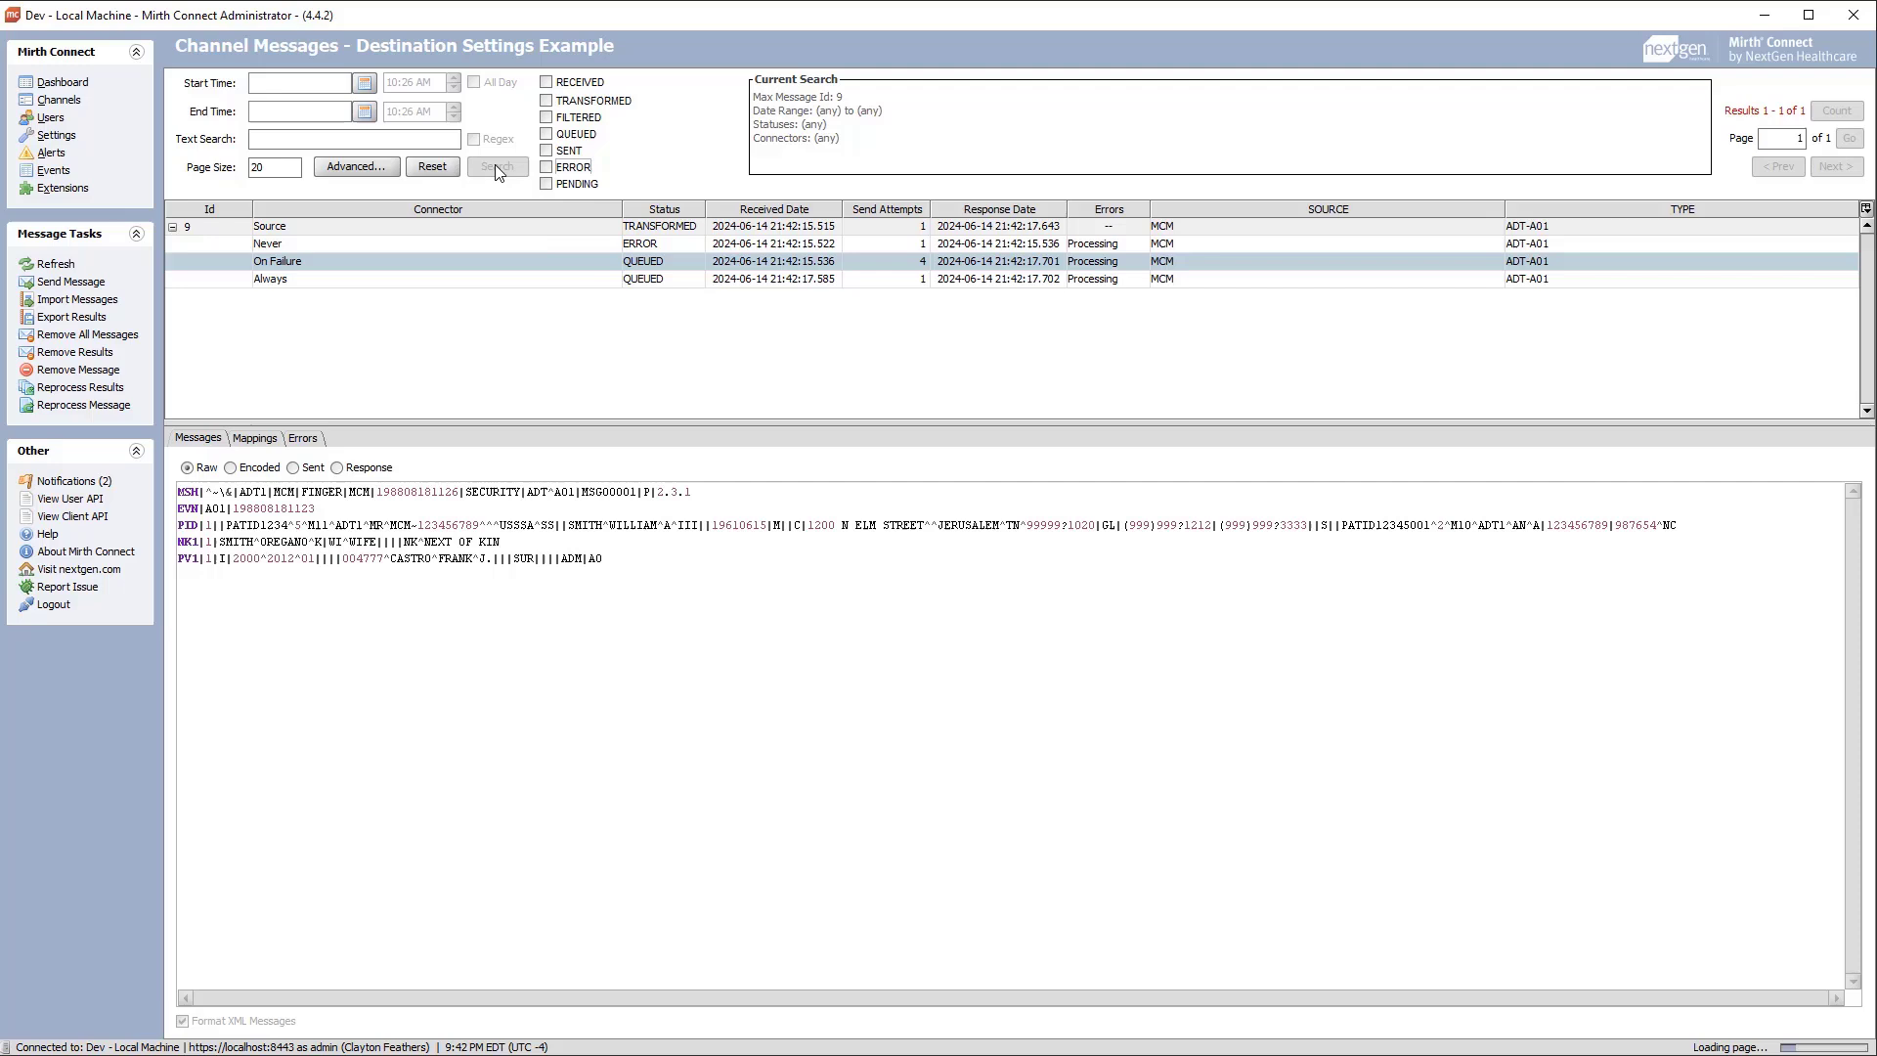
{"action": "left_click", "coordinate": [495, 166]}
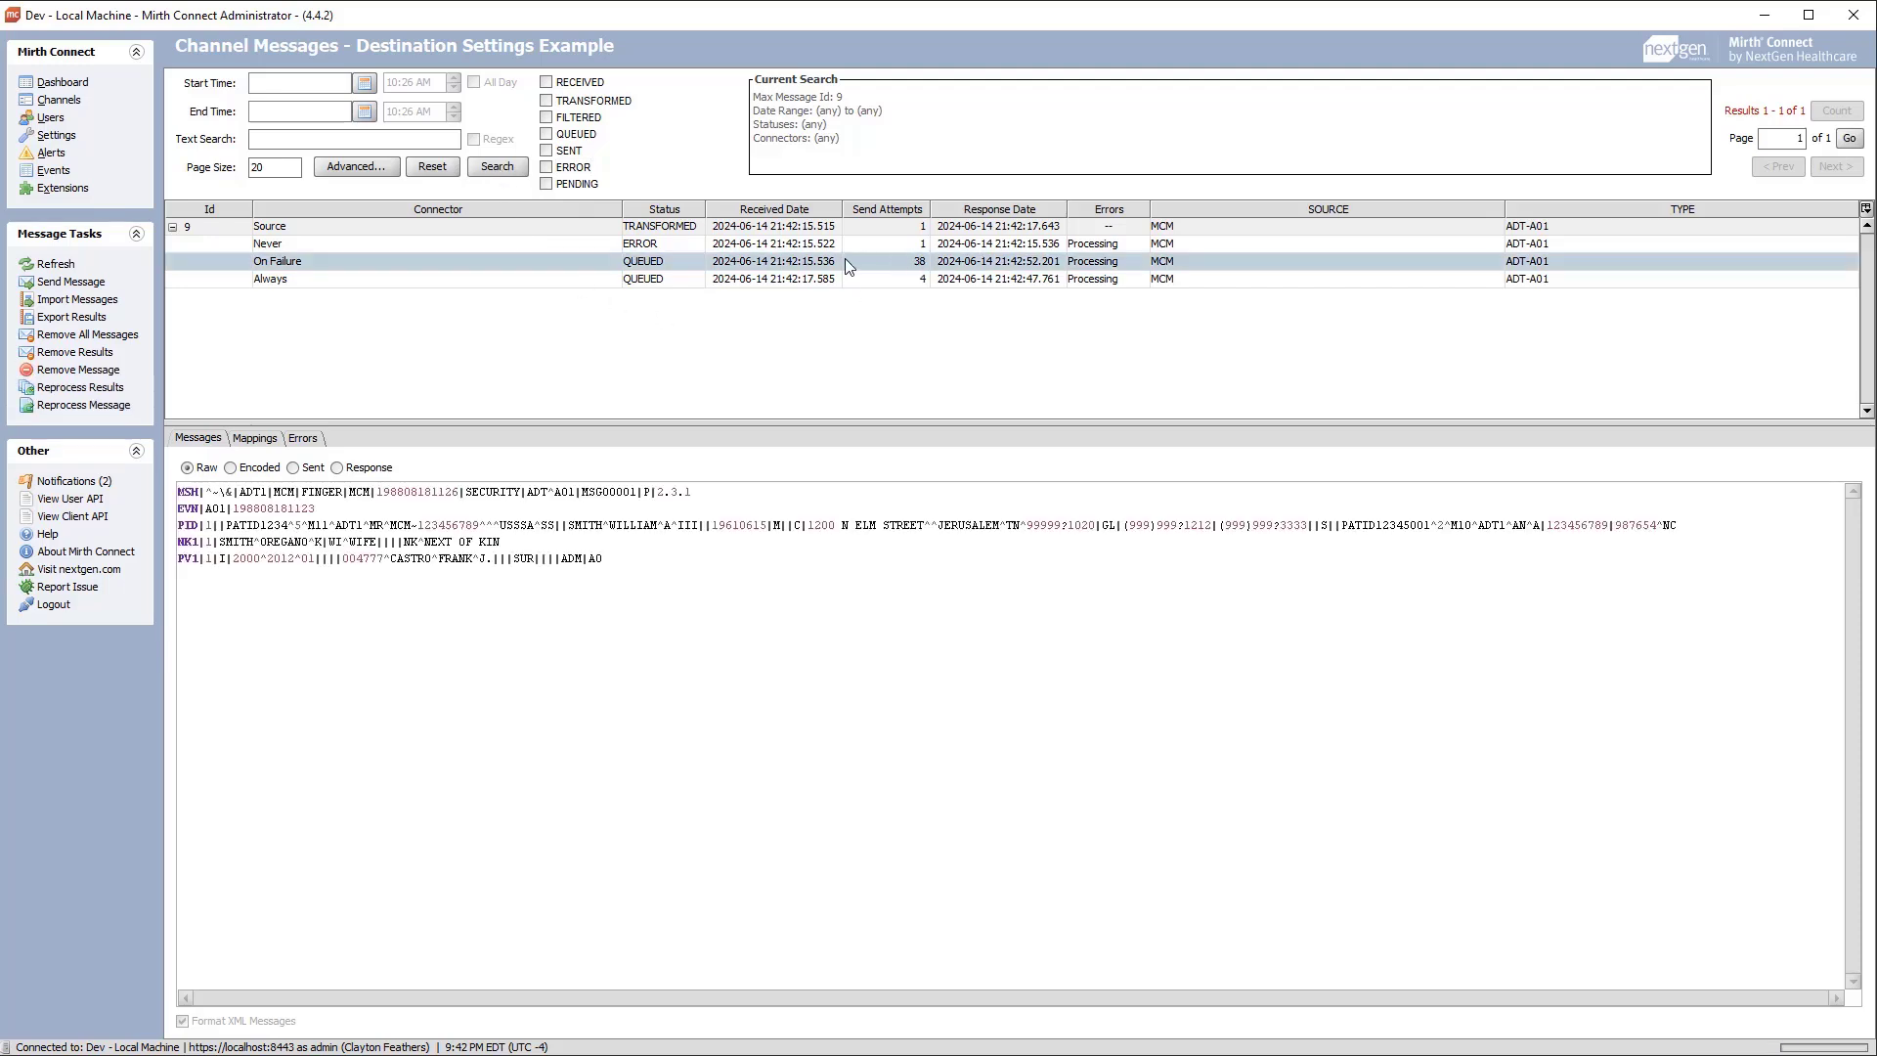
{"action": "mouse_move", "coordinate": [495, 212]}
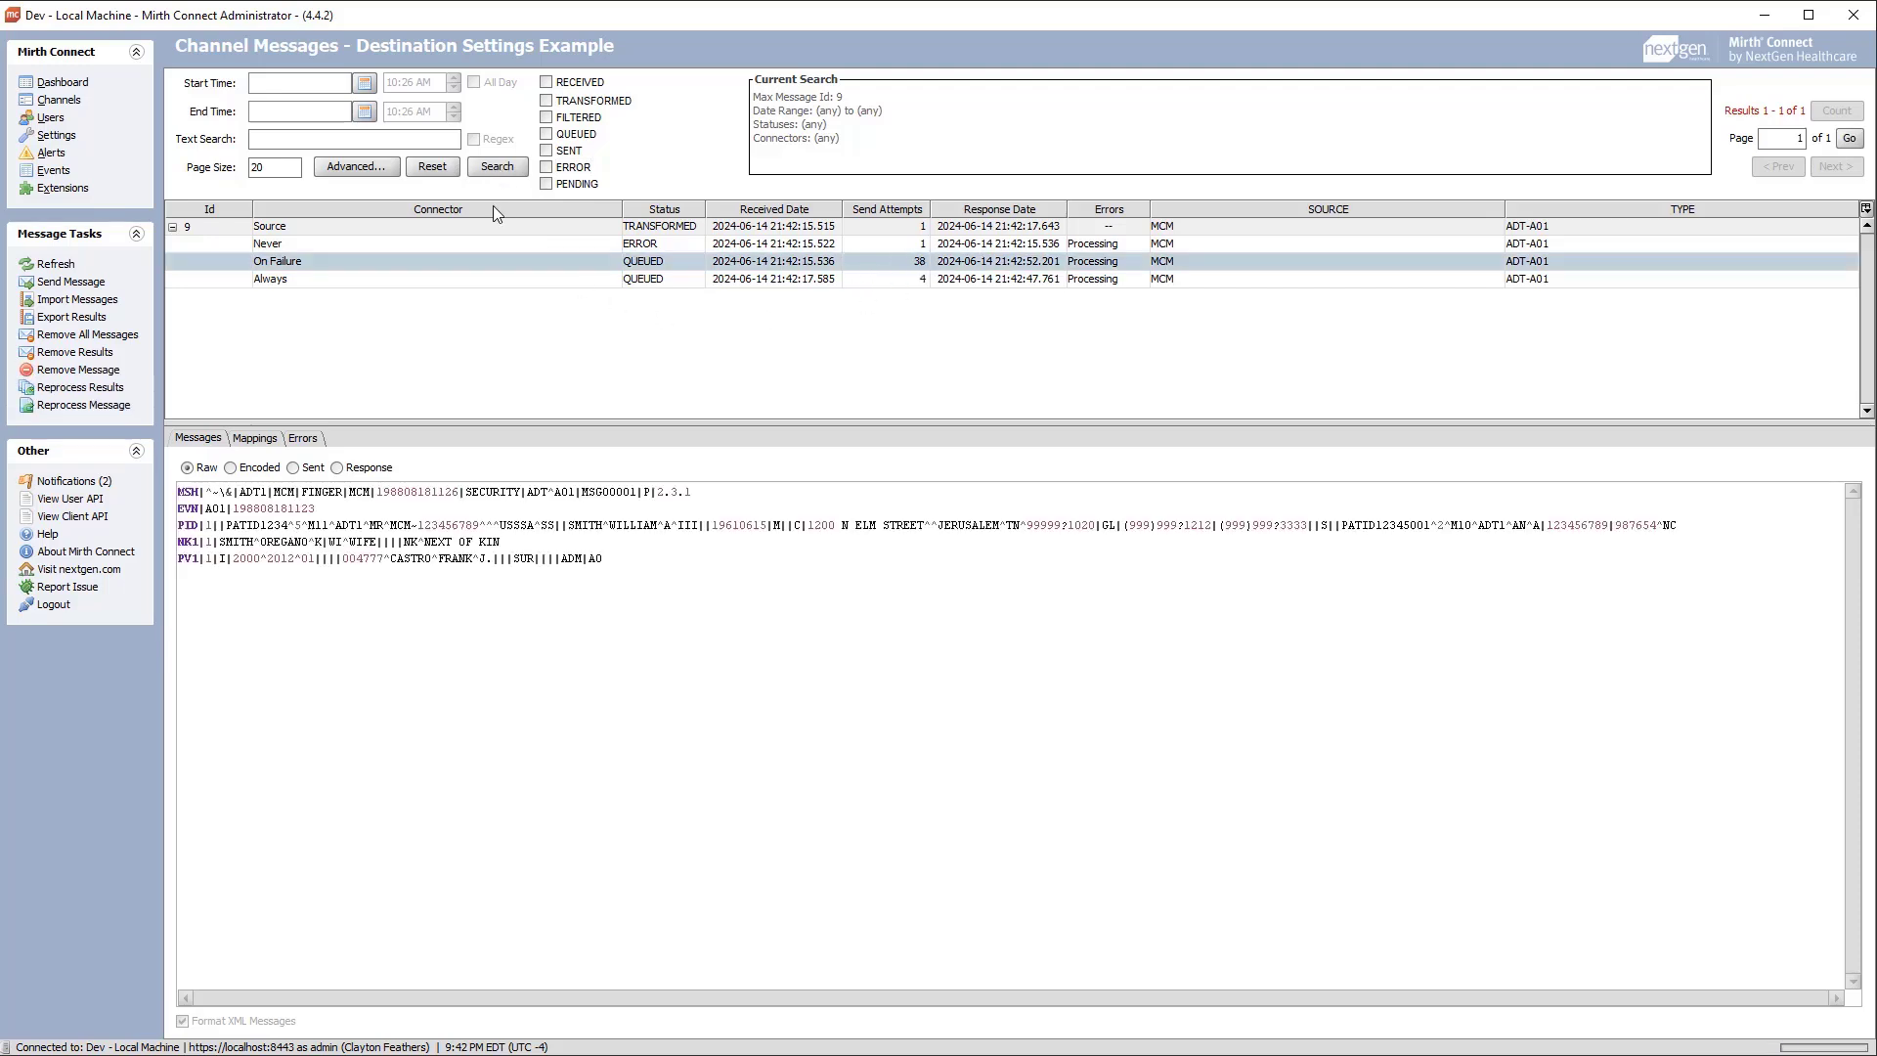
{"action": "left_click", "coordinate": [496, 167]}
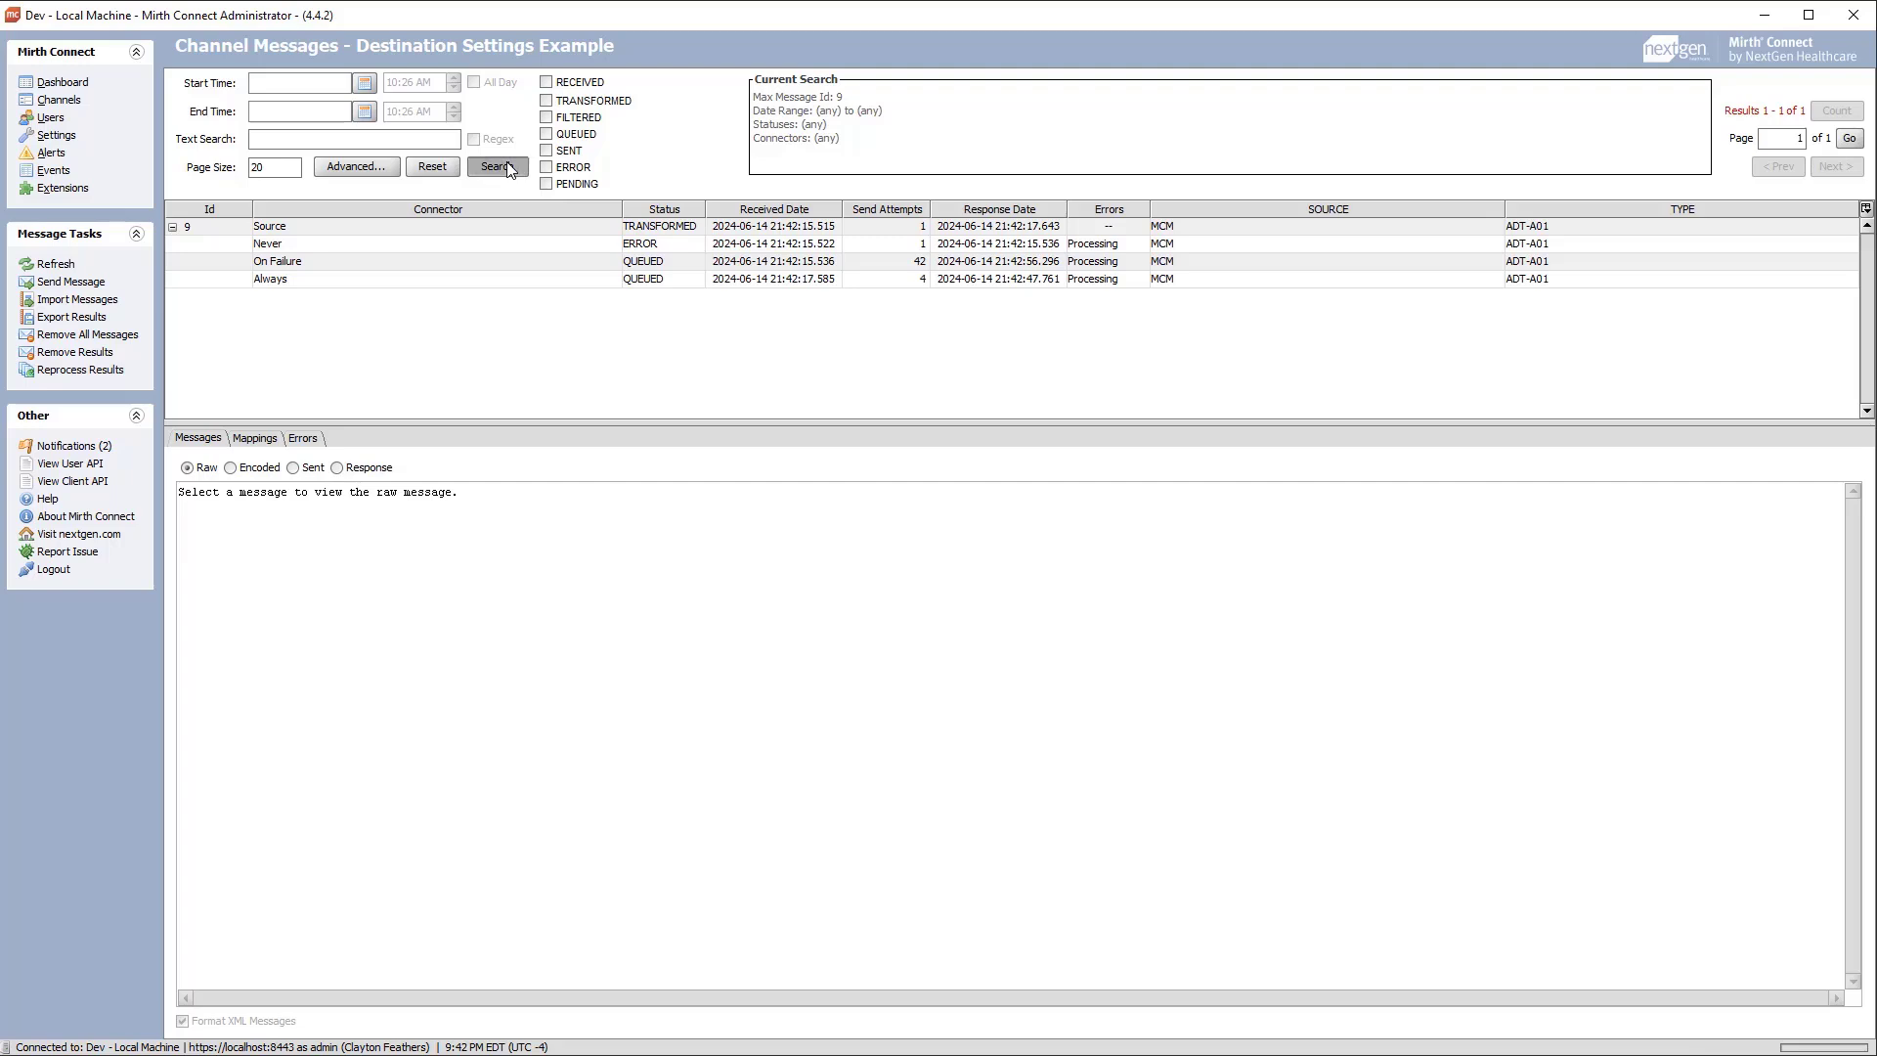
{"action": "left_click", "coordinate": [496, 166]}
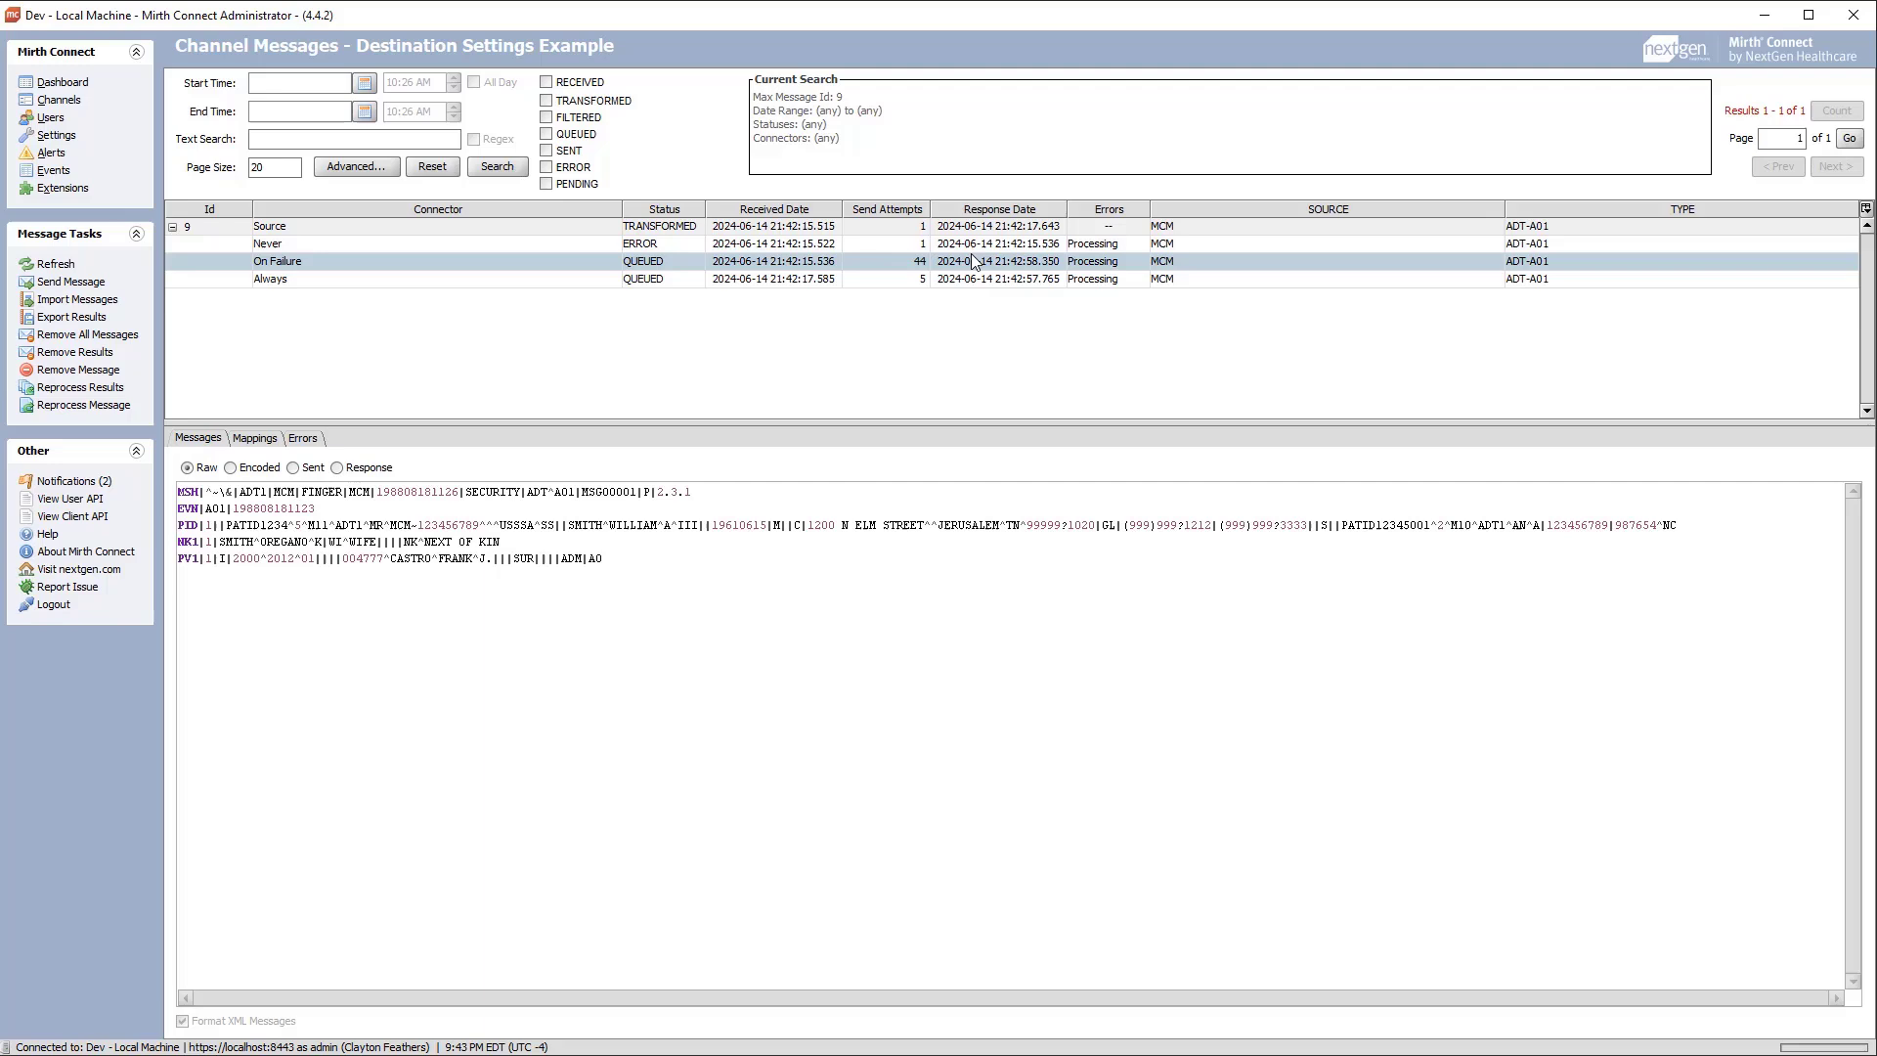
{"action": "mouse_move", "coordinate": [870, 284]}
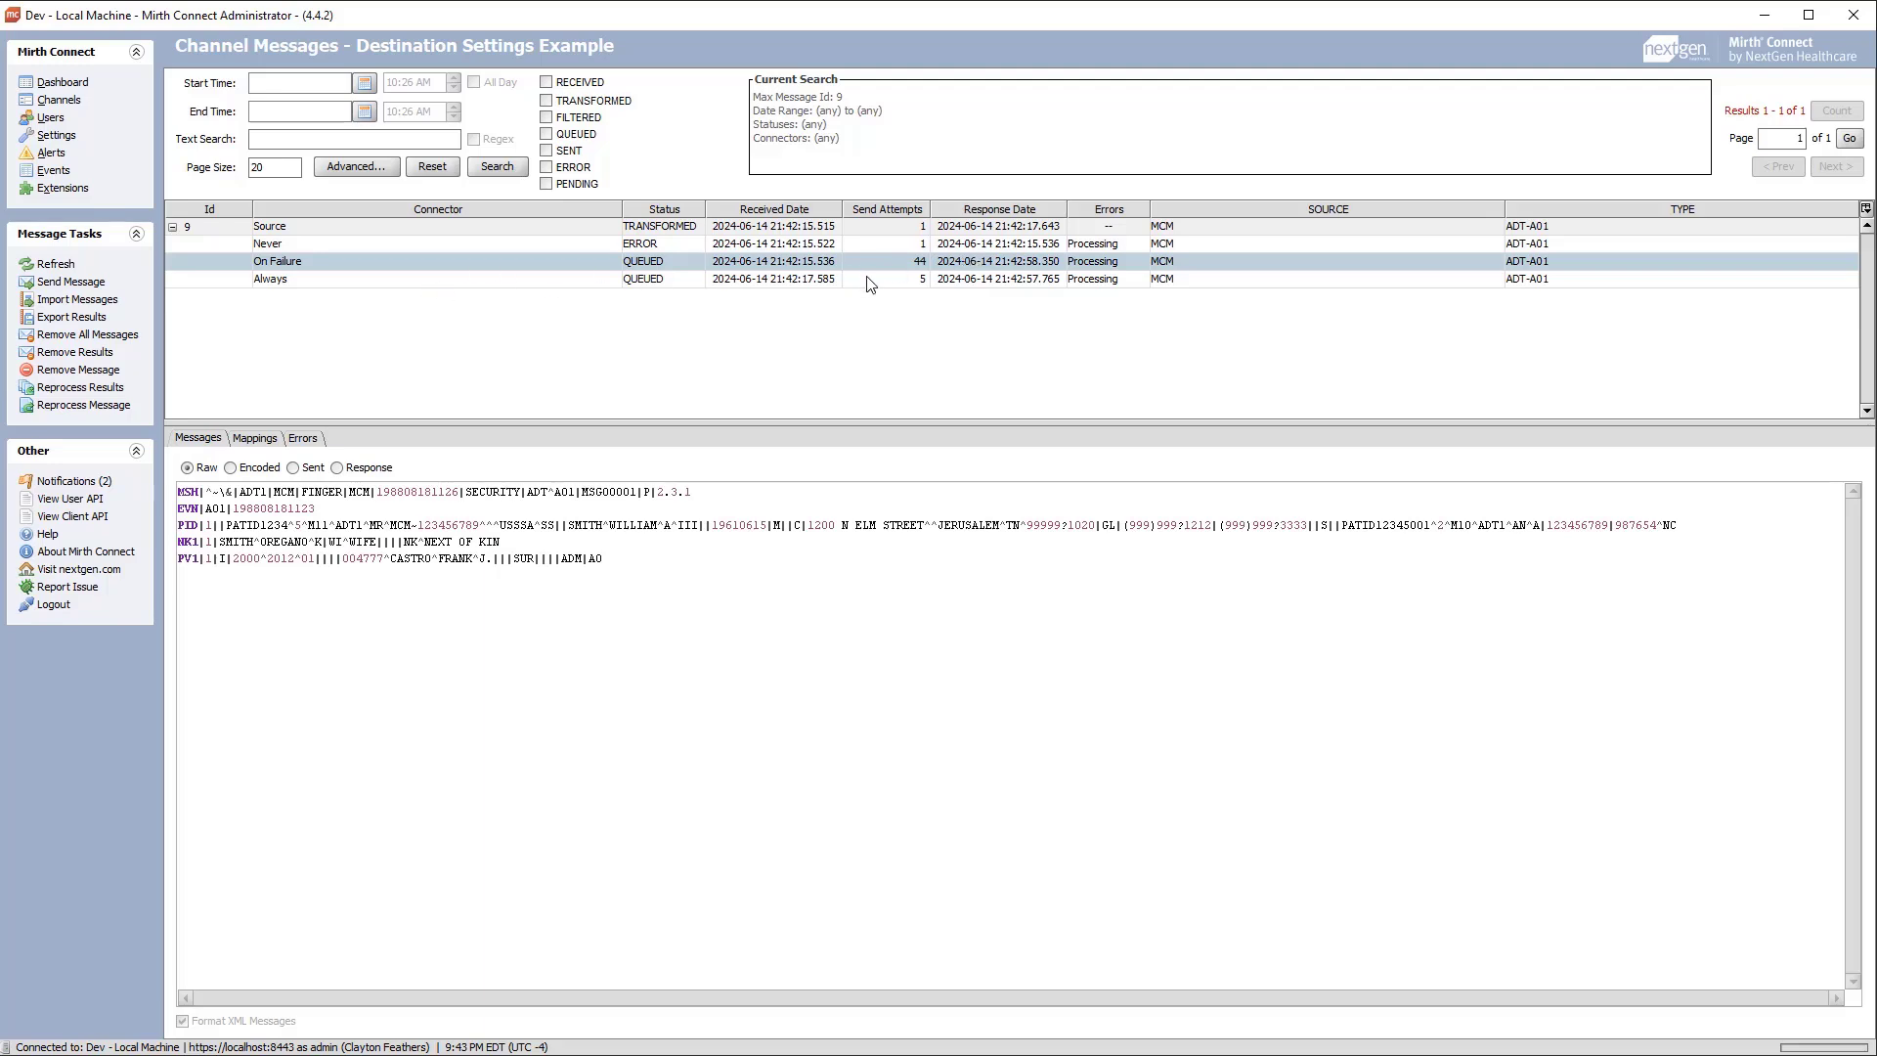
{"action": "mouse_move", "coordinate": [928, 288]}
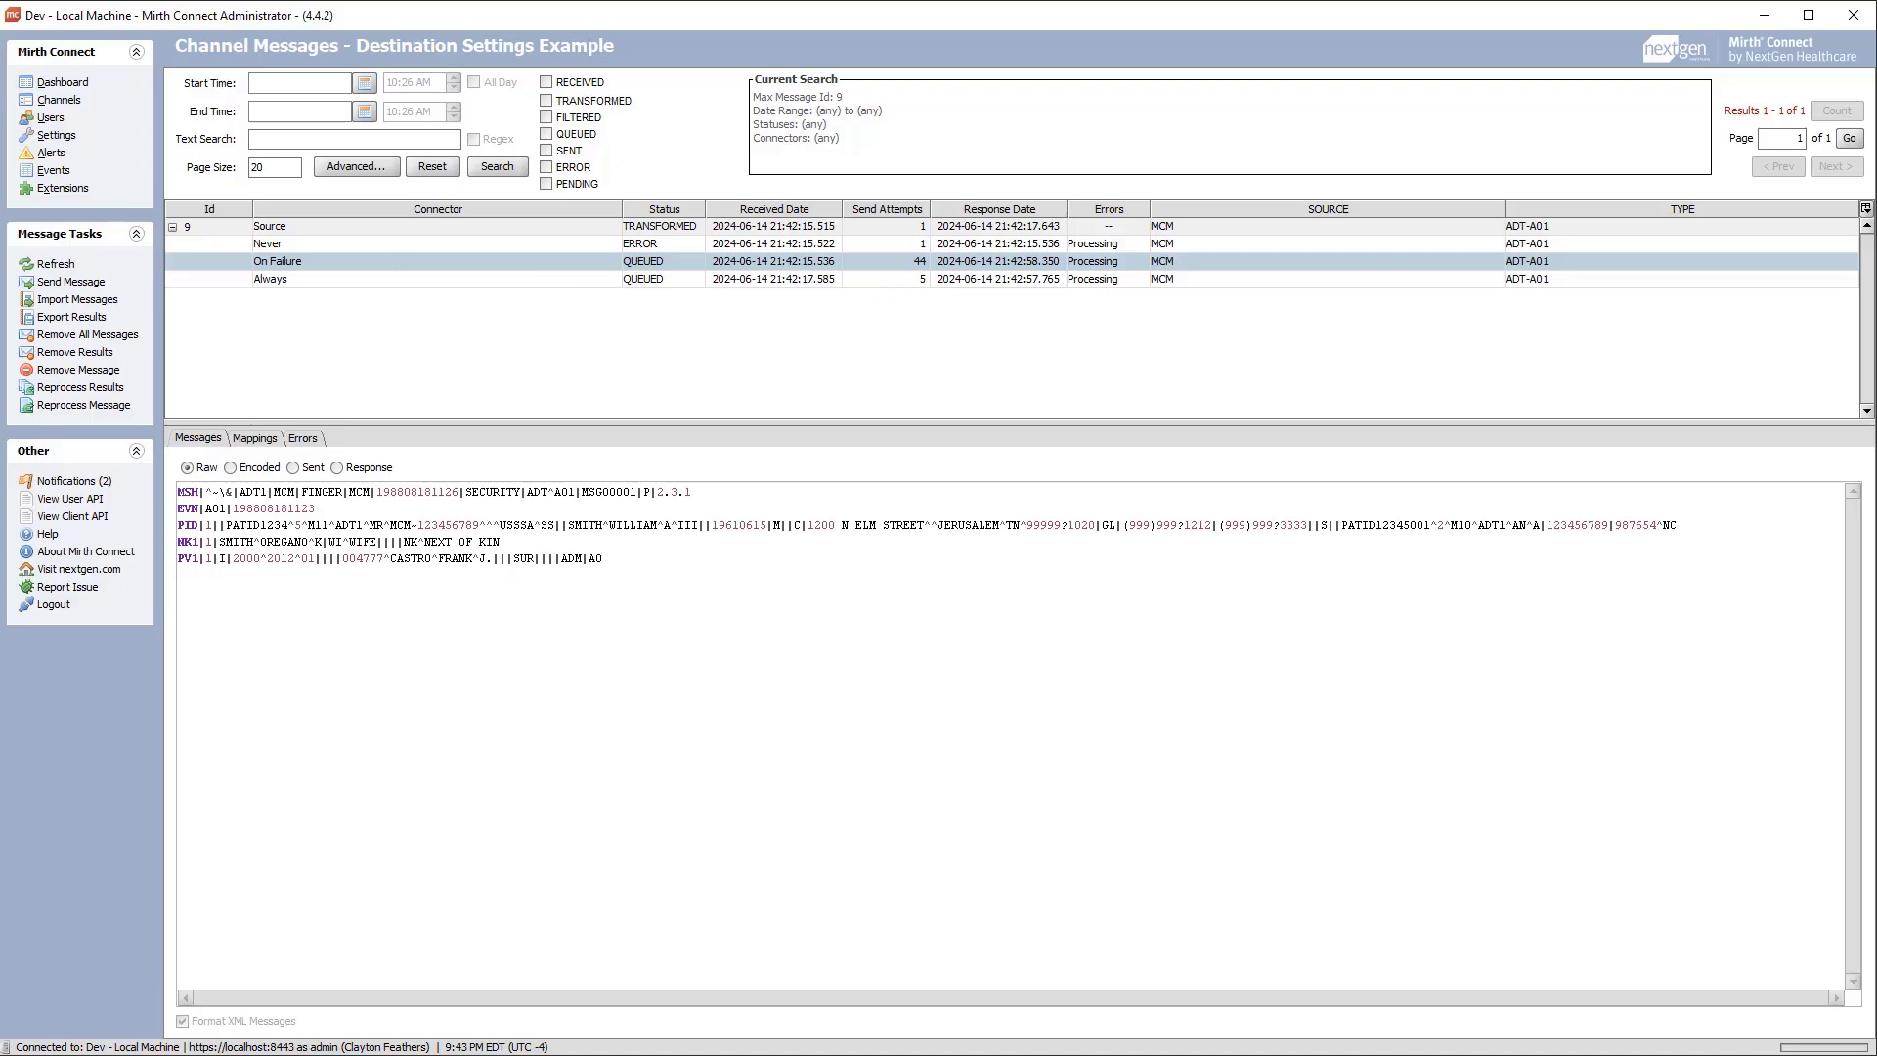
{"action": "left_click", "coordinate": [60, 100]}
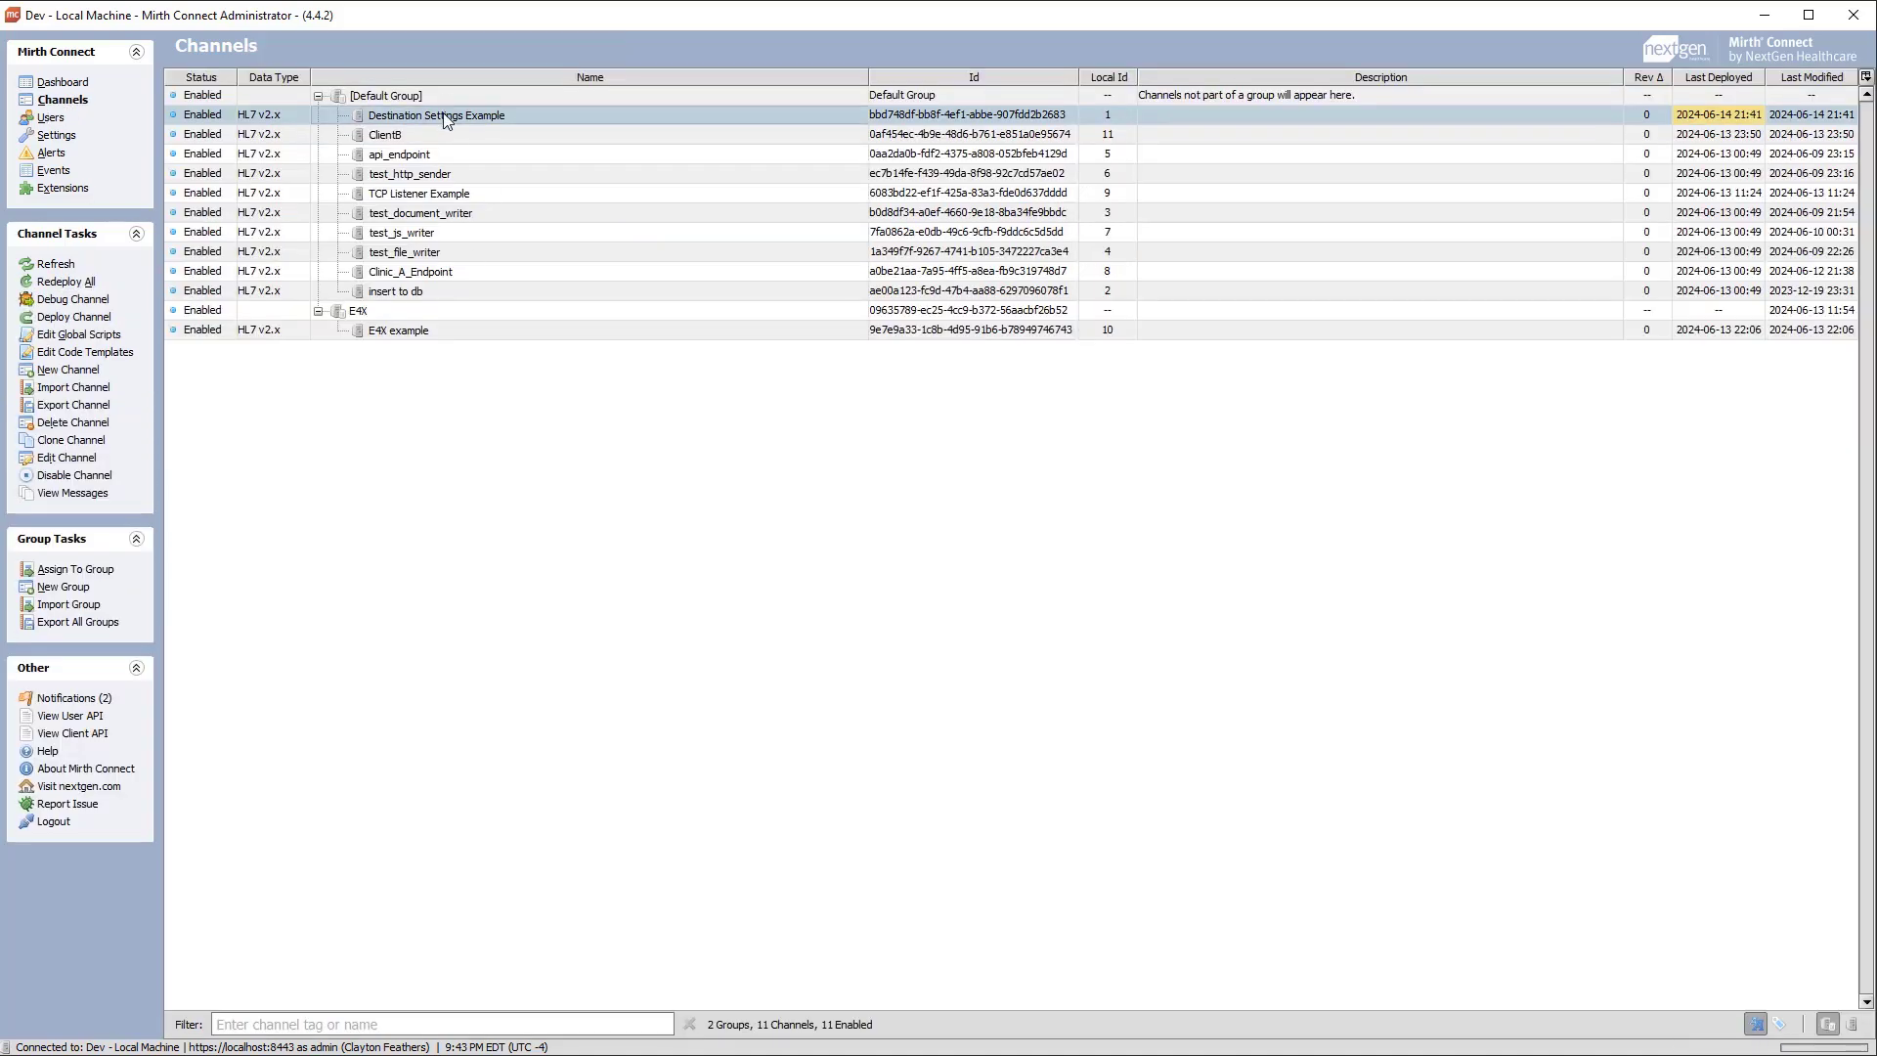
- Reopen the Destination Settings Example channel's destinations and enter remote port 6665
{"action": "double_click", "coordinate": [436, 116]}
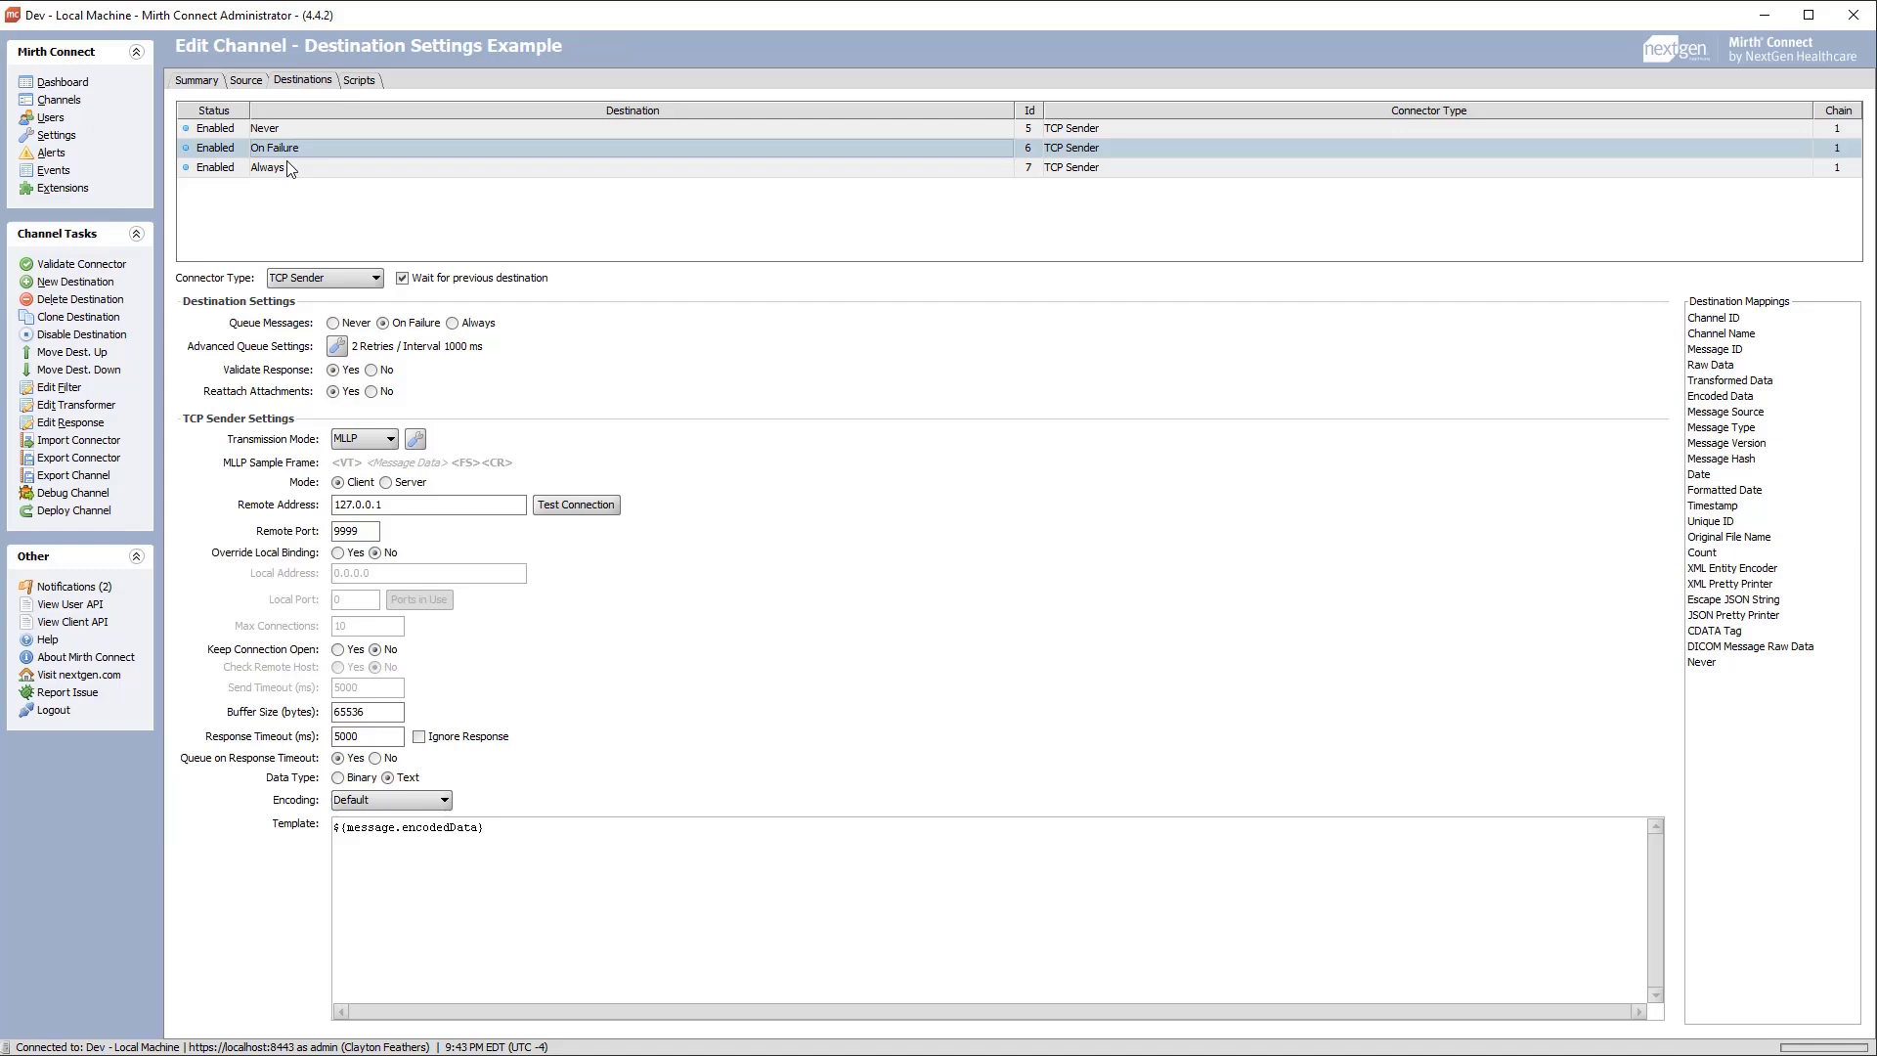
{"action": "left_click", "coordinate": [350, 346]}
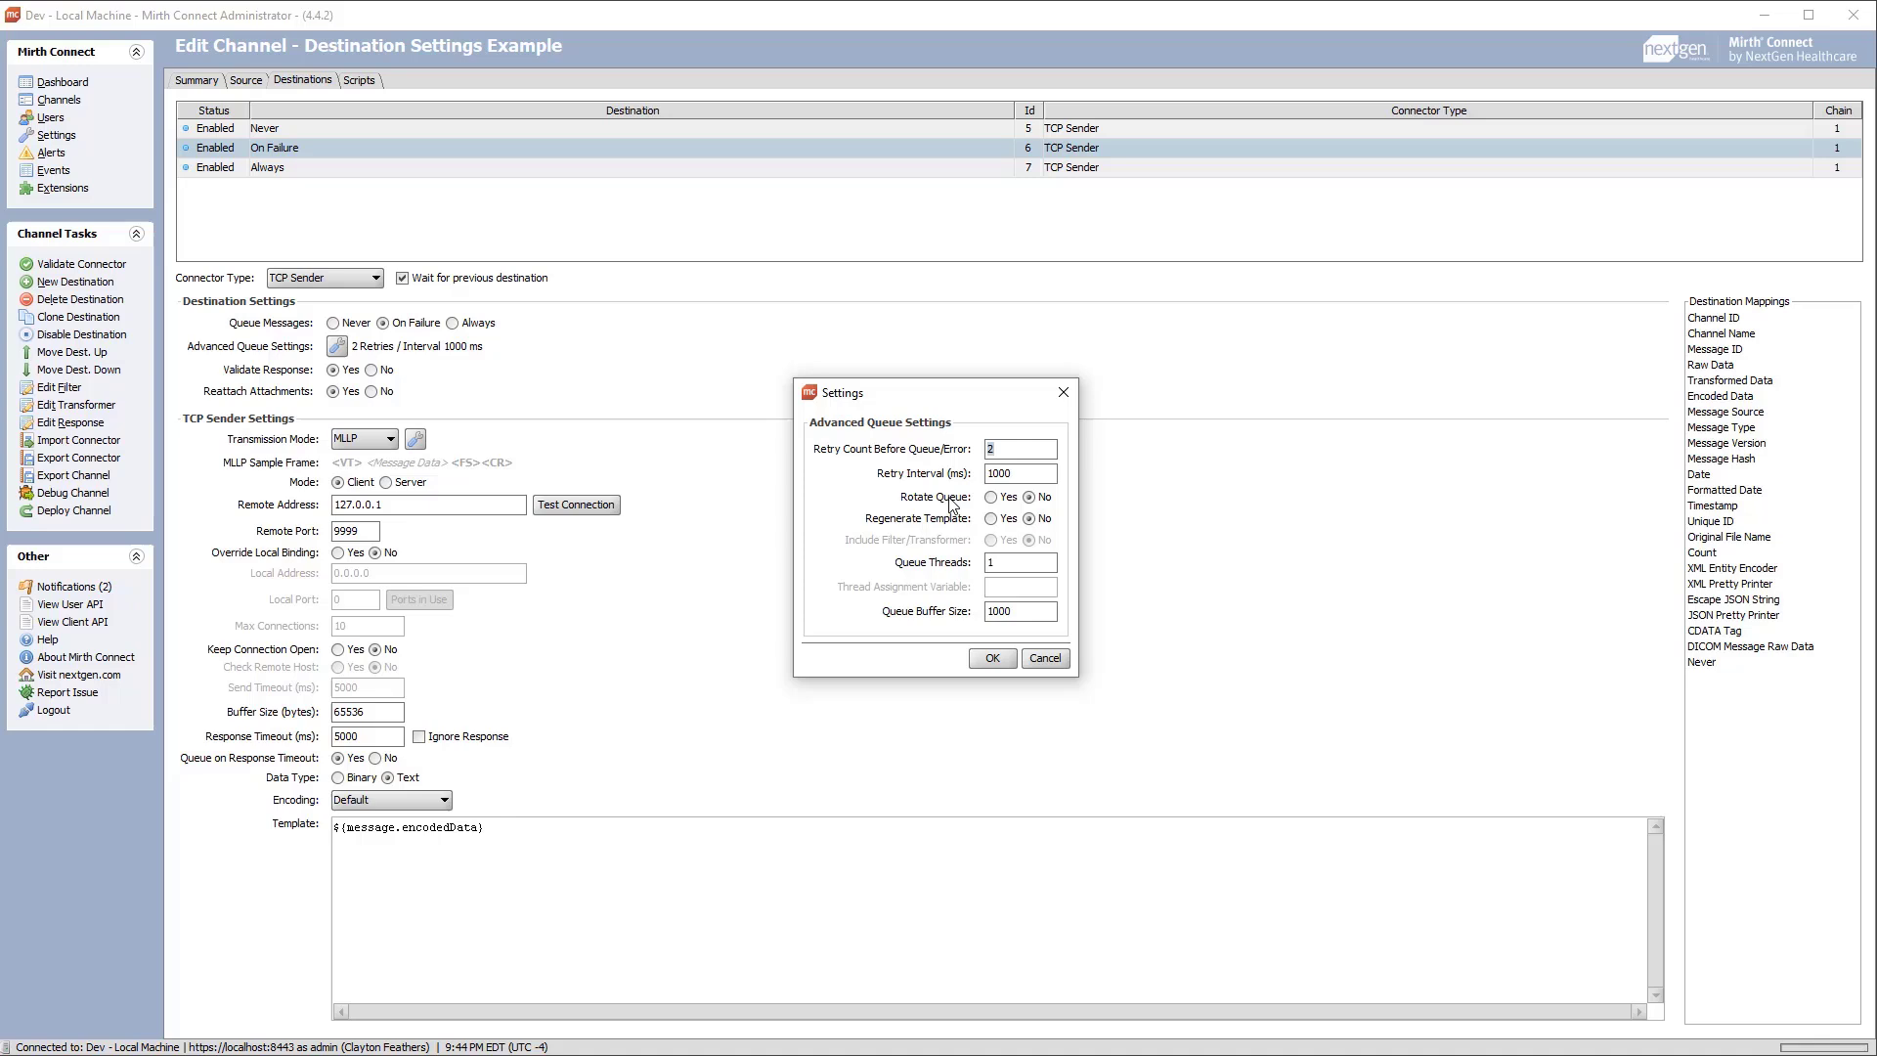
{"action": "mouse_move", "coordinate": [935, 530]}
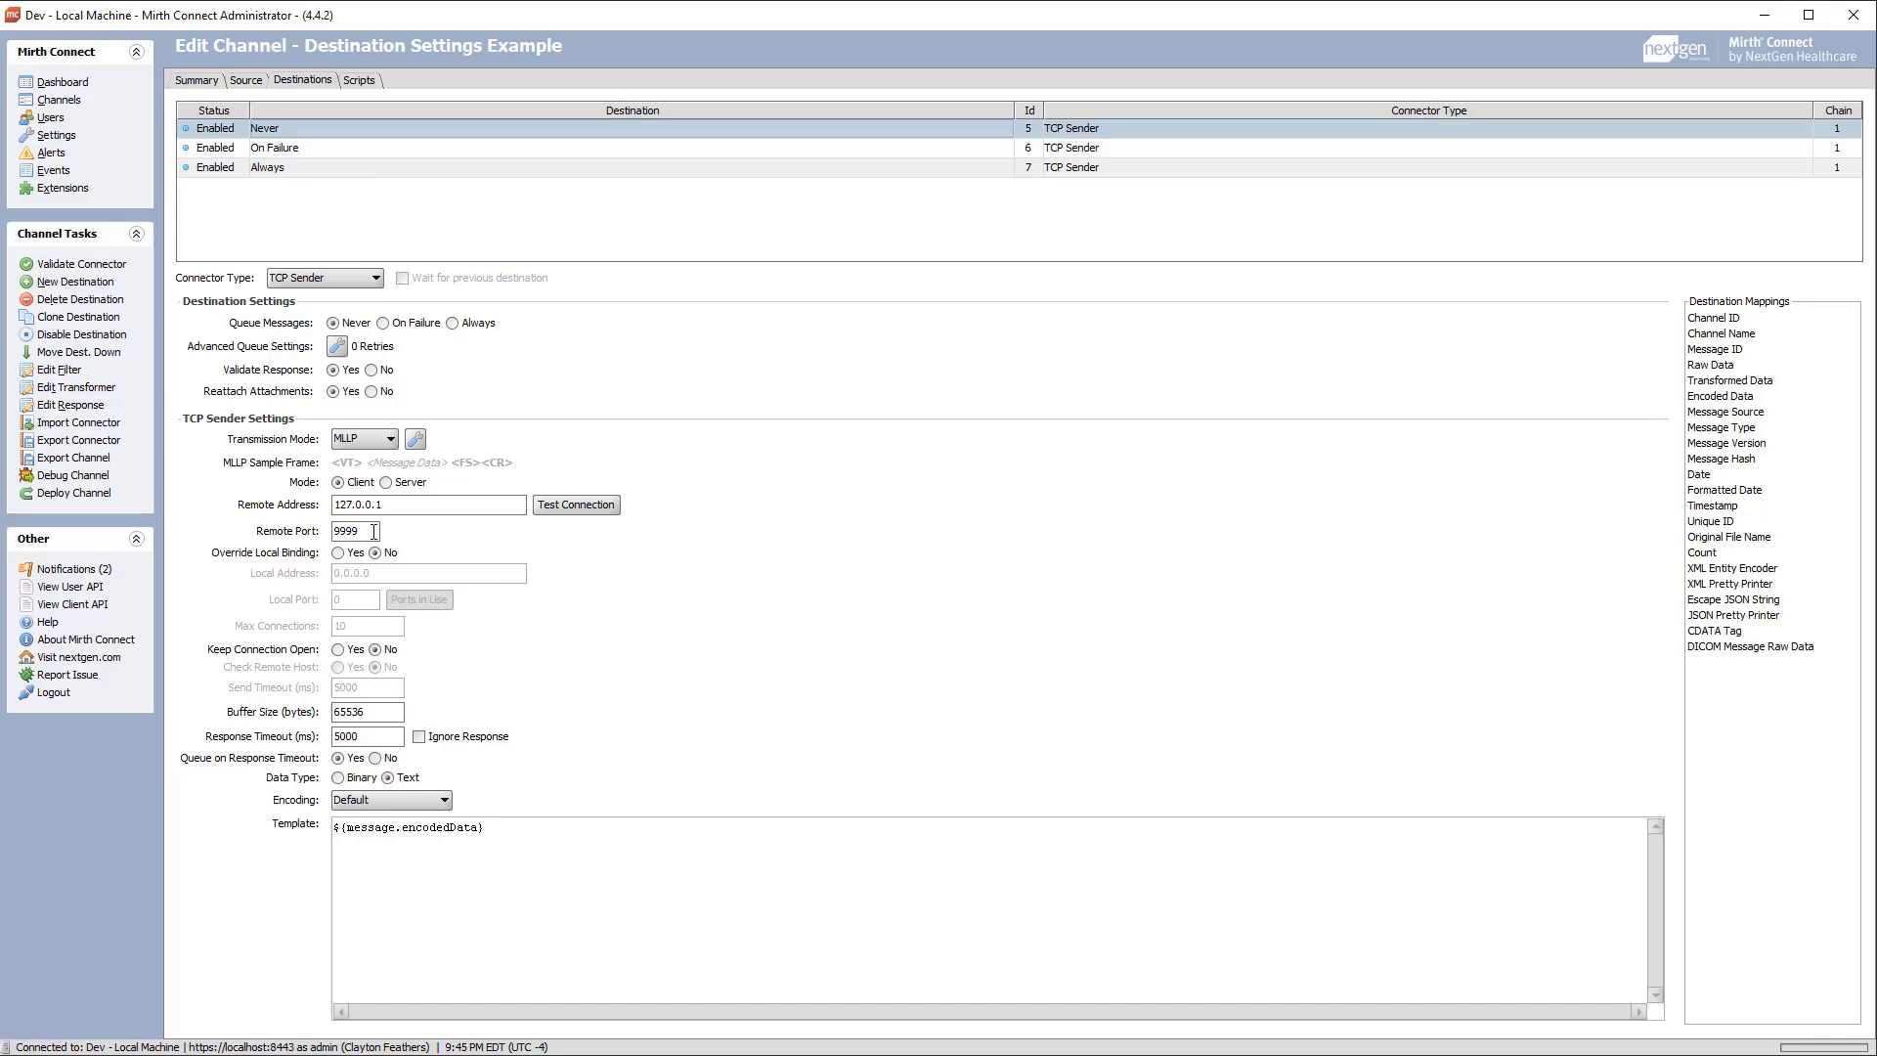
{"action": "type", "text": "6665"}
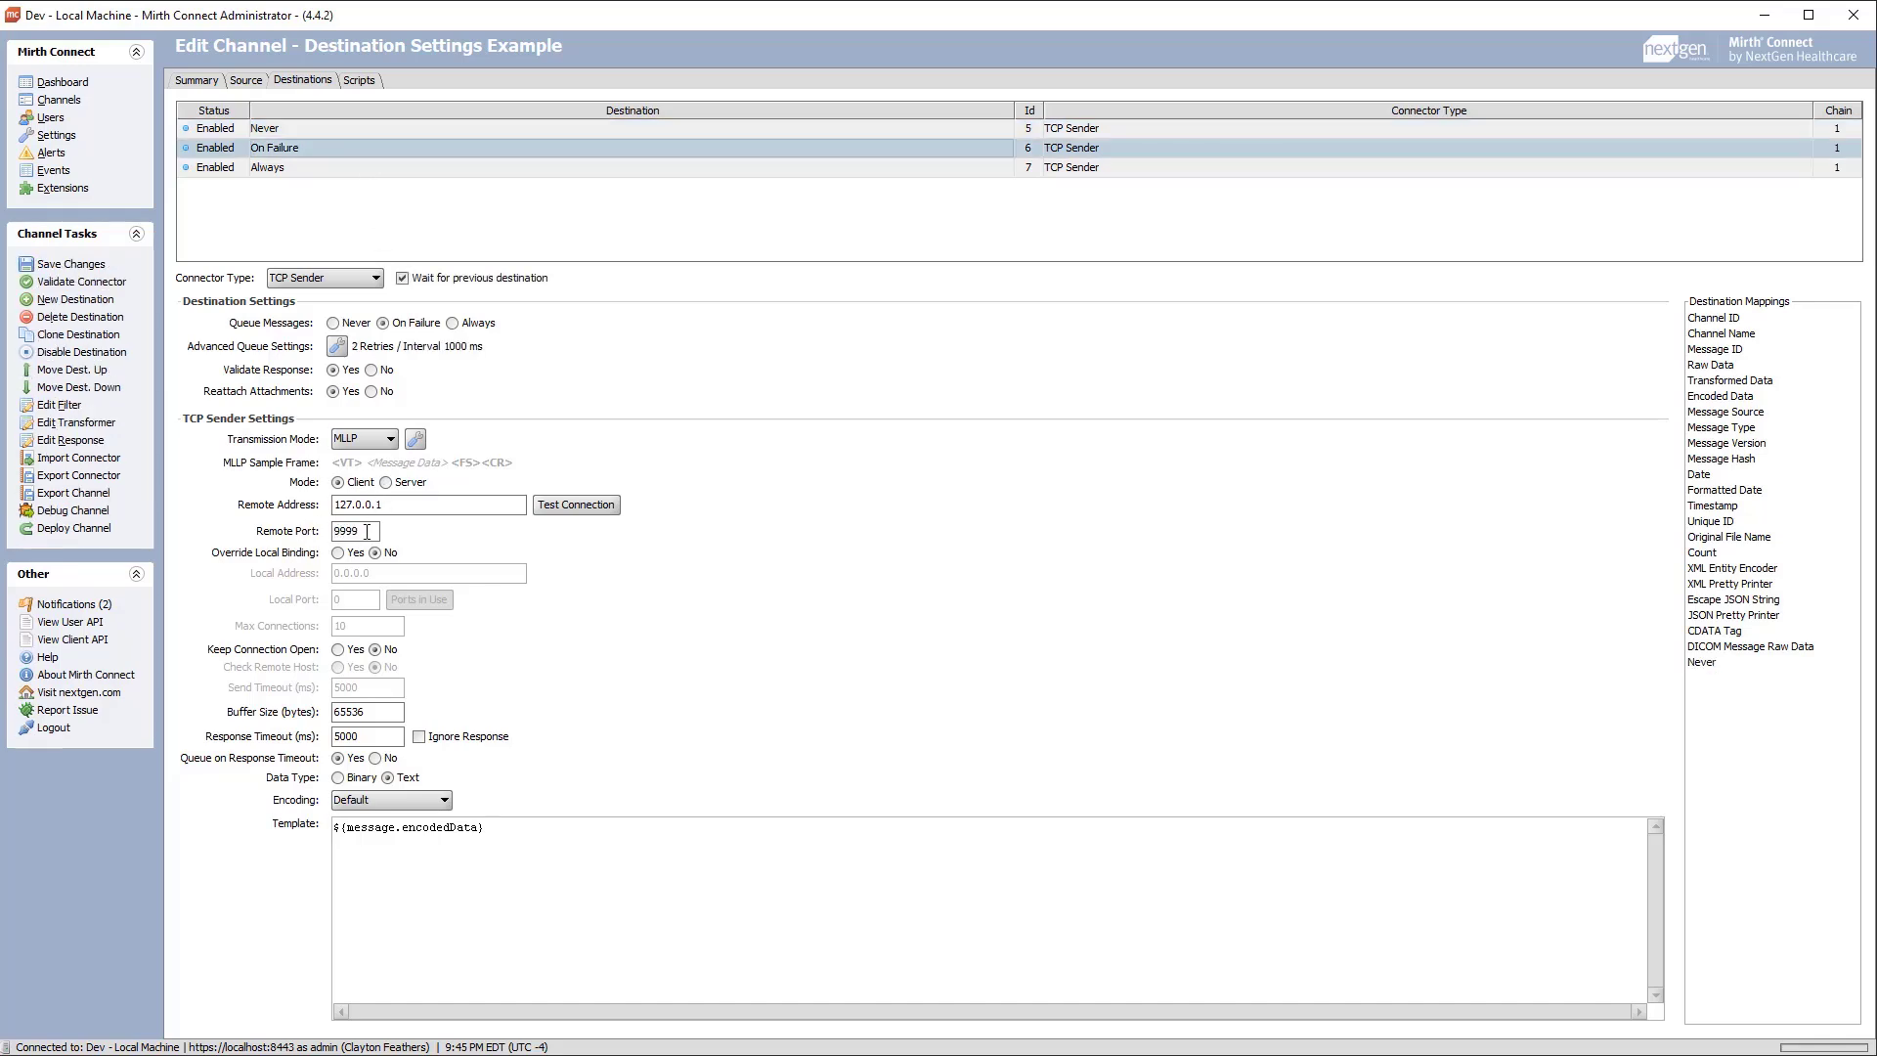
- Set the destinations' remote port to 6665 and confirm the connection test succeeds
{"action": "type", "text": "6665"}
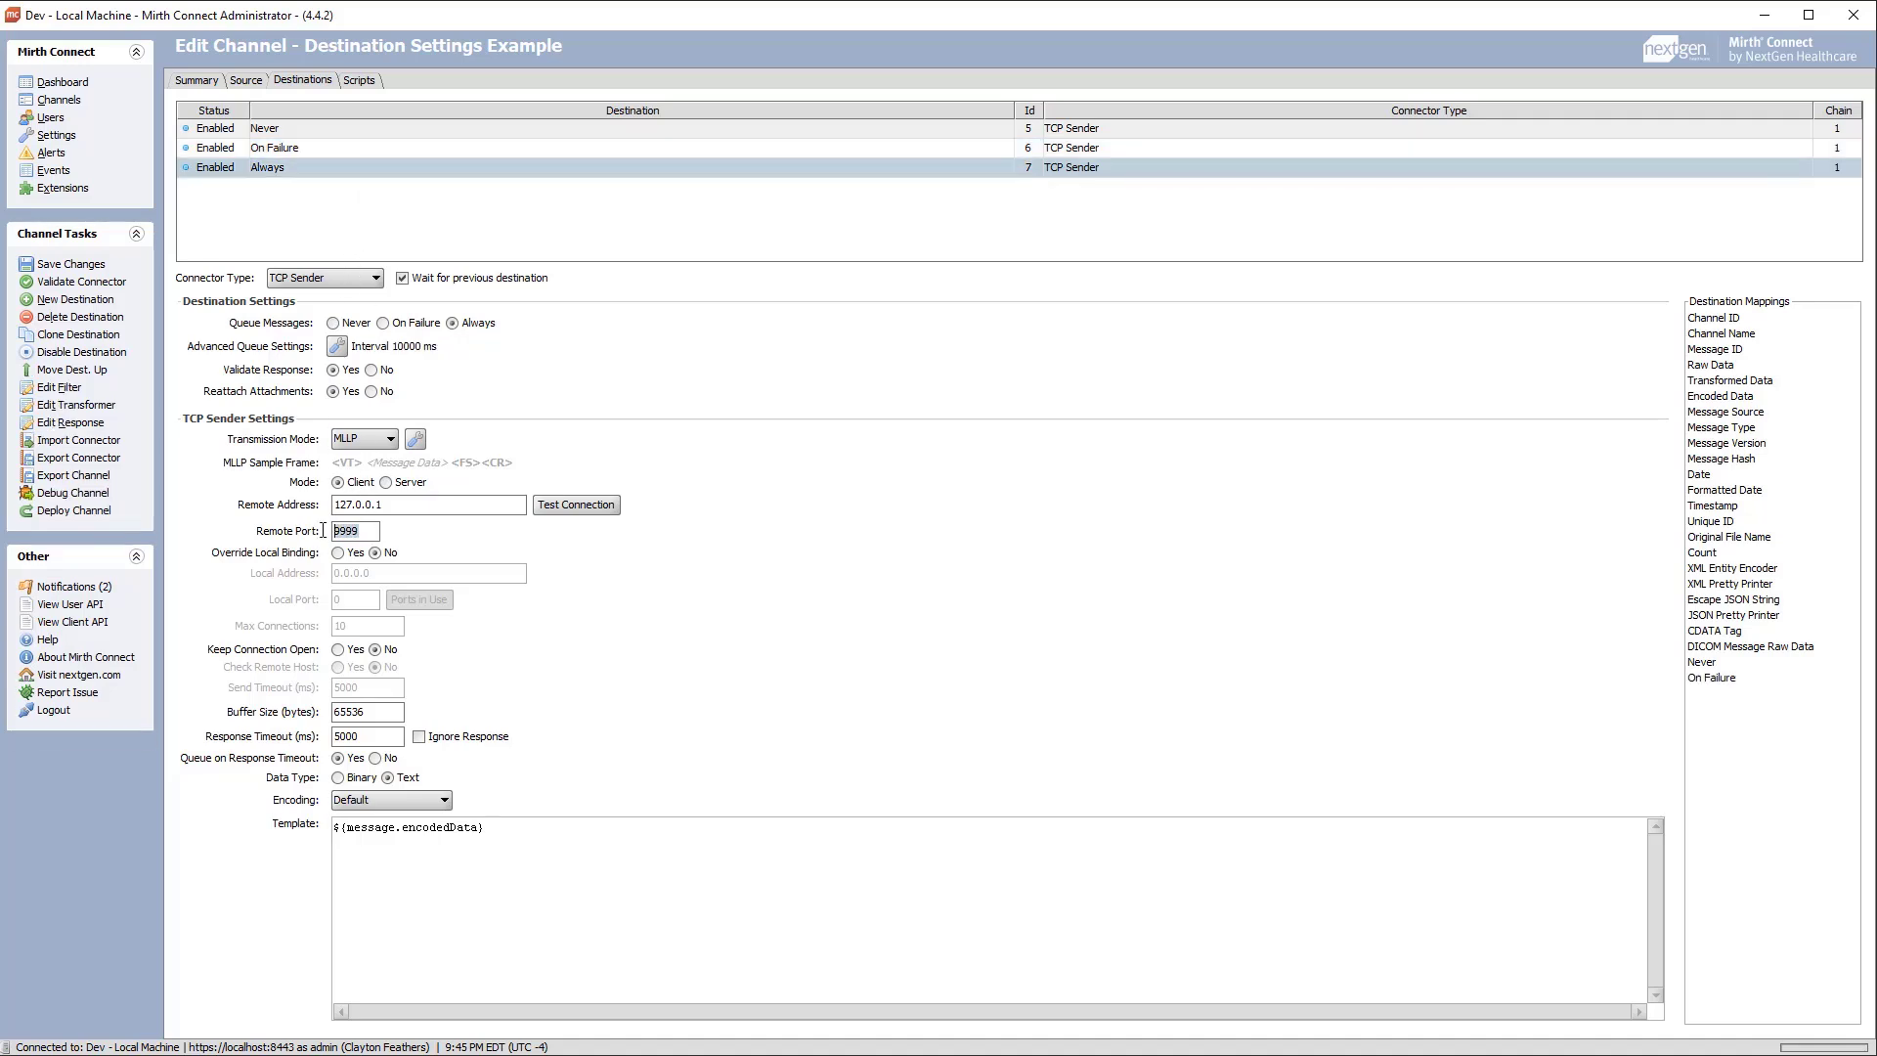
{"action": "type", "text": "6665"}
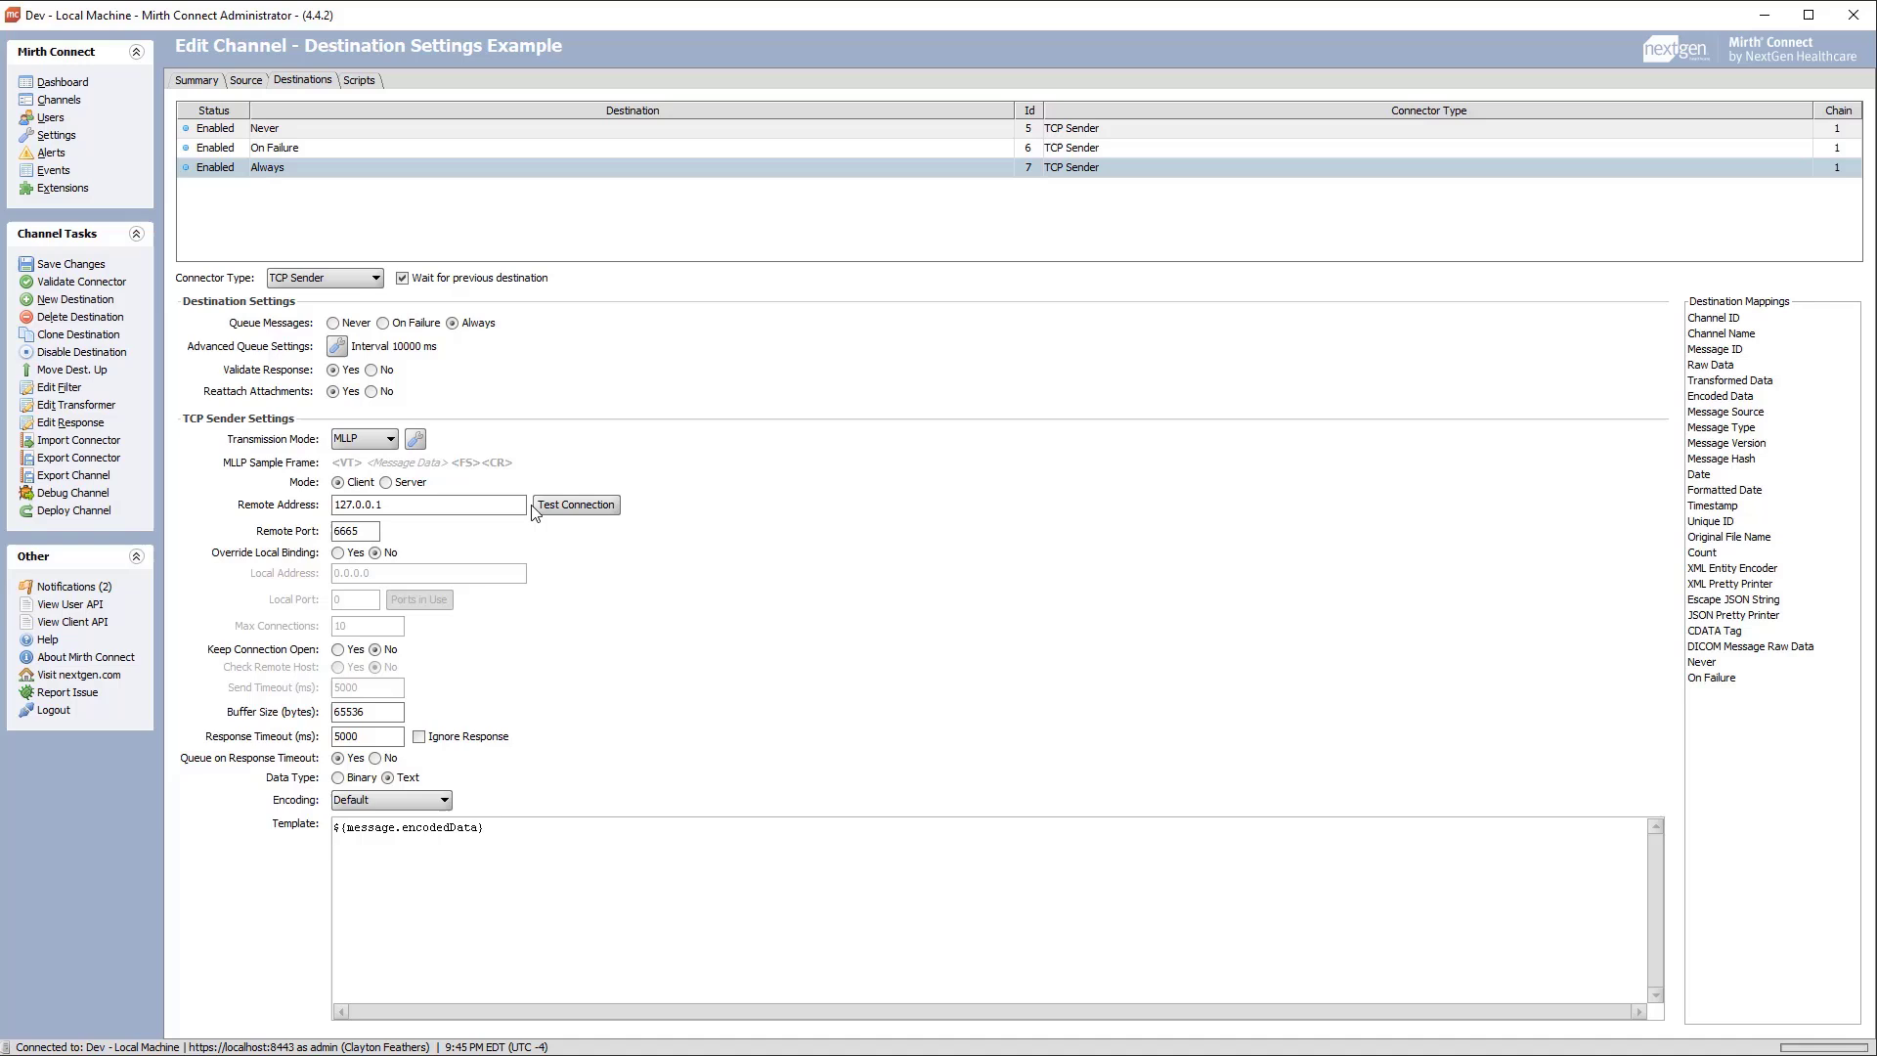
{"action": "left_click", "coordinate": [576, 505]}
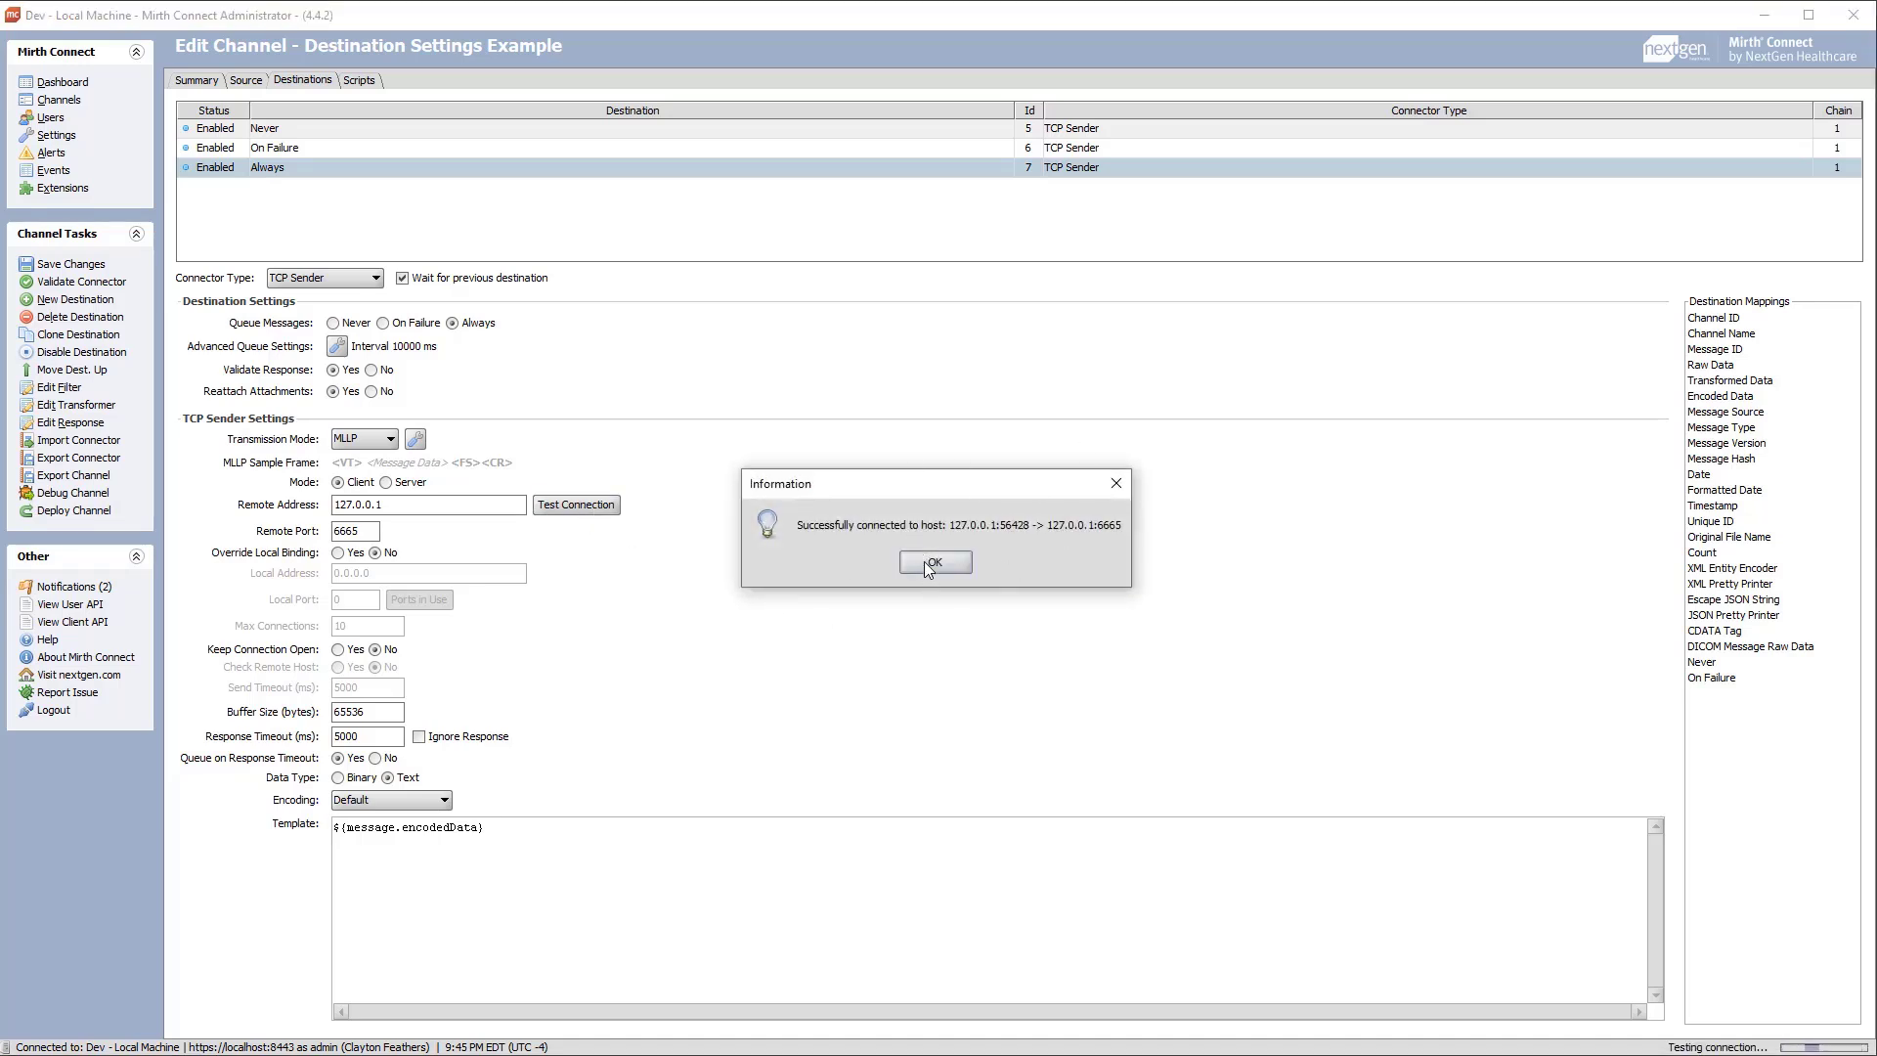
{"action": "left_click", "coordinate": [935, 561]}
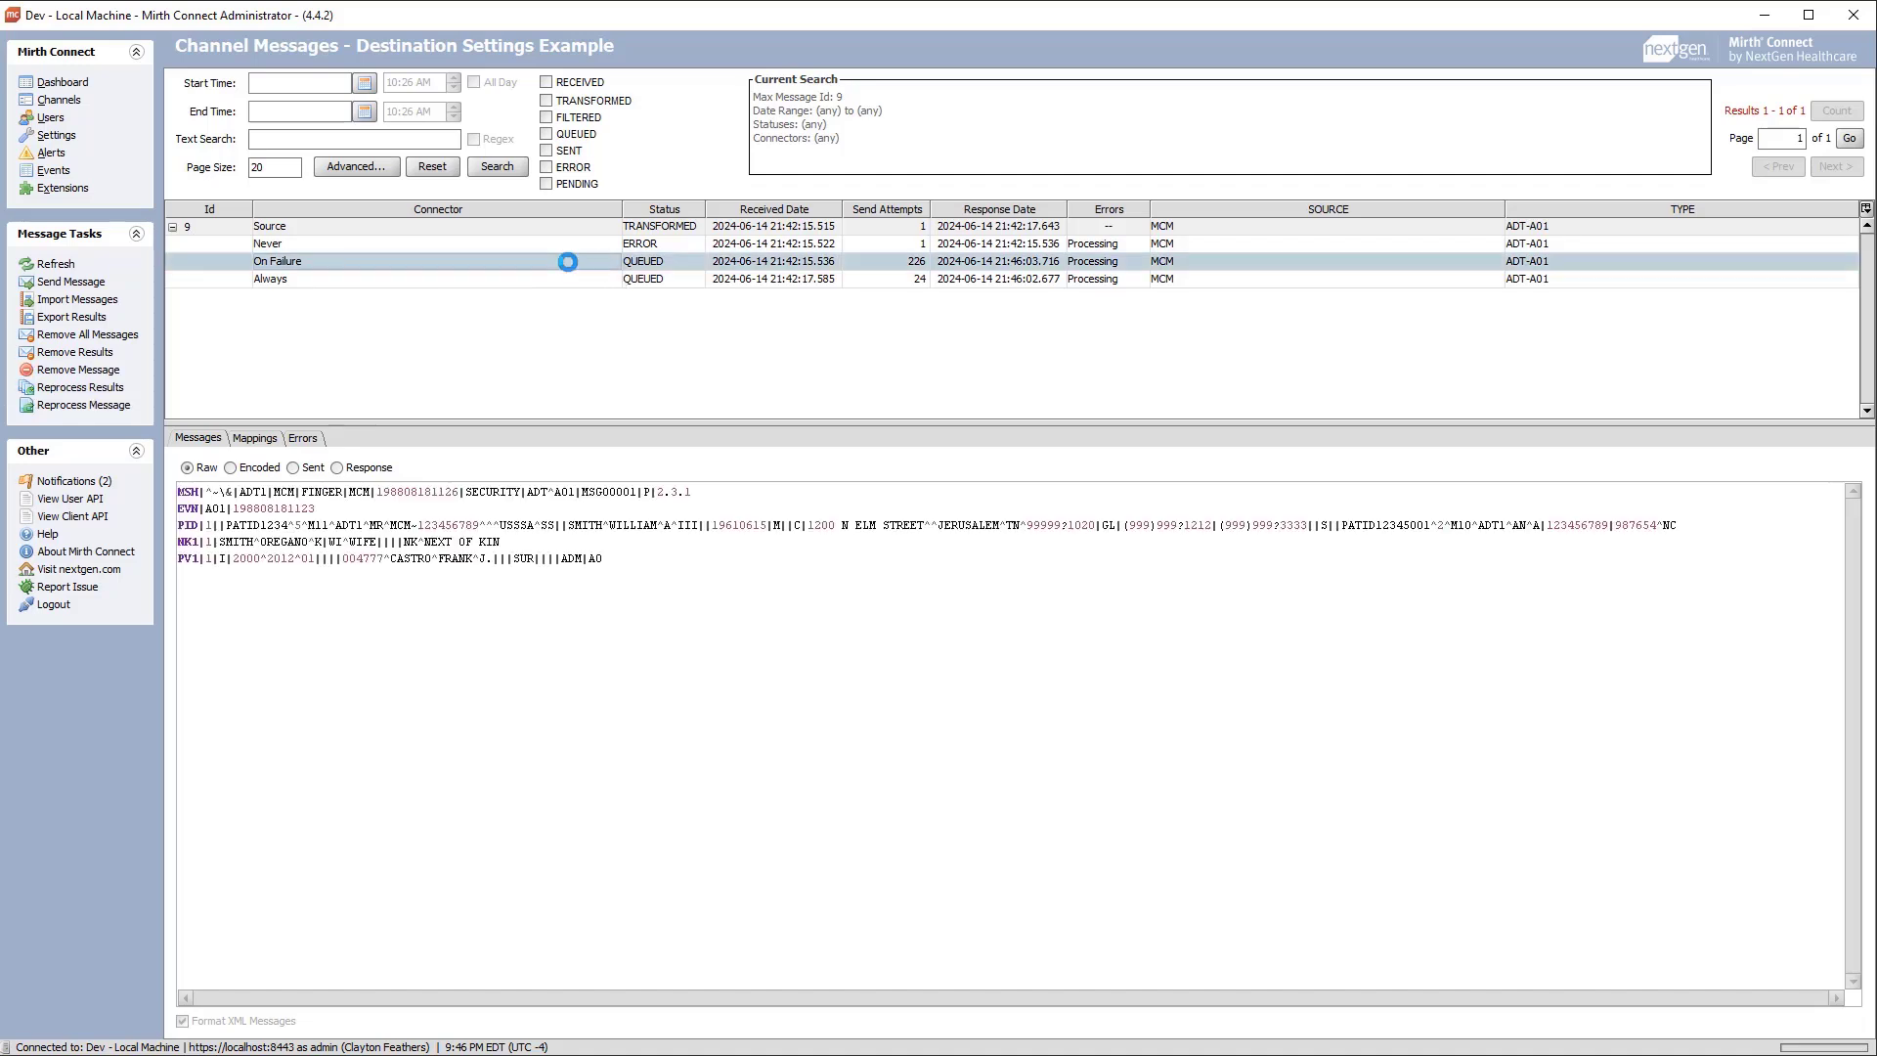
- Check the port in the message's Sent view, then return to the channel list
{"action": "left_click", "coordinate": [293, 467]}
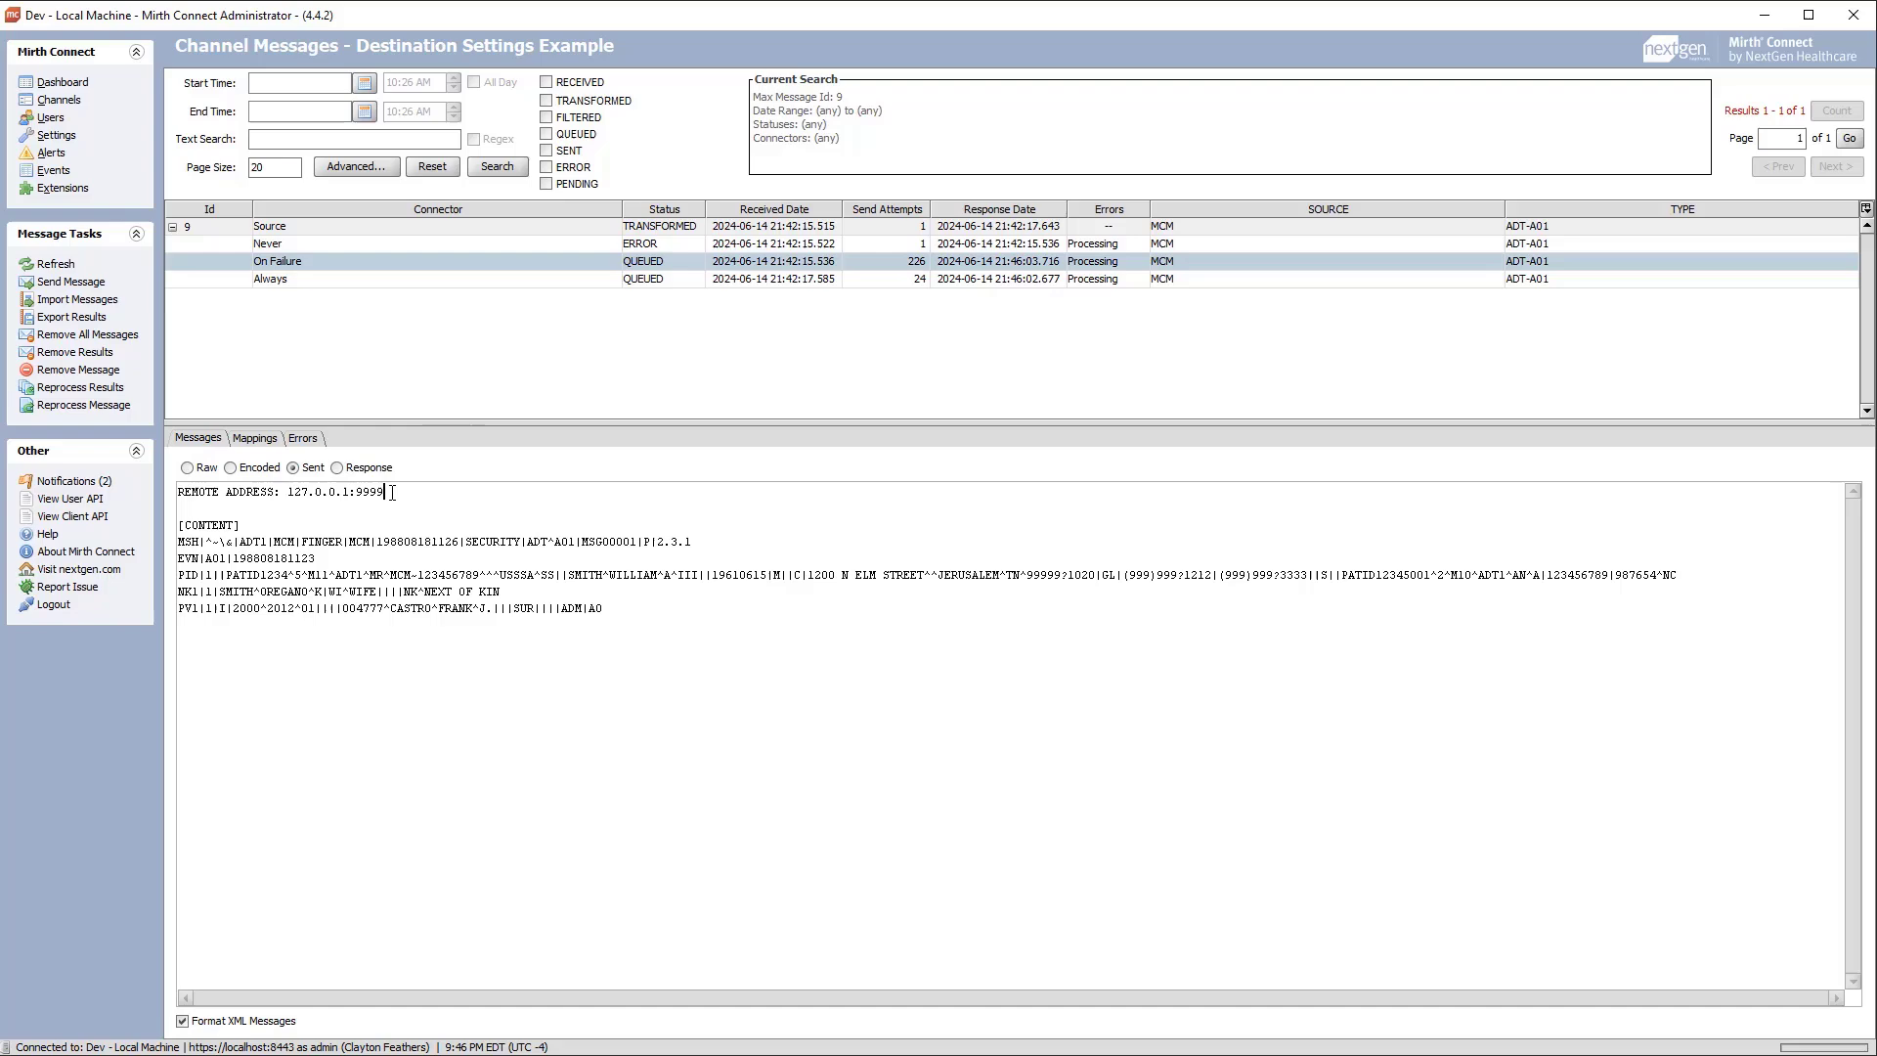
{"action": "double_click", "coordinate": [370, 492]}
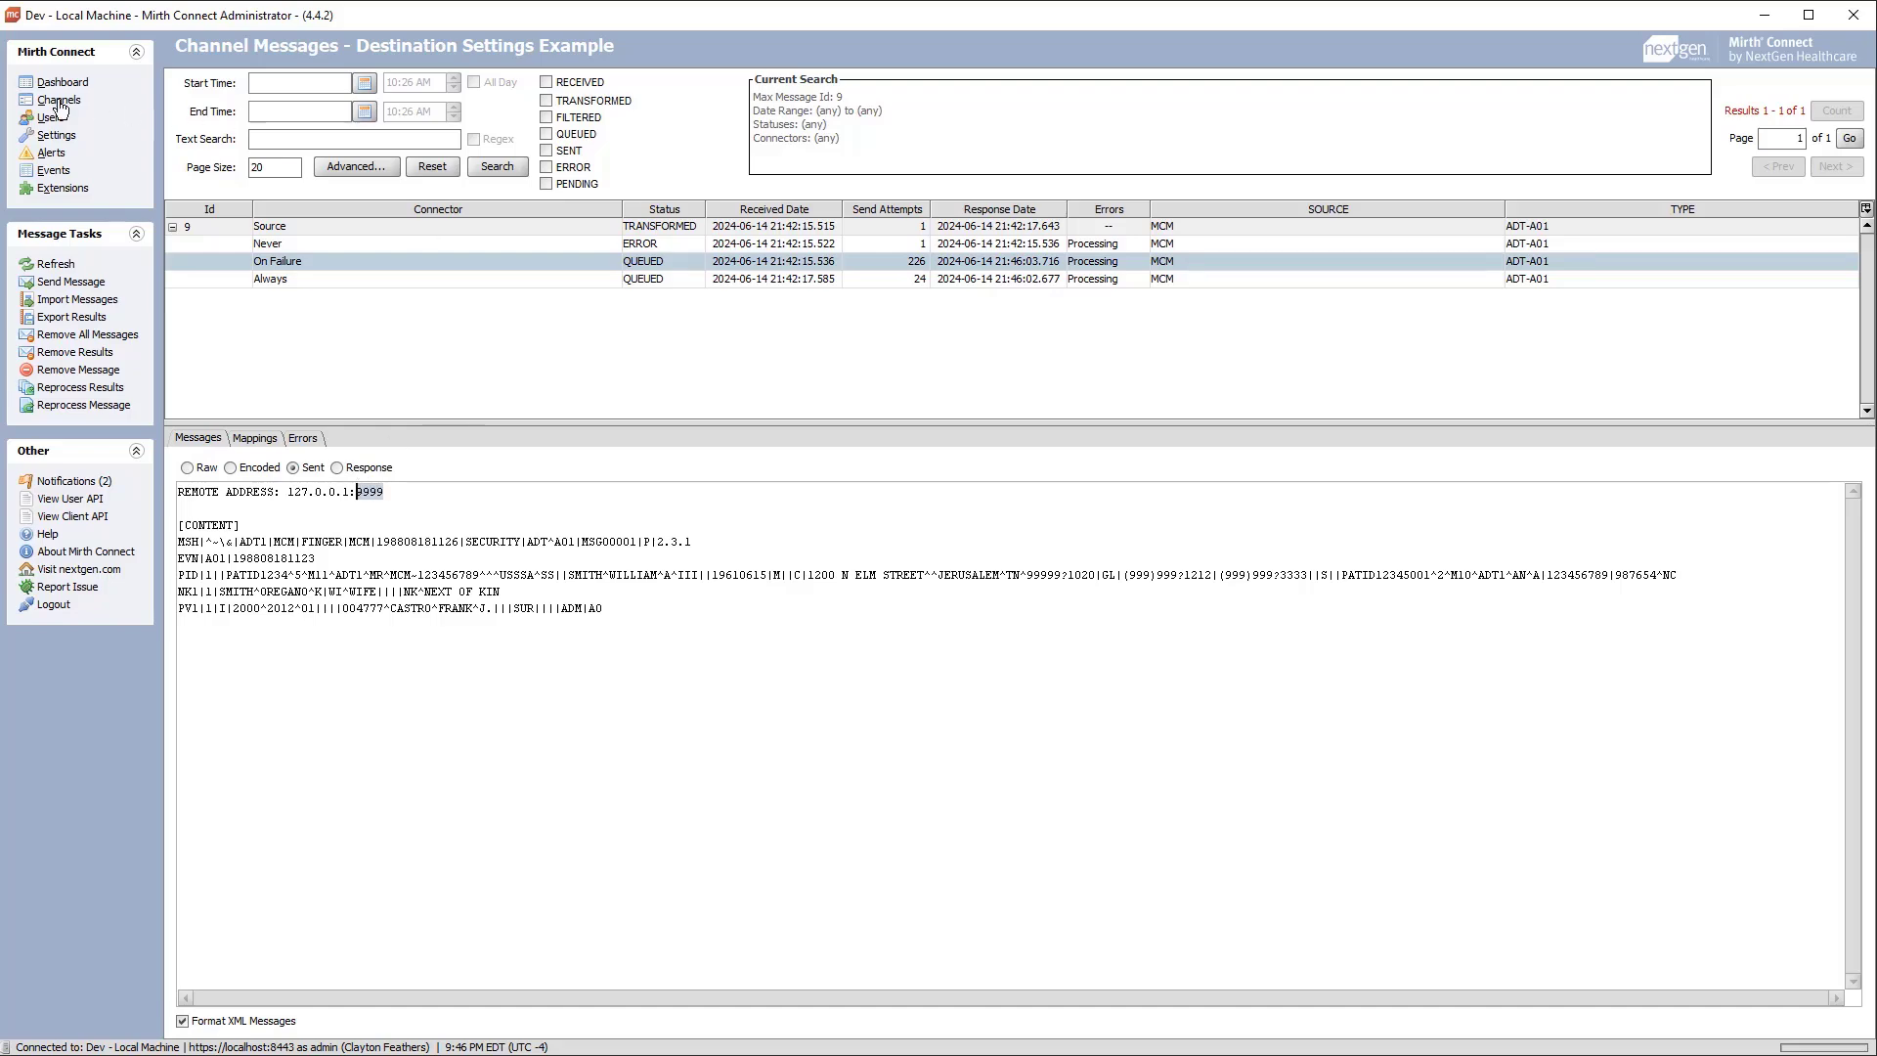
{"action": "left_click", "coordinate": [58, 99]}
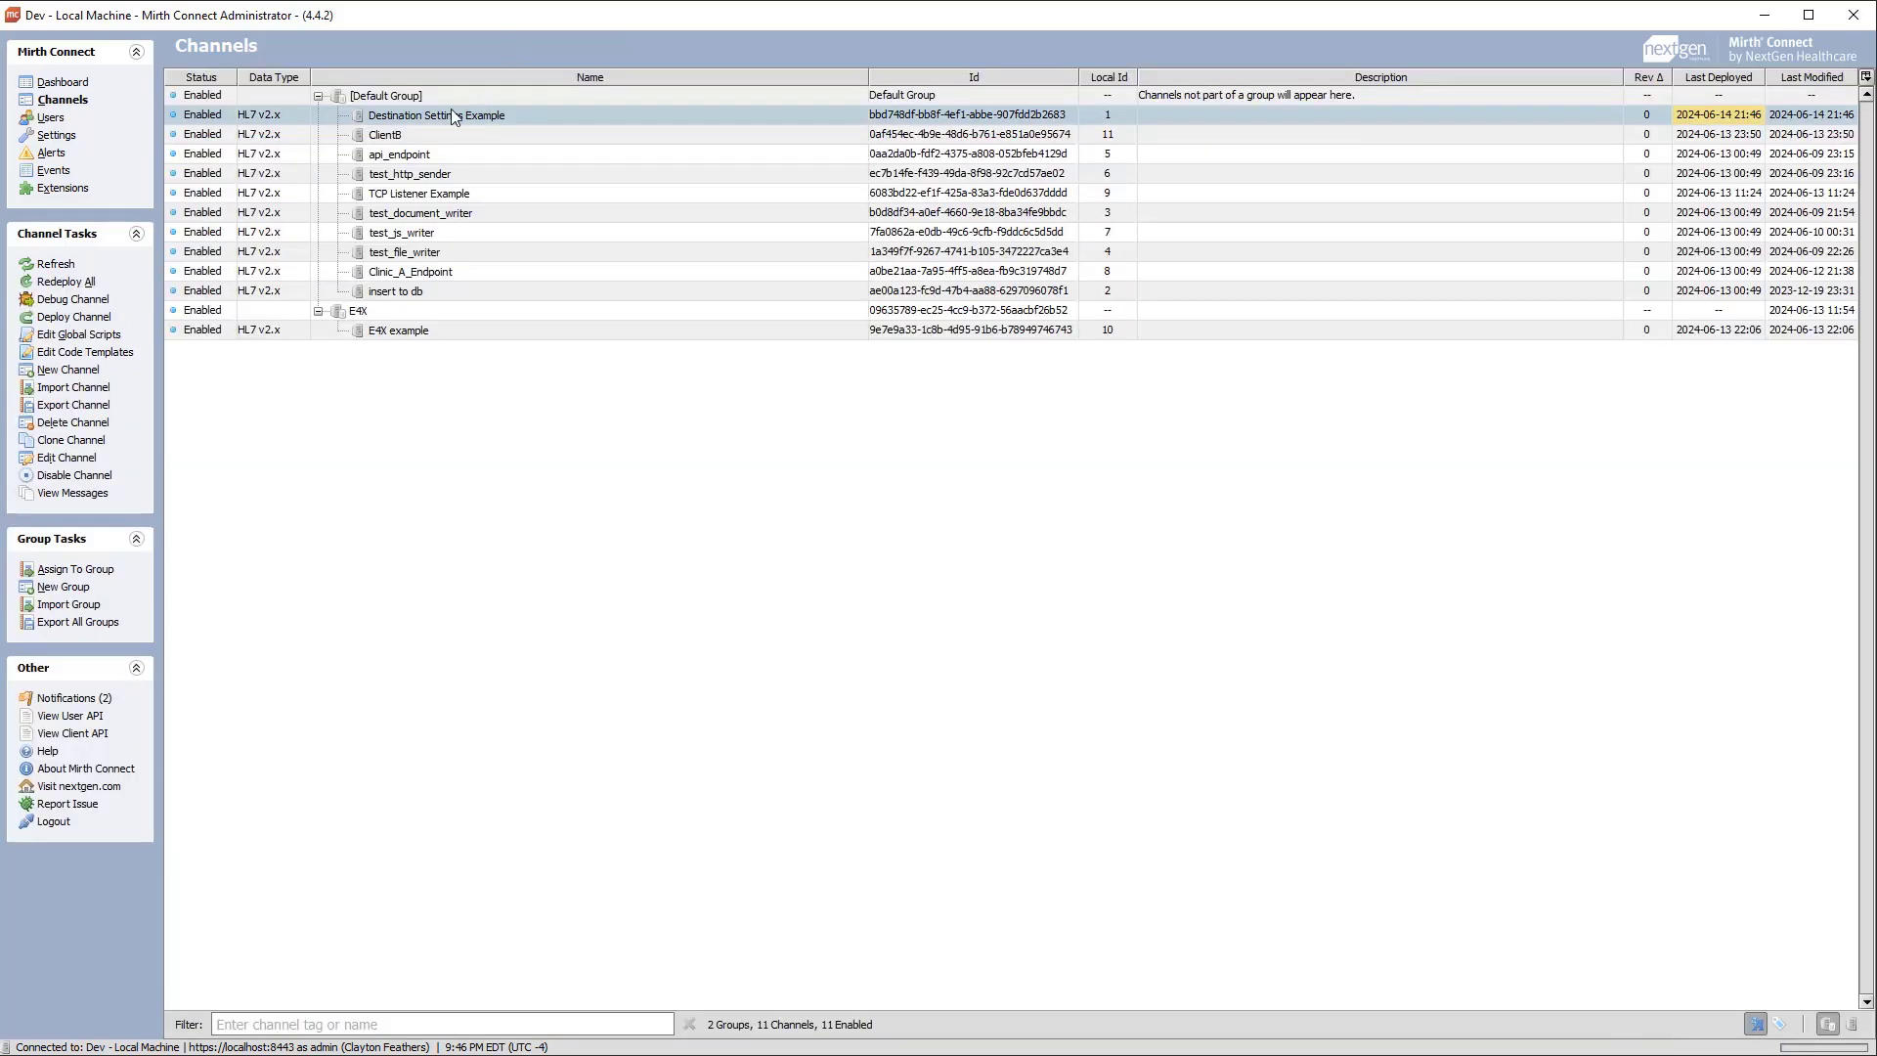
- In Destination Settings Example, set Regenerate Template to Yes for the On Failure and Always queues
{"action": "double_click", "coordinate": [436, 115]}
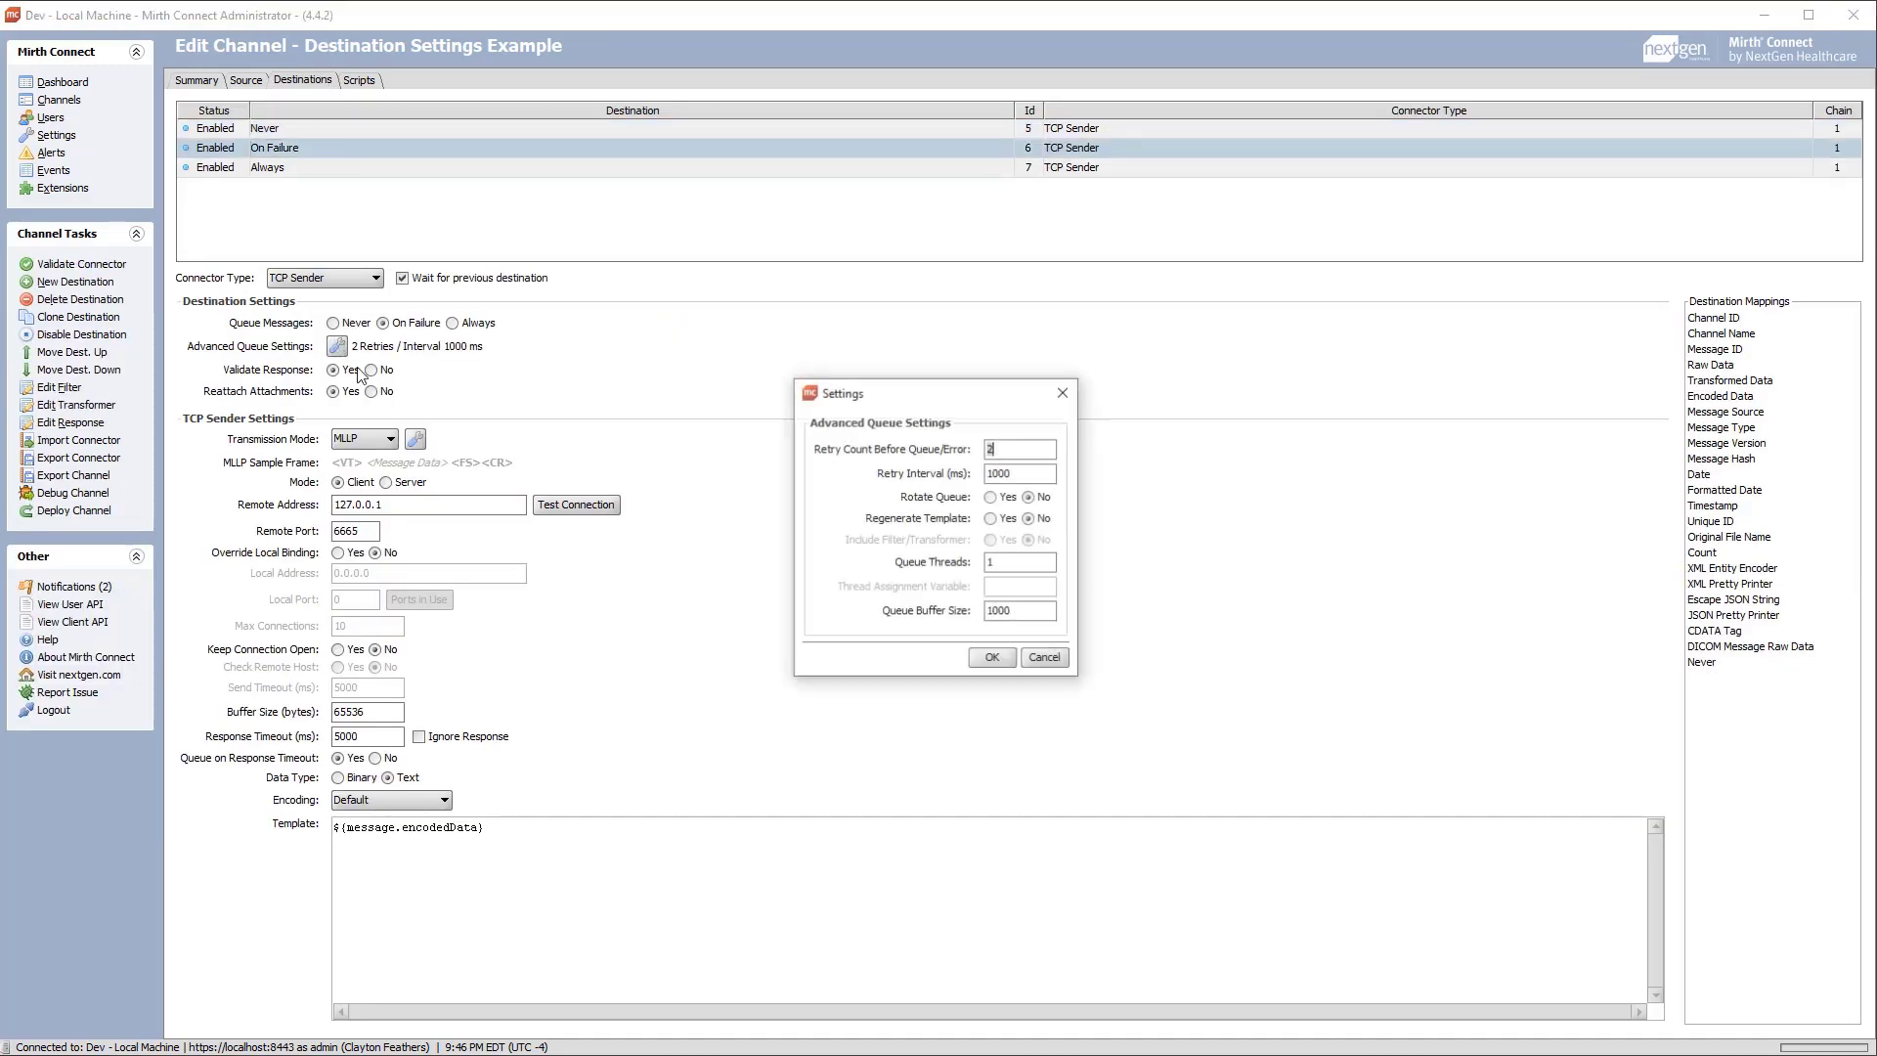
{"action": "left_click", "coordinate": [993, 518]}
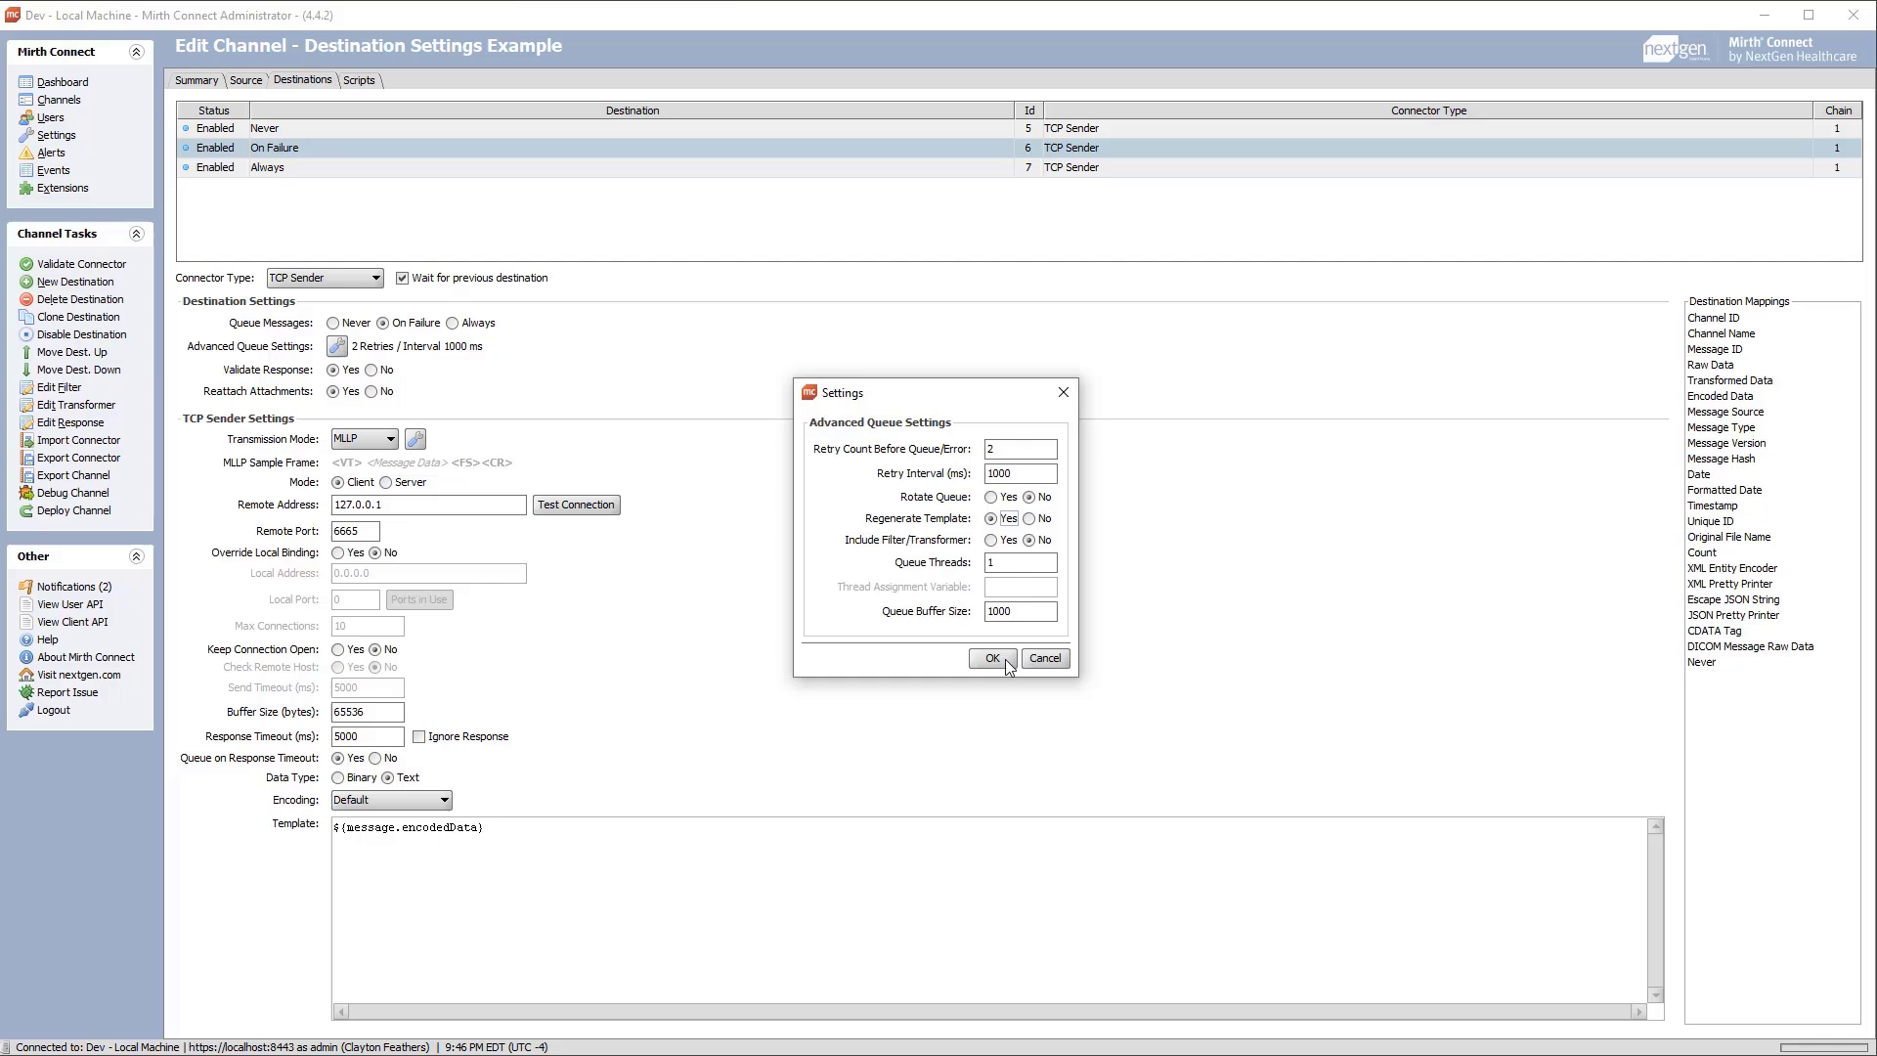
{"action": "left_click", "coordinate": [990, 658]}
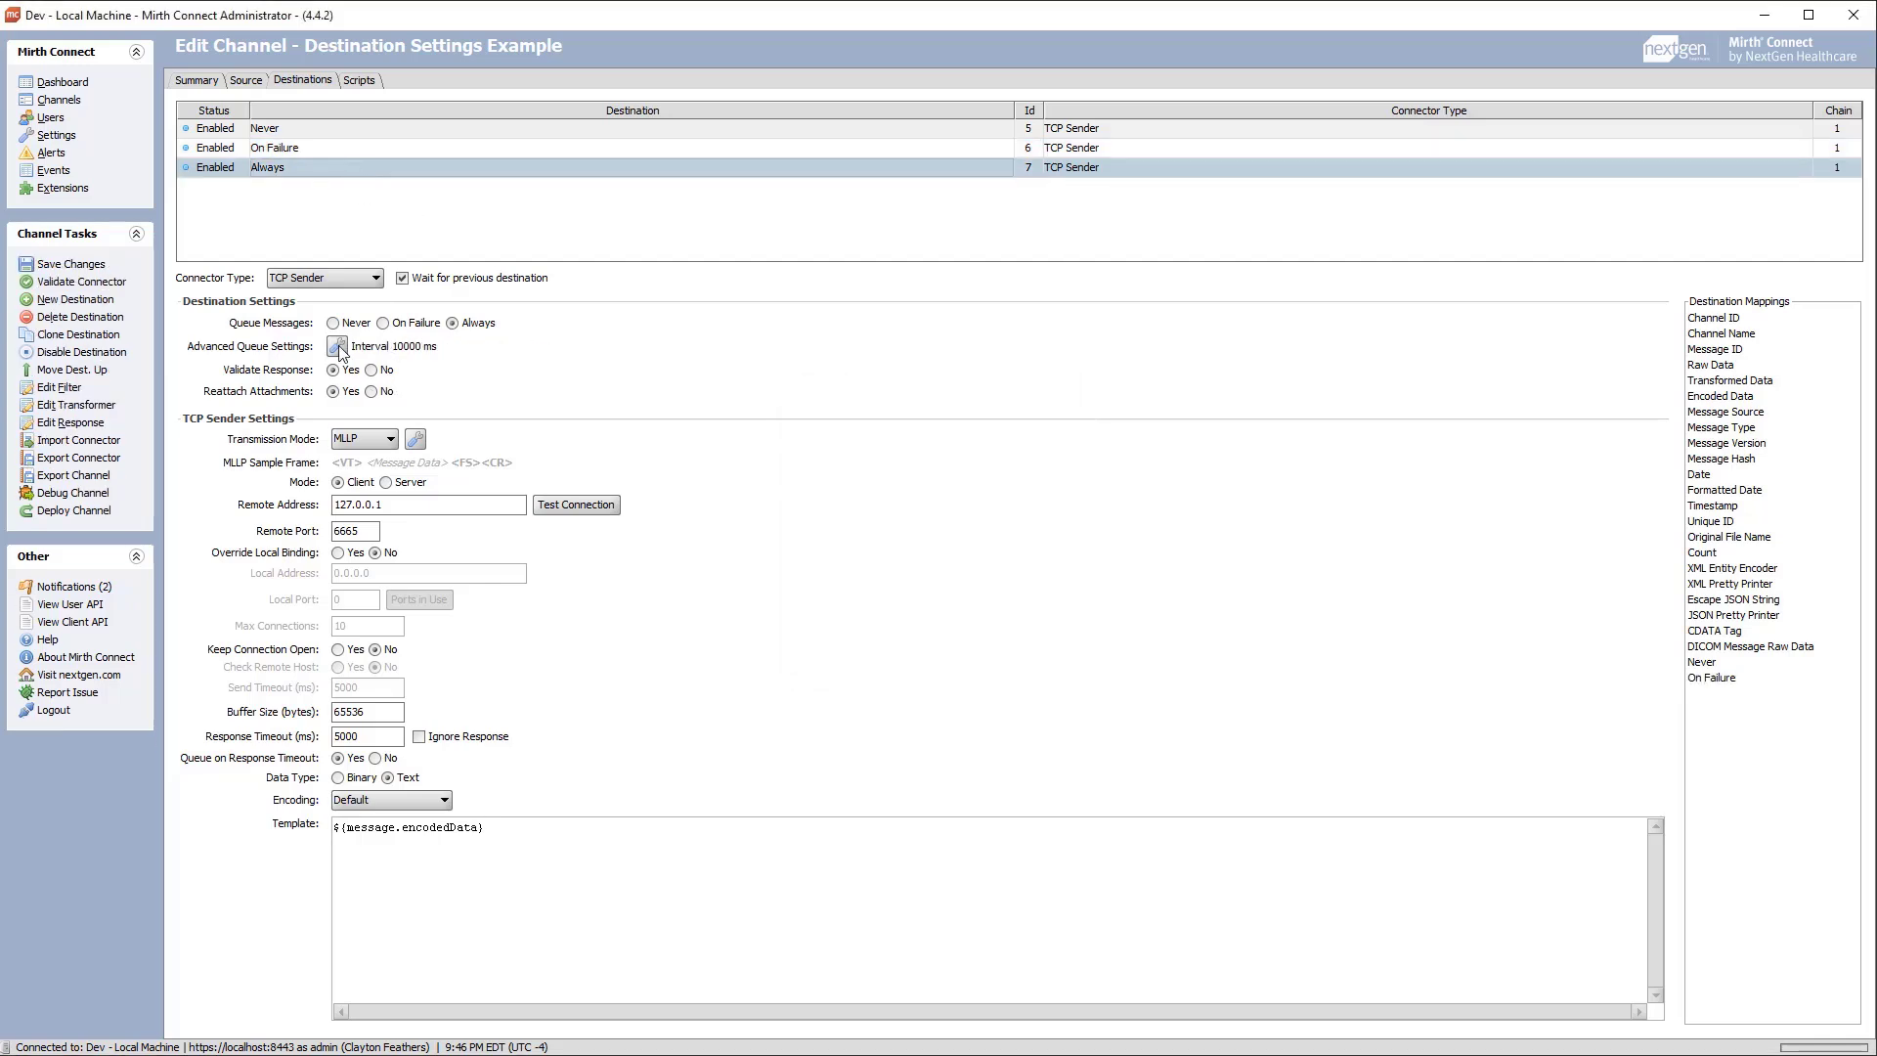
{"action": "left_click", "coordinate": [339, 346]}
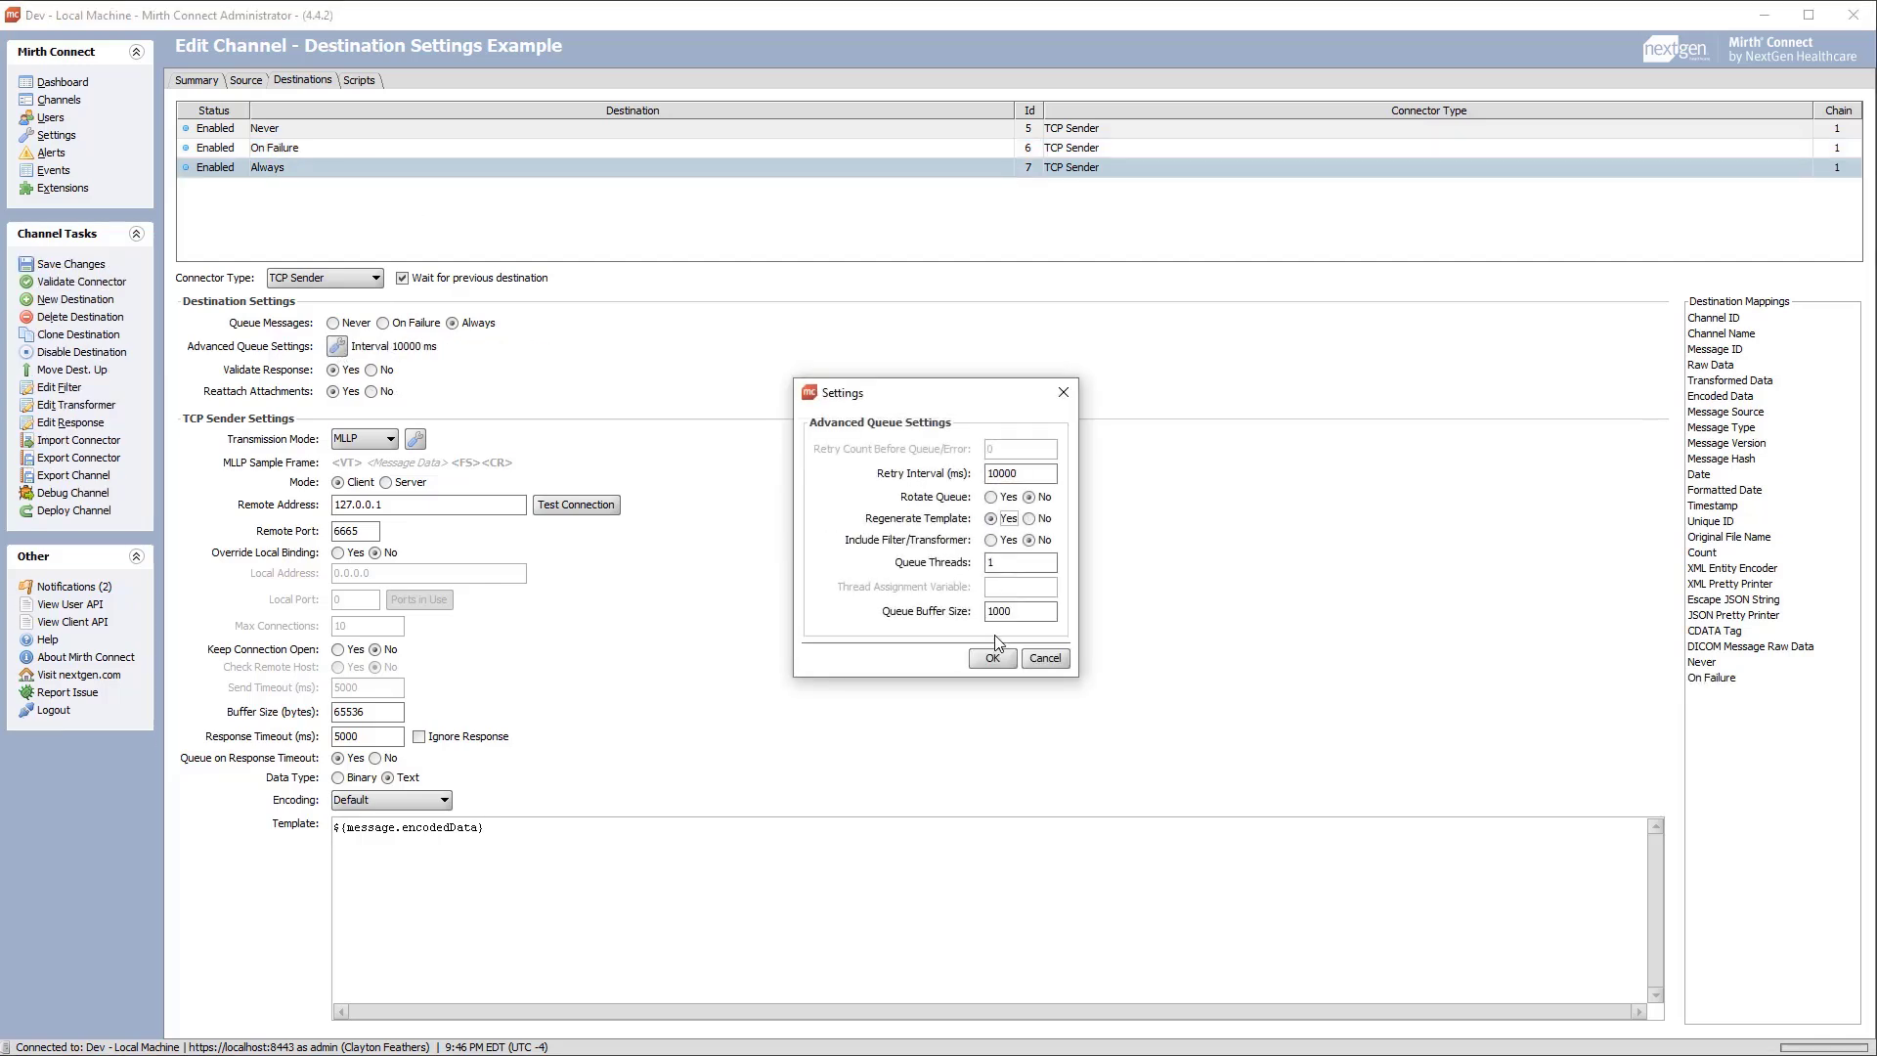
{"action": "left_click", "coordinate": [991, 657]}
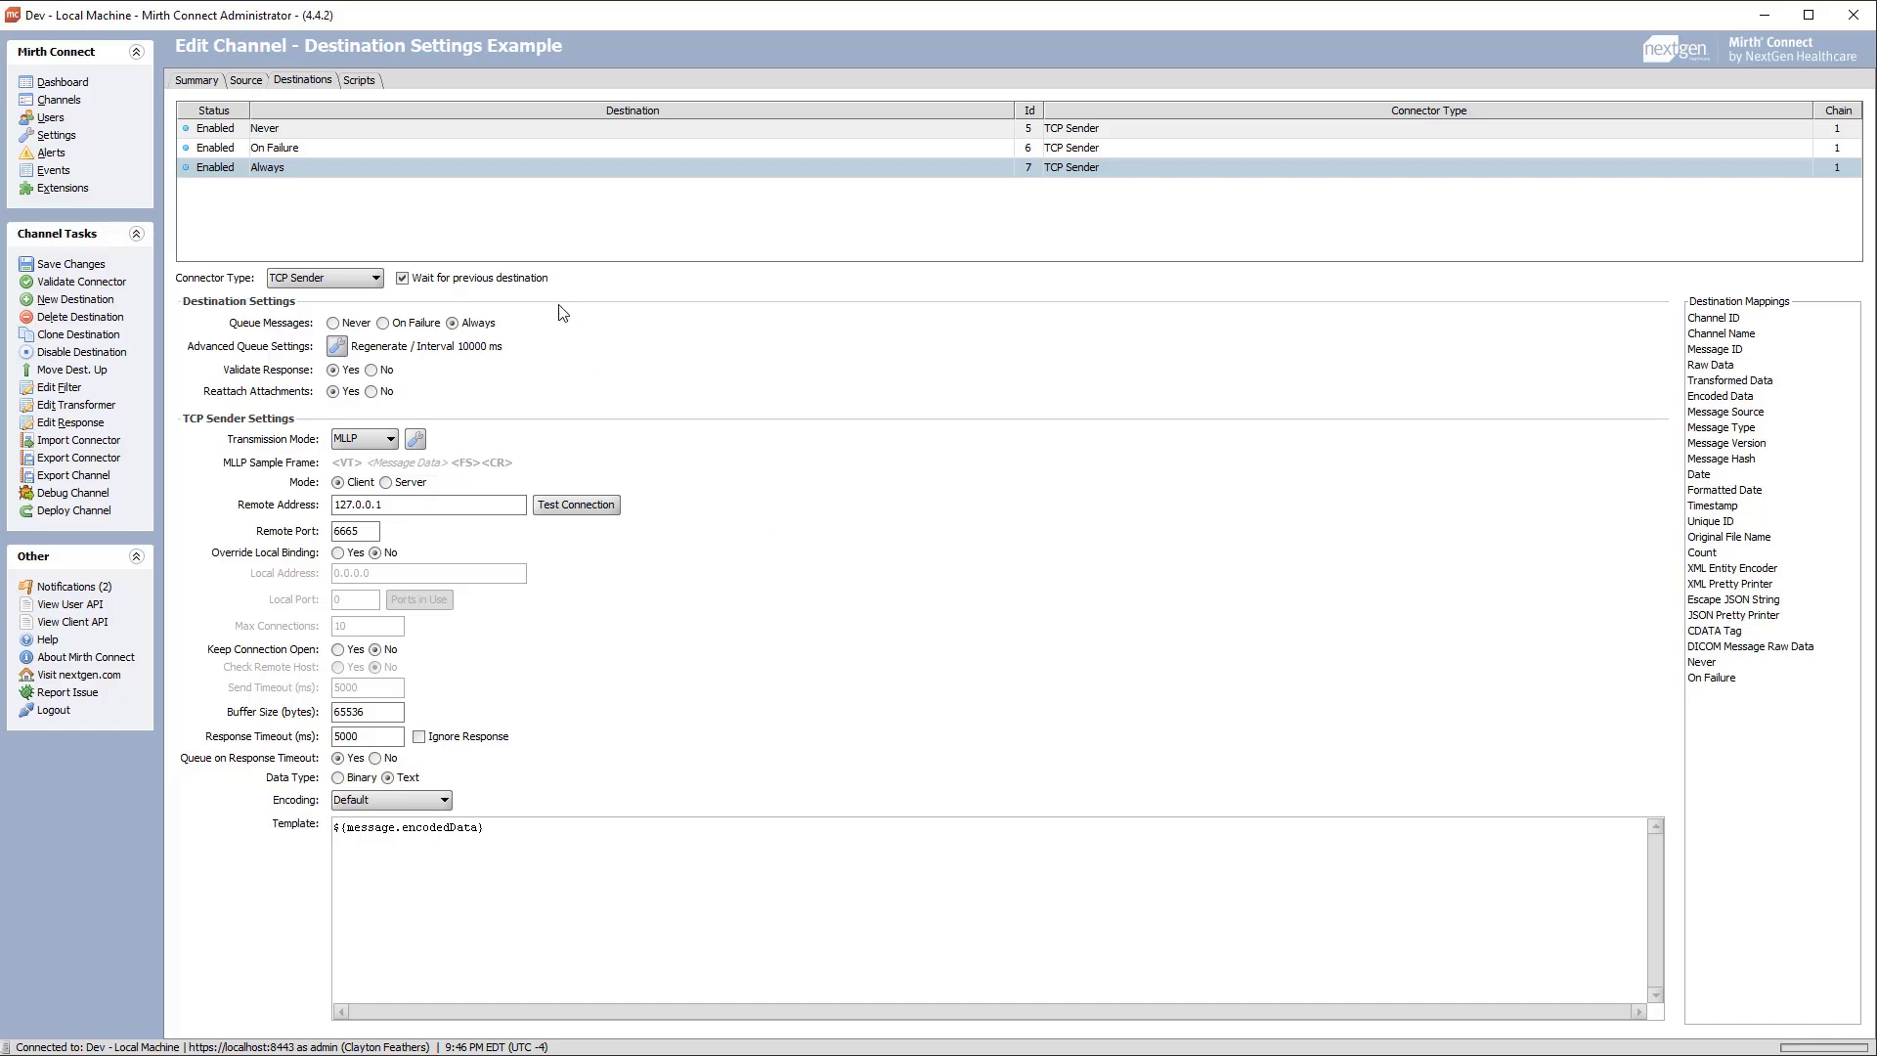
{"action": "left_click", "coordinate": [353, 530]}
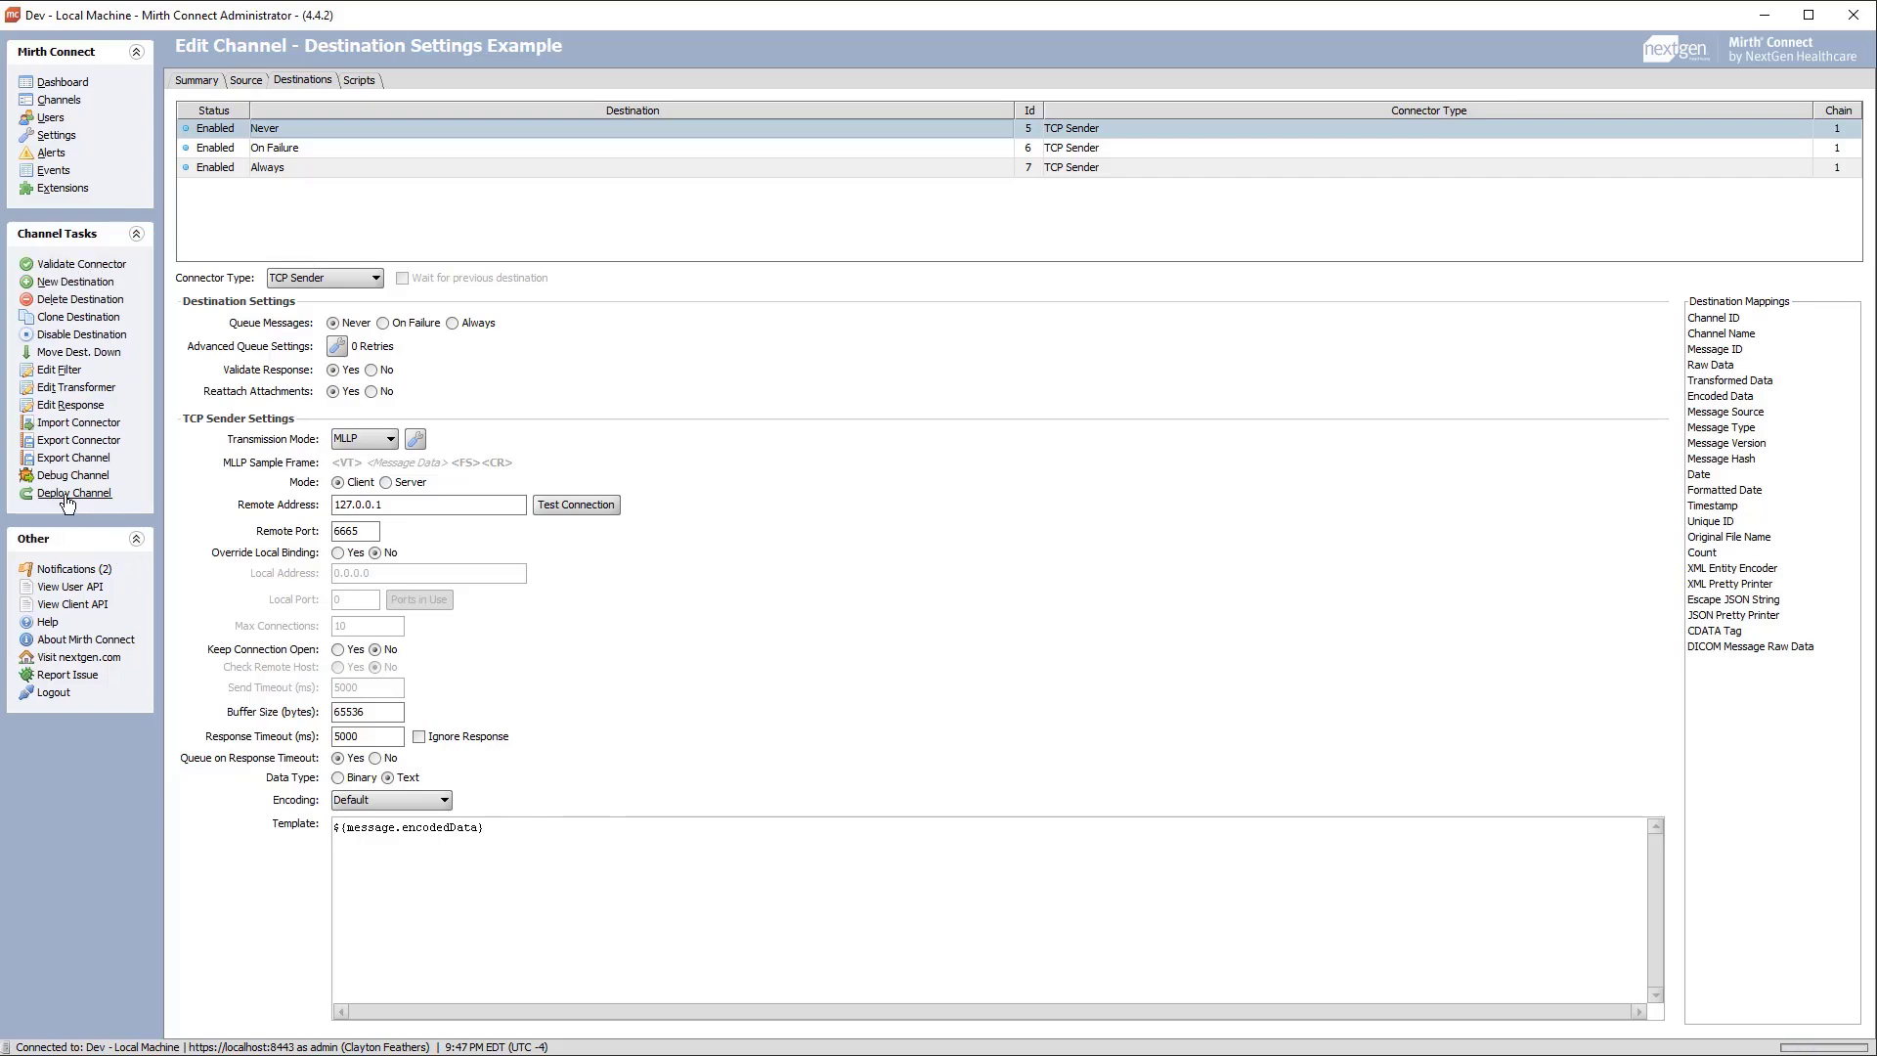
- Redeploy the channel and view the message's Sent version to confirm port 6665
{"action": "left_click", "coordinate": [74, 492]}
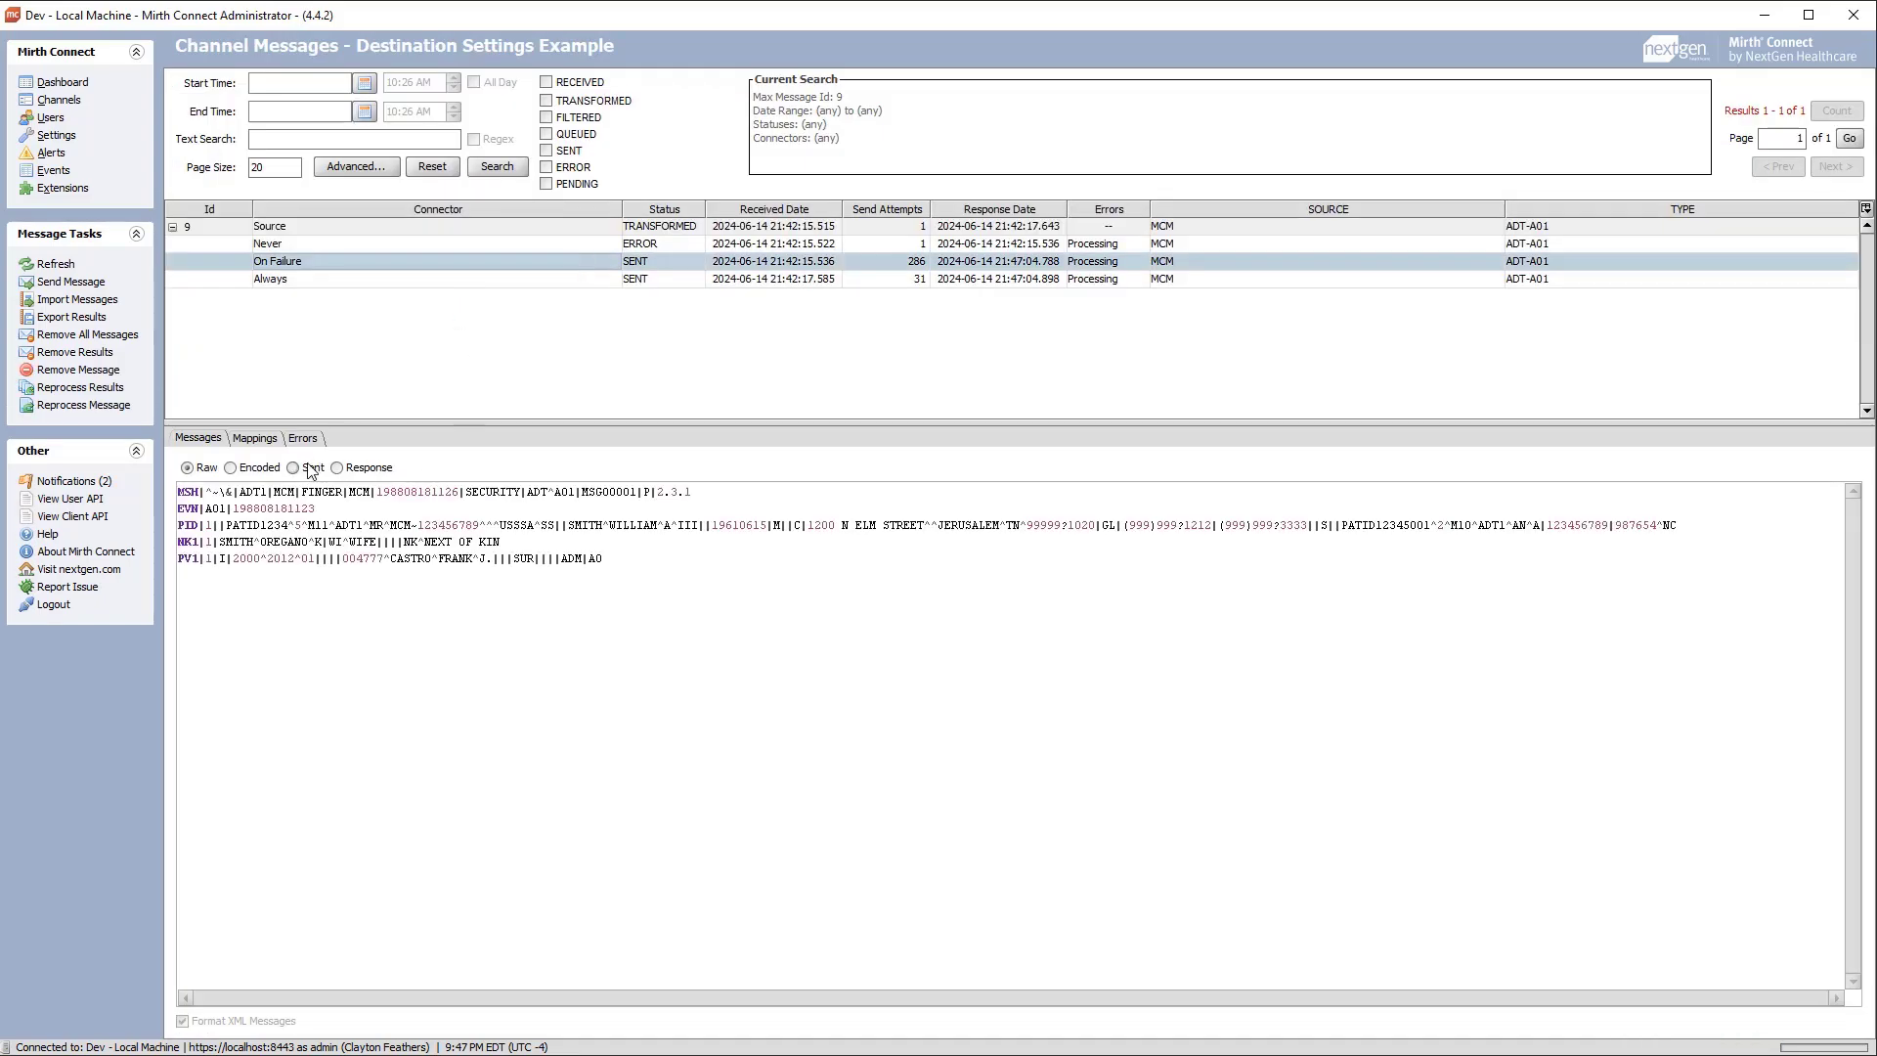
{"action": "left_click", "coordinate": [294, 468]}
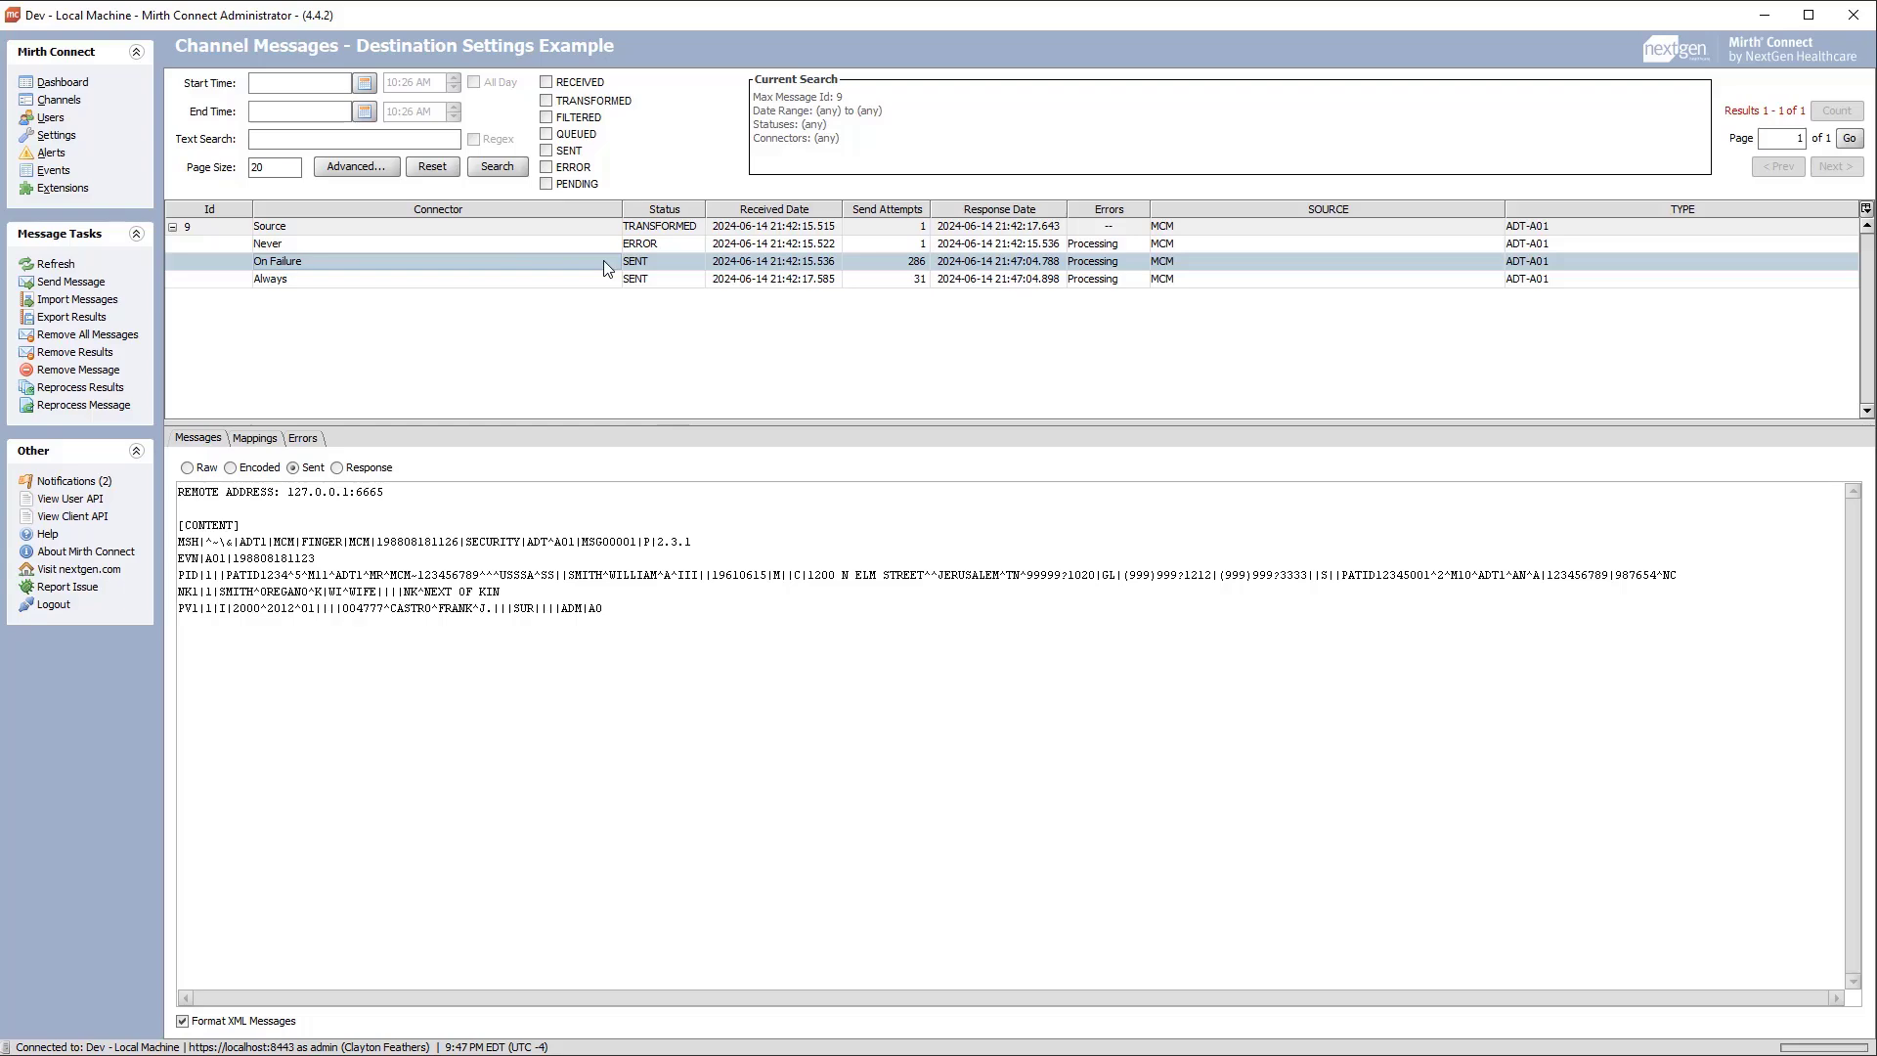
{"action": "mouse_move", "coordinate": [86, 115]}
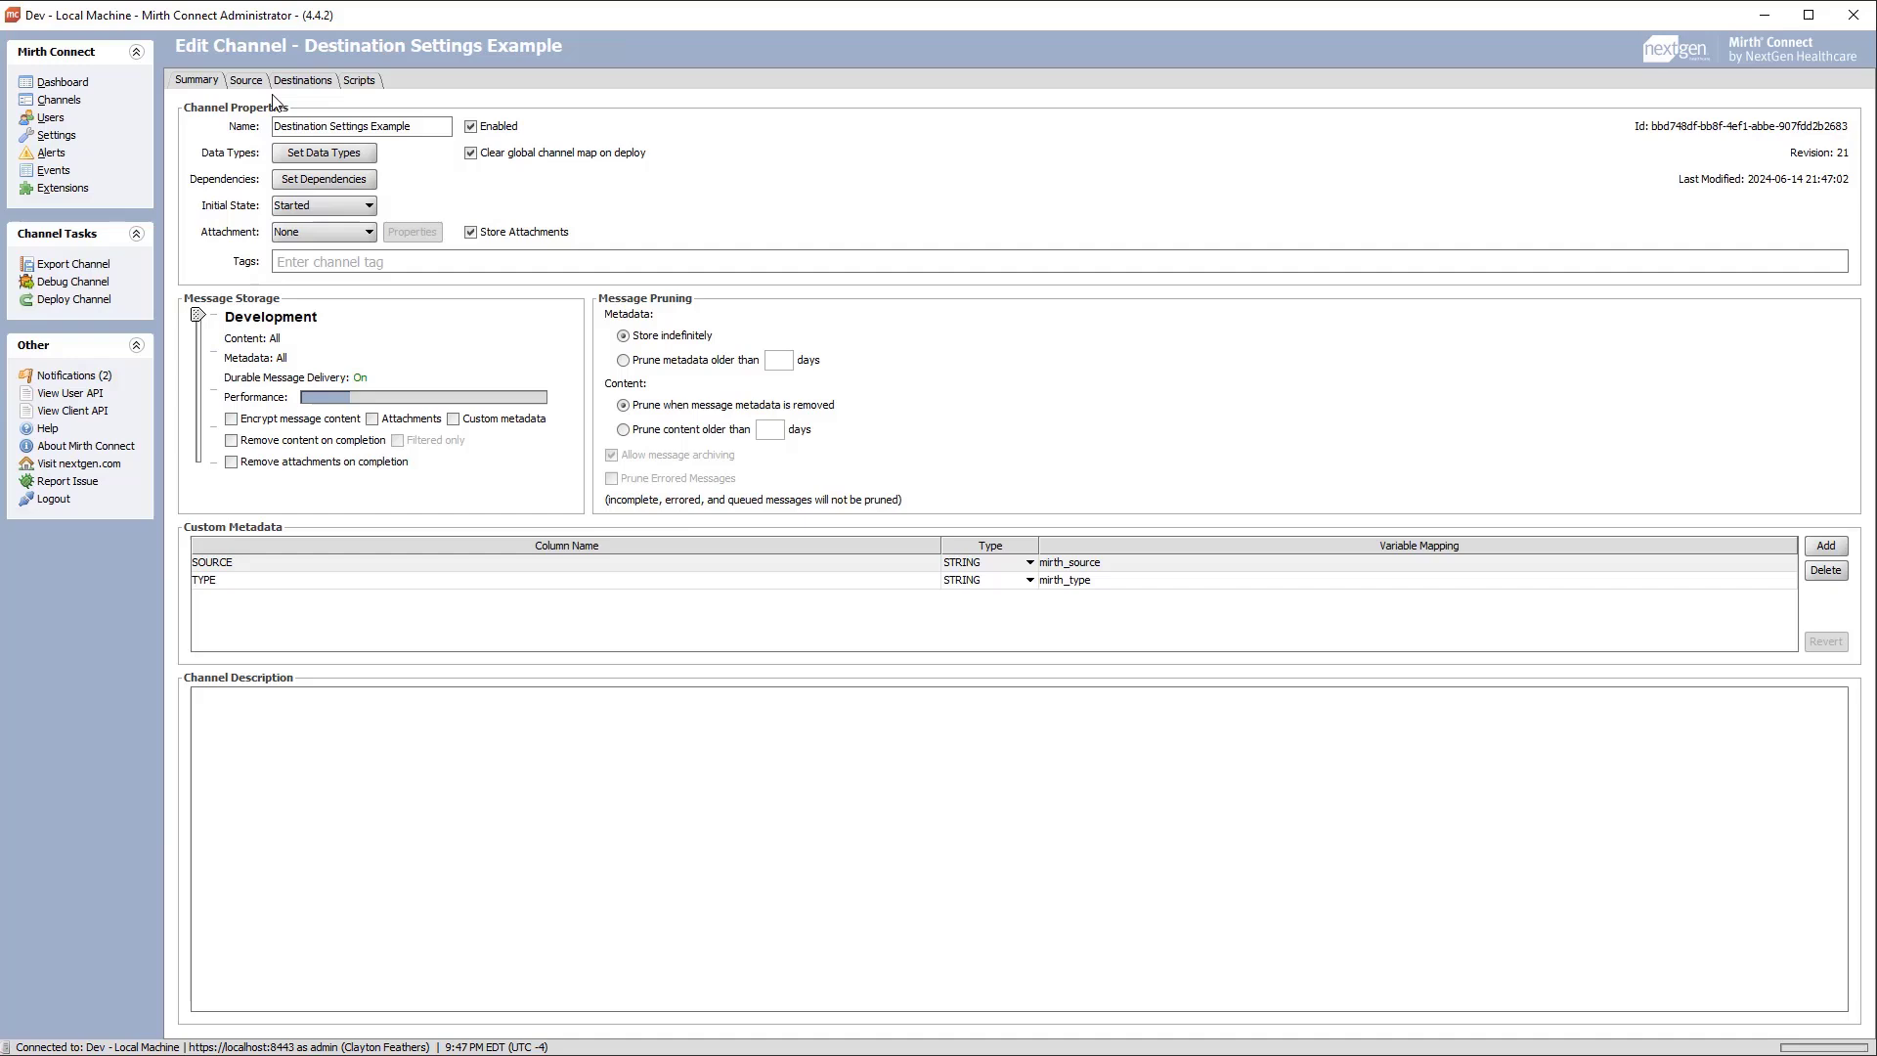
- Set Queue Threads to 2 in the On Failure destination's Advanced Queue Settings
{"action": "left_click", "coordinate": [303, 79]}
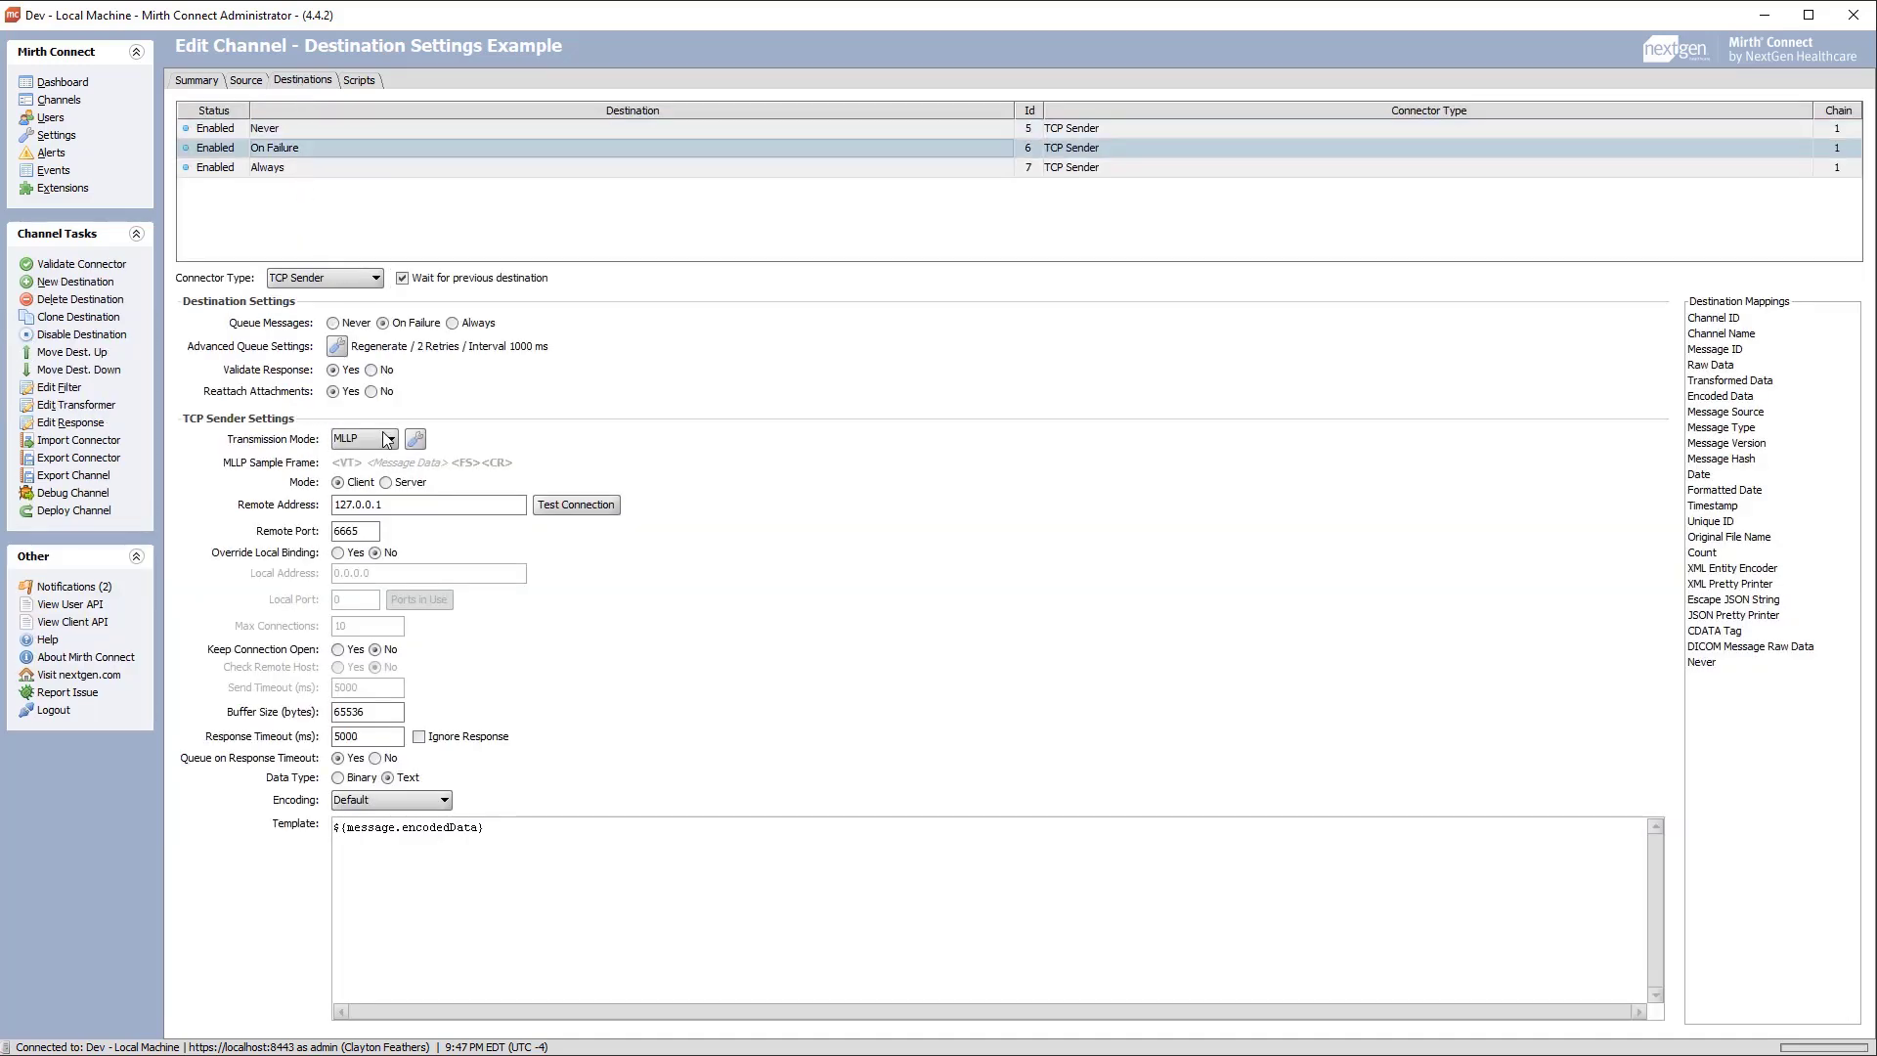
{"action": "left_click", "coordinate": [338, 347]}
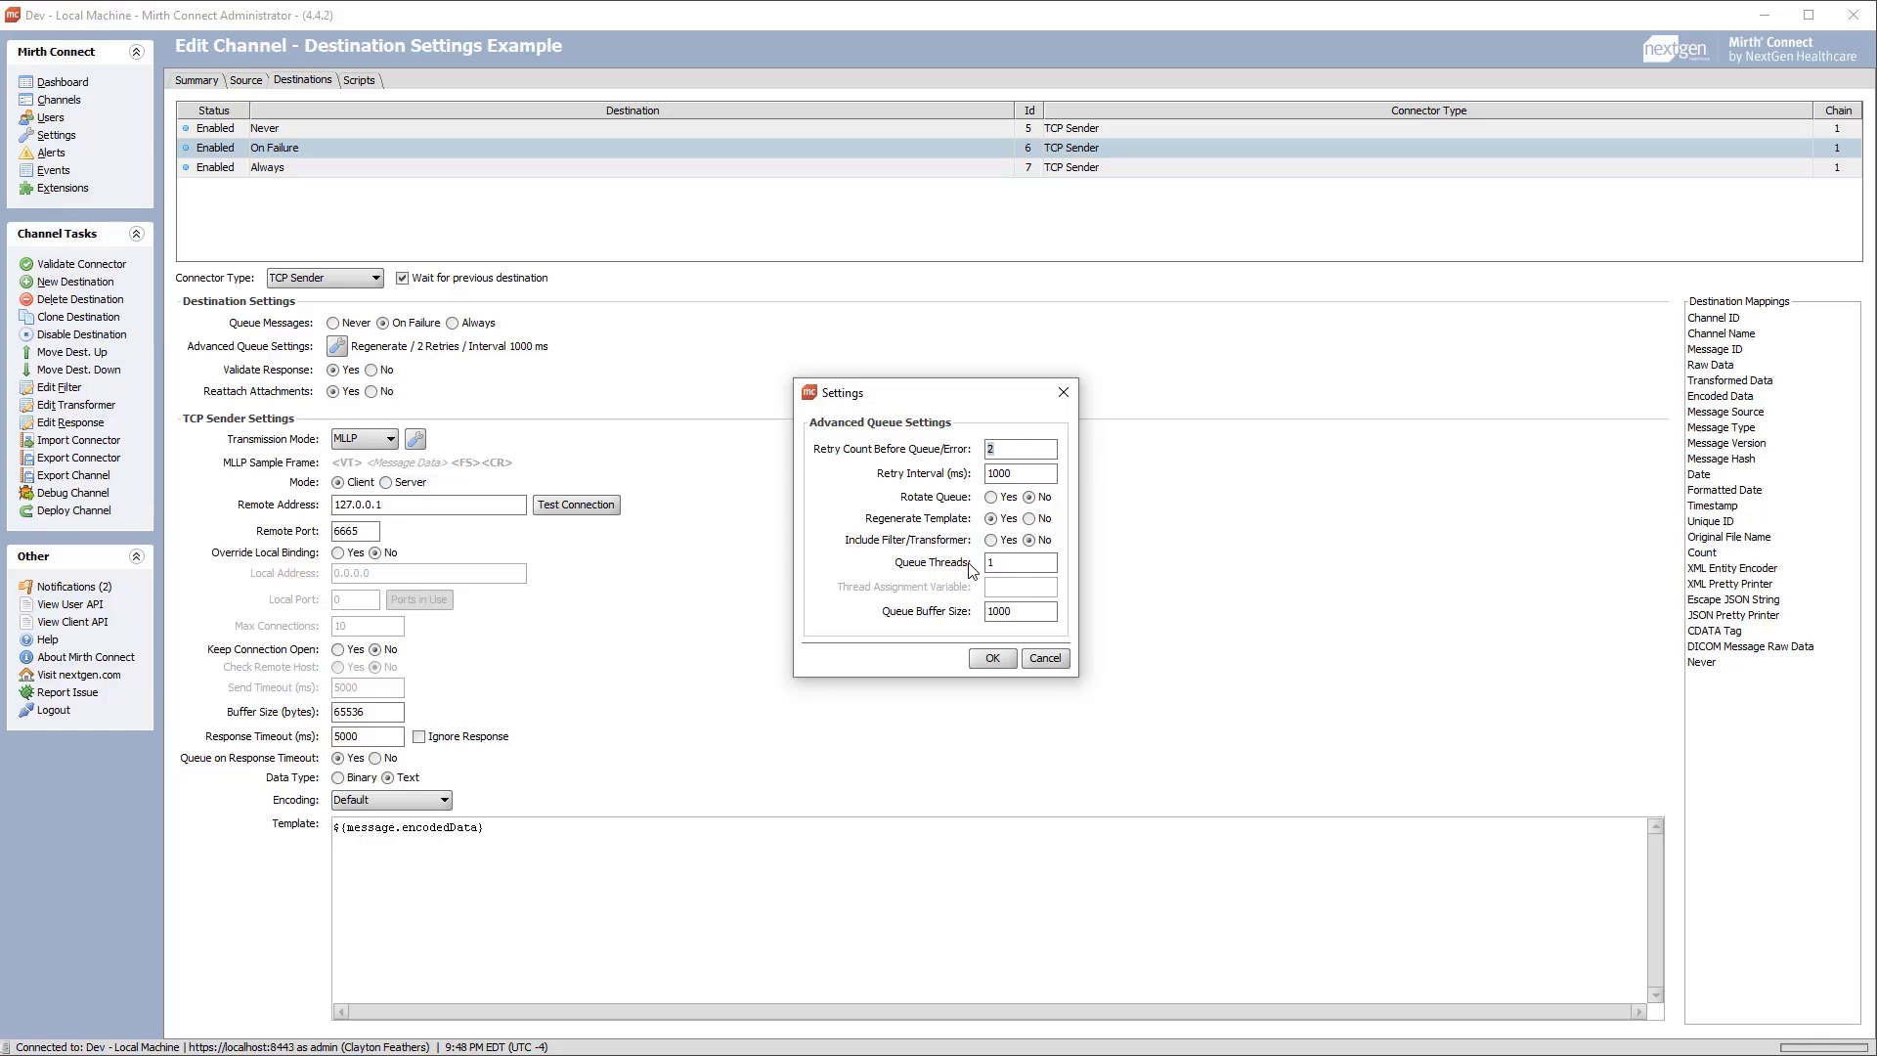
{"action": "left_click", "coordinate": [1019, 563]}
{"action": "type", "text": "2"}
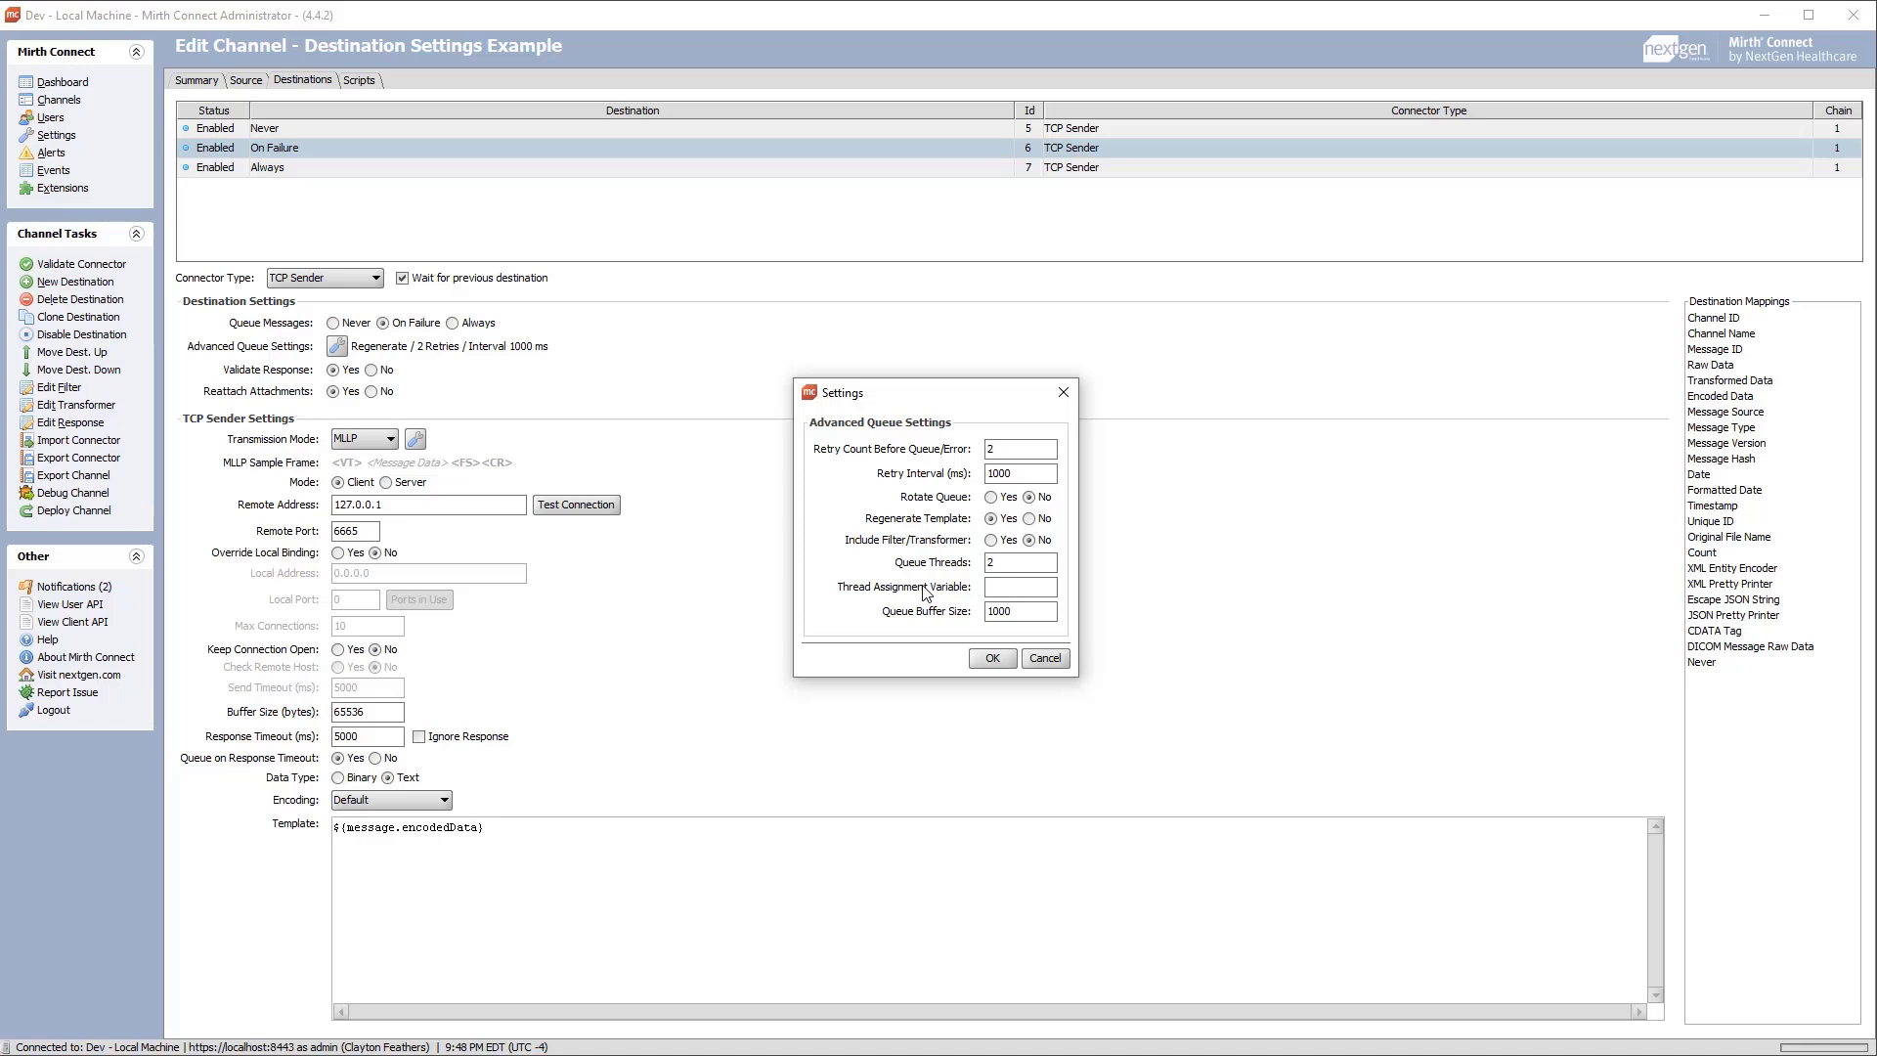
{"action": "left_click", "coordinate": [1019, 561]}
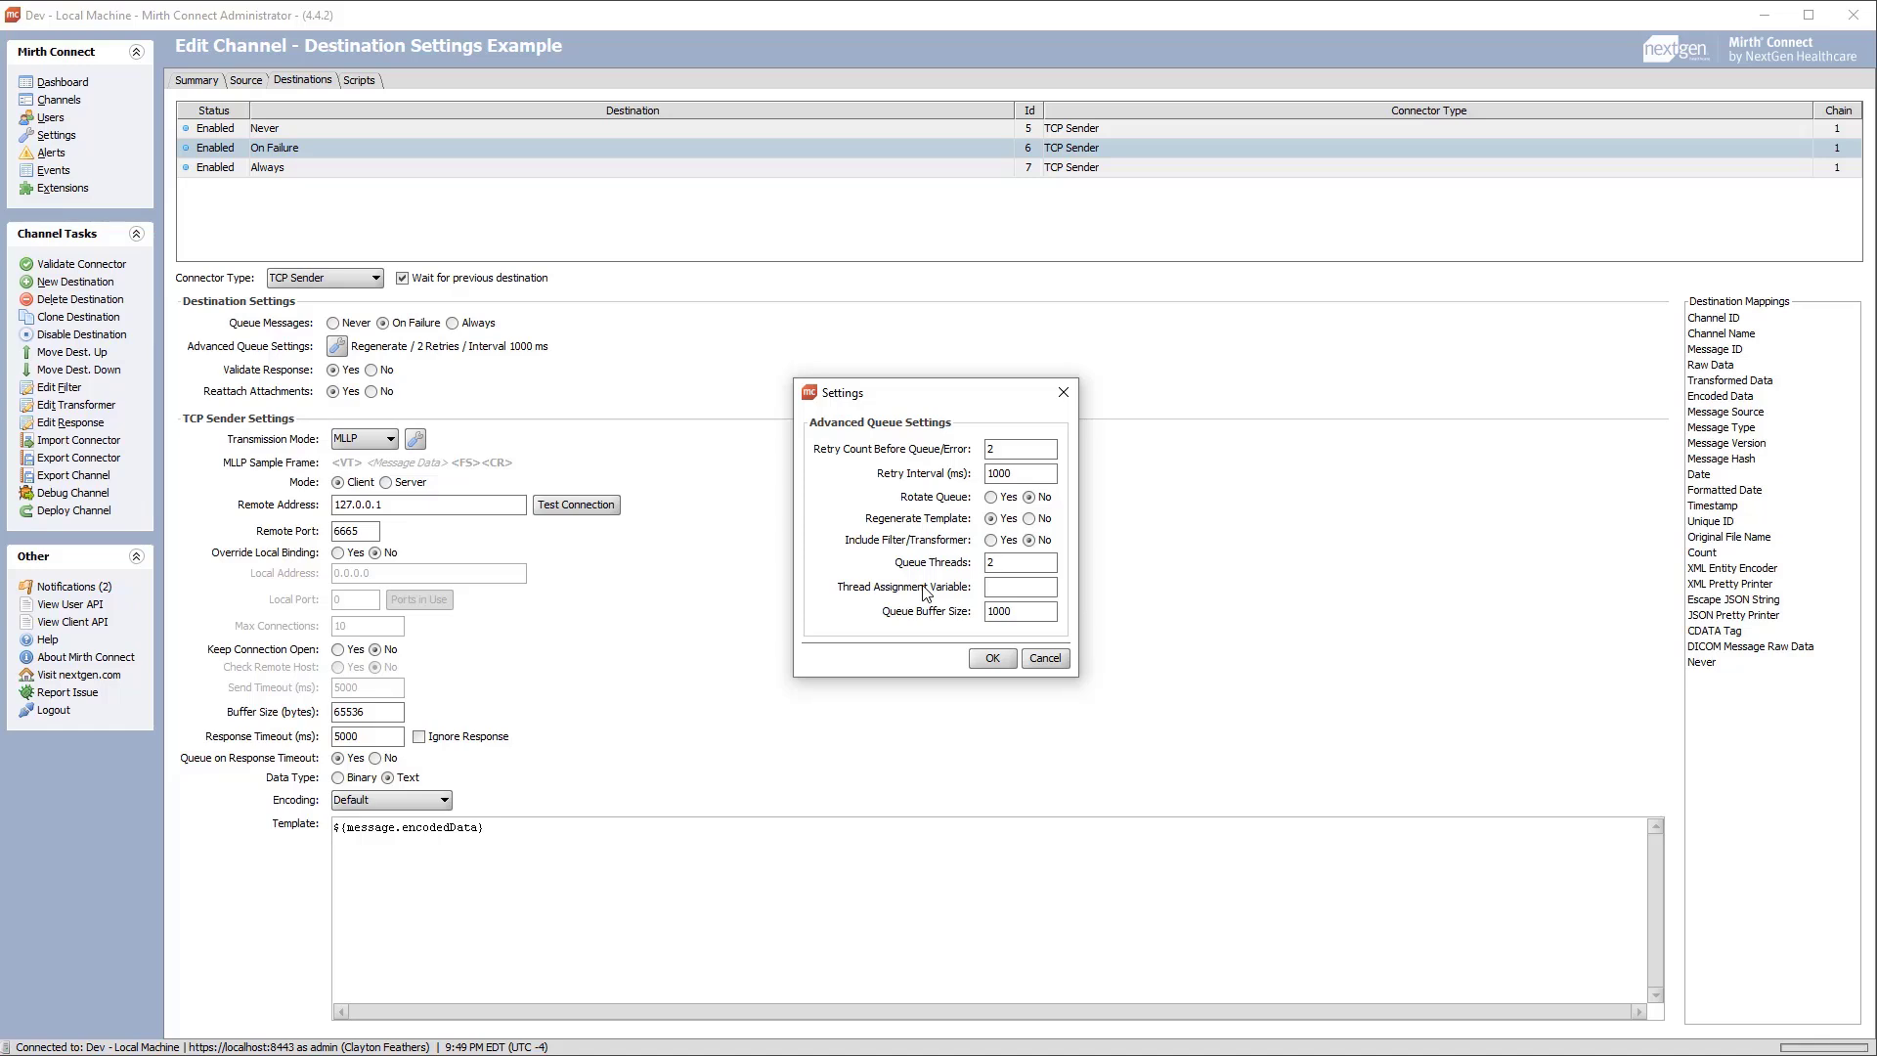
{"action": "left_click", "coordinate": [1017, 563]}
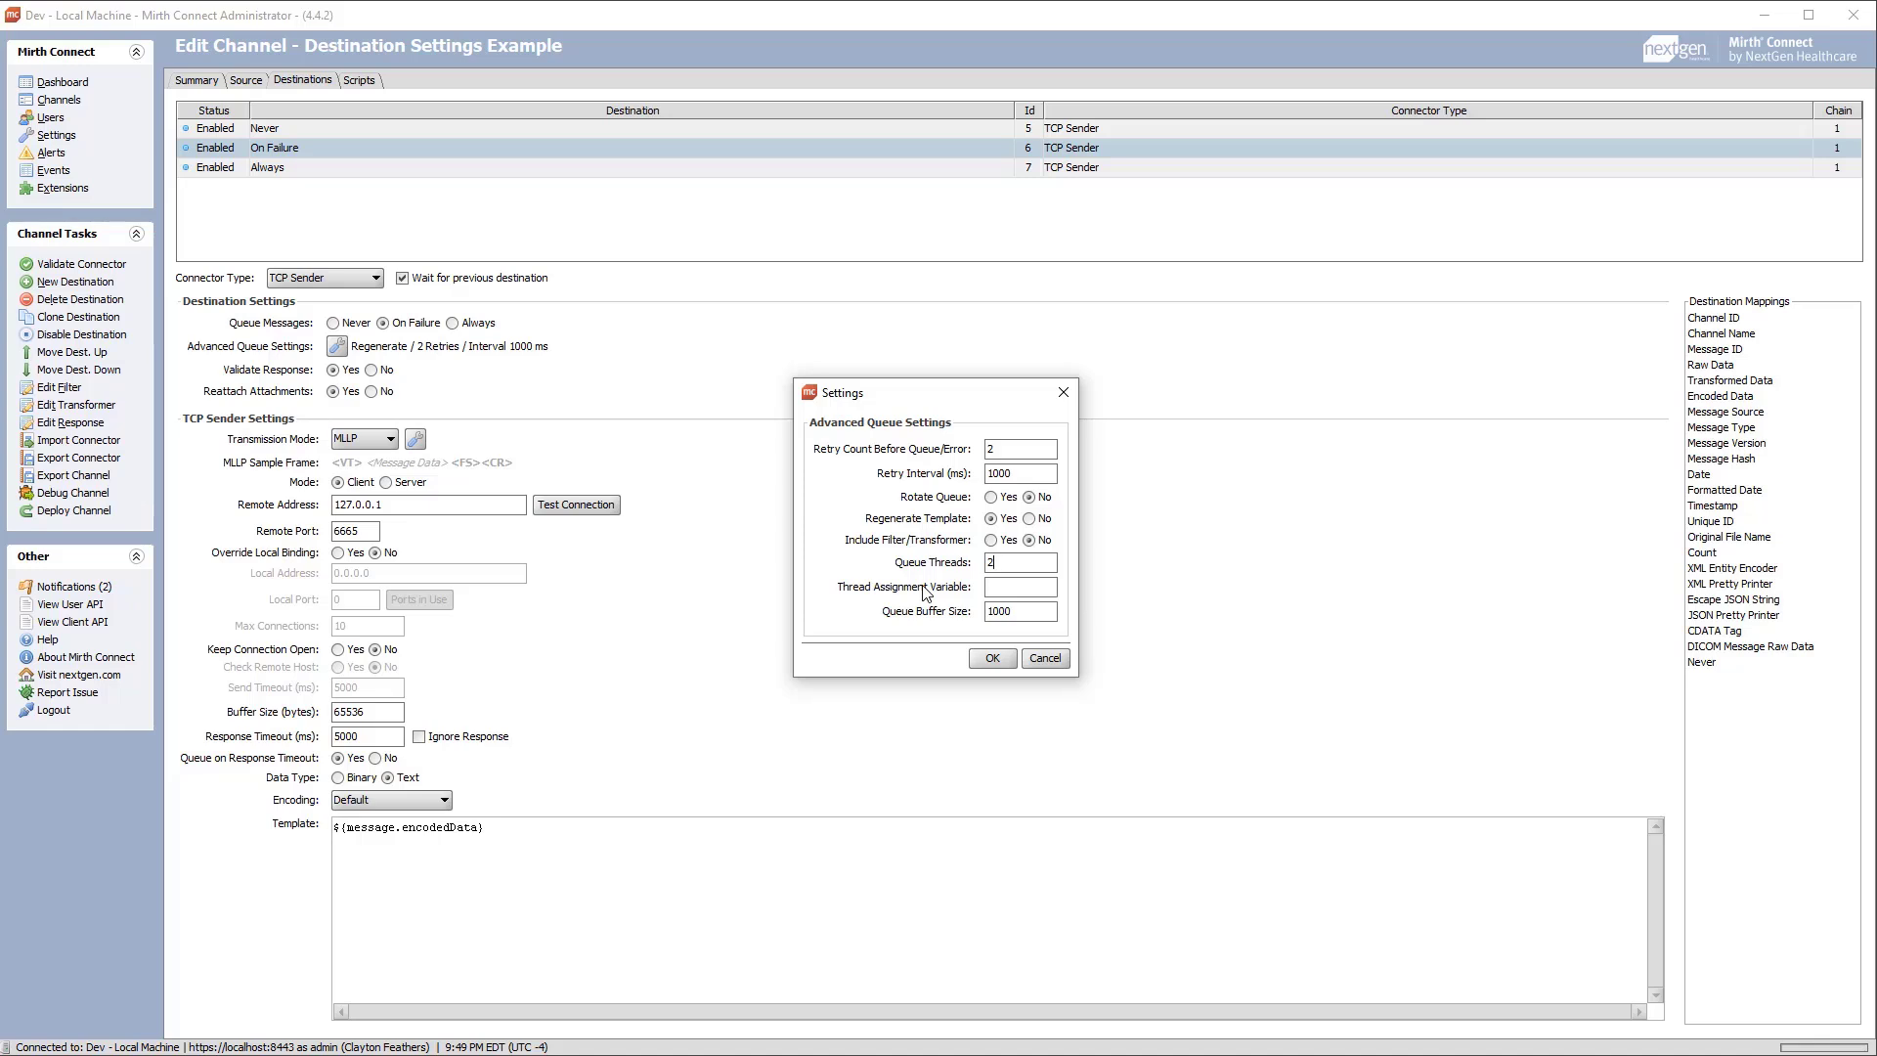
{"action": "left_click", "coordinate": [1018, 586]}
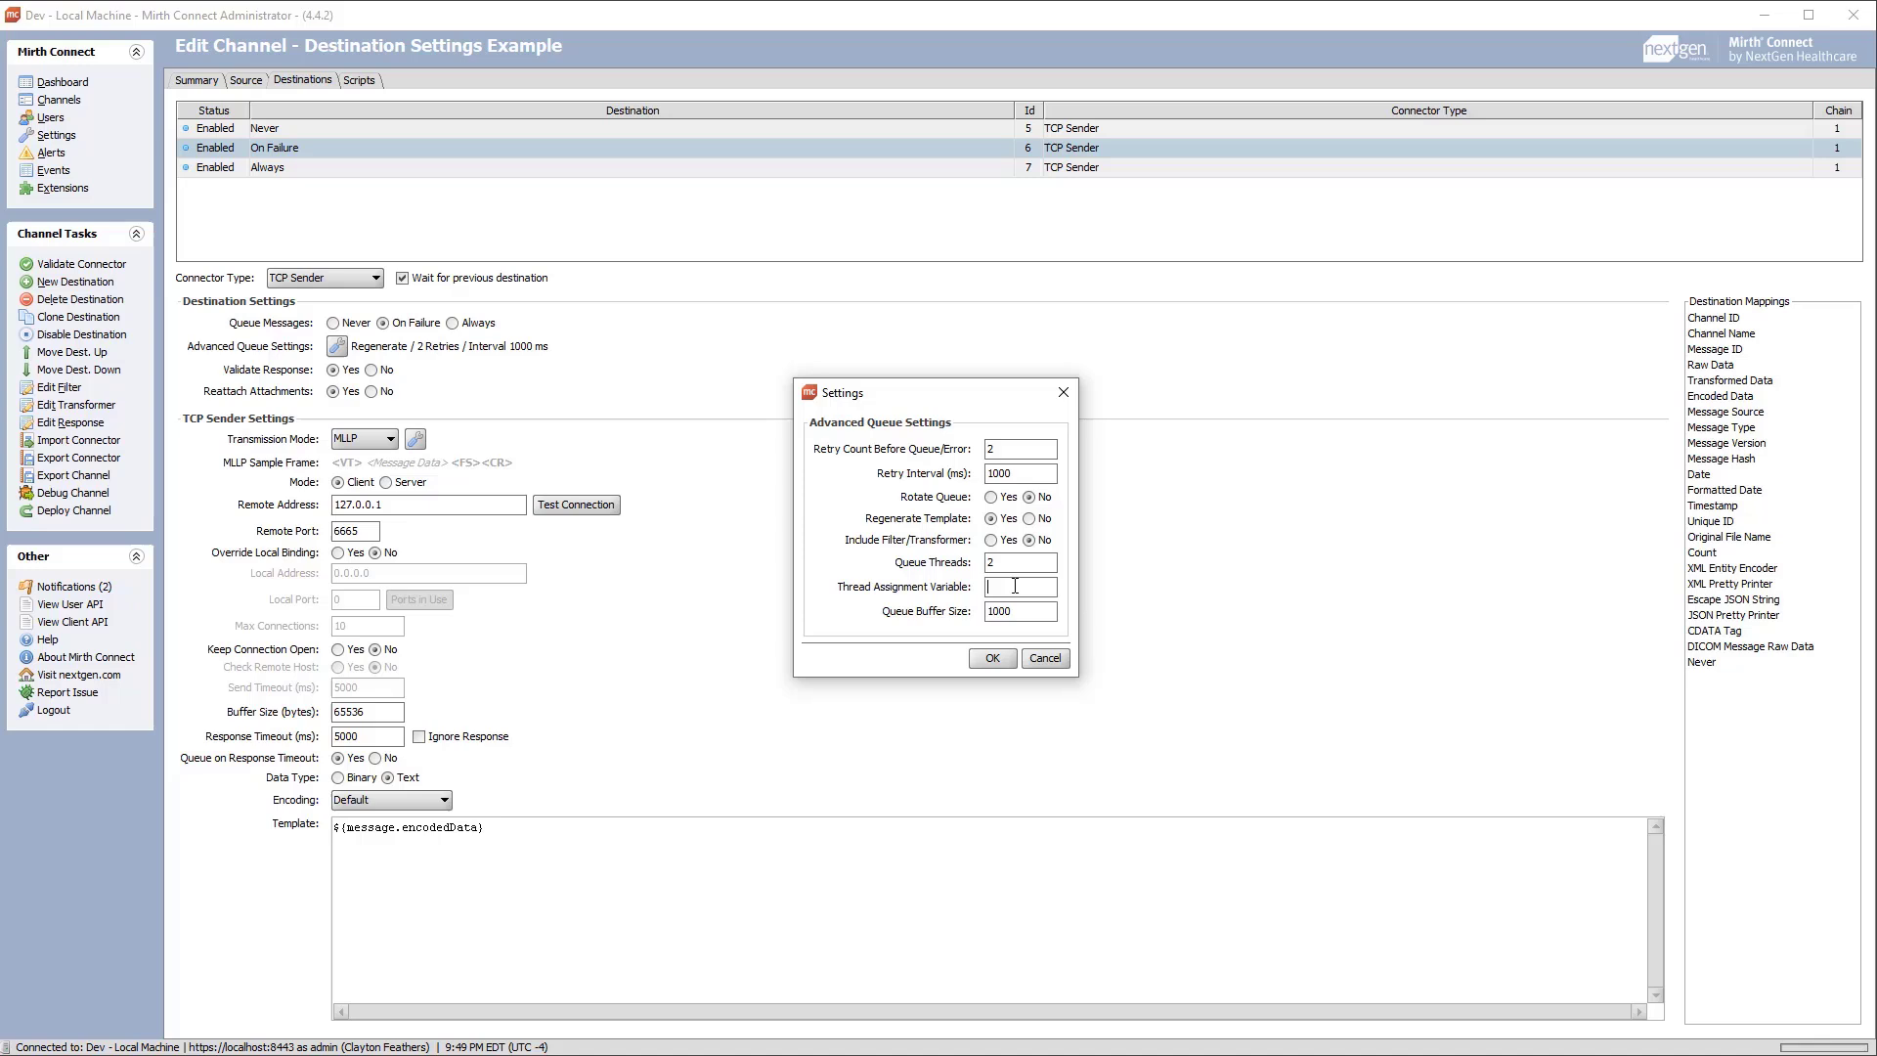